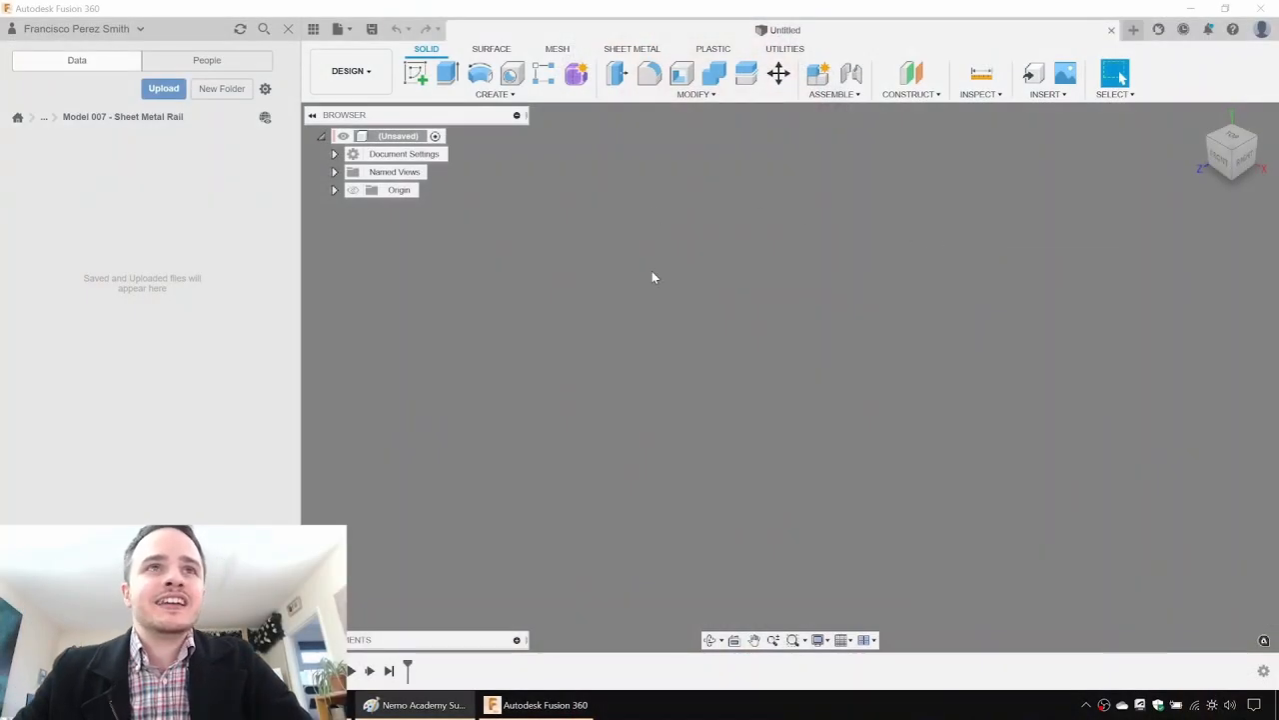
{"action": "mouse_move", "coordinate": [774, 375]}
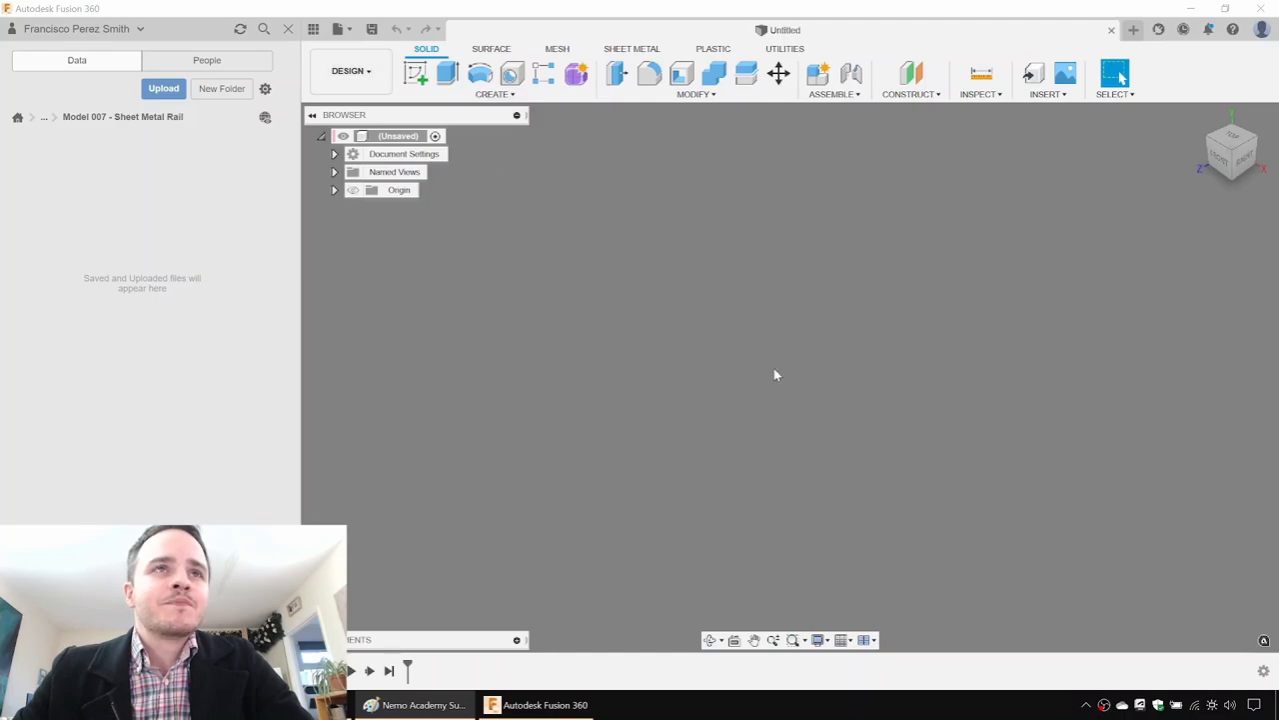
{"action": "mouse_move", "coordinate": [743, 330]}
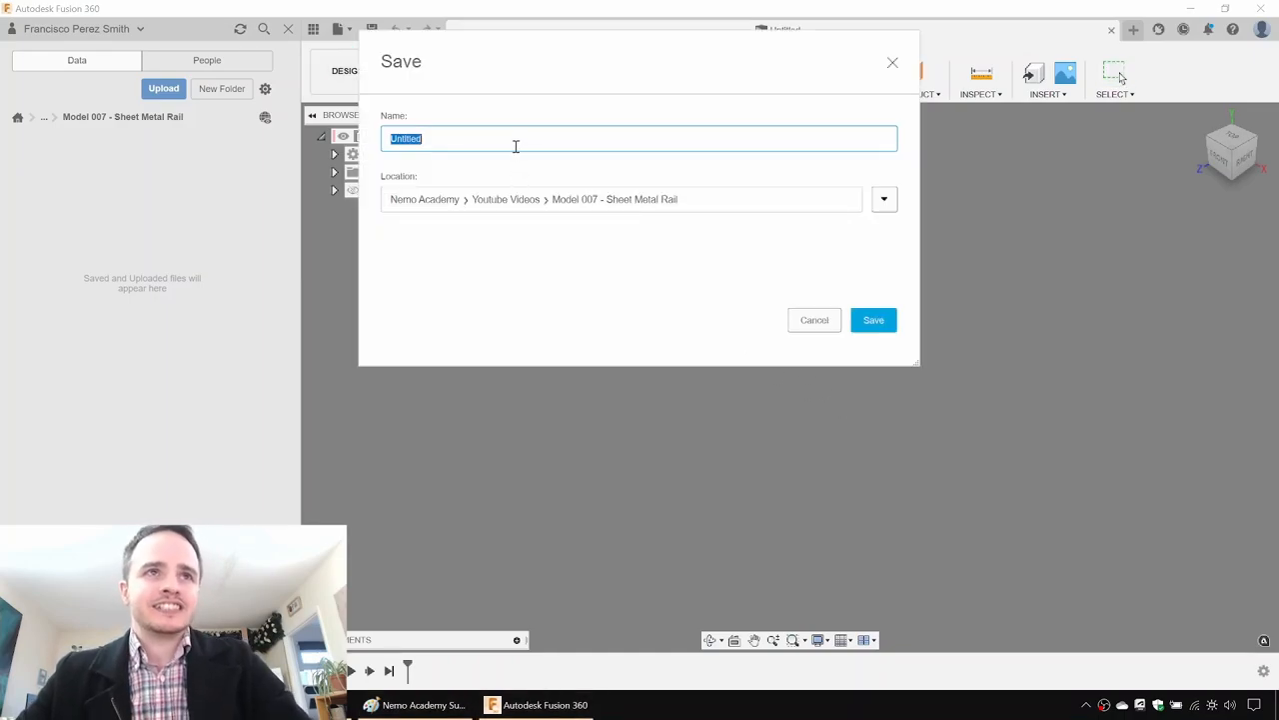
Save the design as 'Sheet Metal Rail' in the Model 007 folder and hide the Data Panel.
{"action": "type", "text": "Sheet Metal Rail"}
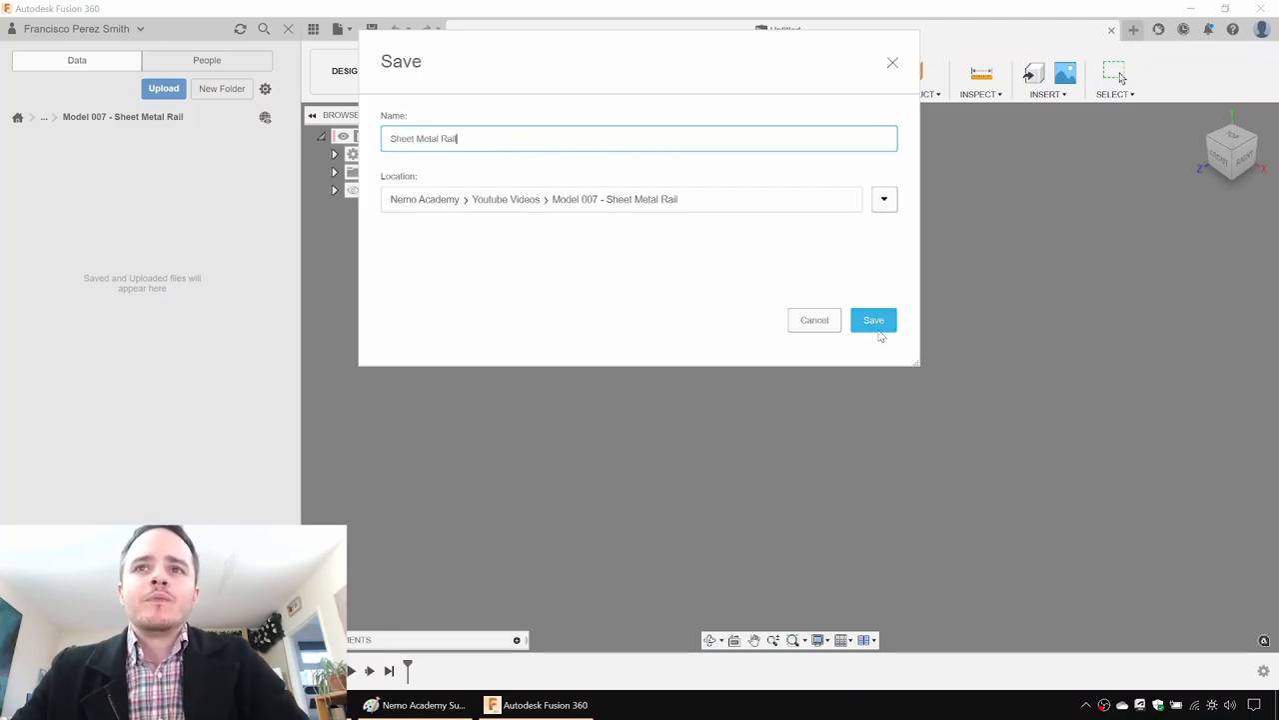
{"action": "left_click", "coordinate": [873, 320]}
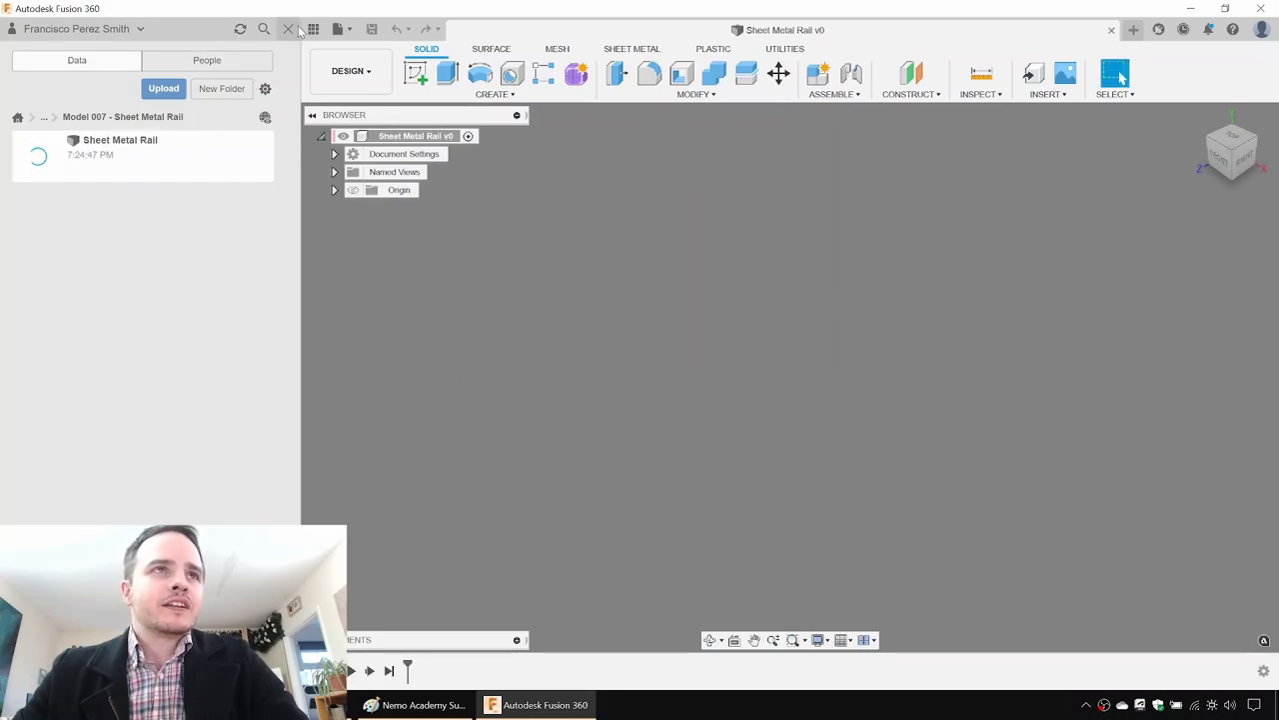
{"action": "left_click", "coordinate": [313, 28]}
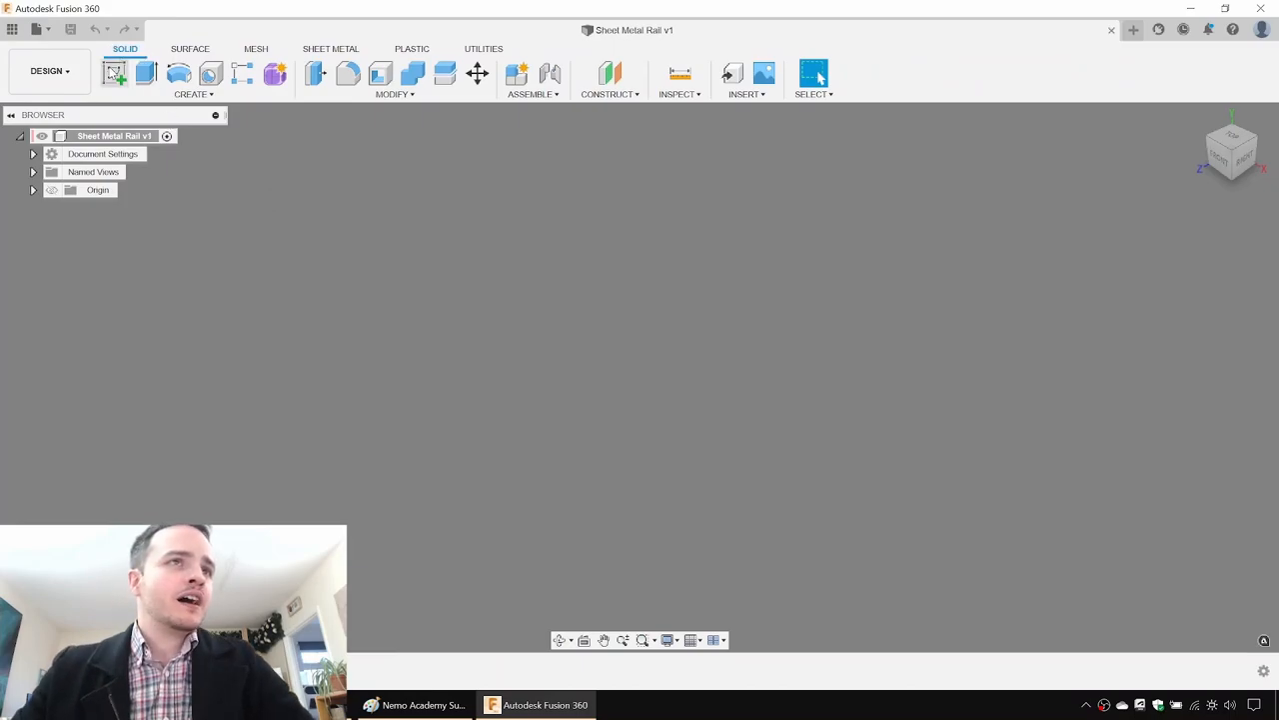
{"action": "mouse_move", "coordinate": [115, 74]}
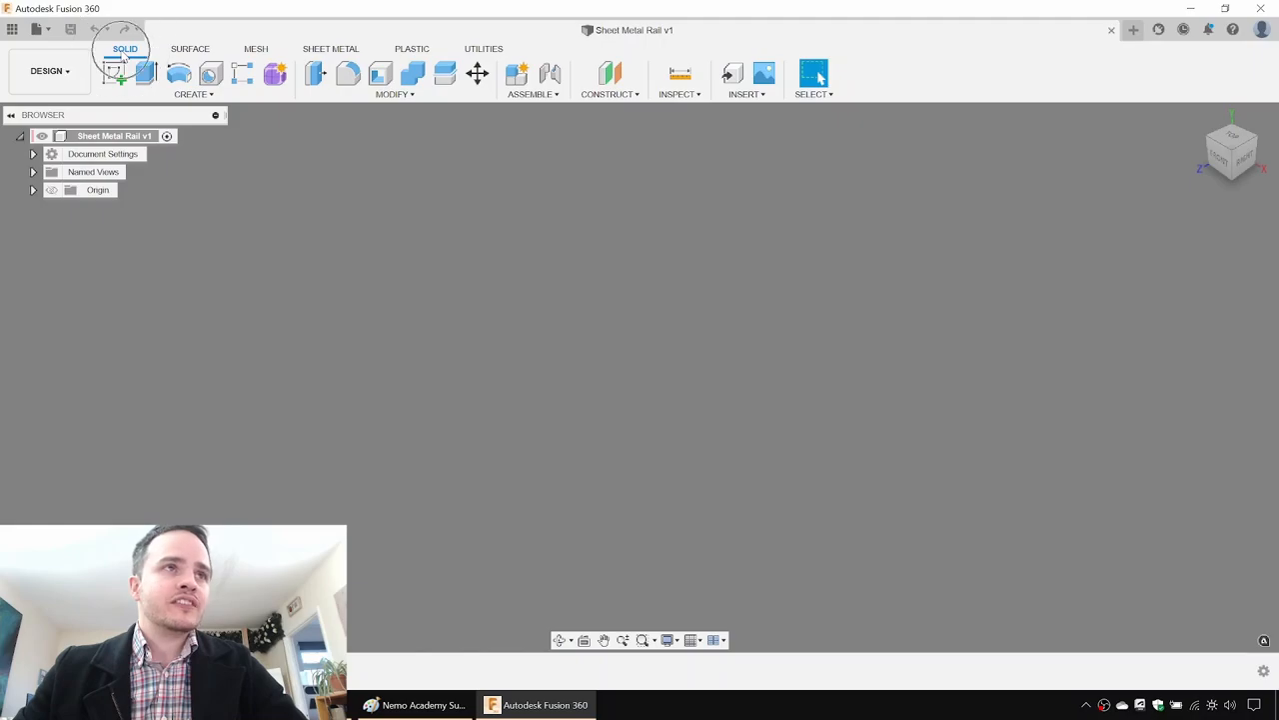
Activate the SHEET METAL toolbar for the empty Sheet Metal Rail design.
{"action": "left_click", "coordinate": [49, 69]}
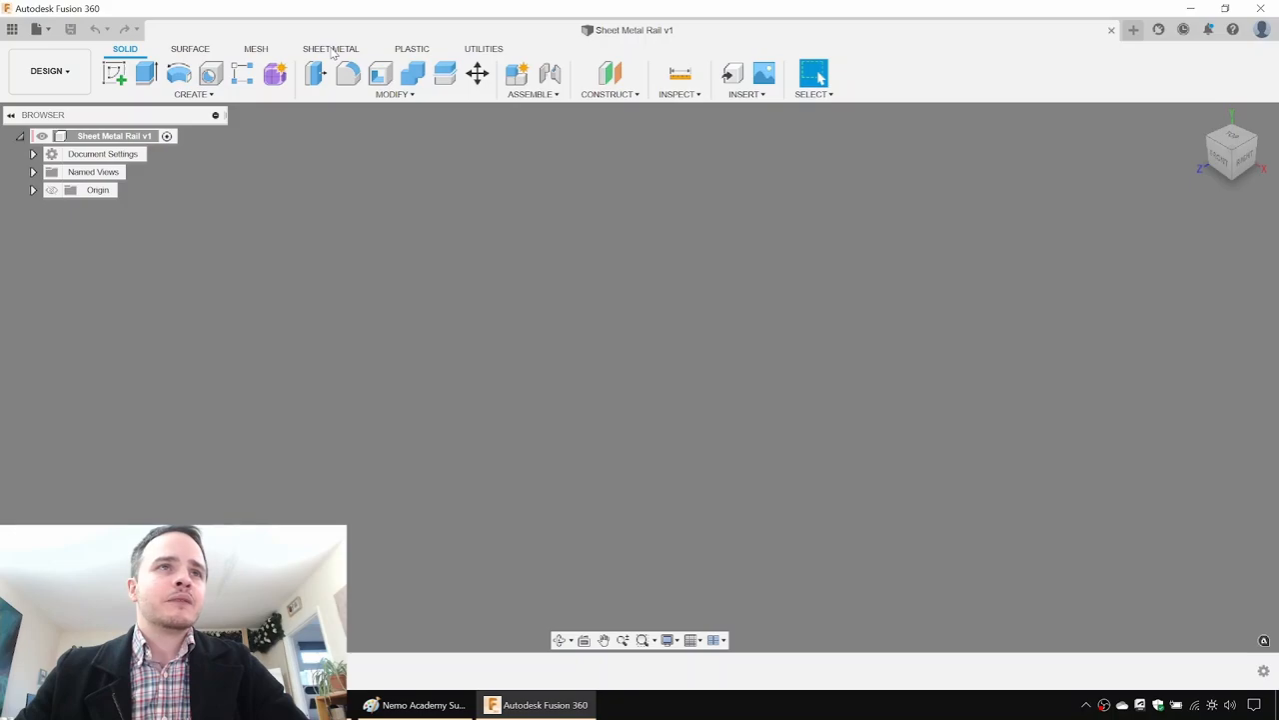
{"action": "left_click", "coordinate": [331, 48]}
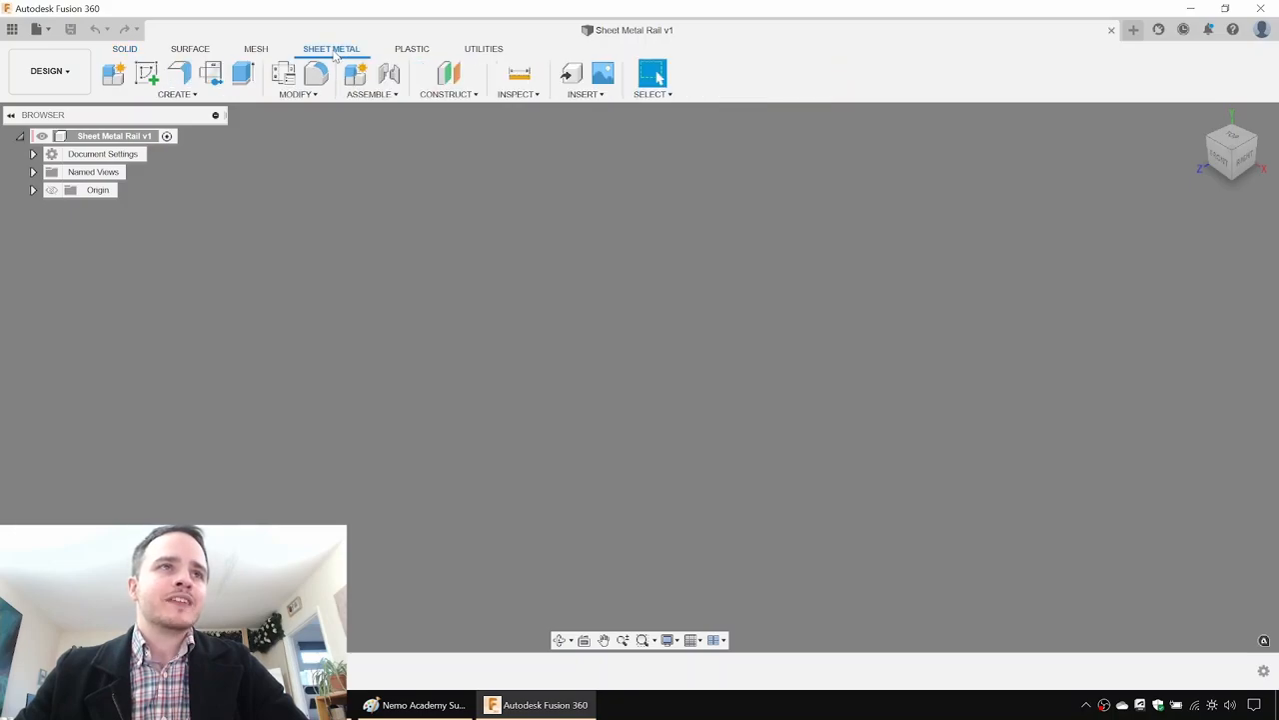
{"action": "mouse_move", "coordinate": [444, 270]}
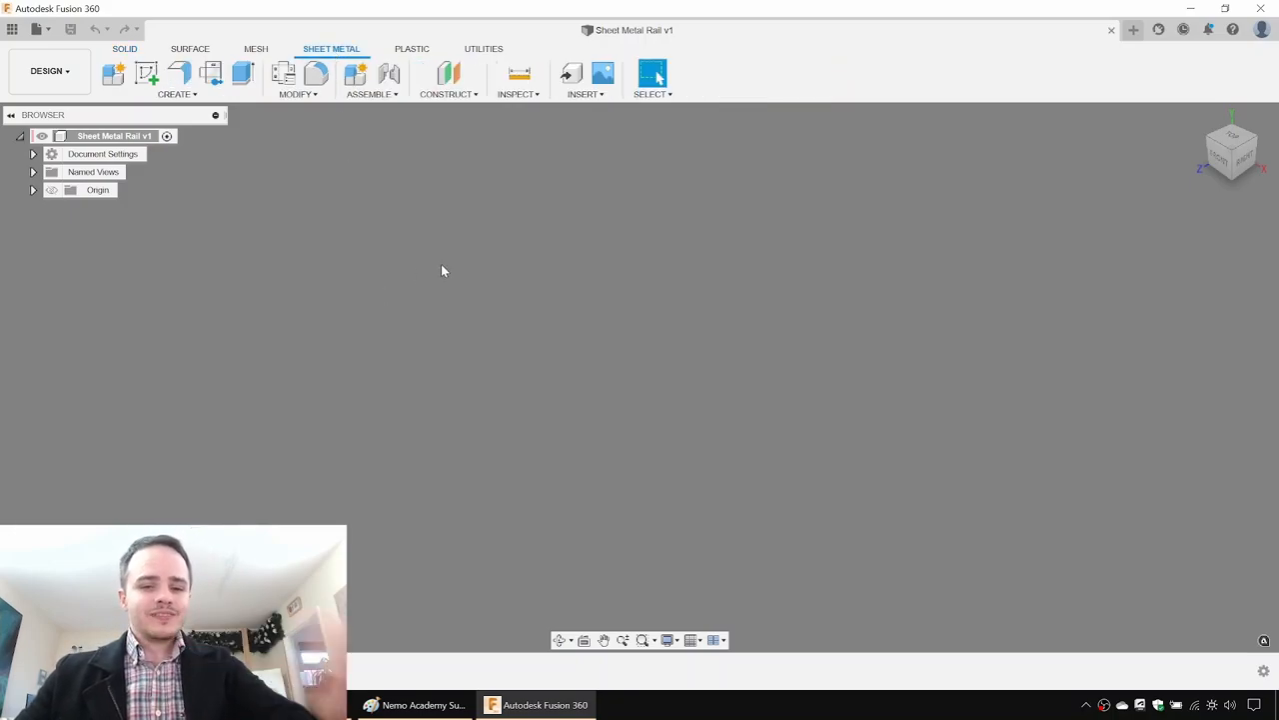
{"action": "mouse_move", "coordinate": [410, 257]}
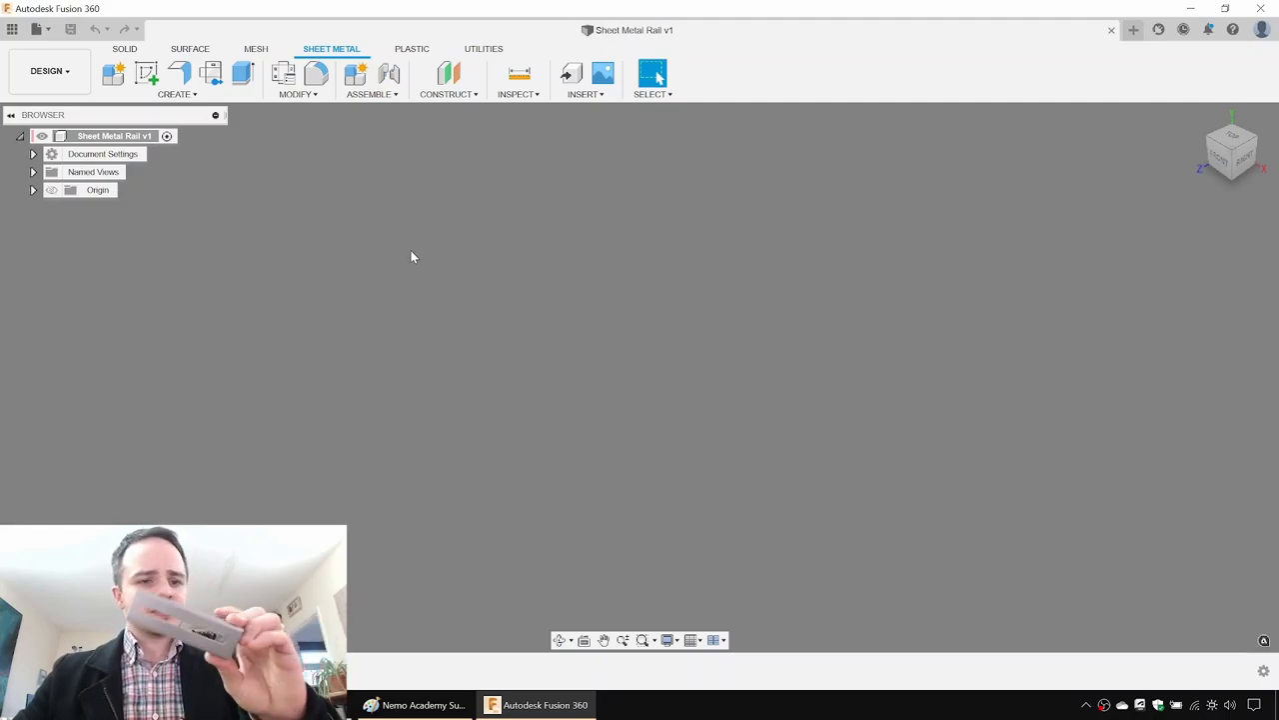
{"action": "mouse_move", "coordinate": [332, 202]}
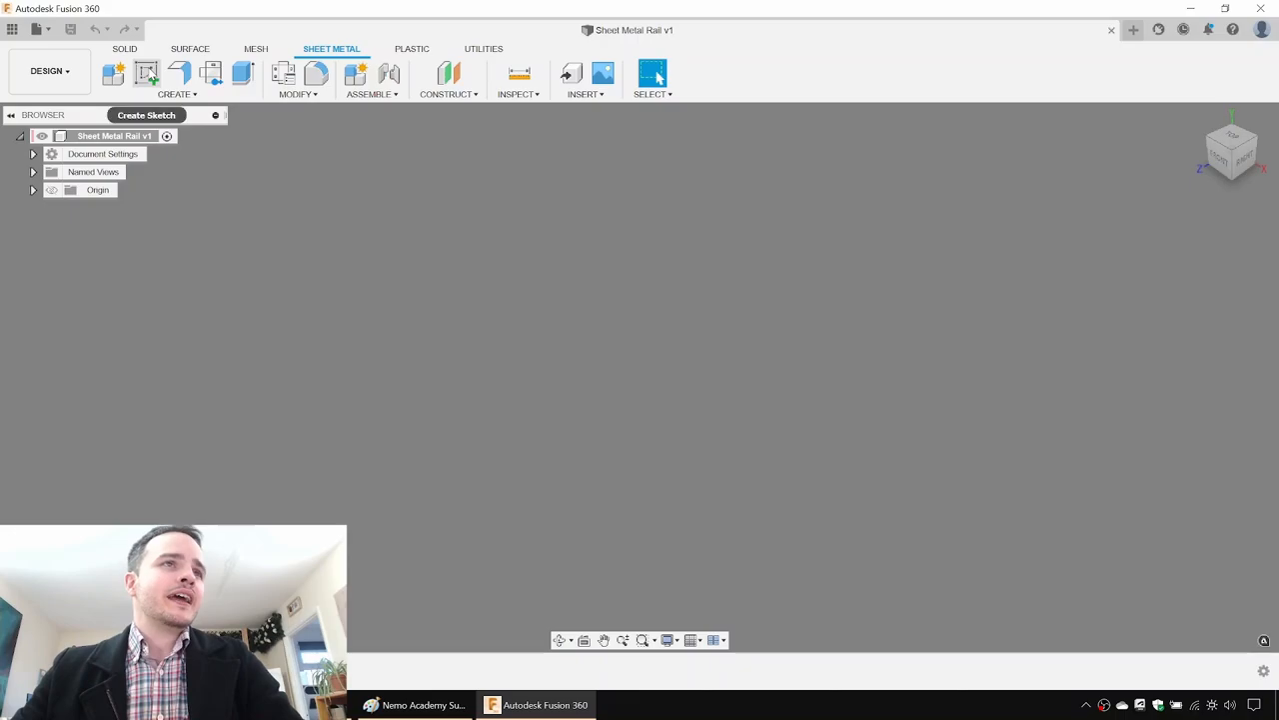
{"action": "mouse_move", "coordinate": [146, 74]}
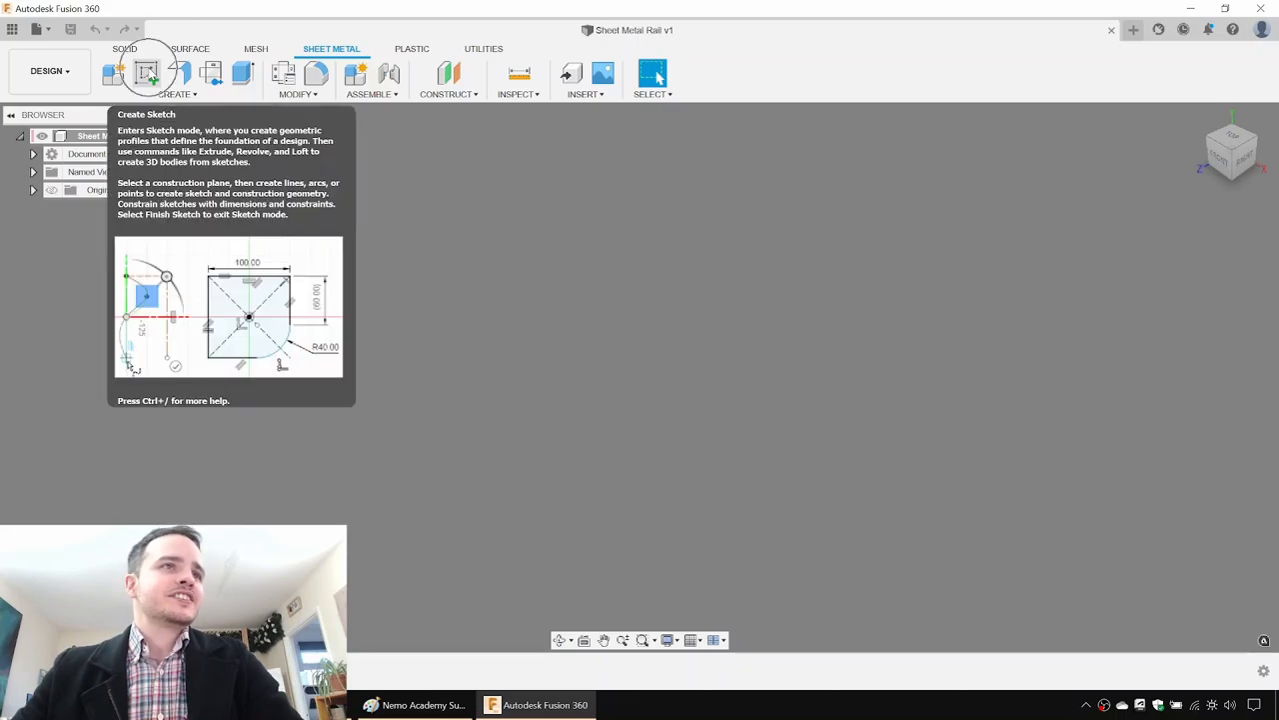
Draw a 110 x 34 mm two-point rectangle from the origin on the top plane, then finish the sketch.
{"action": "left_click", "coordinate": [146, 74]}
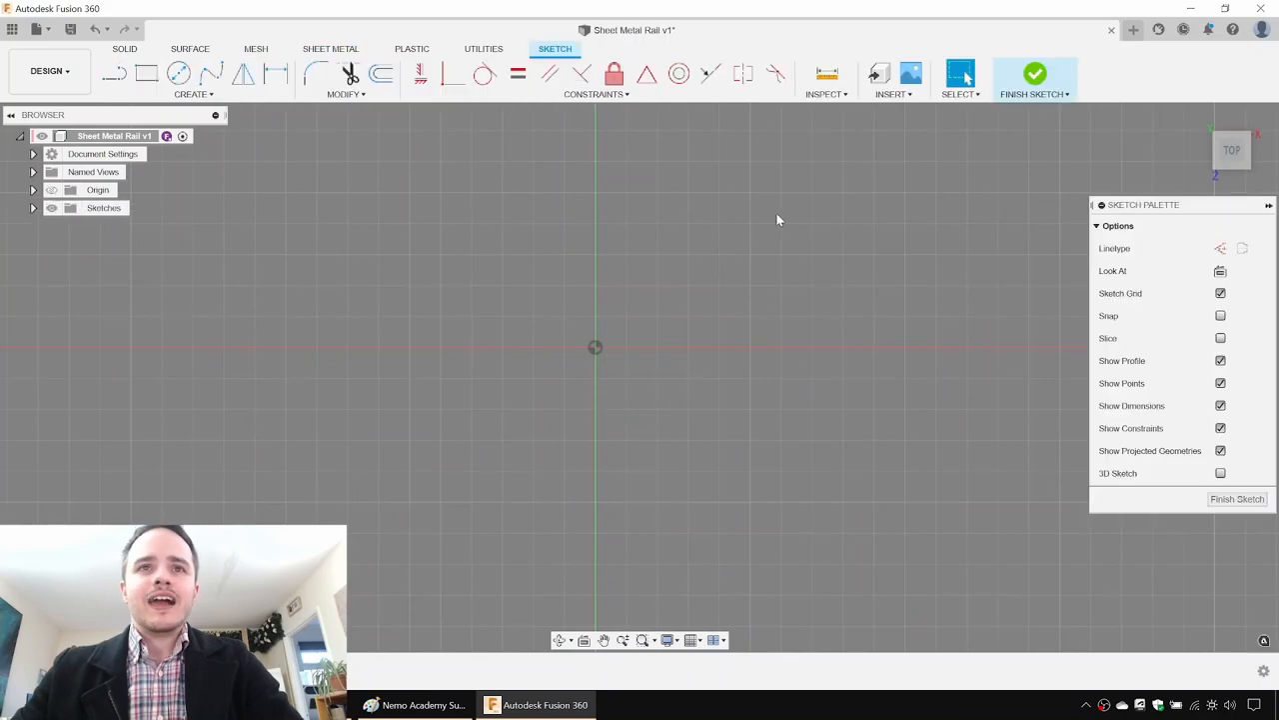
{"action": "left_click", "coordinate": [146, 73]}
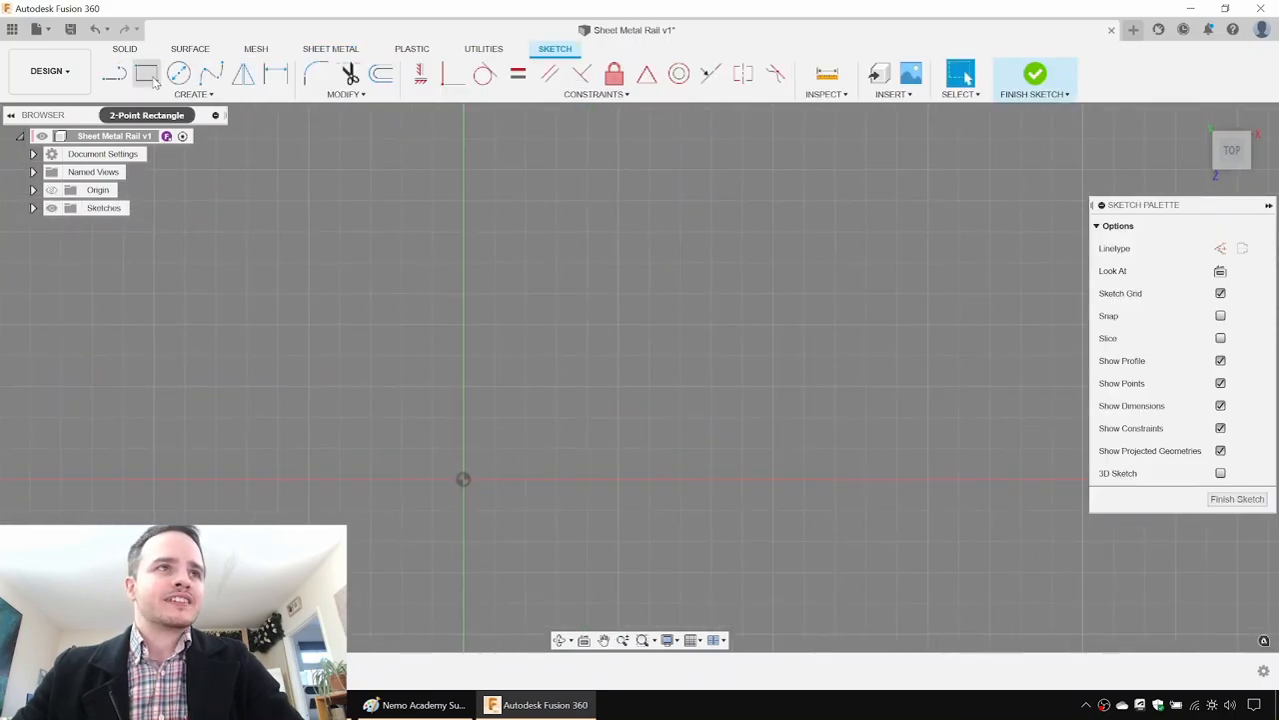
{"action": "left_click", "coordinate": [146, 74]}
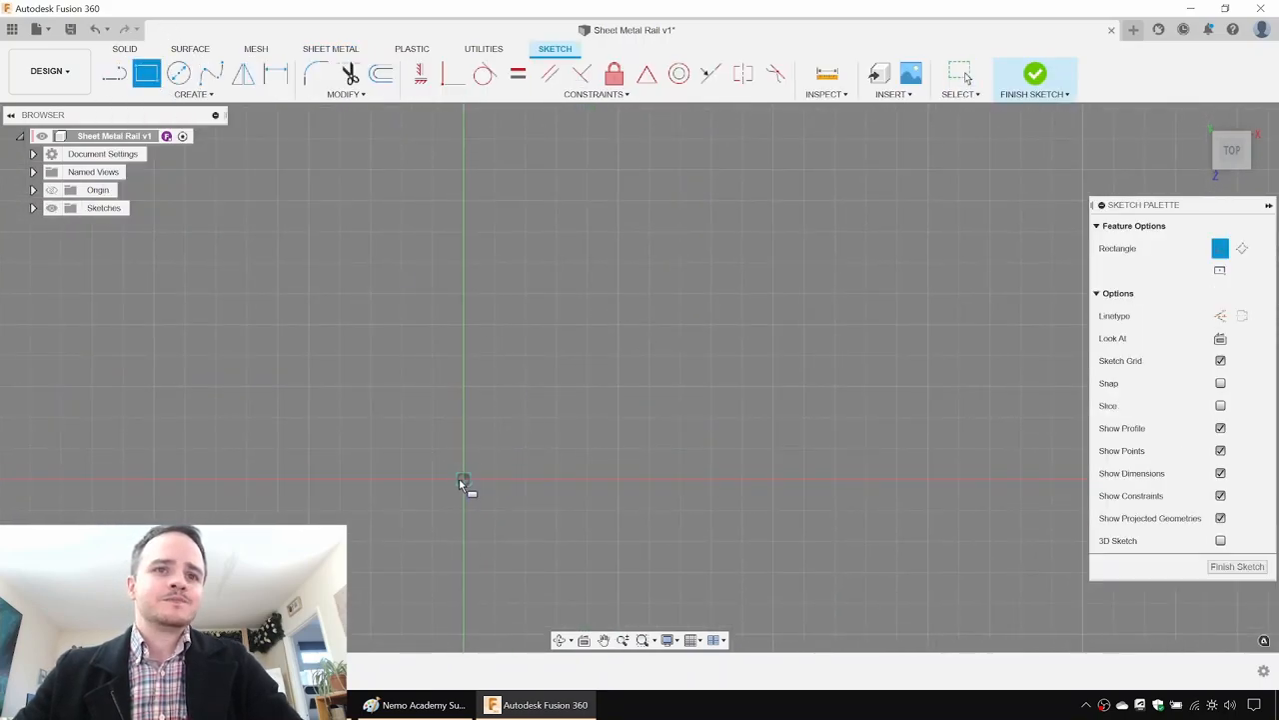
{"action": "left_click_drag", "start_coordinate": [463, 477], "coordinate": [605, 189]}
{"action": "type", "text": "110"}
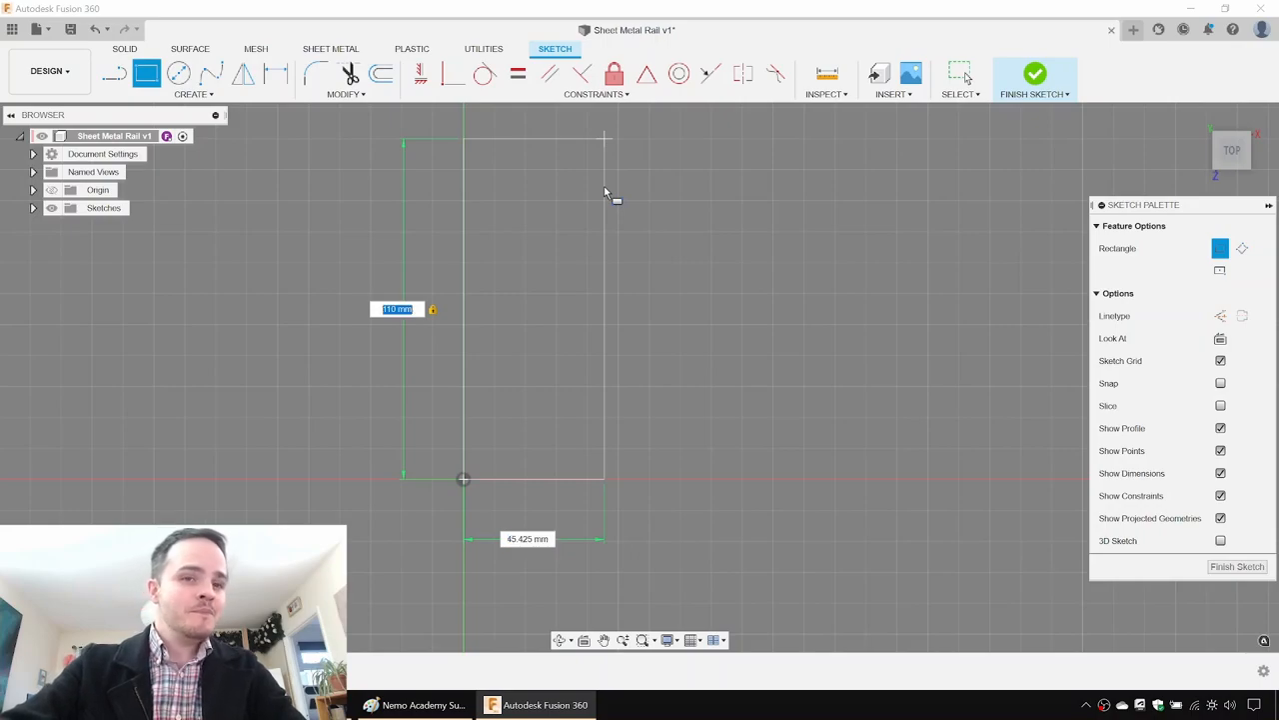
{"action": "type", "text": "37"}
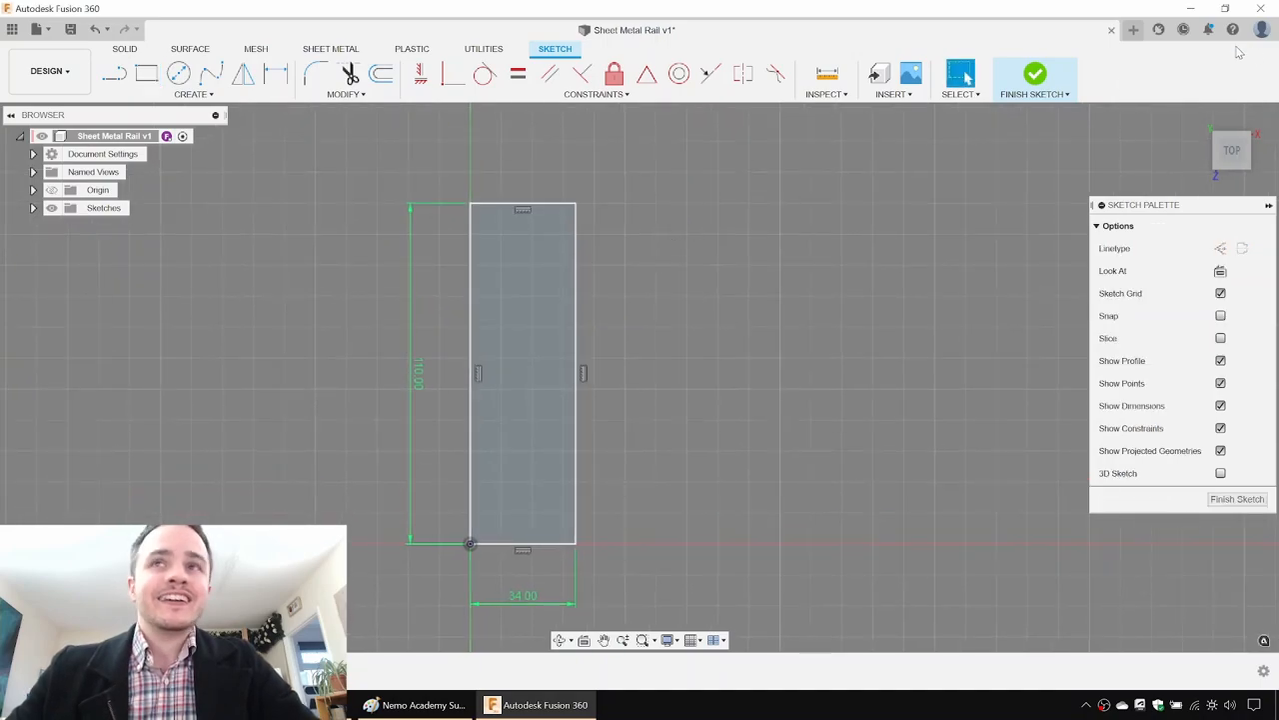
{"action": "left_click", "coordinate": [1034, 73]}
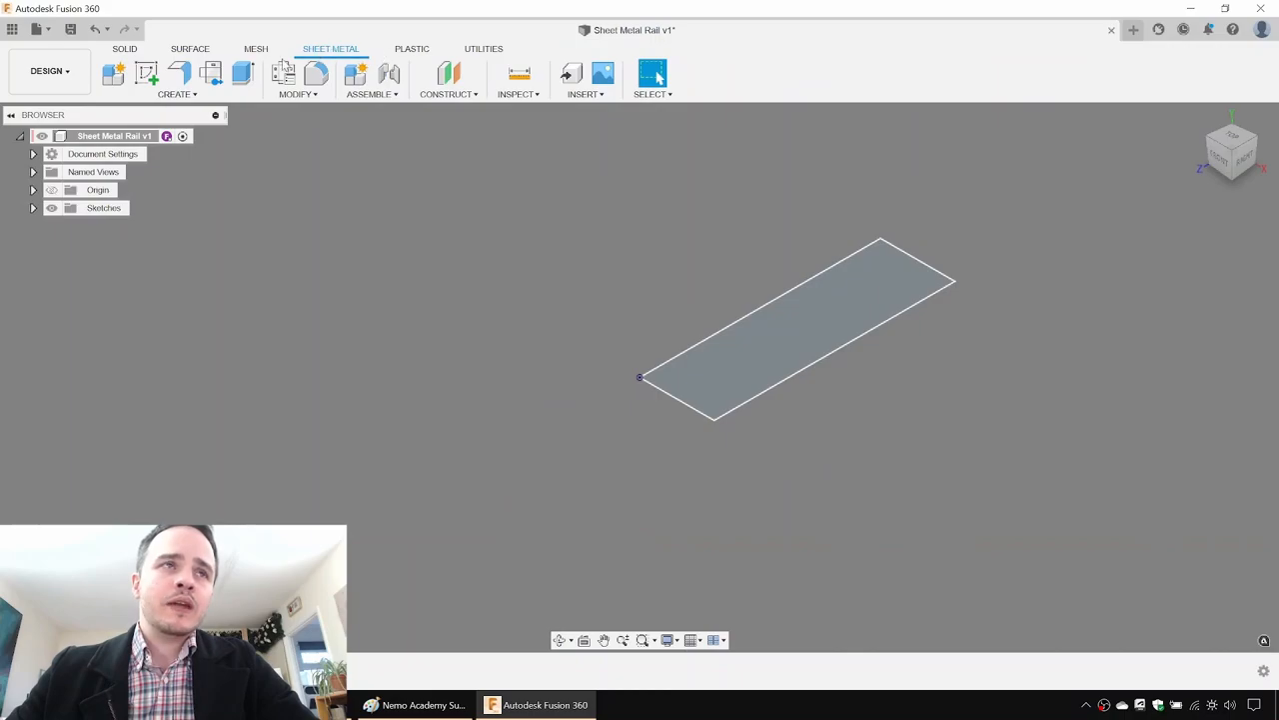
{"action": "mouse_move", "coordinate": [243, 74]}
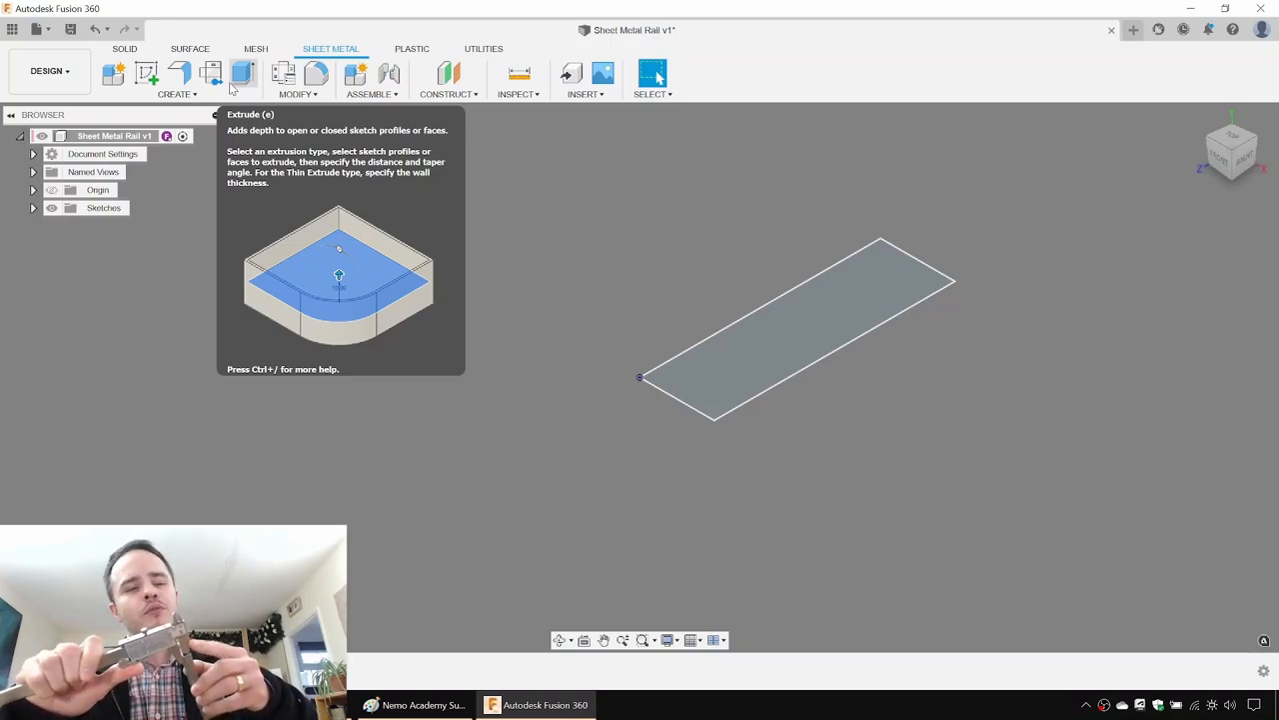
{"action": "mouse_move", "coordinate": [266, 89]}
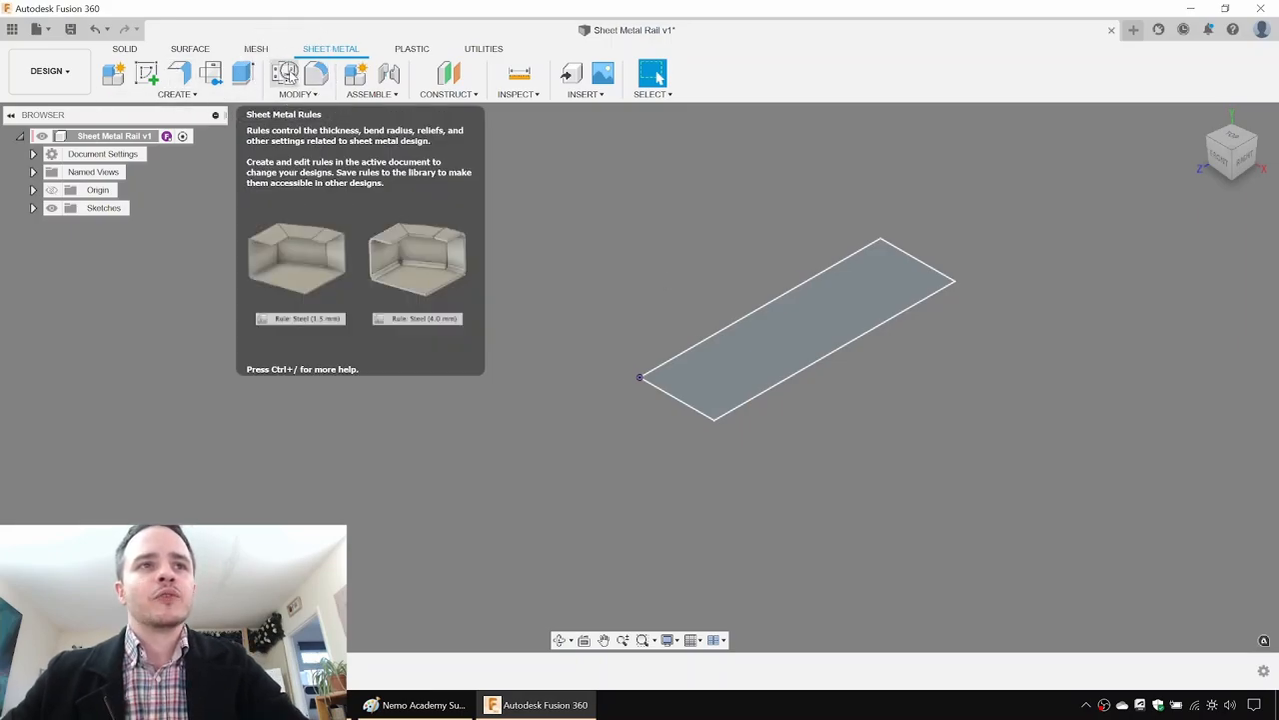
Browse the Steel (3mm) and Steel (6mm) rules, then bring up Steel (2mm) (Default) options.
{"action": "left_click", "coordinate": [285, 74]}
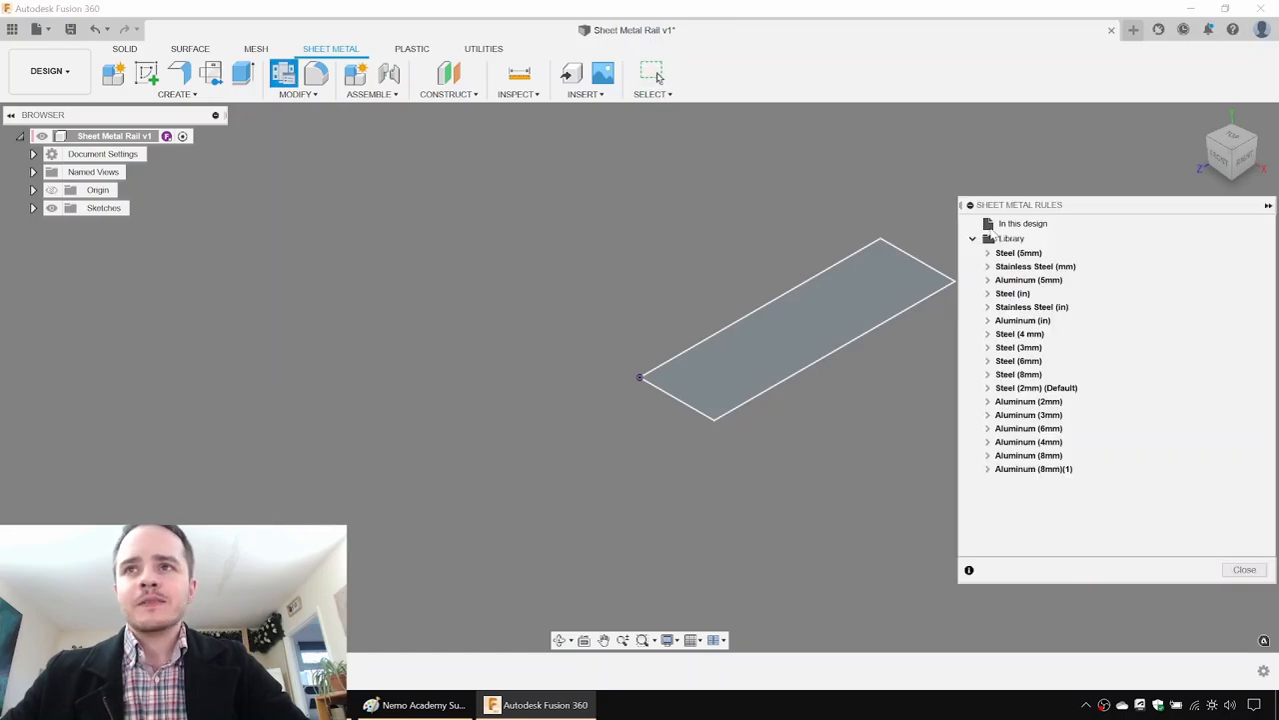
{"action": "mouse_move", "coordinate": [1018, 253]}
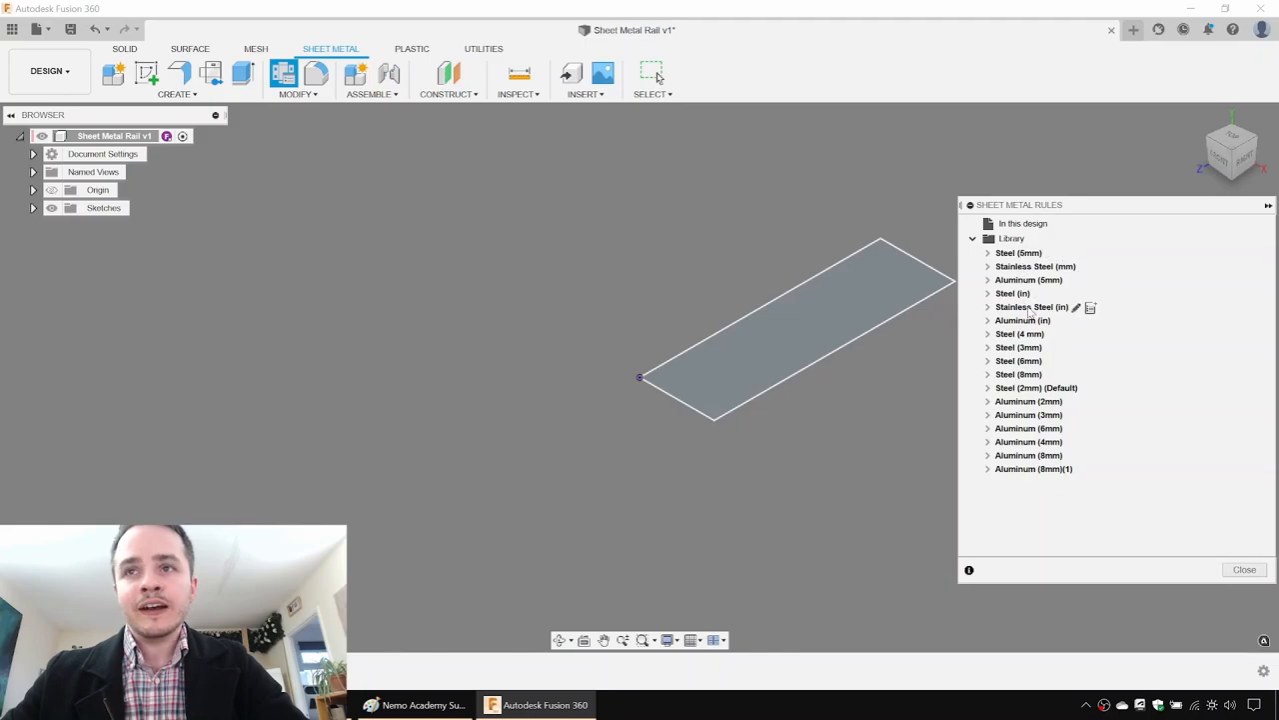
{"action": "mouse_move", "coordinate": [1020, 334]}
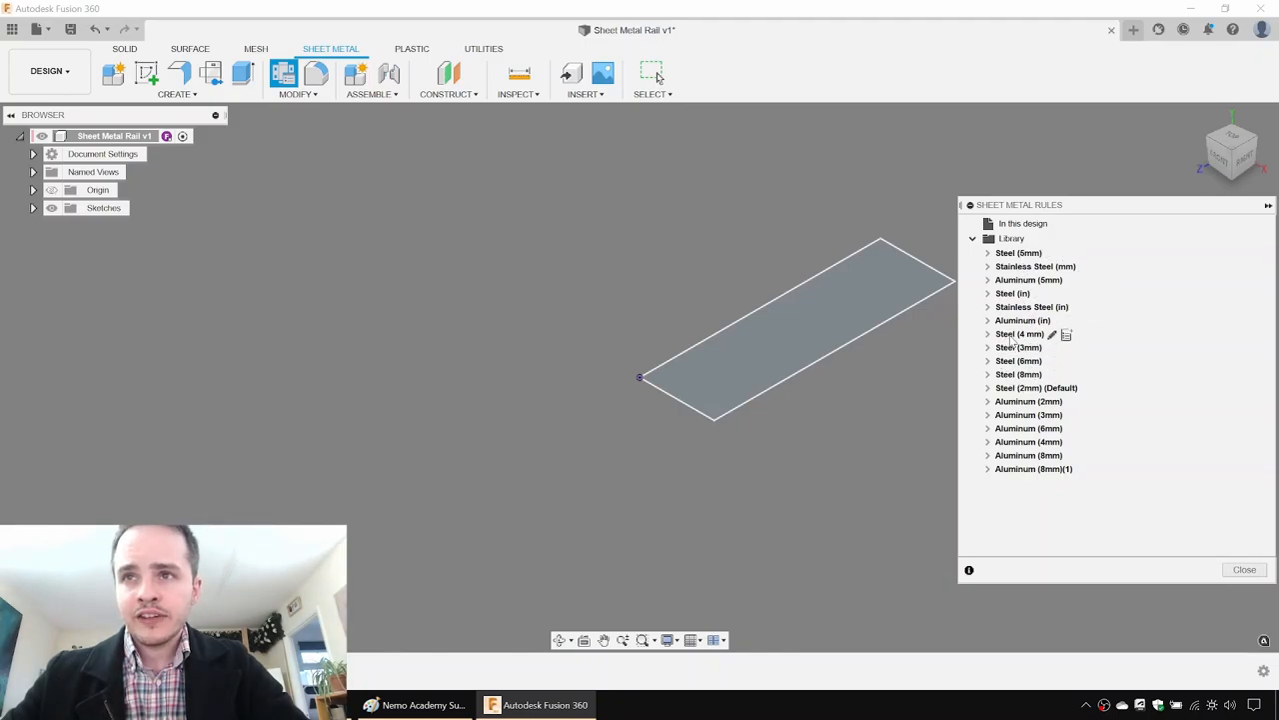
{"action": "left_click", "coordinate": [1018, 347]}
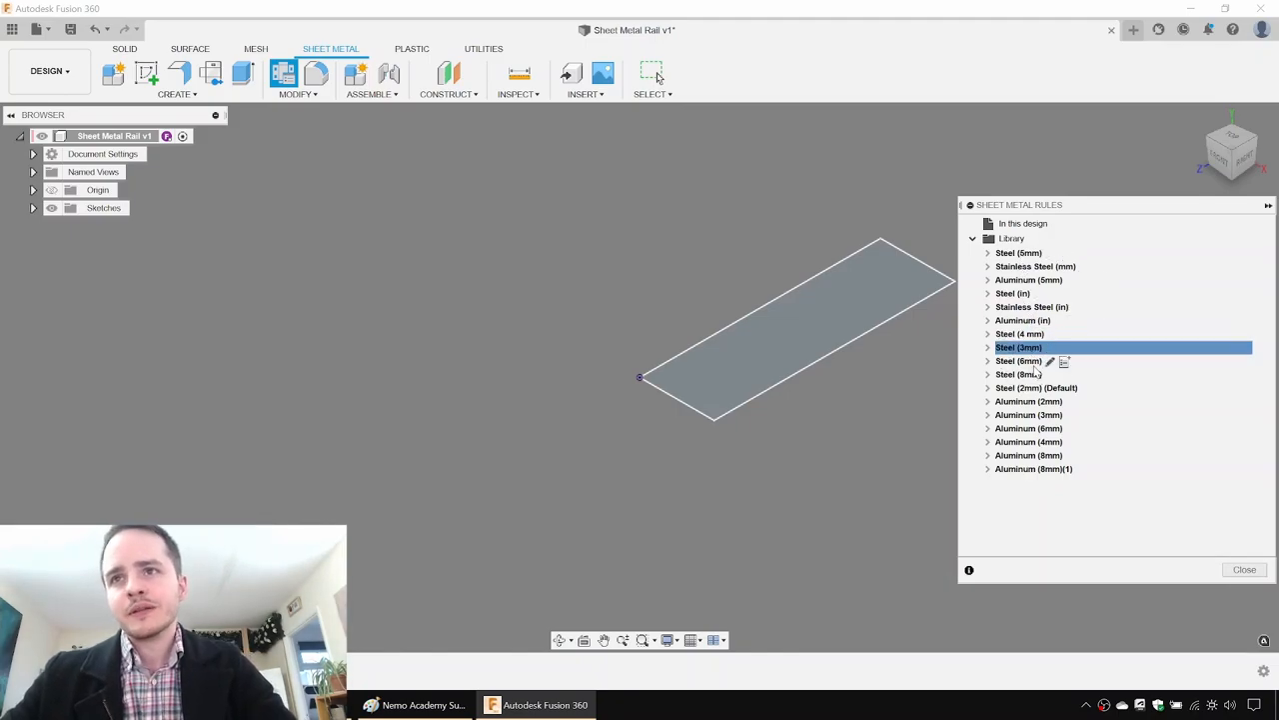
{"action": "left_click", "coordinate": [989, 361]}
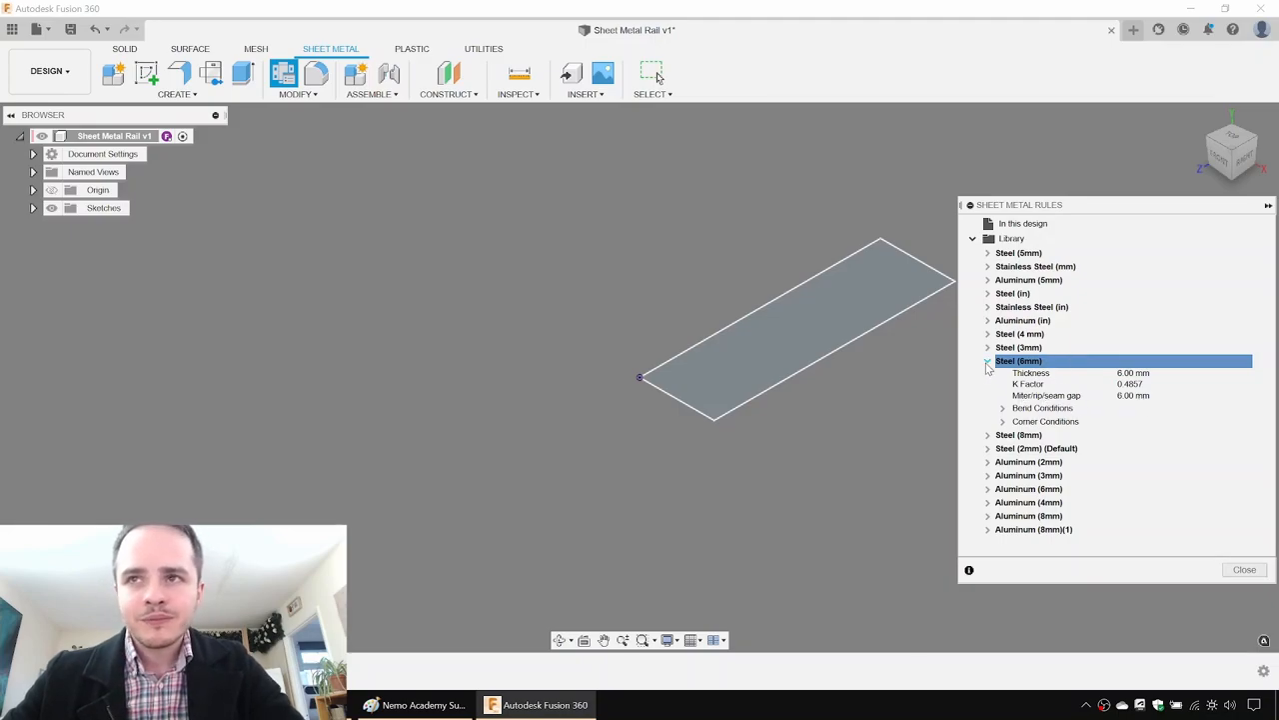
{"action": "left_click", "coordinate": [987, 361]}
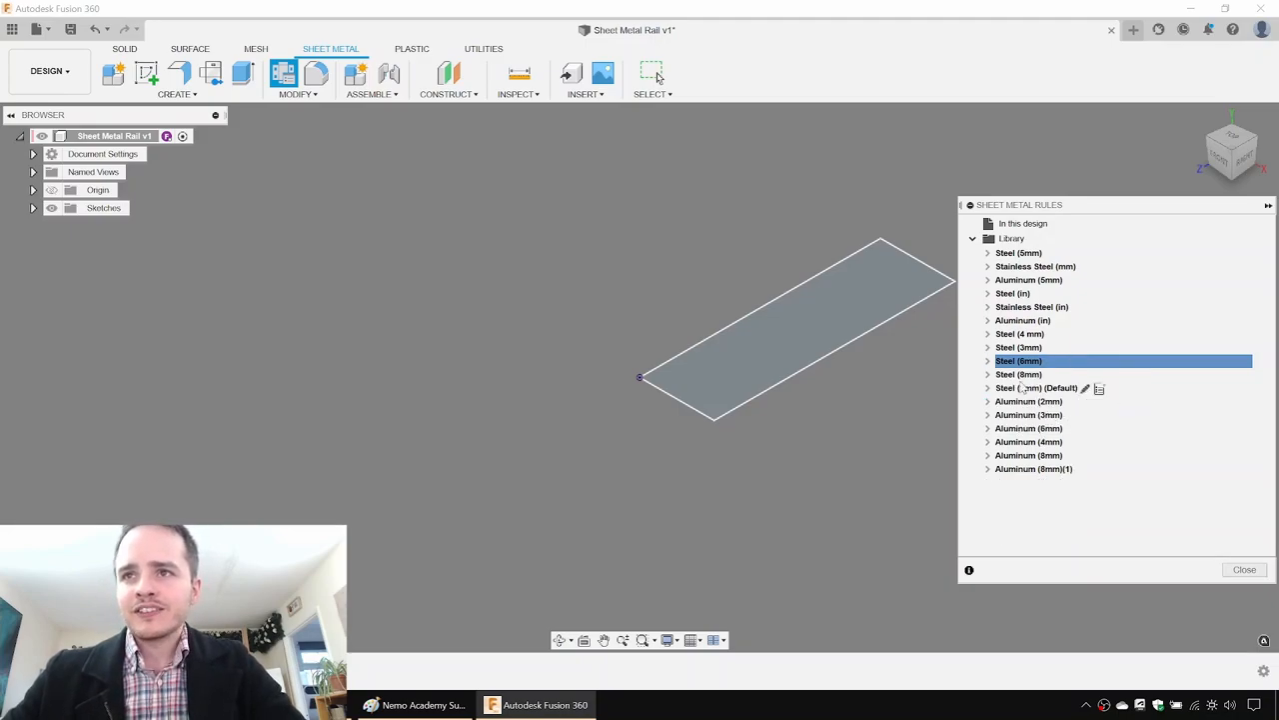
{"action": "mouse_move", "coordinate": [1020, 347]}
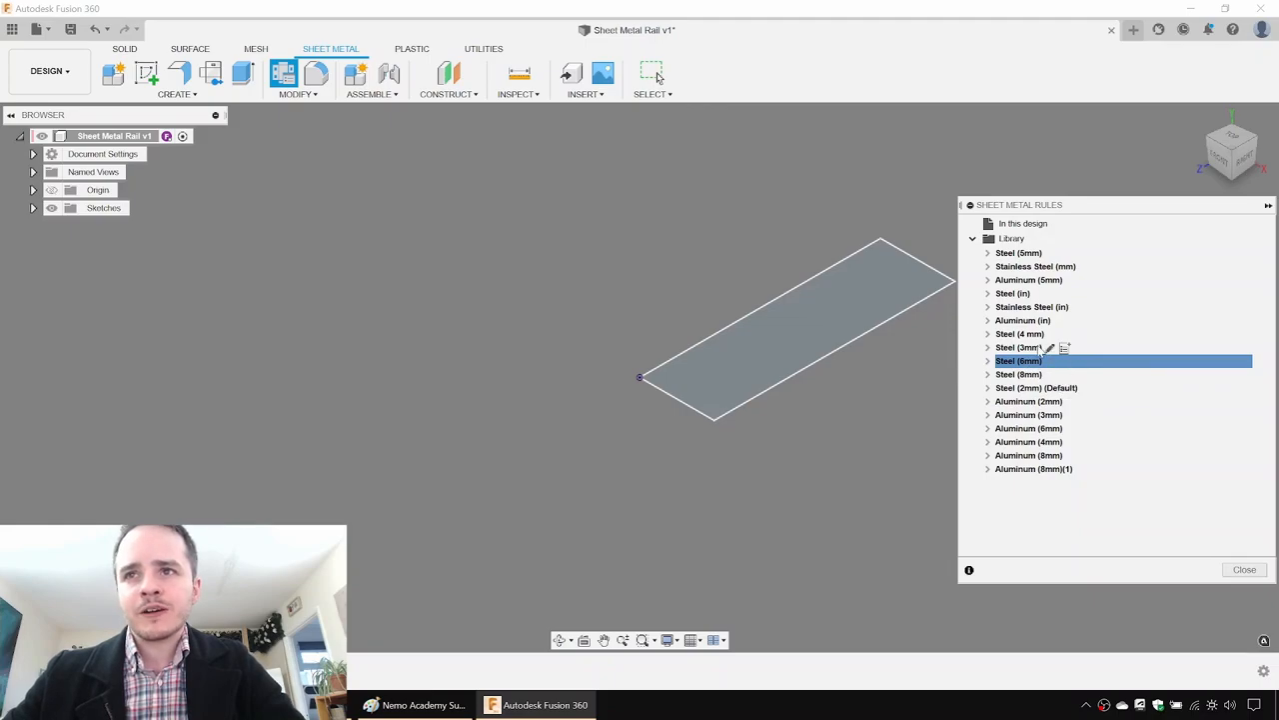
{"action": "mouse_move", "coordinate": [1036, 388]}
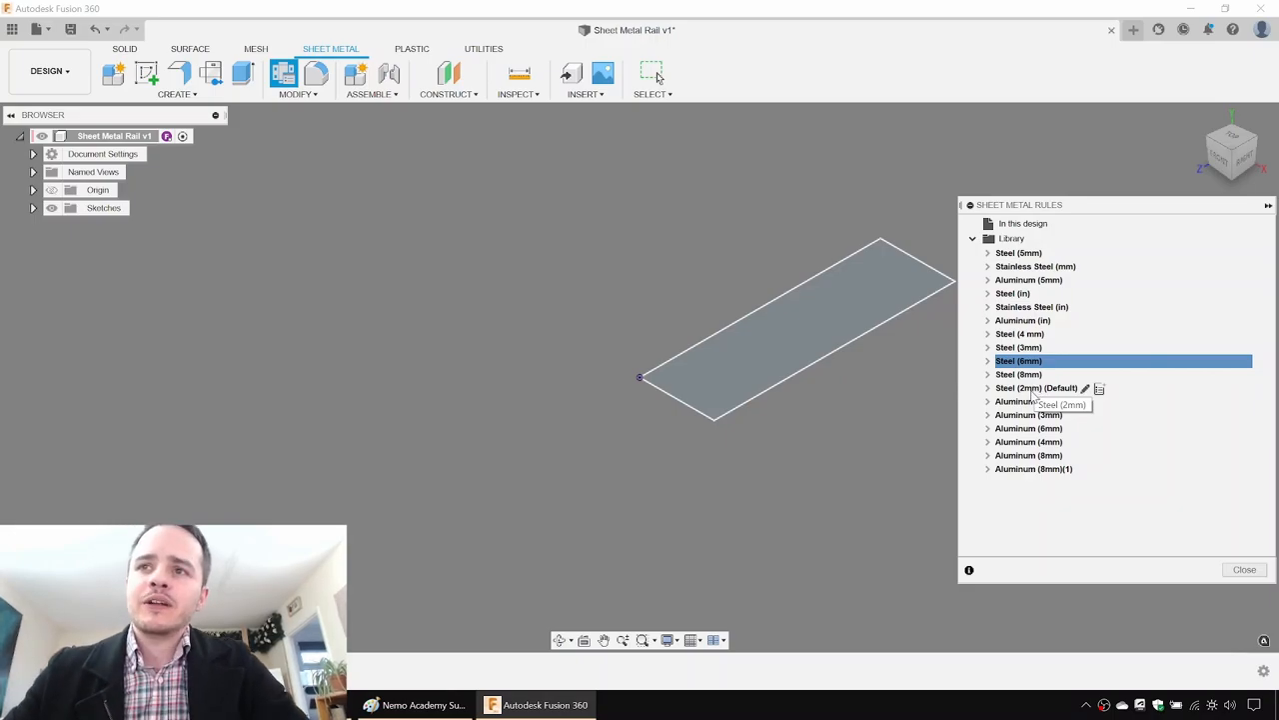
{"action": "left_click", "coordinate": [1036, 388]}
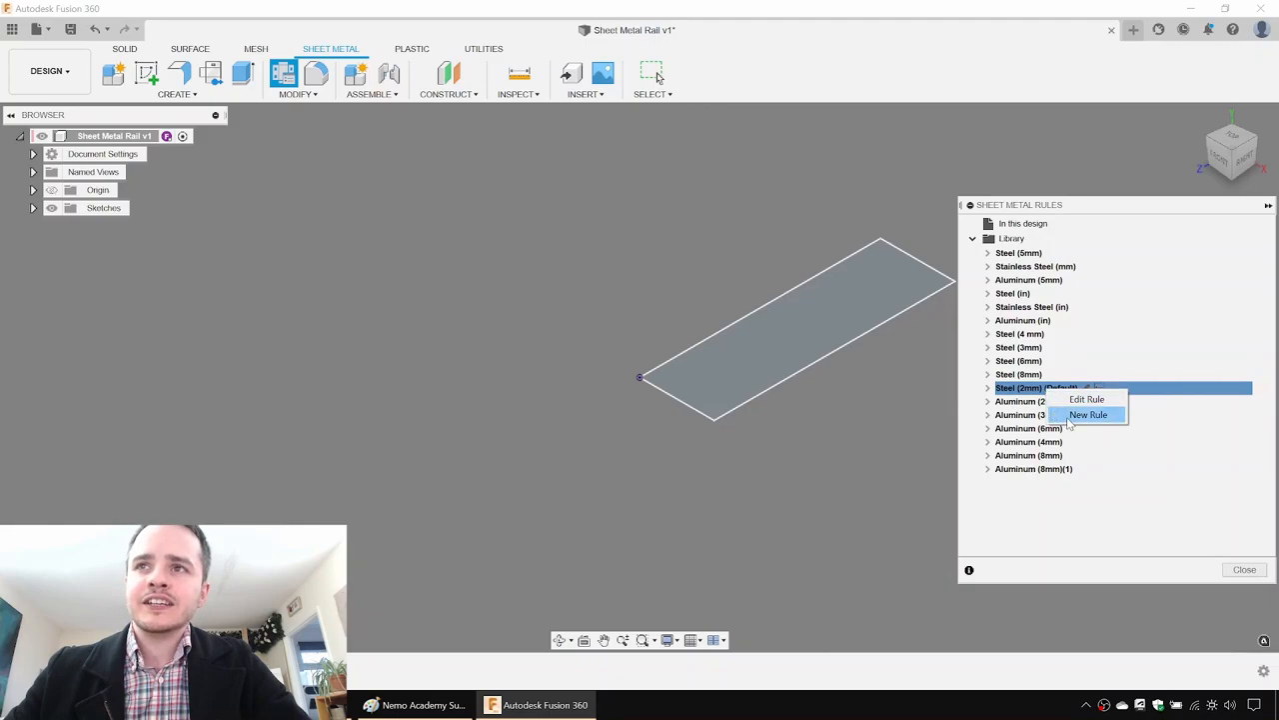
Save a new Steel (1.43) rule with 1.43 mm thickness and 0.4325 K factor.
{"action": "left_click", "coordinate": [1088, 415]}
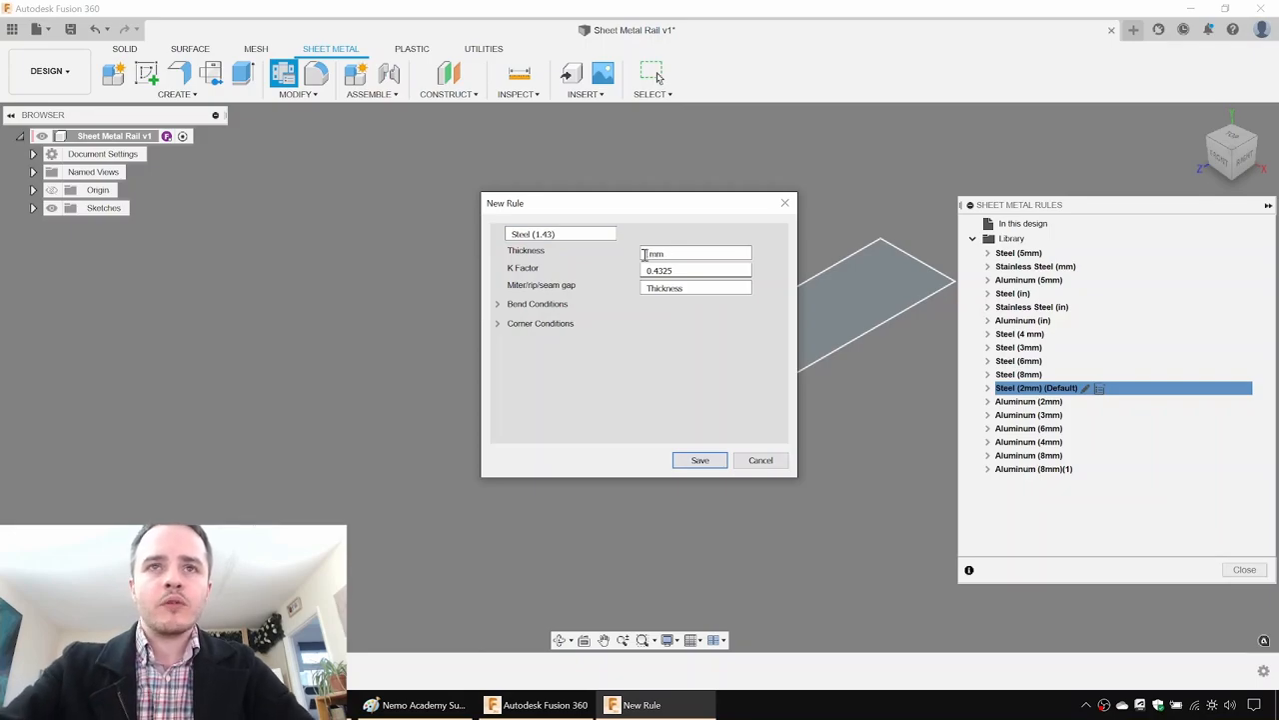
{"action": "type", "text": "1.43 mm"}
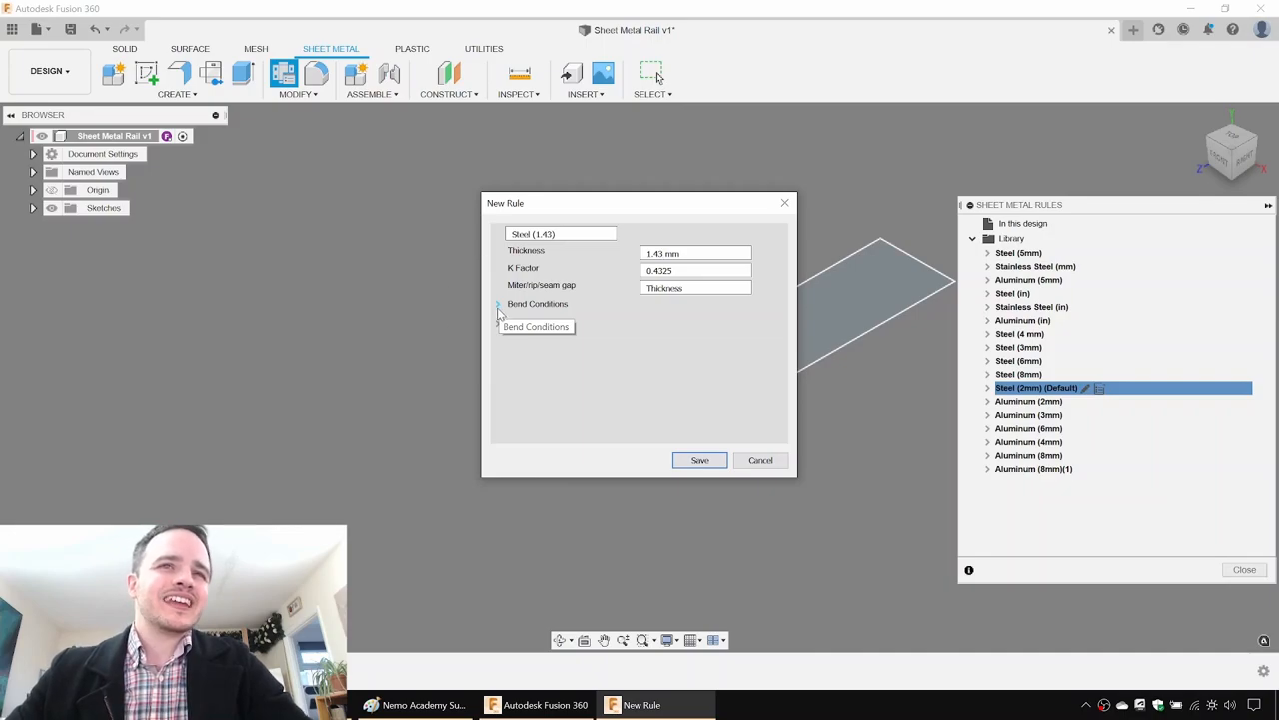
{"action": "left_click", "coordinate": [498, 304]}
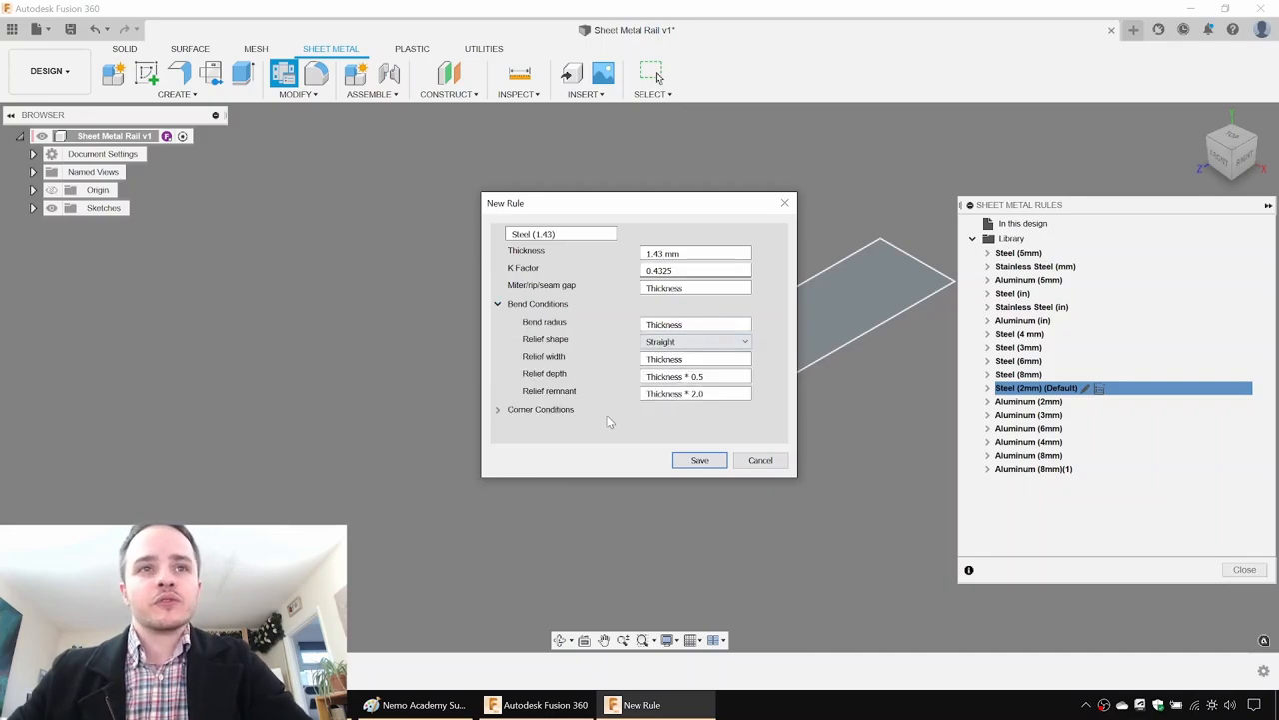
{"action": "left_click", "coordinate": [498, 409]}
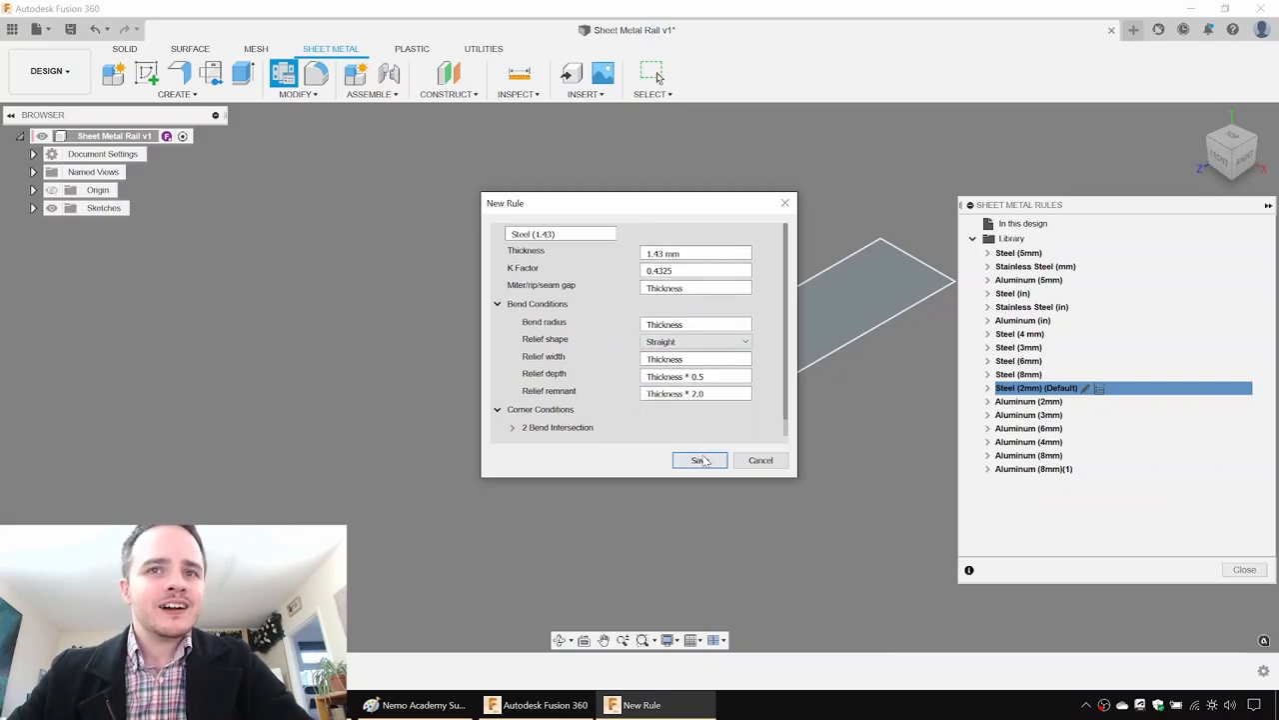
{"action": "left_click", "coordinate": [699, 459]}
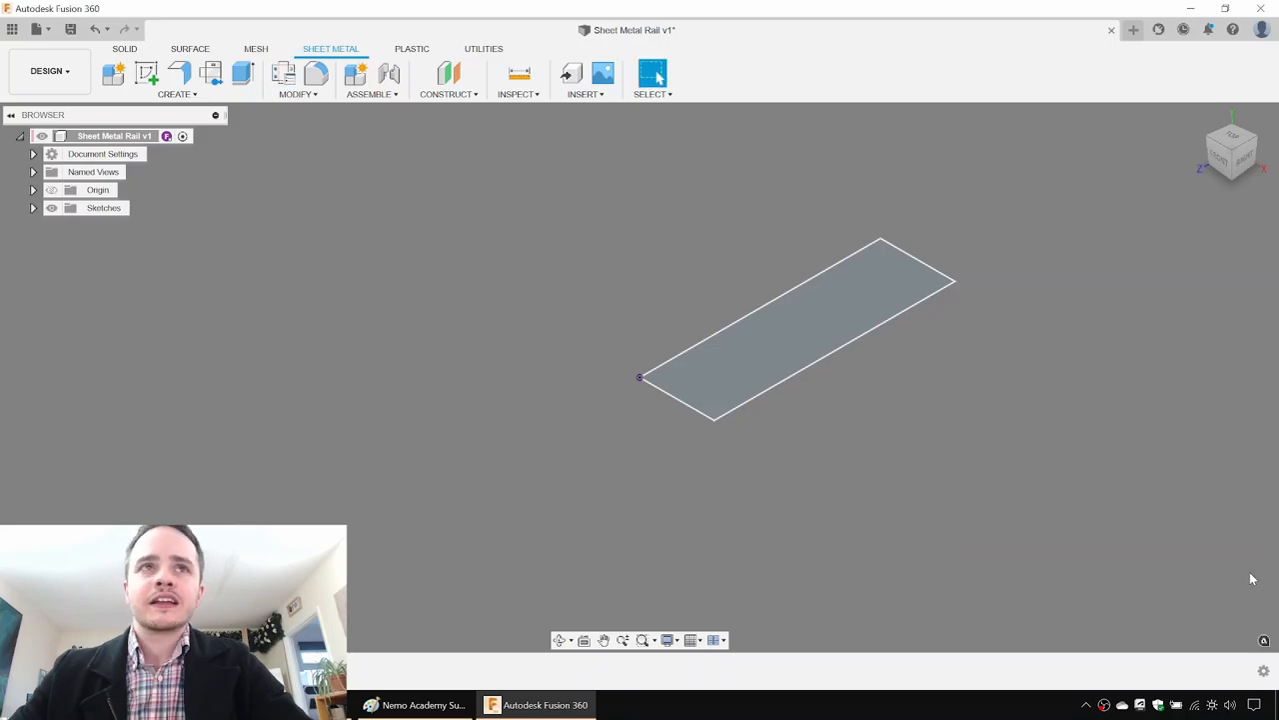
{"action": "left_click", "coordinate": [283, 72]}
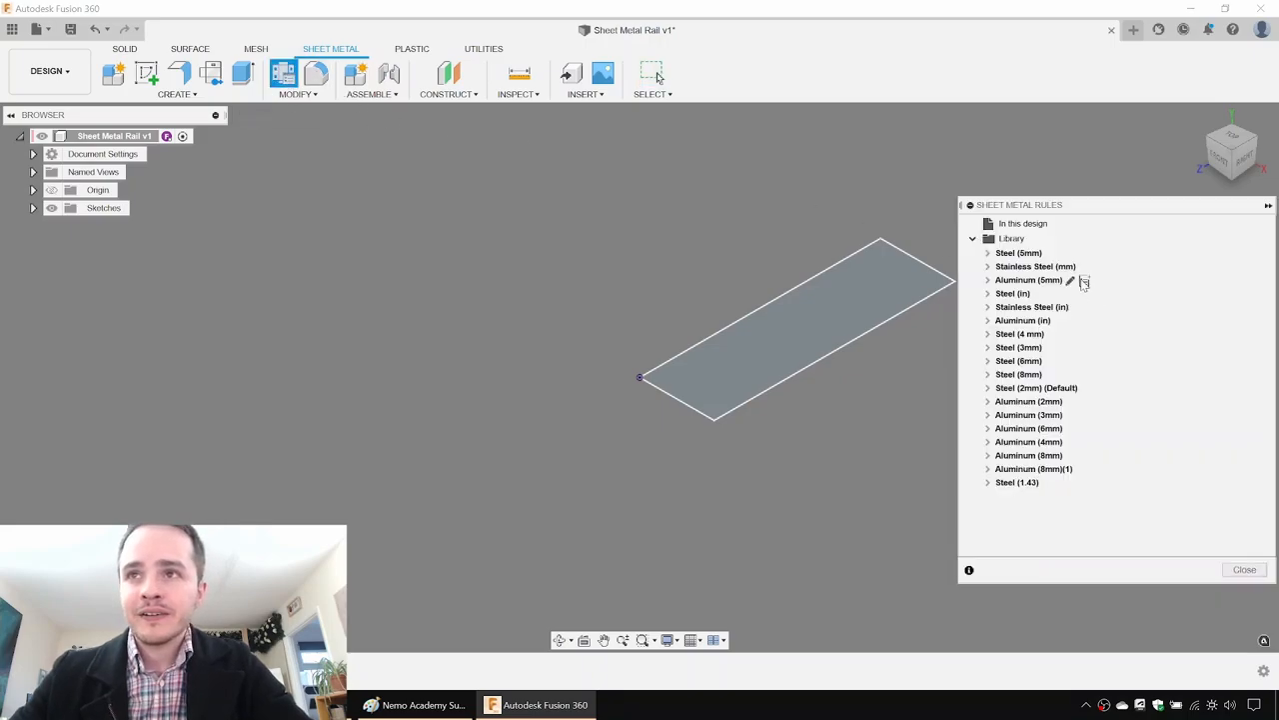
{"action": "right_click", "coordinate": [1017, 481]}
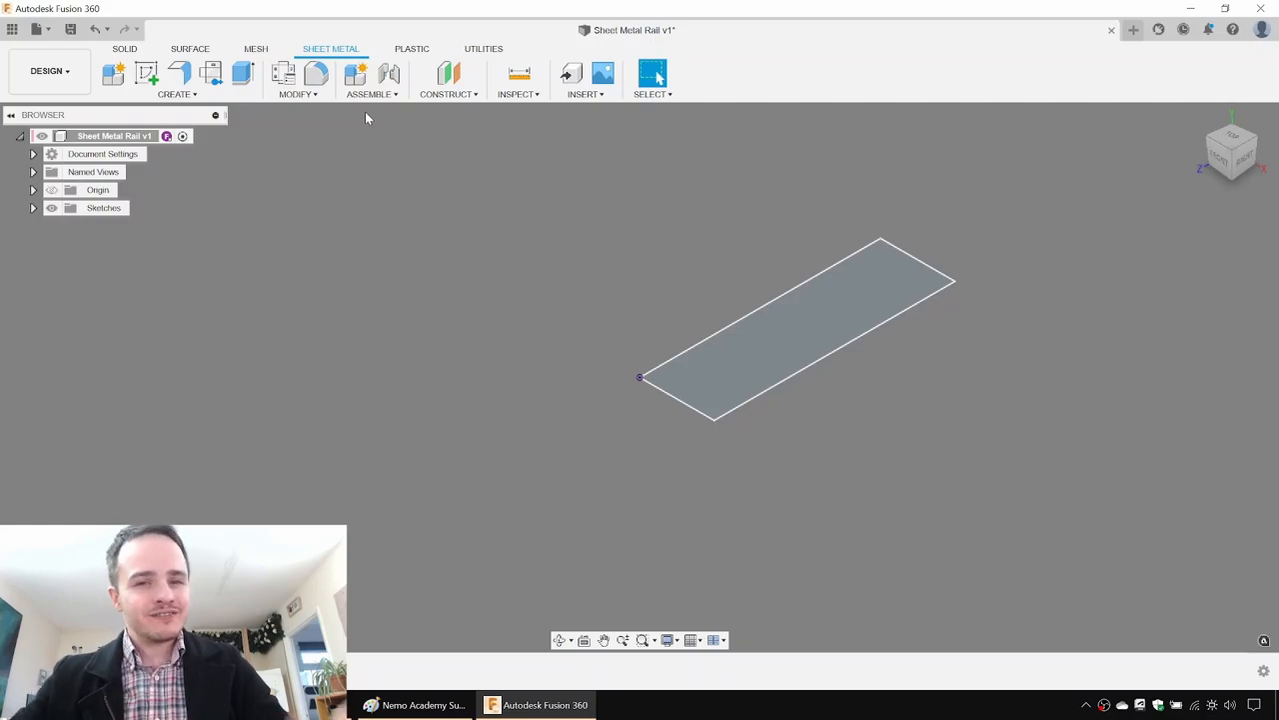
{"action": "mouse_move", "coordinate": [585, 150]}
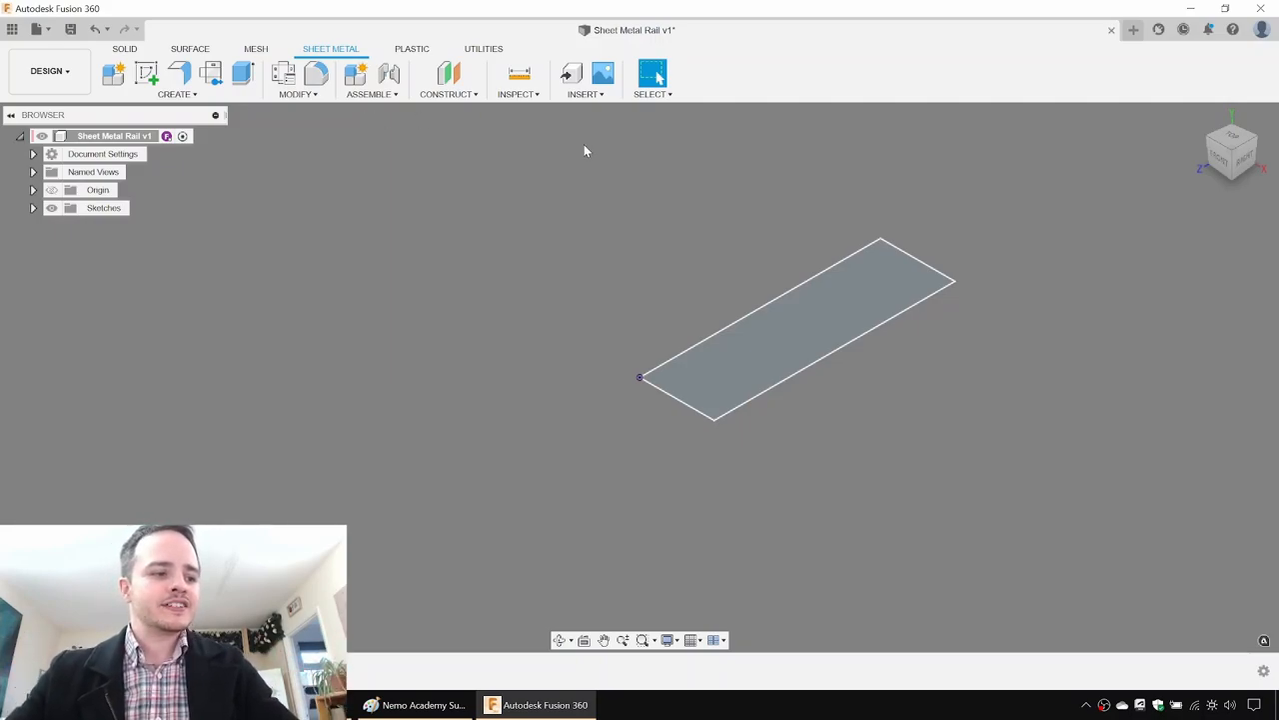
Turn the rectangle profile into a flat flange plate using the Steel (1.43) rule.
{"action": "left_click", "coordinate": [178, 73]}
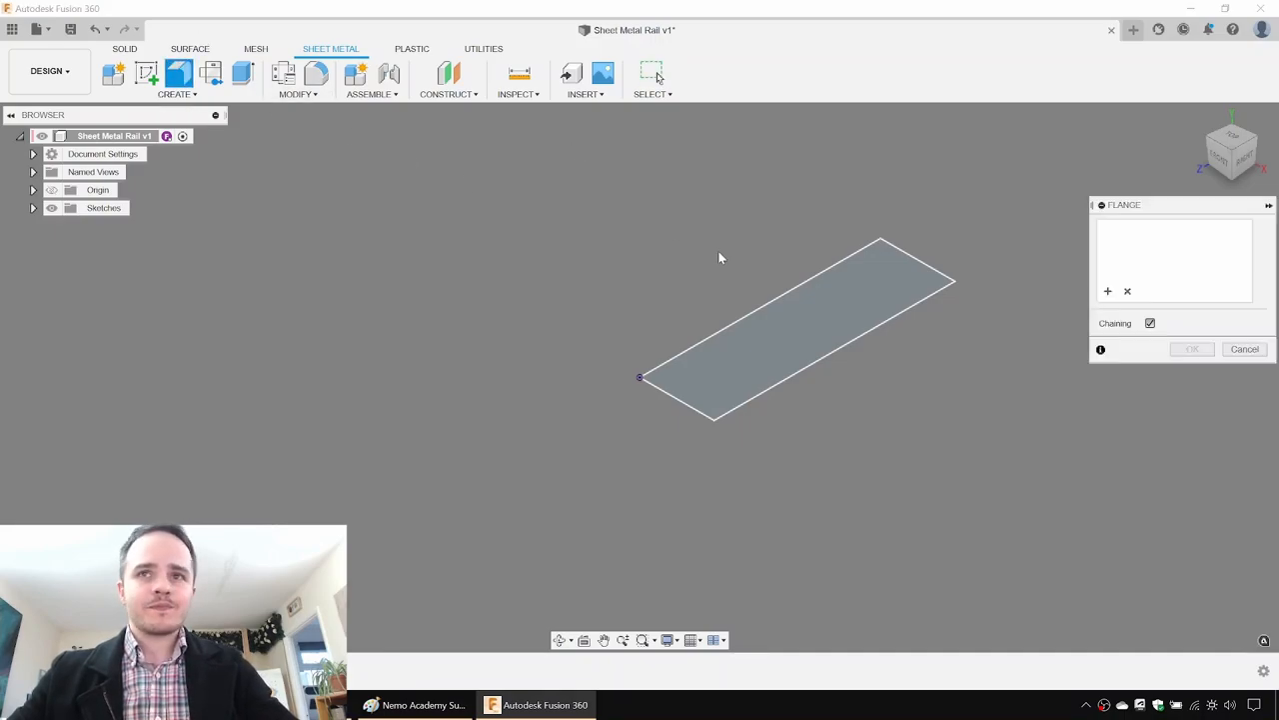
{"action": "left_click", "coordinate": [789, 330]}
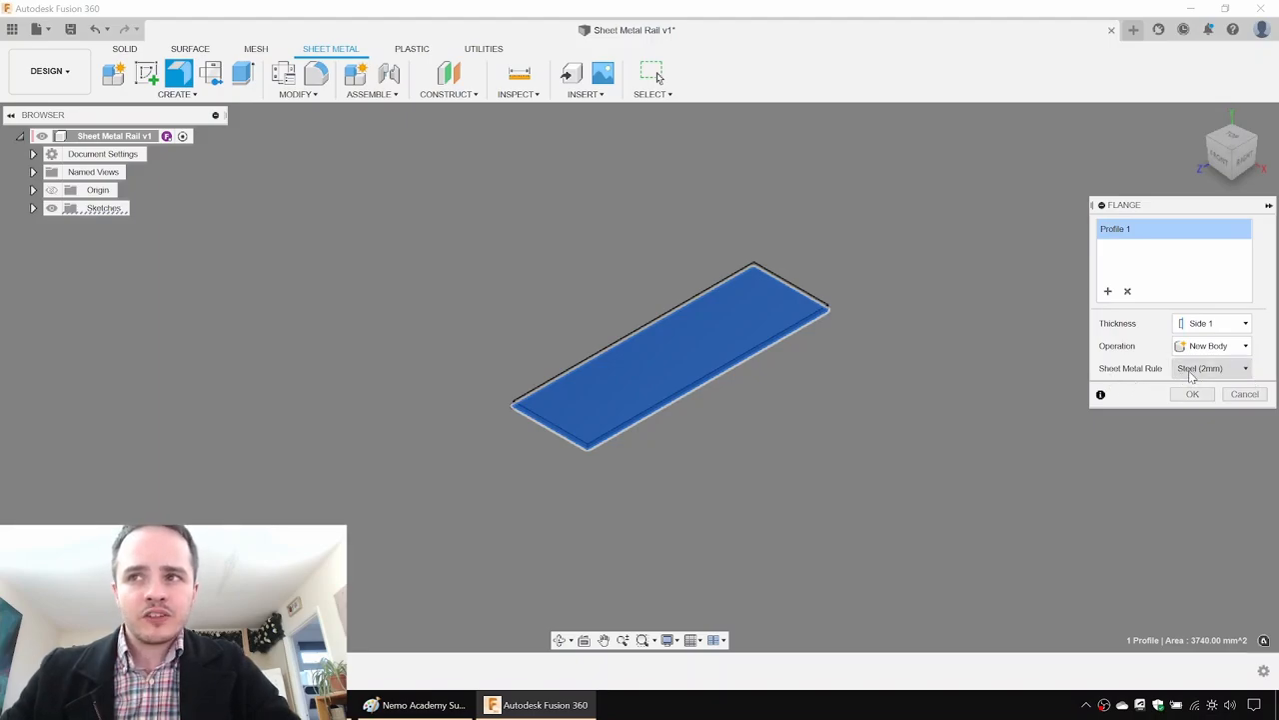
{"action": "left_click", "coordinate": [1212, 367]}
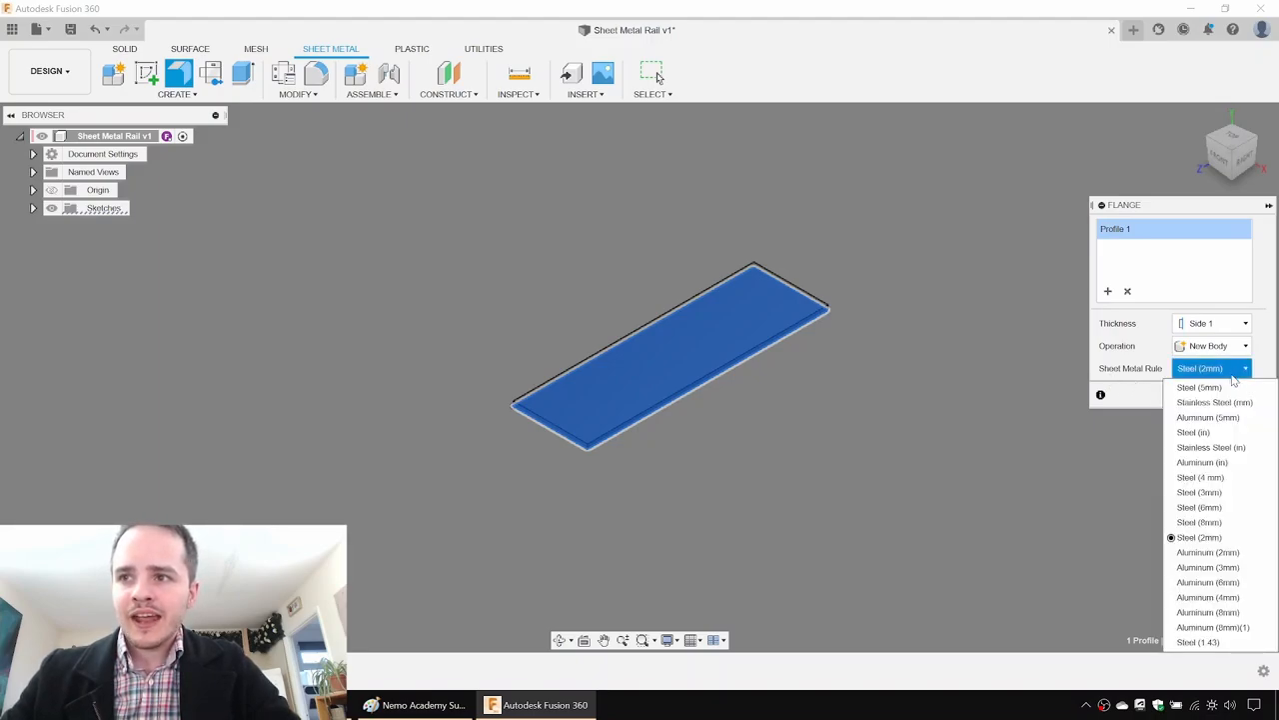
{"action": "mouse_move", "coordinate": [1199, 642]}
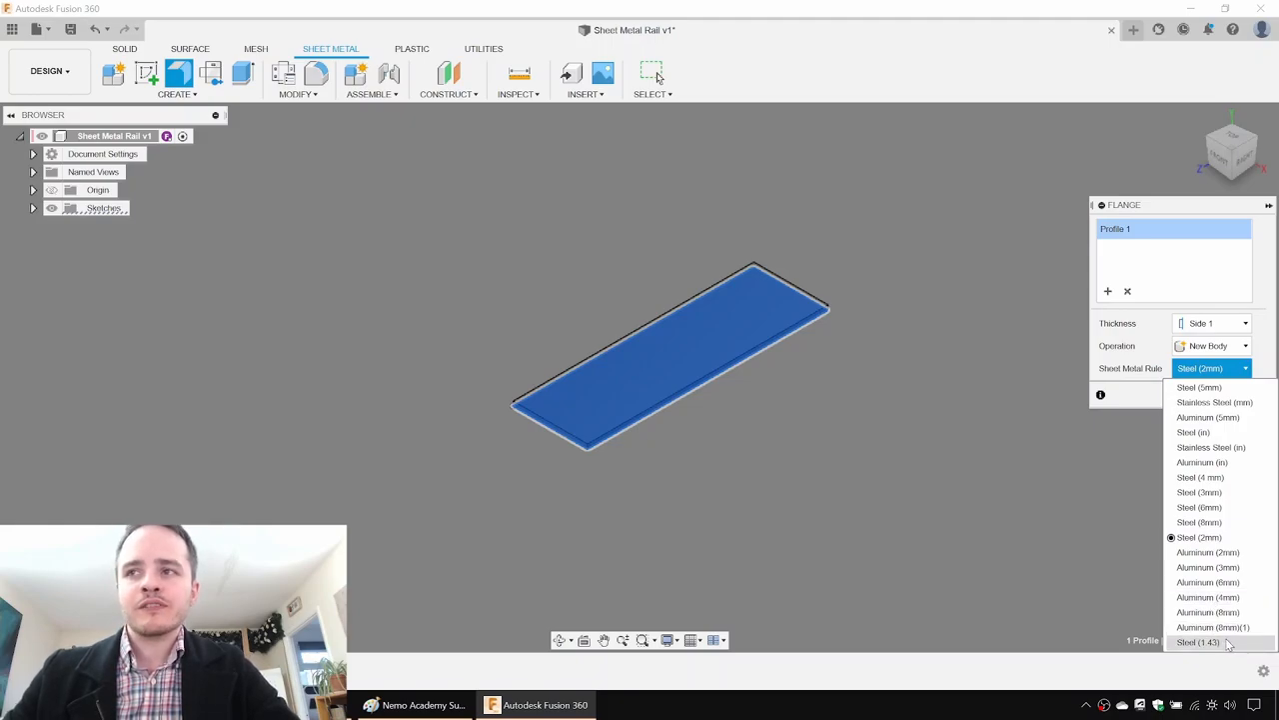
{"action": "left_click", "coordinate": [1198, 641]}
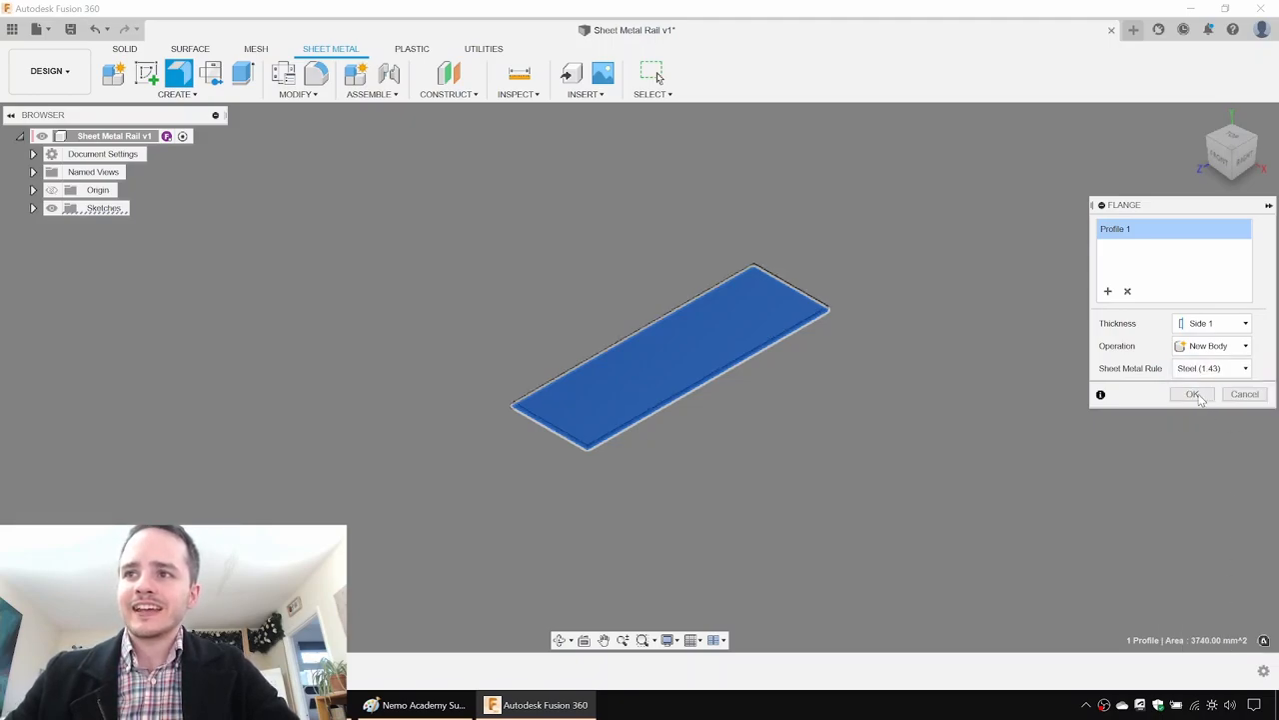
{"action": "left_click", "coordinate": [1192, 394]}
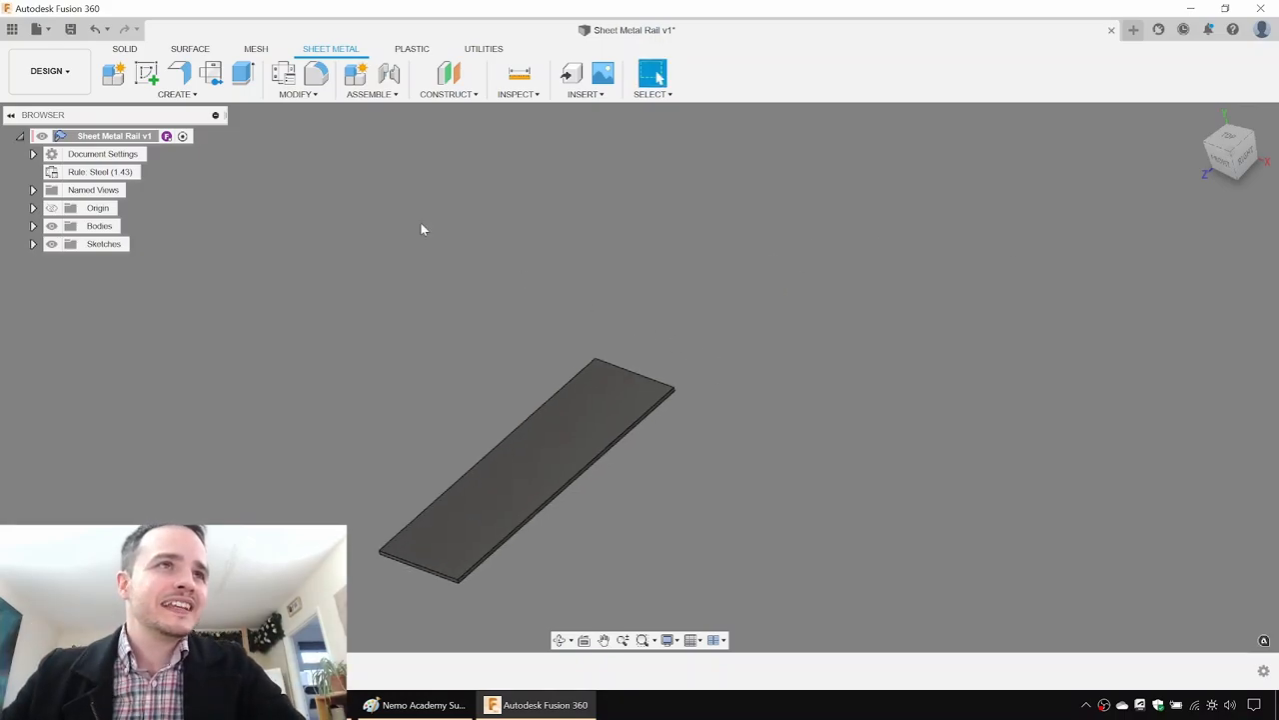
Raise an end wall on the short edge and 11.5 mm flanges along the long edges.
{"action": "left_click", "coordinate": [178, 73]}
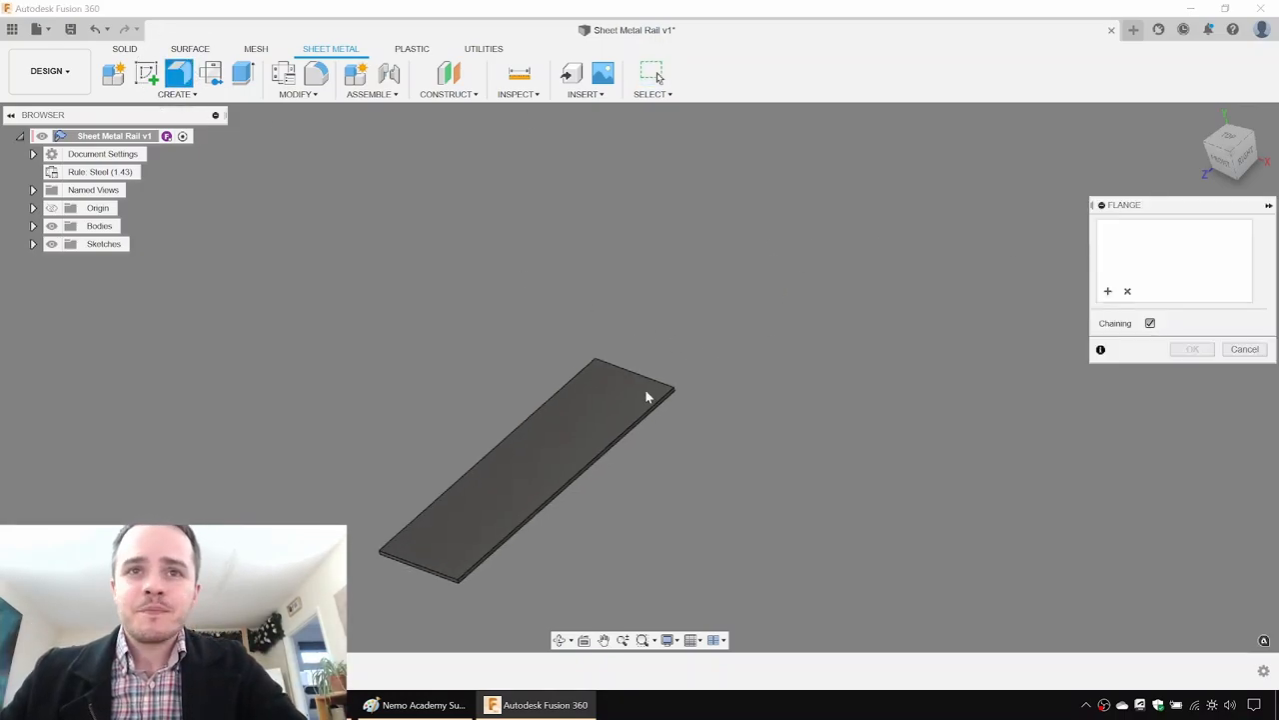
{"action": "left_click", "coordinate": [620, 345]}
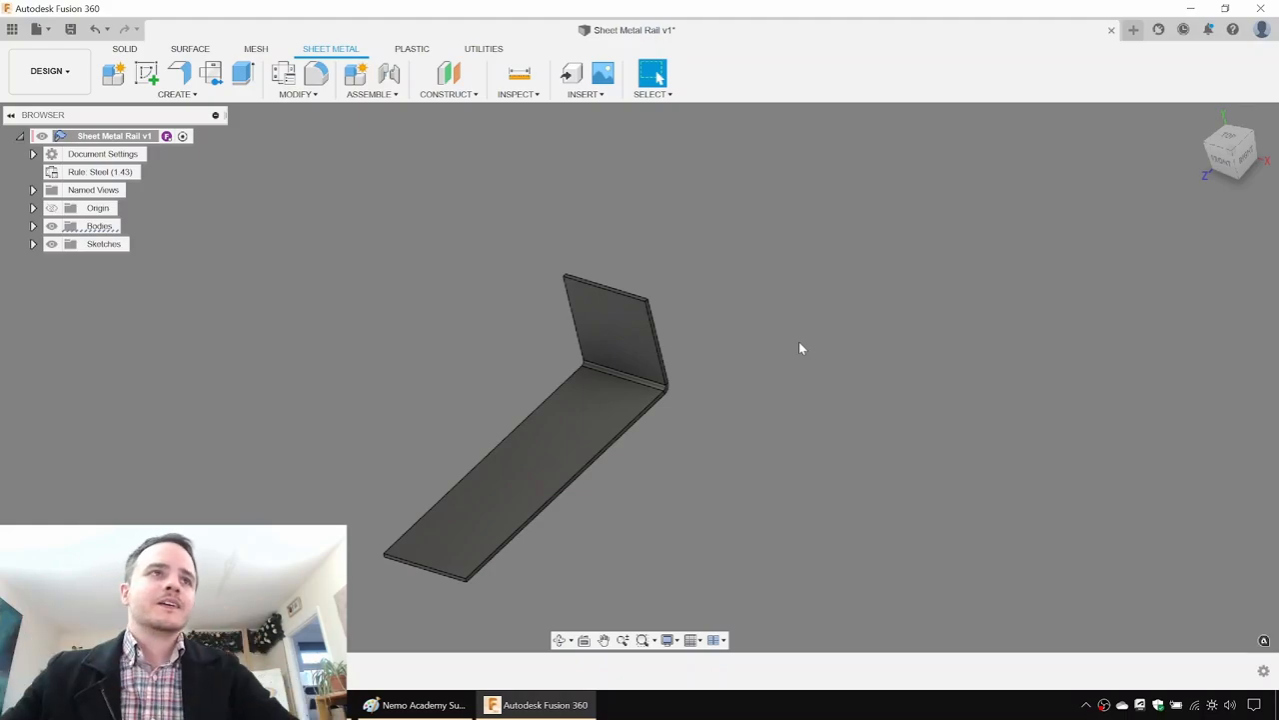
{"action": "mouse_move", "coordinate": [178, 74]}
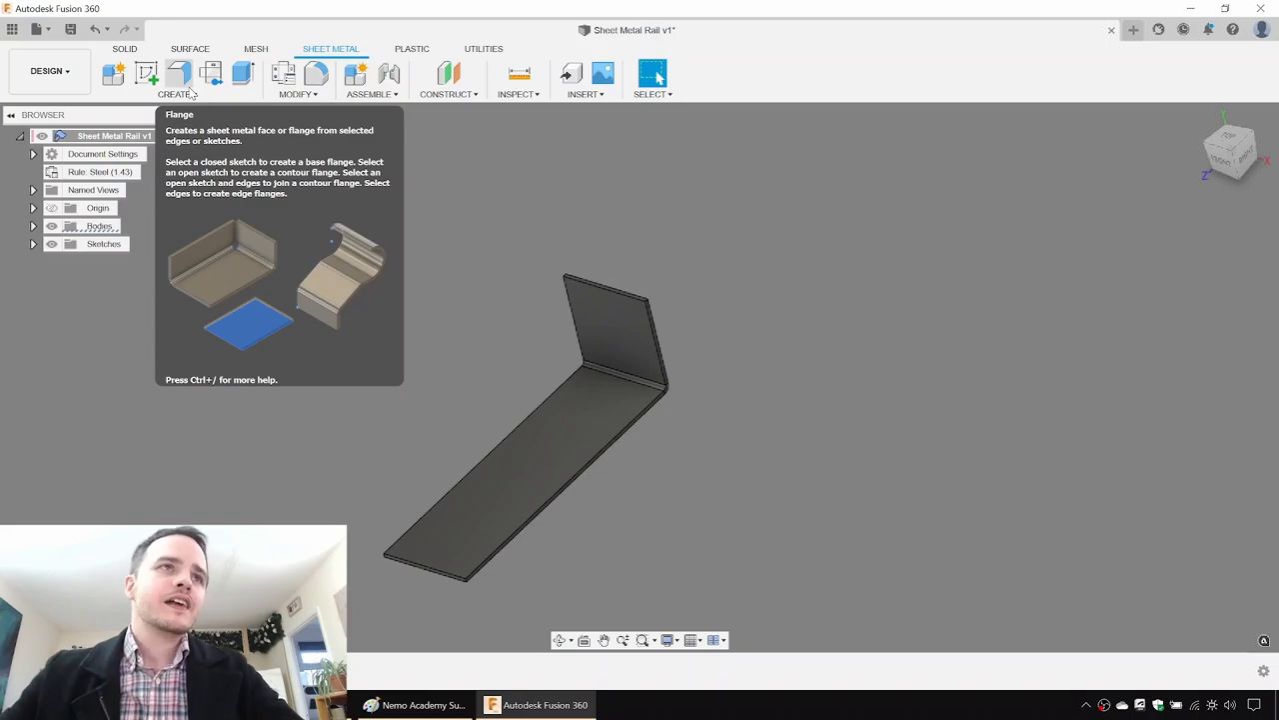
{"action": "left_click", "coordinate": [177, 74]}
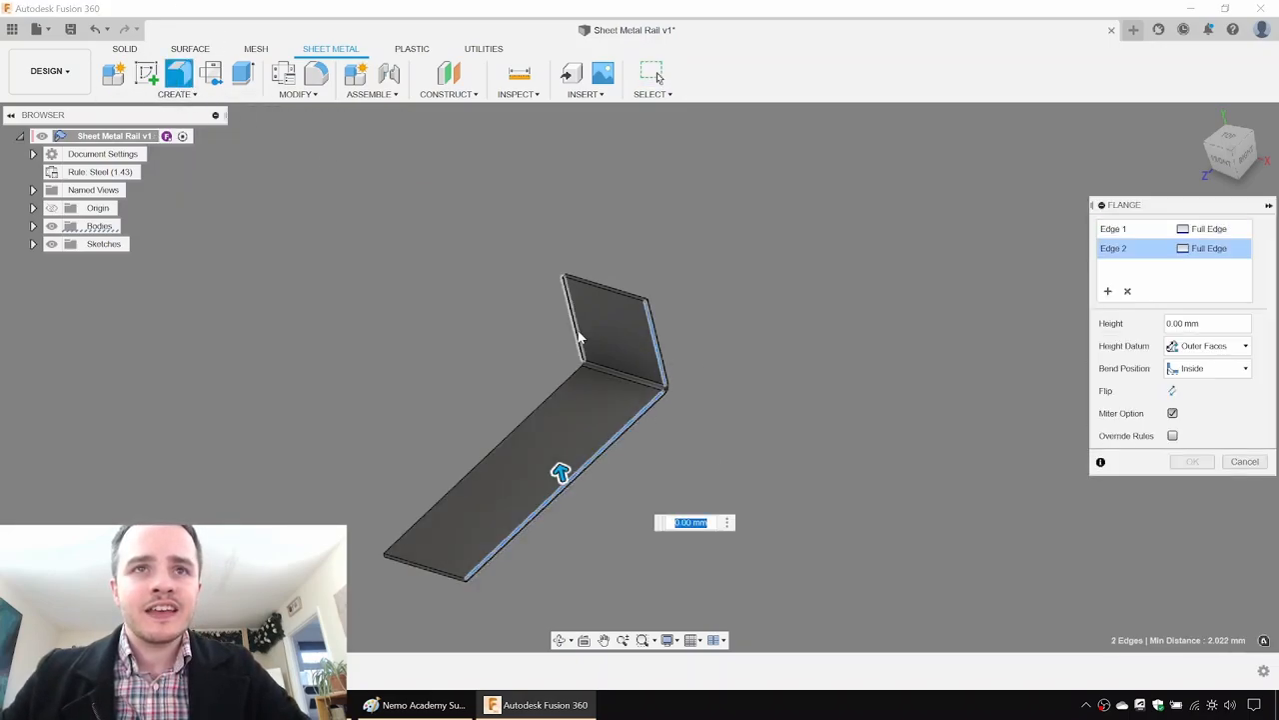
{"action": "left_click", "coordinate": [585, 305]}
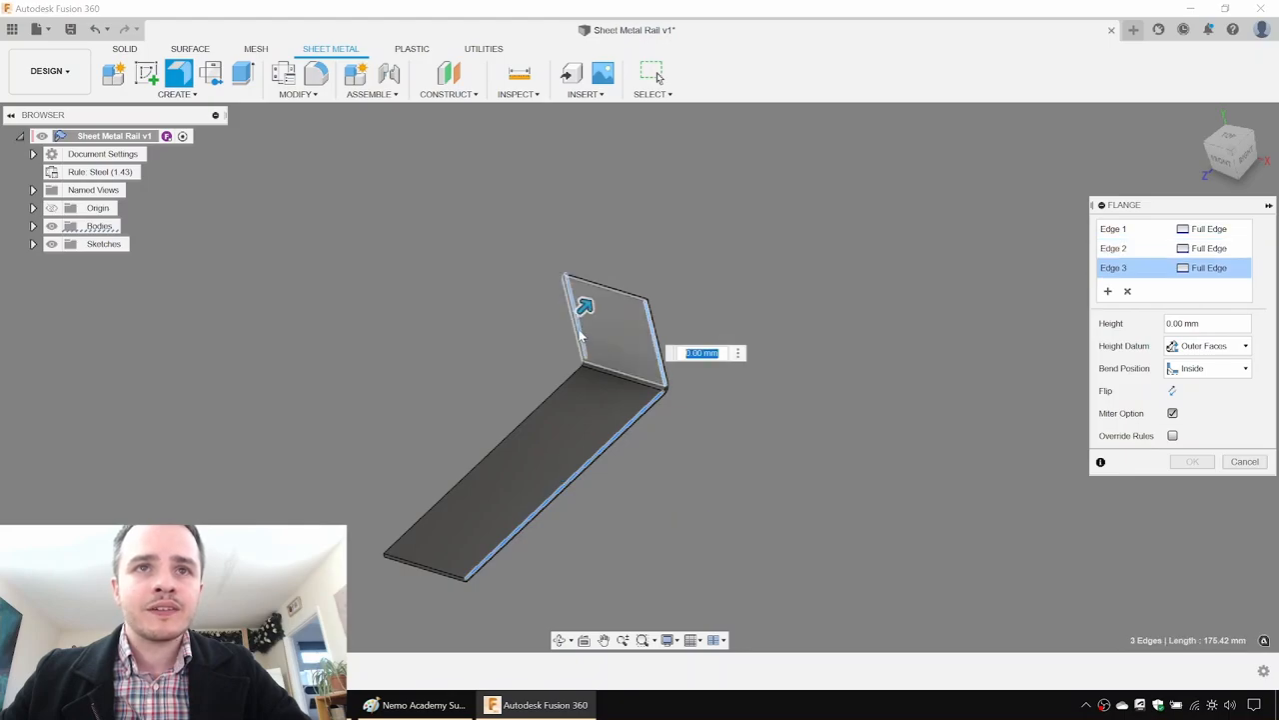
{"action": "left_click_drag", "start_coordinate": [585, 350], "coordinate": [360, 355]}
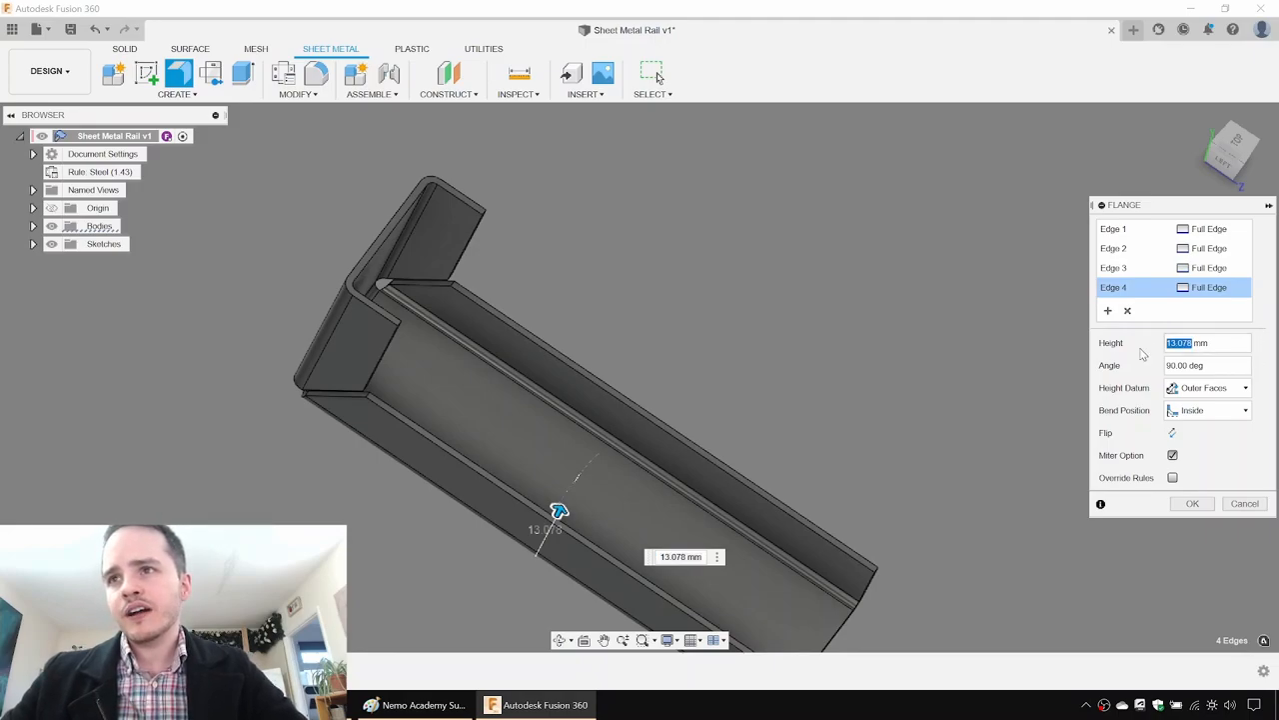
{"action": "type", "text": "11.5"}
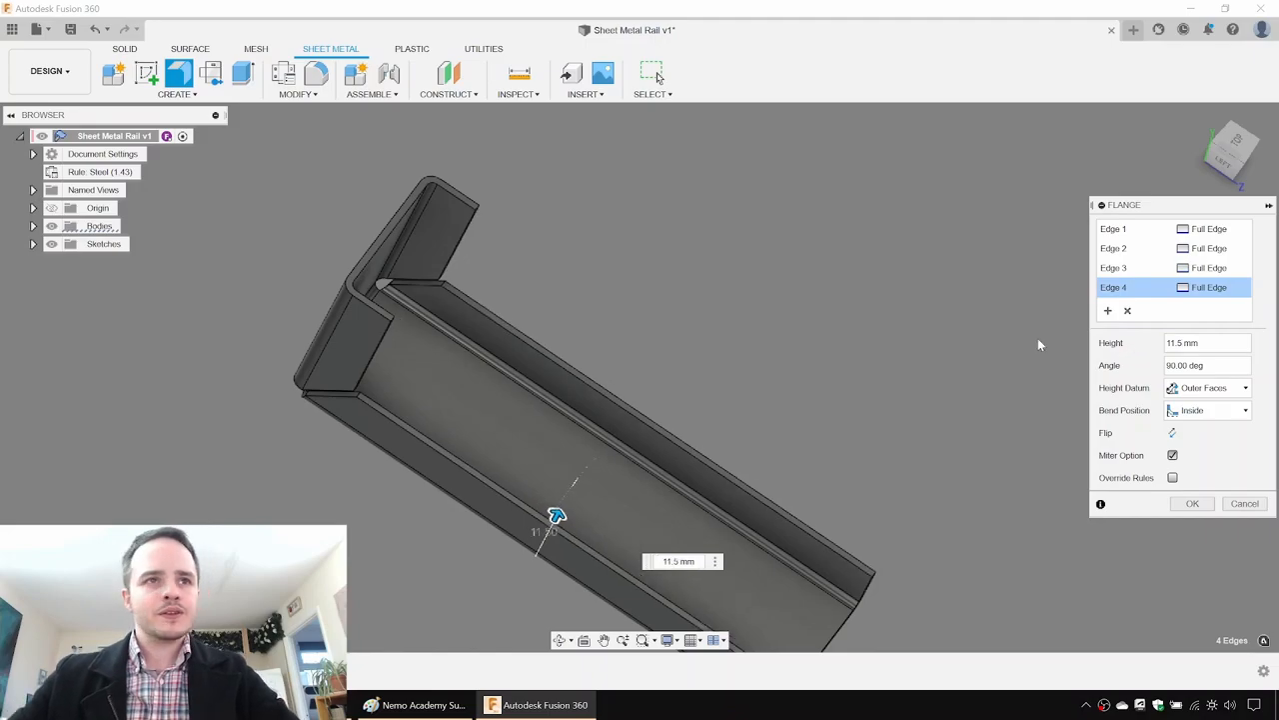
{"action": "left_click", "coordinate": [1193, 503]}
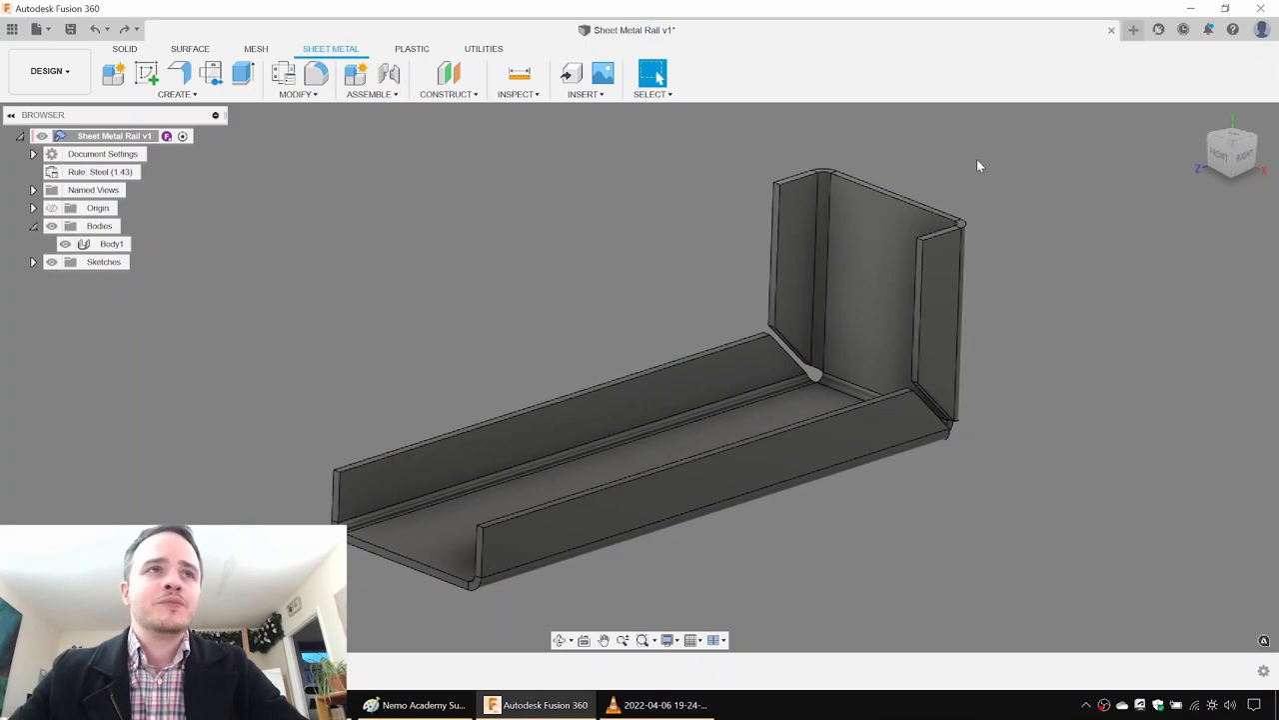
{"action": "mouse_move", "coordinate": [1025, 177]}
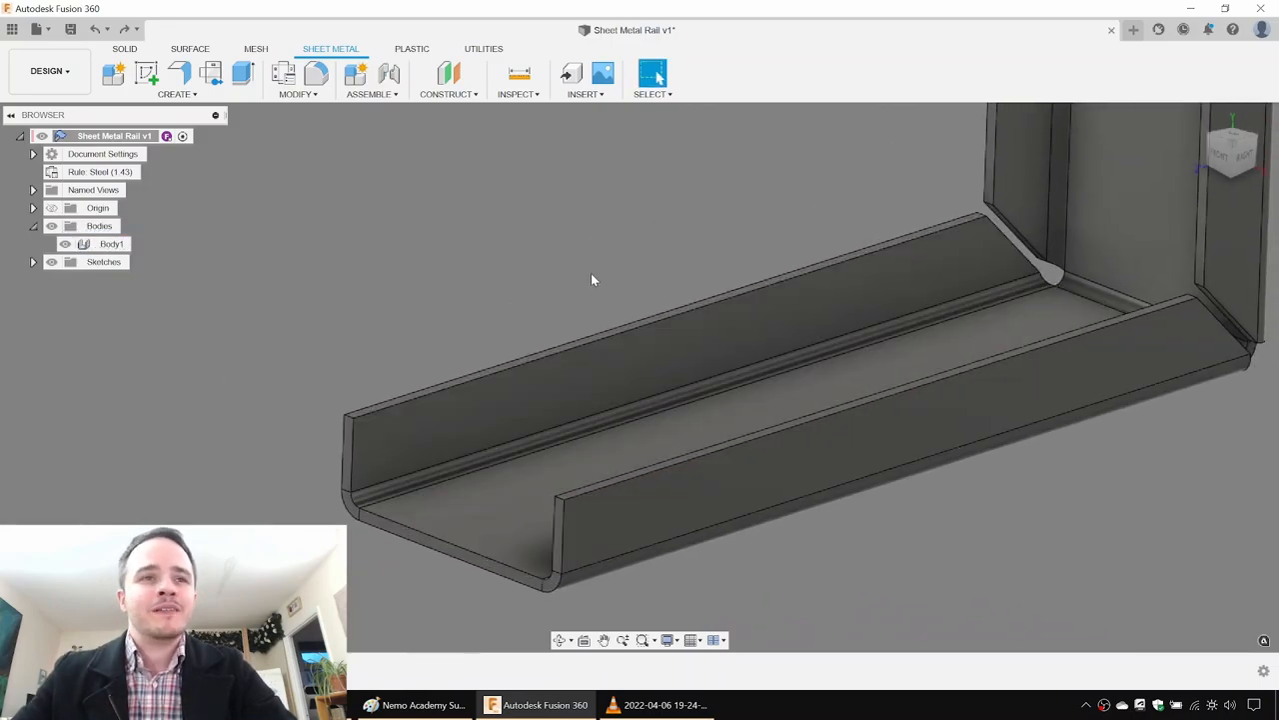
{"action": "left_click_drag", "start_coordinate": [600, 280], "coordinate": [580, 190]}
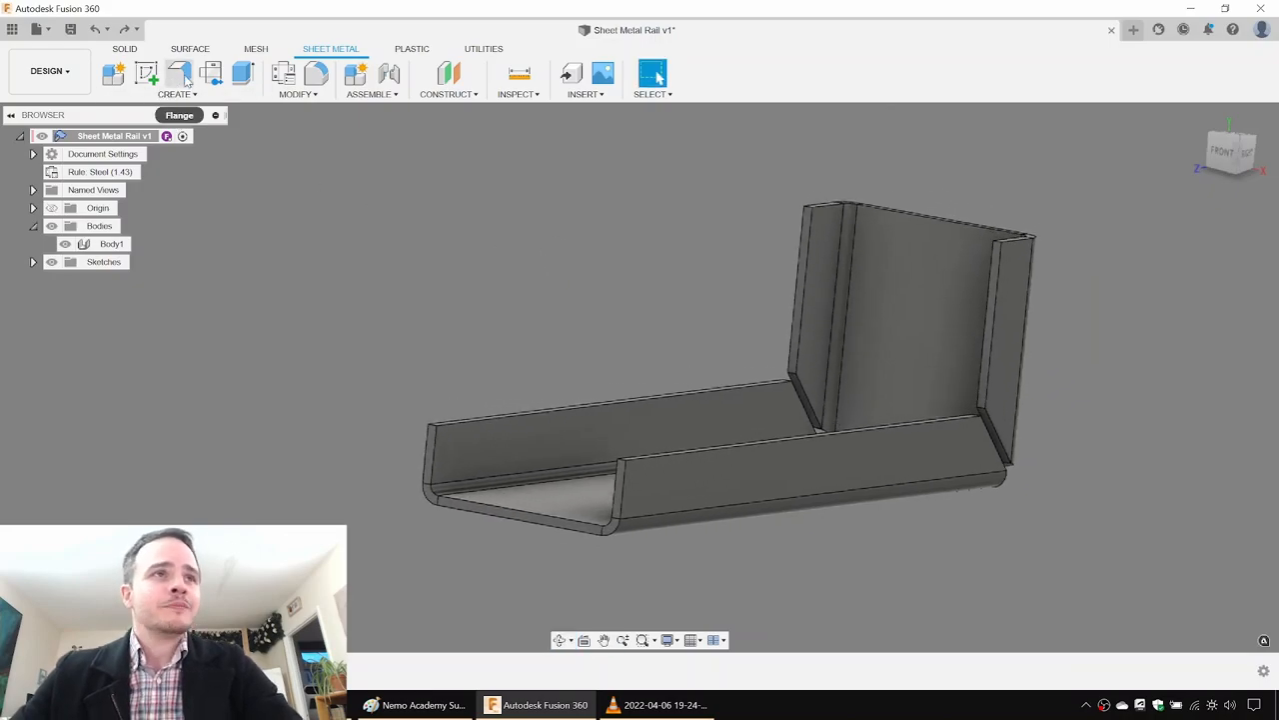
Add 10 mm inward lips atop the side flanges with a 0.5 mm bend radius override.
{"action": "left_click", "coordinate": [179, 73]}
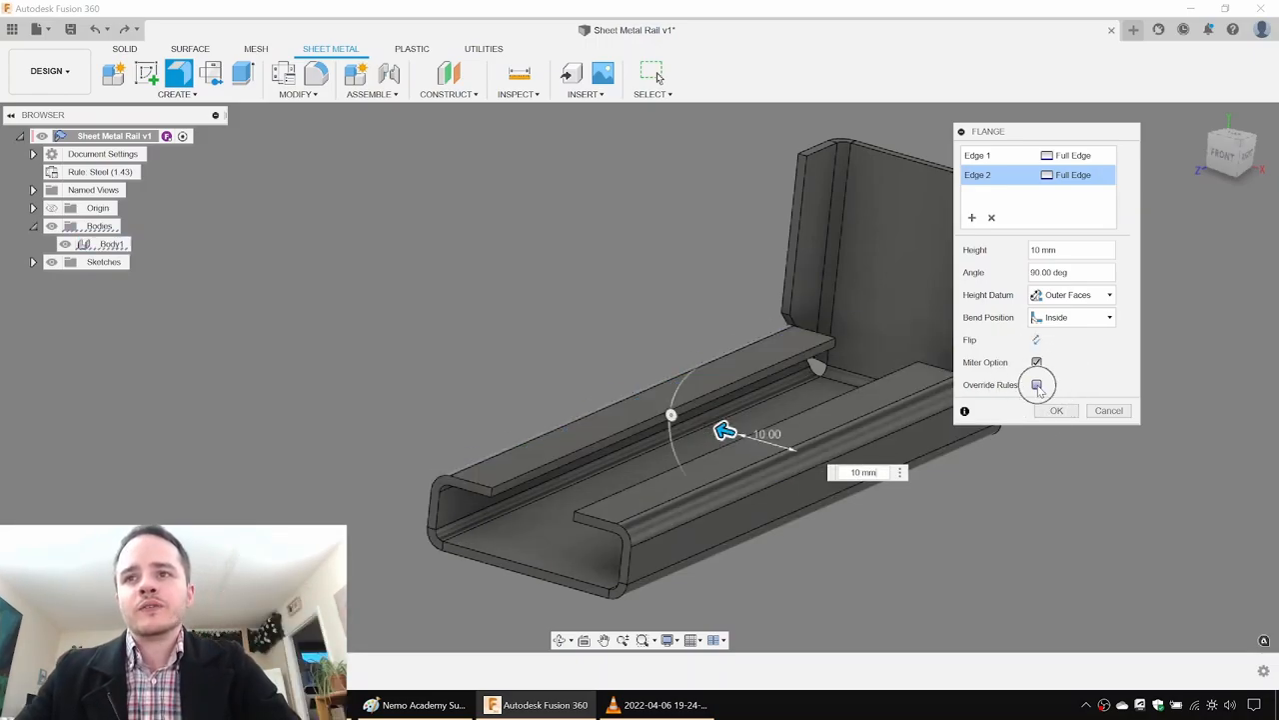
{"action": "left_click", "coordinate": [1036, 385]}
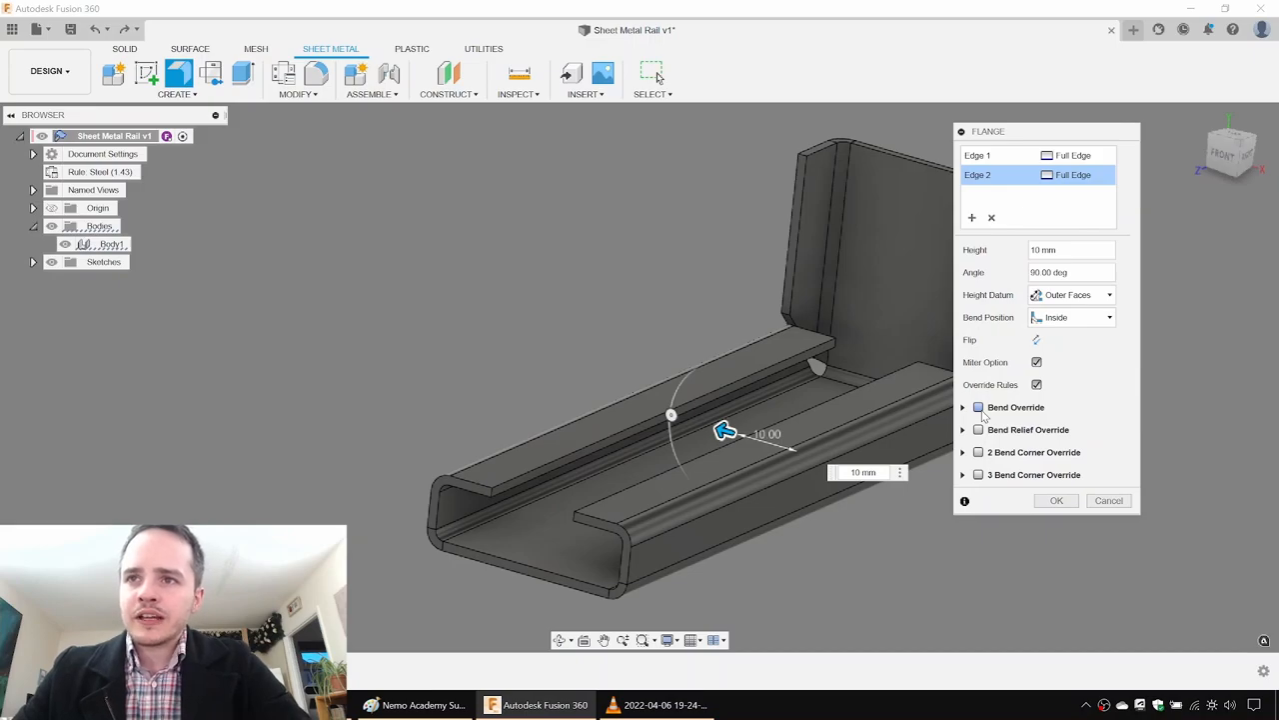
{"action": "left_click", "coordinate": [978, 407]}
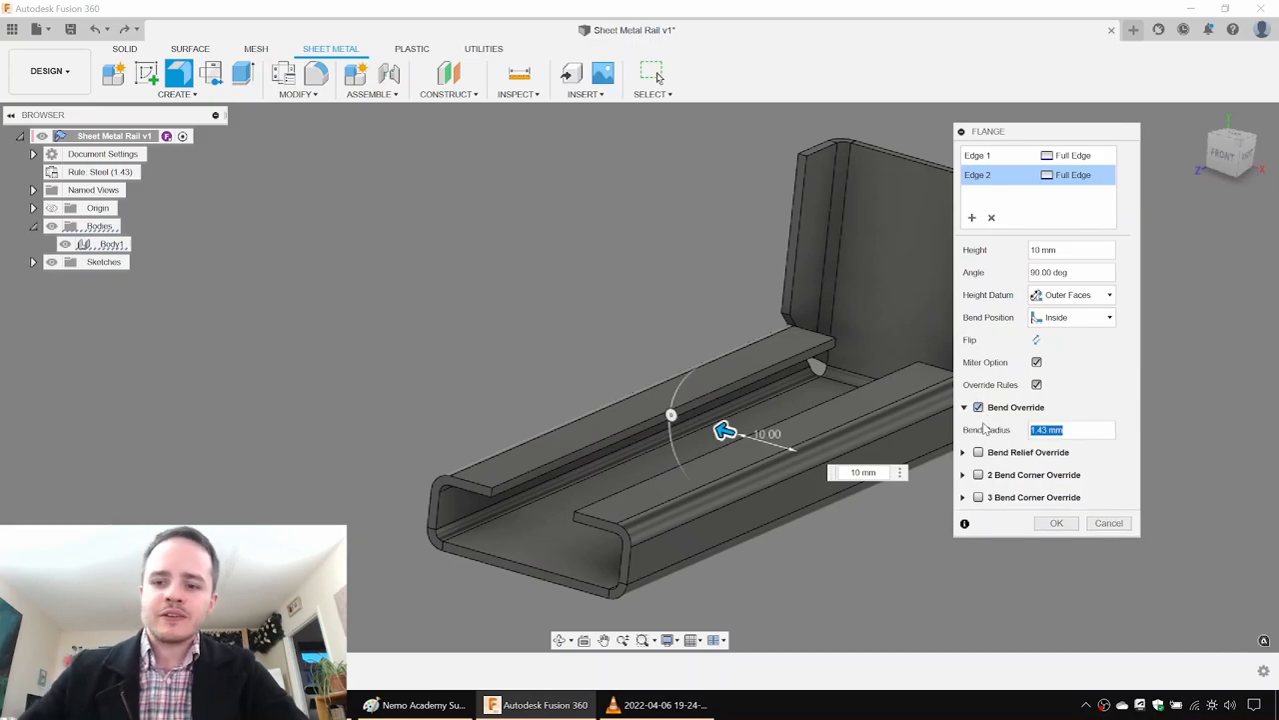
{"action": "type", "text": "0.5"}
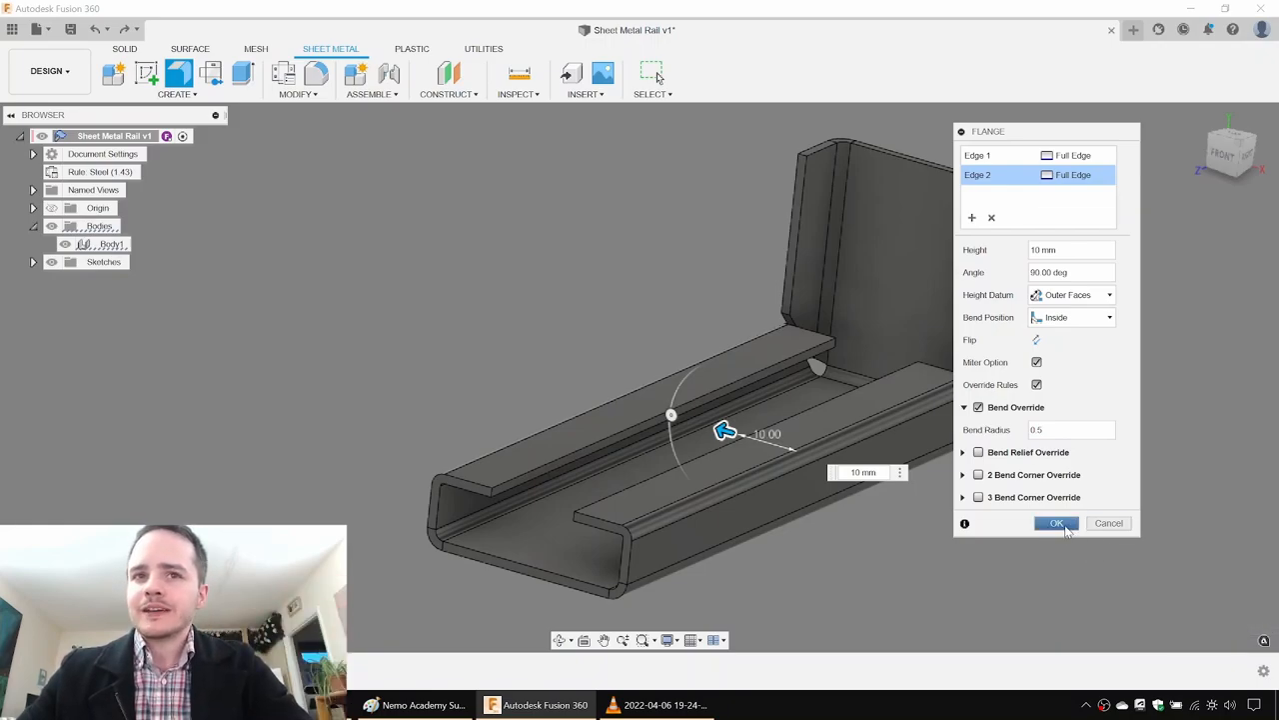
{"action": "left_click", "coordinate": [1055, 523]}
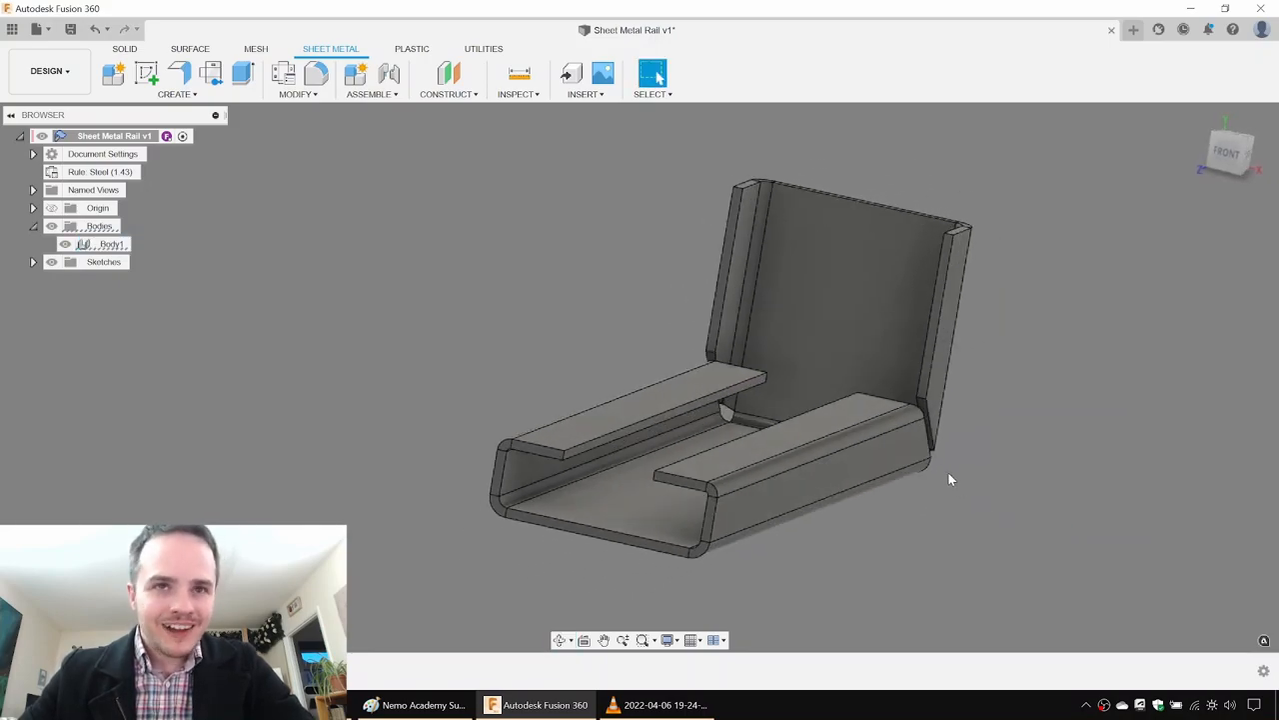
{"action": "mouse_move", "coordinate": [179, 74]}
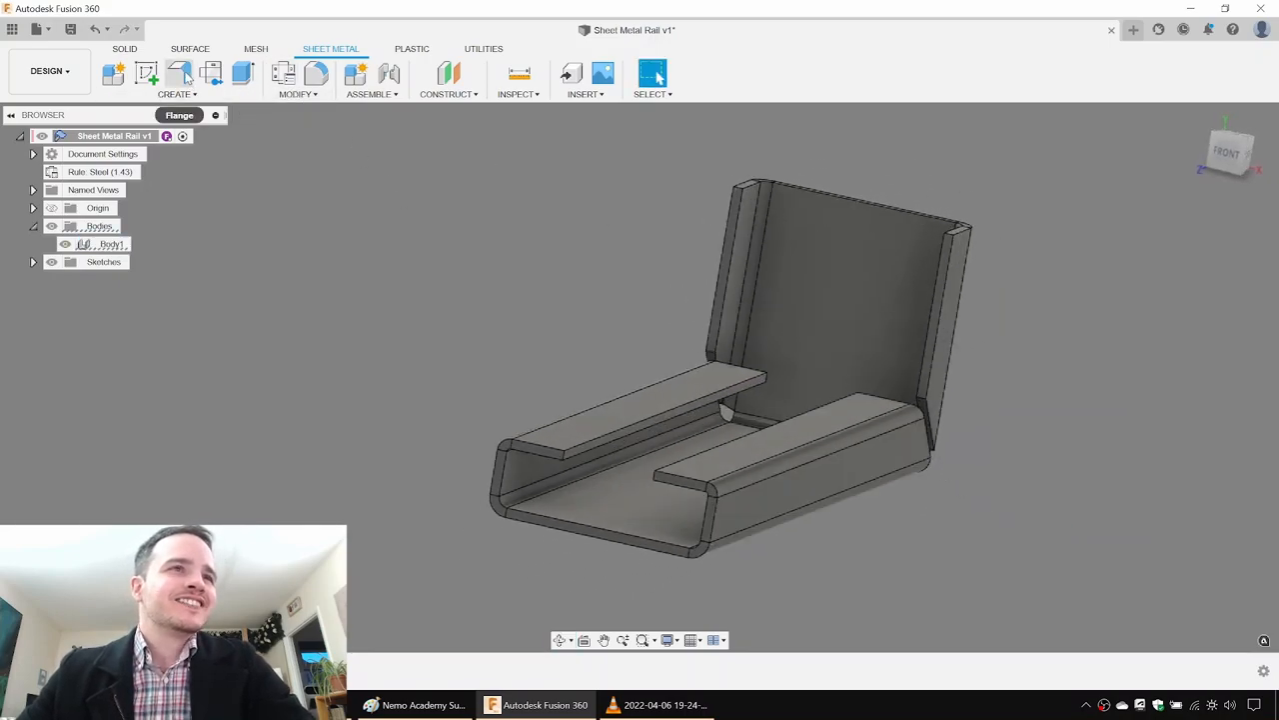
Fold 5 mm downward flanges on both lip edges with a 0.5 mm bend radius override.
{"action": "left_click", "coordinate": [178, 73]}
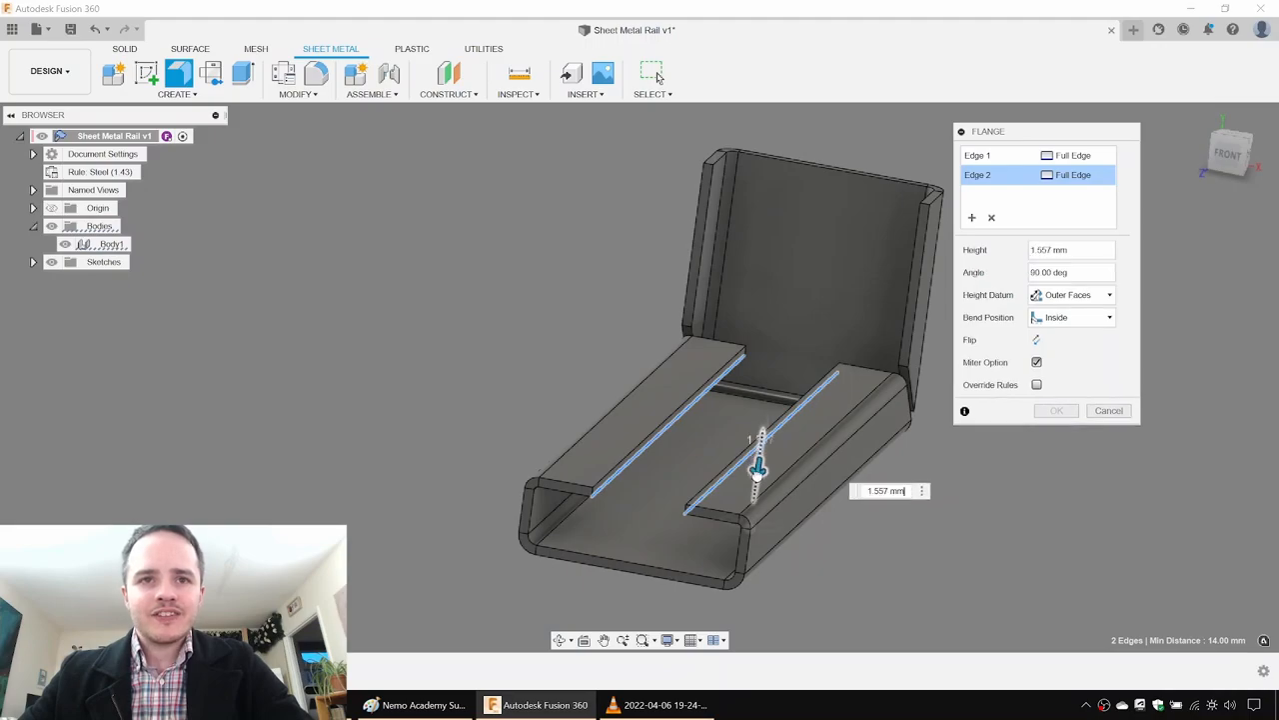
{"action": "left_click_drag", "start_coordinate": [758, 465], "coordinate": [755, 490]}
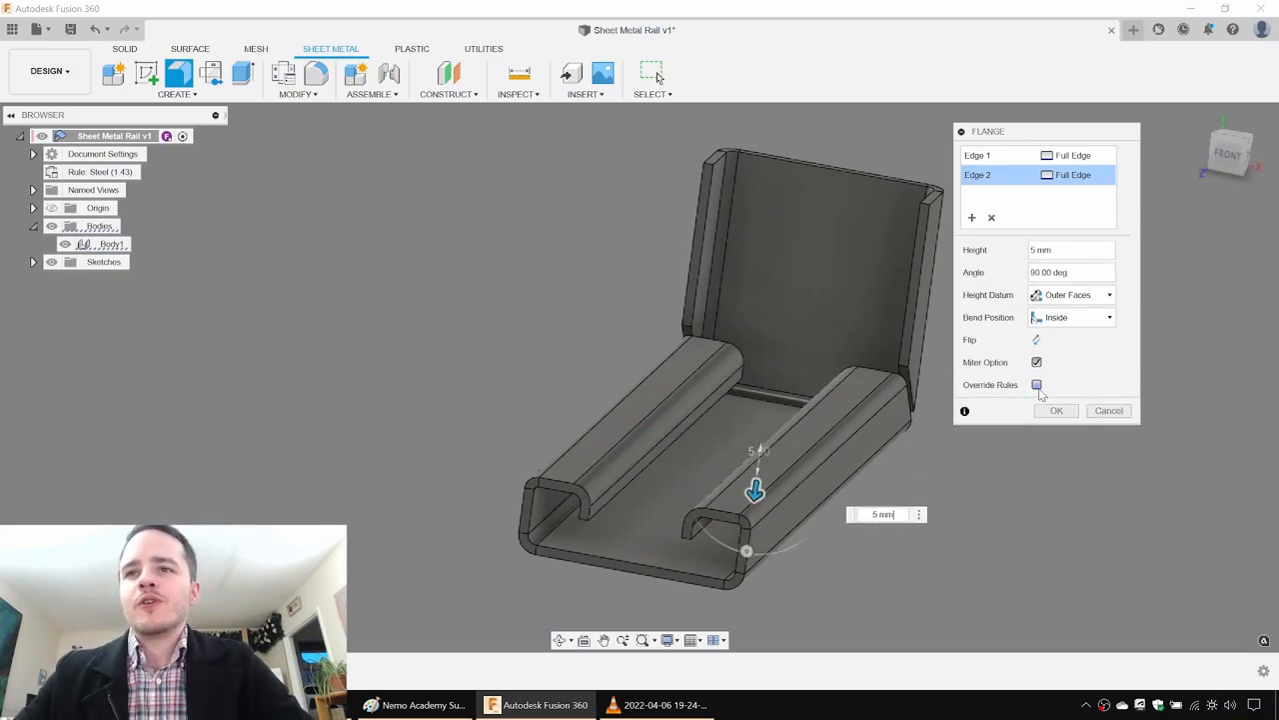
{"action": "left_click", "coordinate": [1036, 385]}
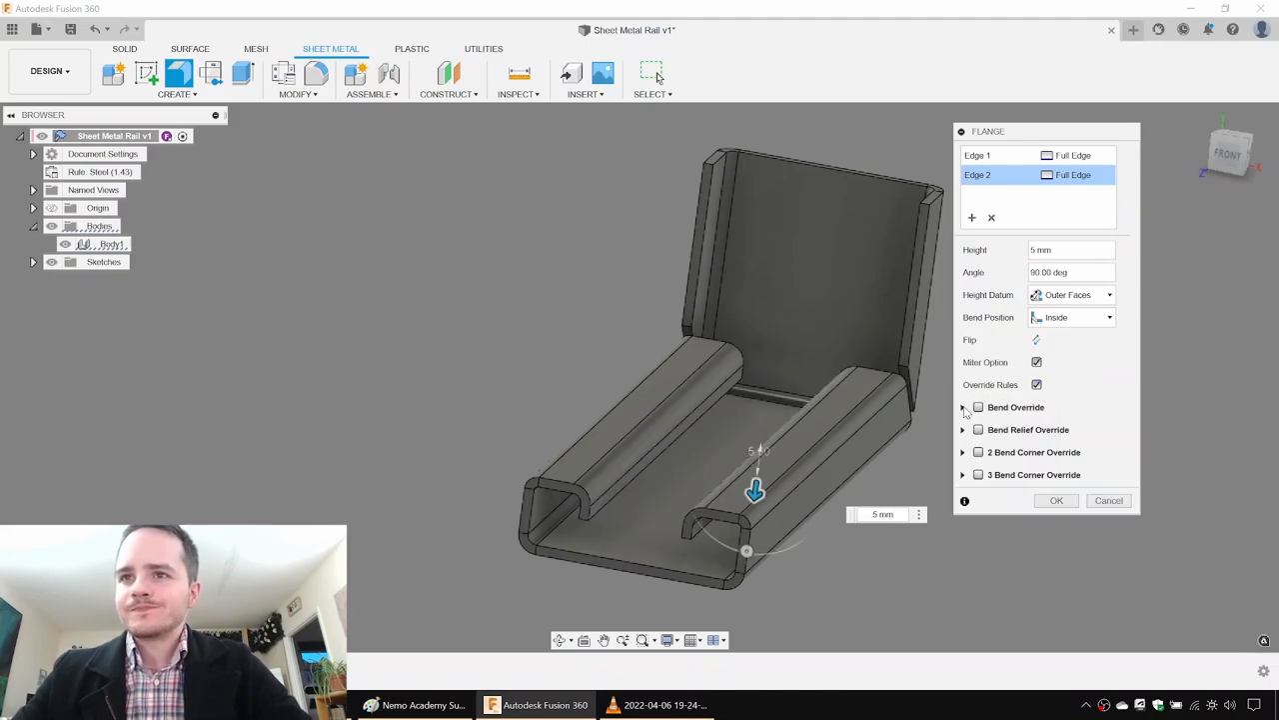
{"action": "left_click", "coordinate": [979, 407]}
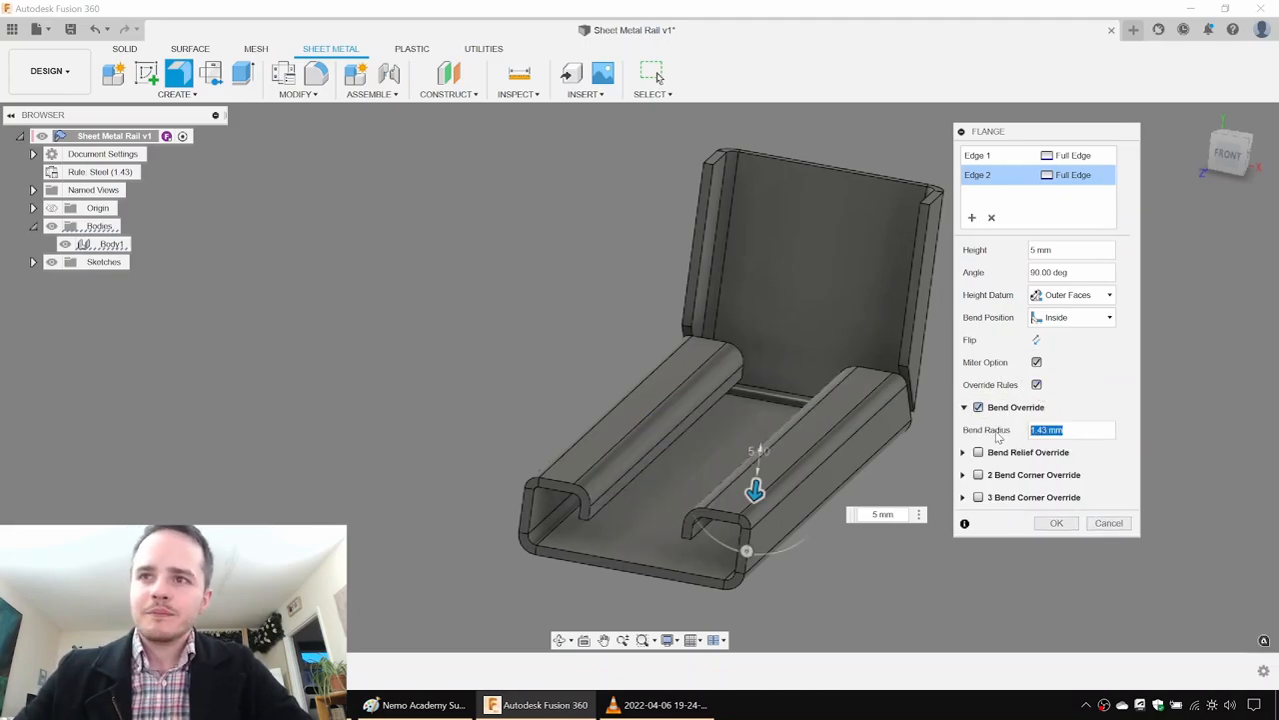
{"action": "type", "text": "0.5"}
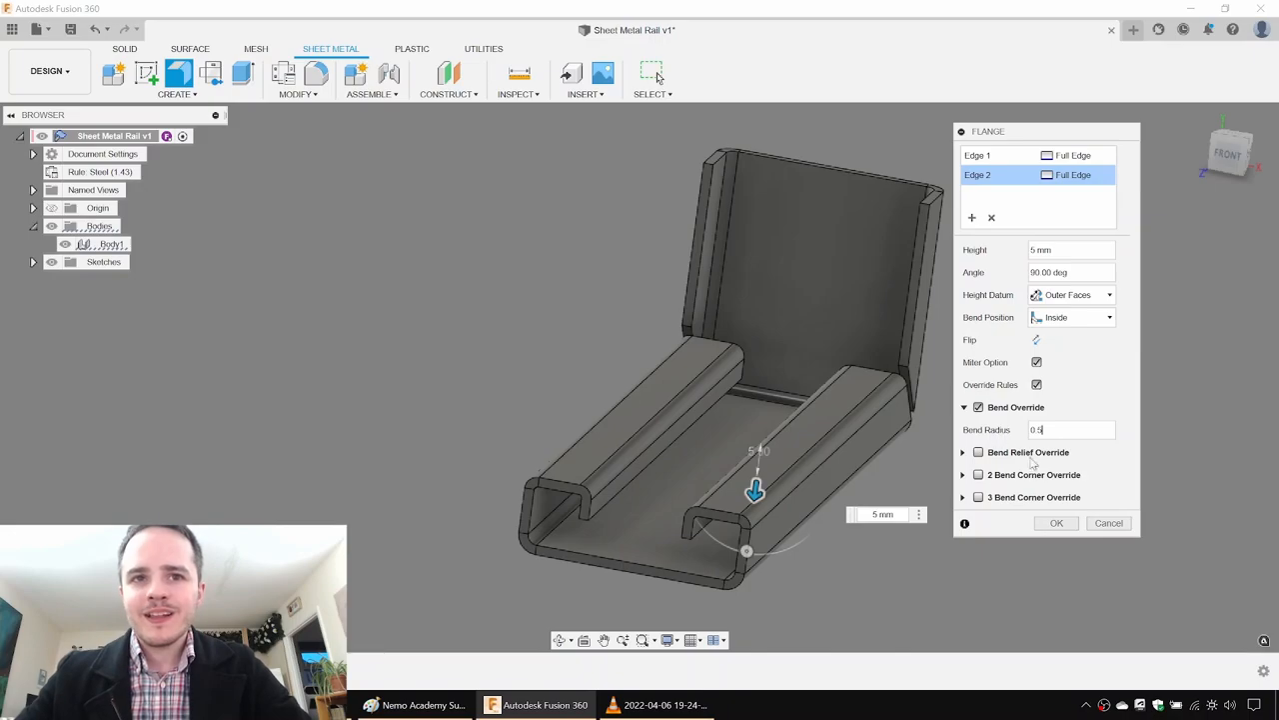
{"action": "left_click", "coordinate": [1057, 522]}
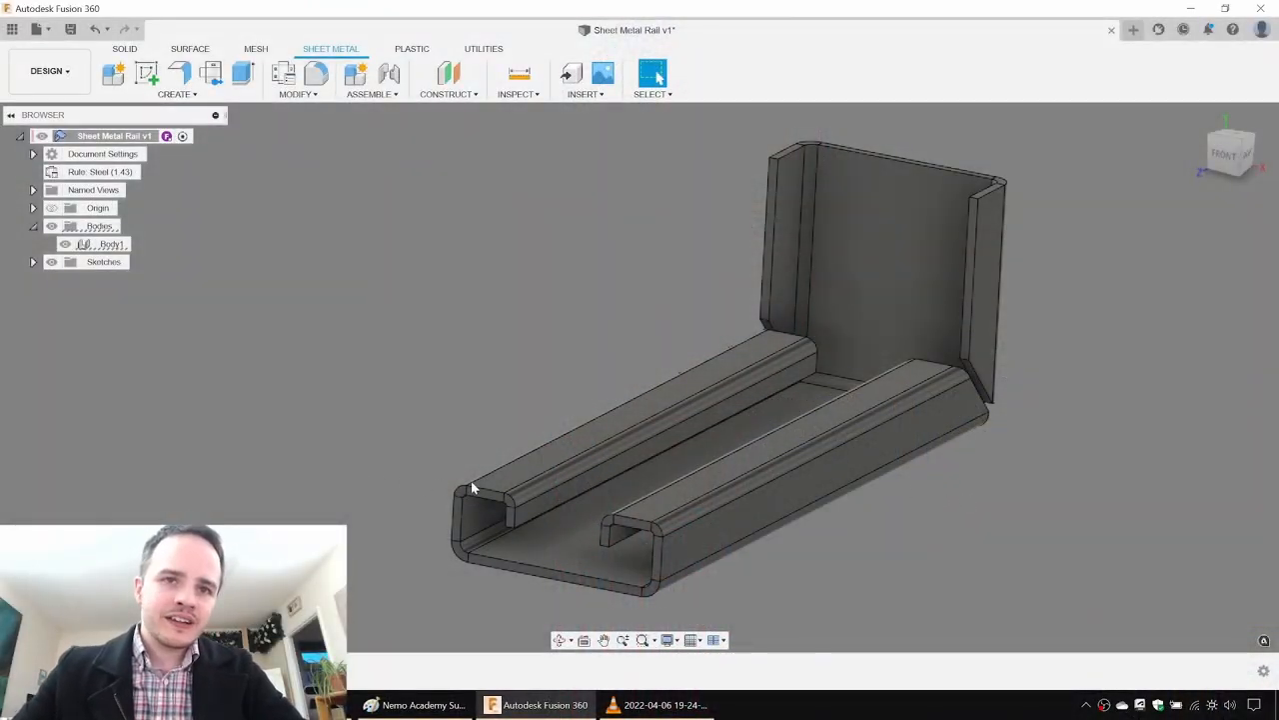
Measure the channel hook edges, then view the rail from the FRONT of the ViewCube.
{"action": "left_click", "coordinate": [649, 430]}
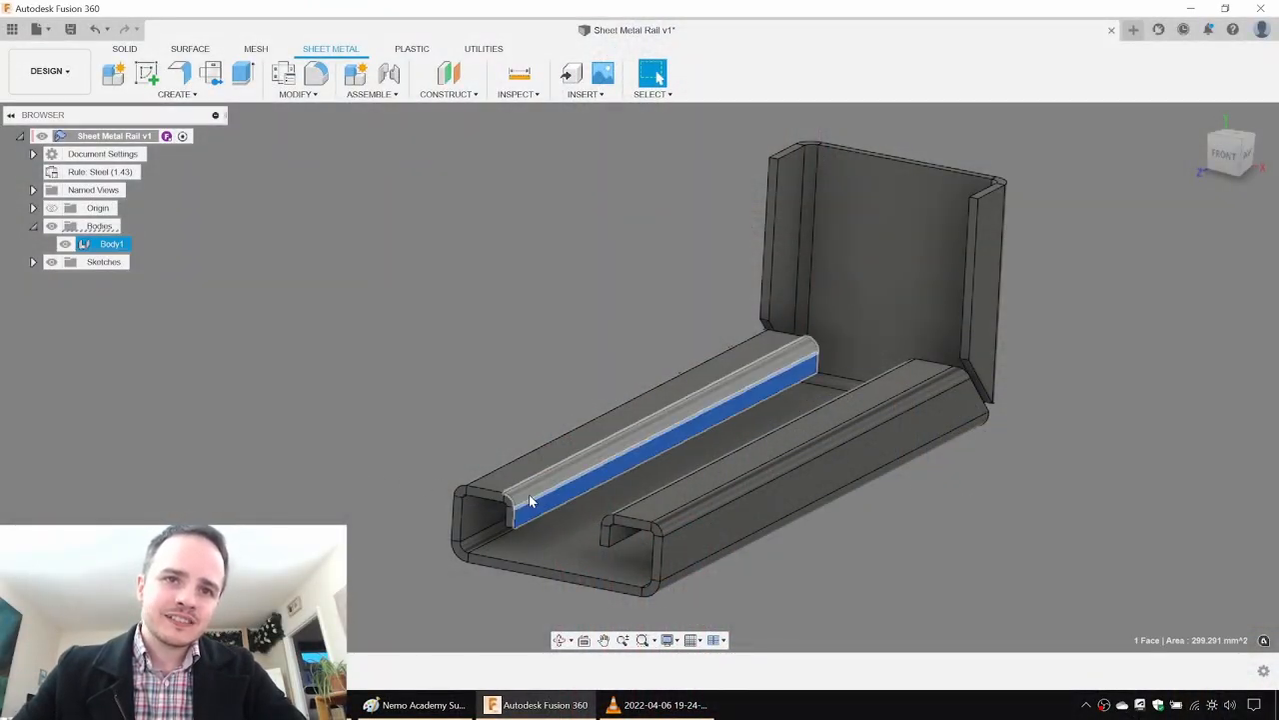
{"action": "left_click", "coordinate": [470, 495]}
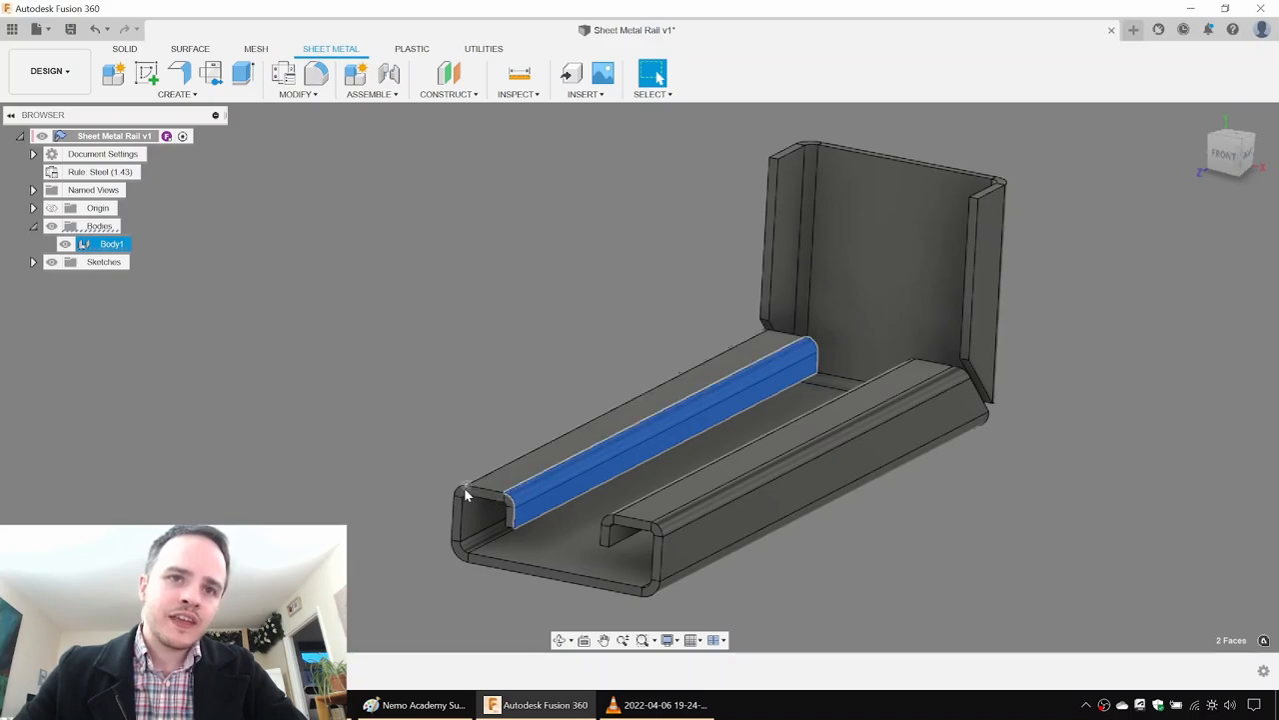
{"action": "left_click", "coordinate": [519, 73]}
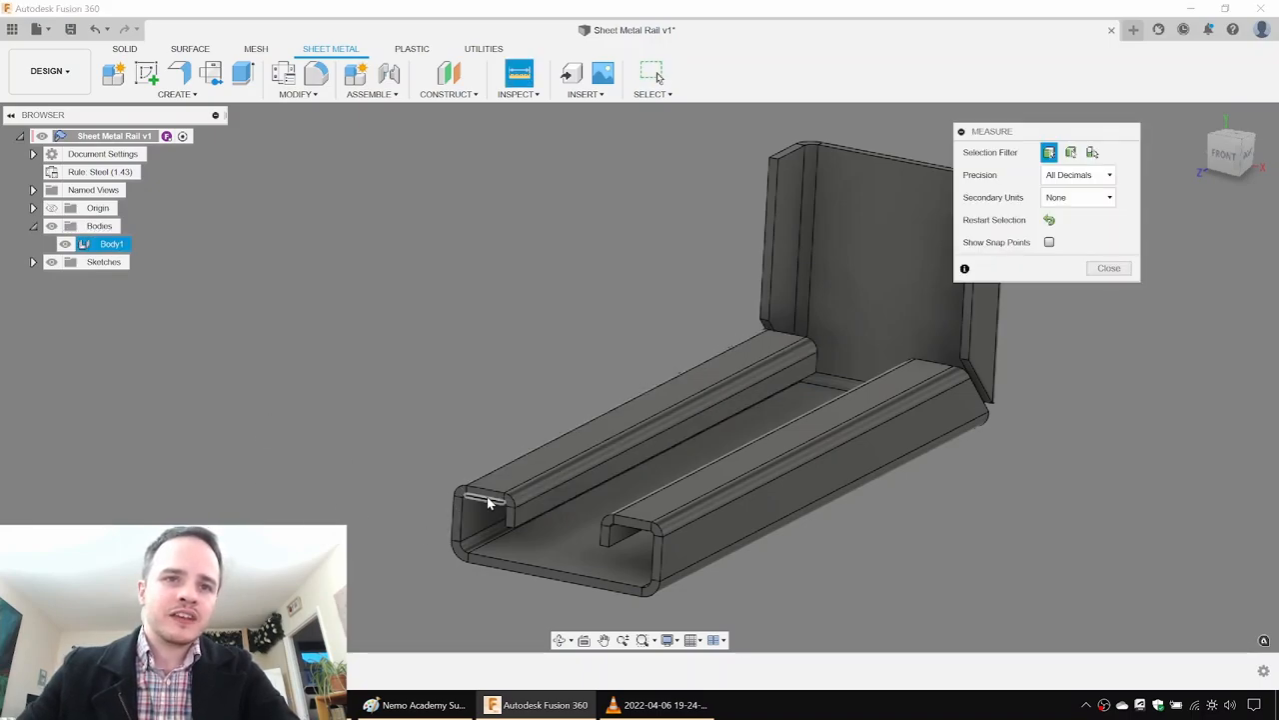
{"action": "left_click", "coordinate": [490, 502]}
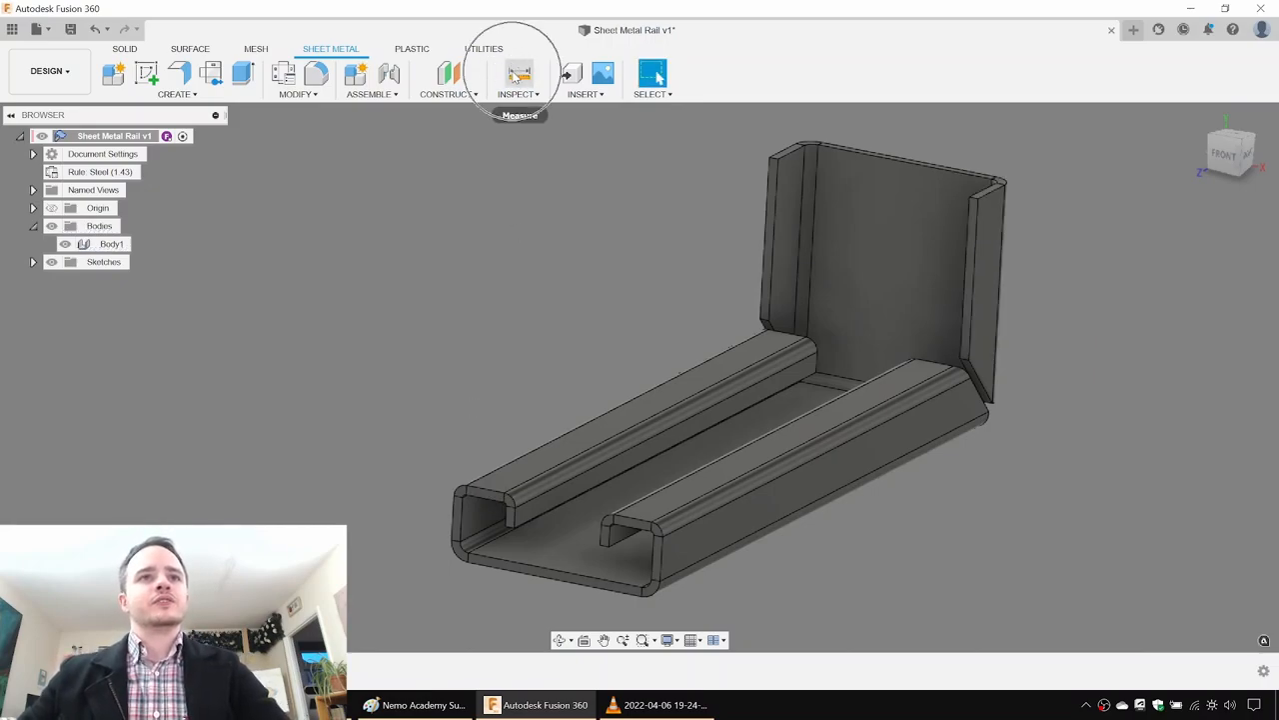
{"action": "left_click", "coordinate": [519, 74]}
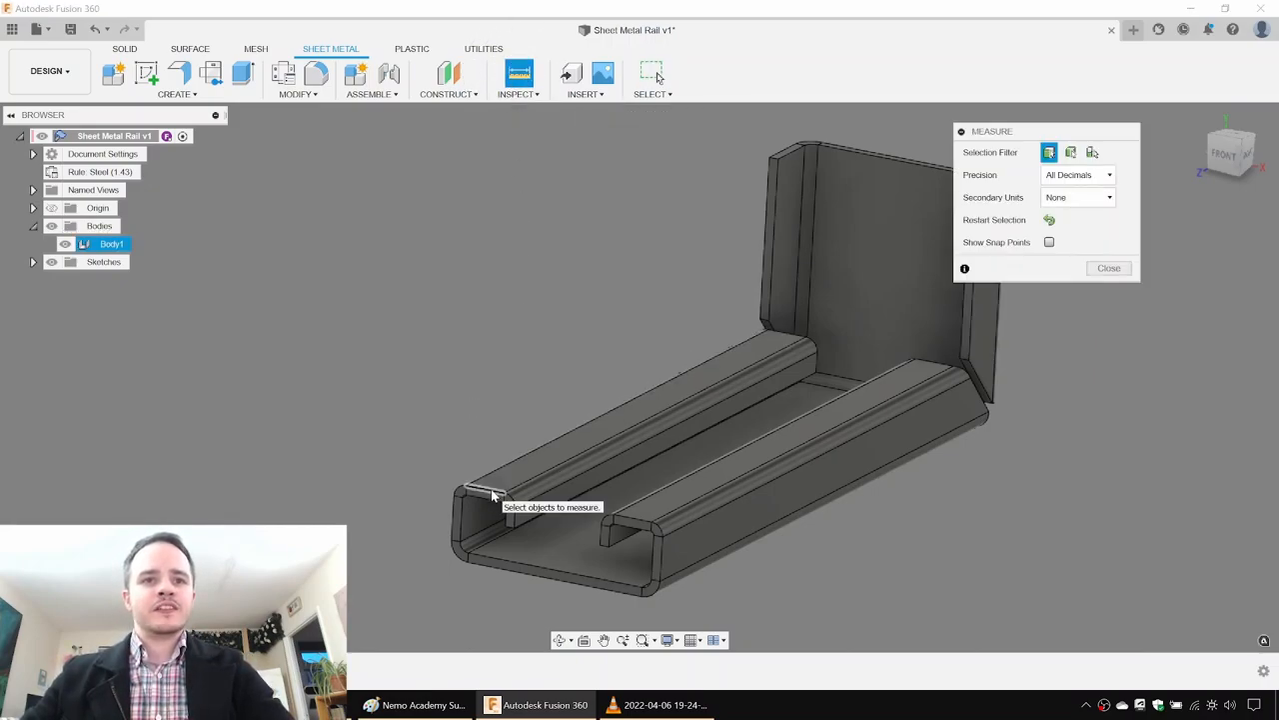
{"action": "left_click", "coordinate": [490, 493]}
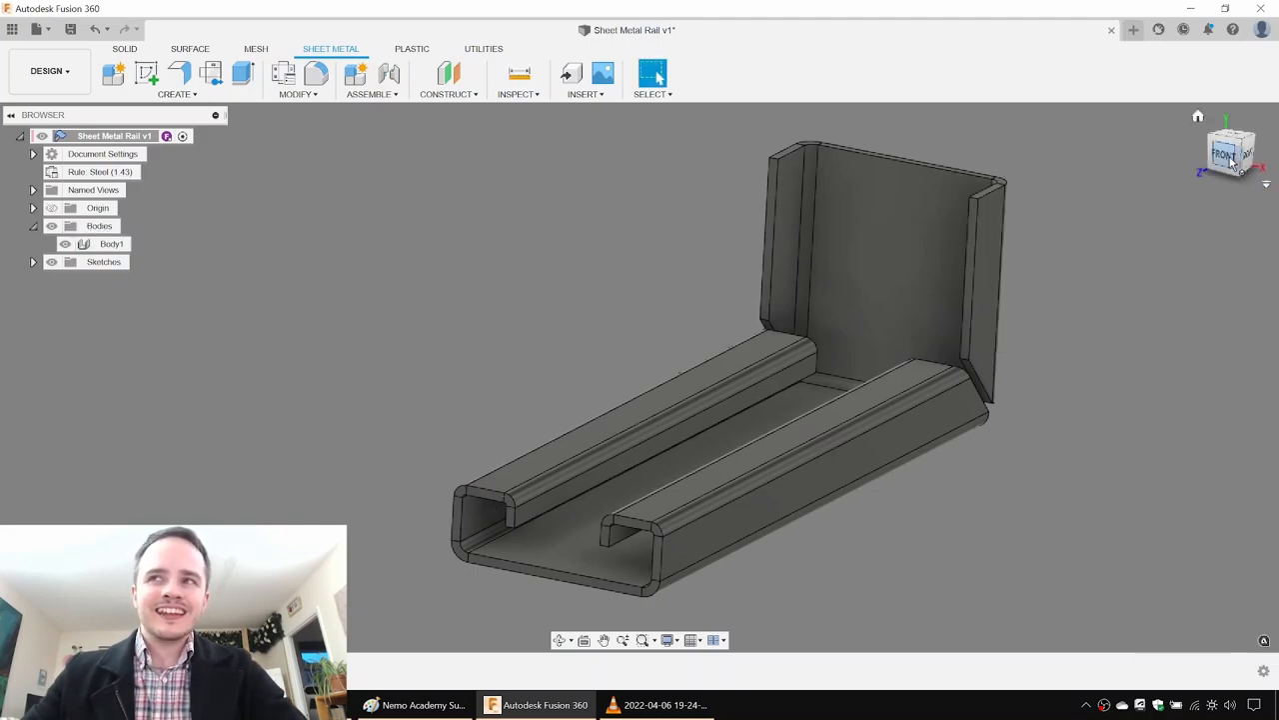
{"action": "left_click", "coordinate": [1231, 149]}
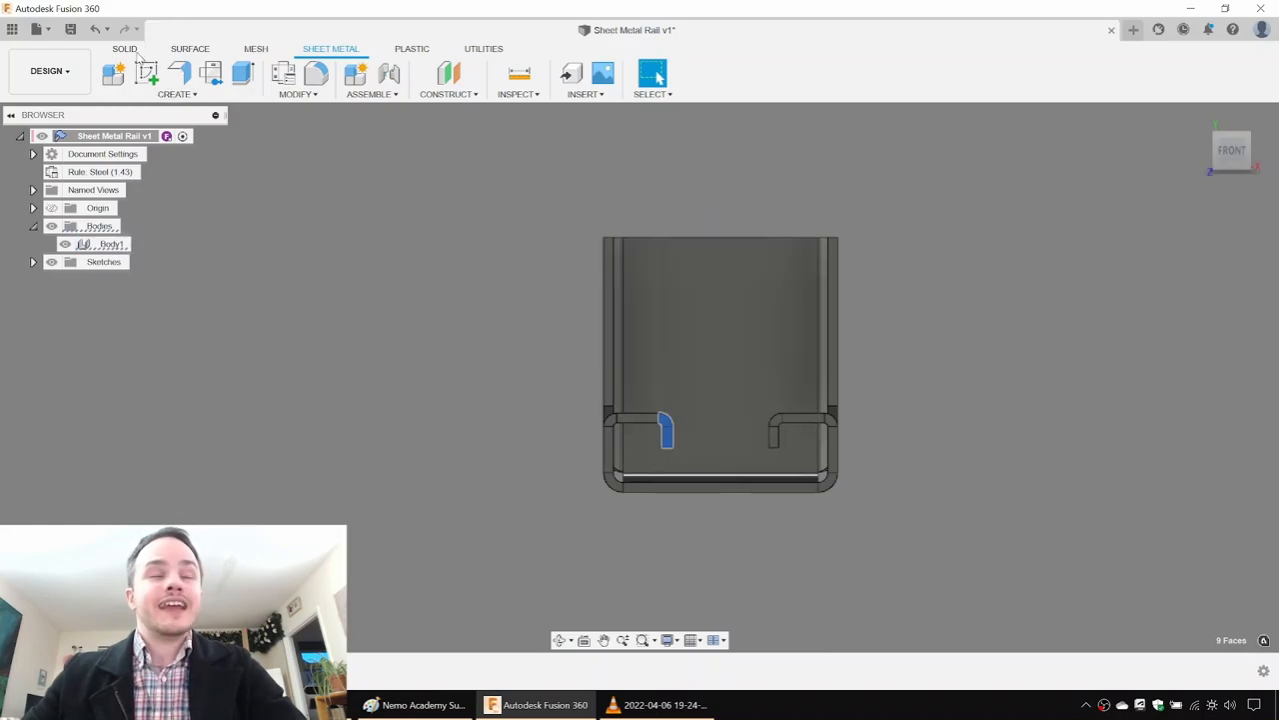
Move the left hook's faces -6.14 mm in X toward its side wall.
{"action": "left_click", "coordinate": [125, 48]}
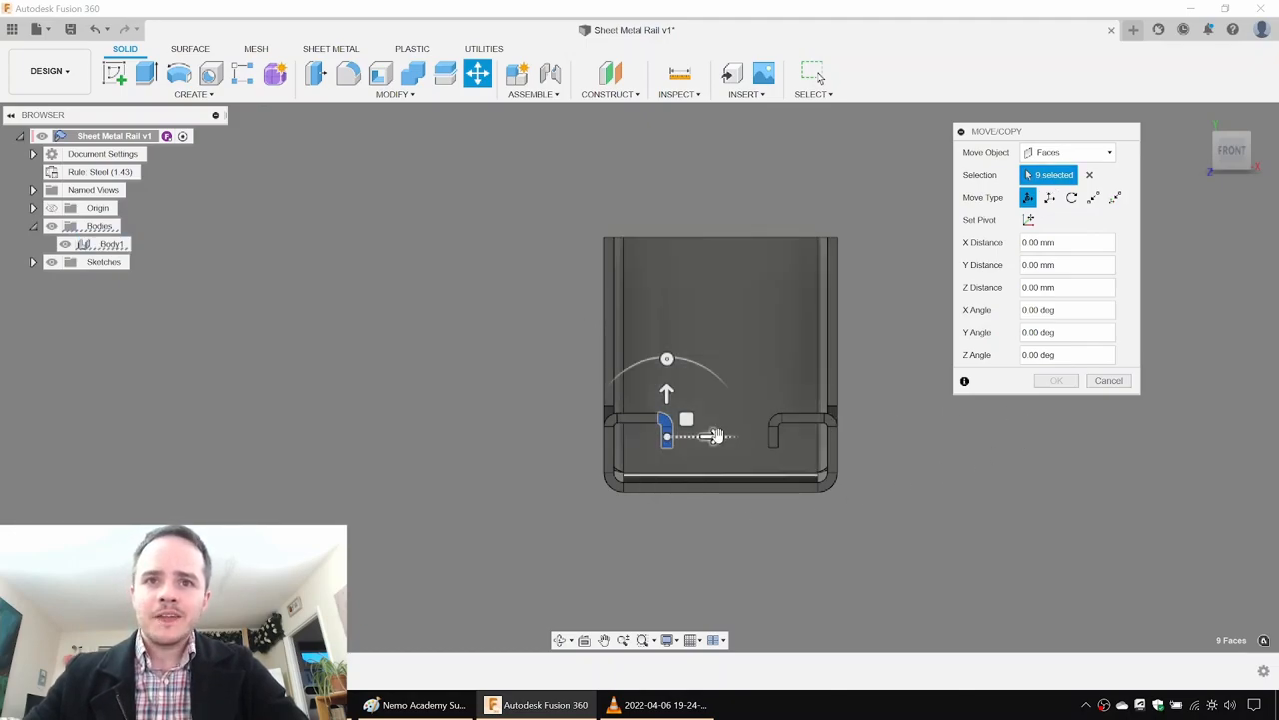
{"action": "left_click_drag", "start_coordinate": [668, 432], "coordinate": [700, 435]}
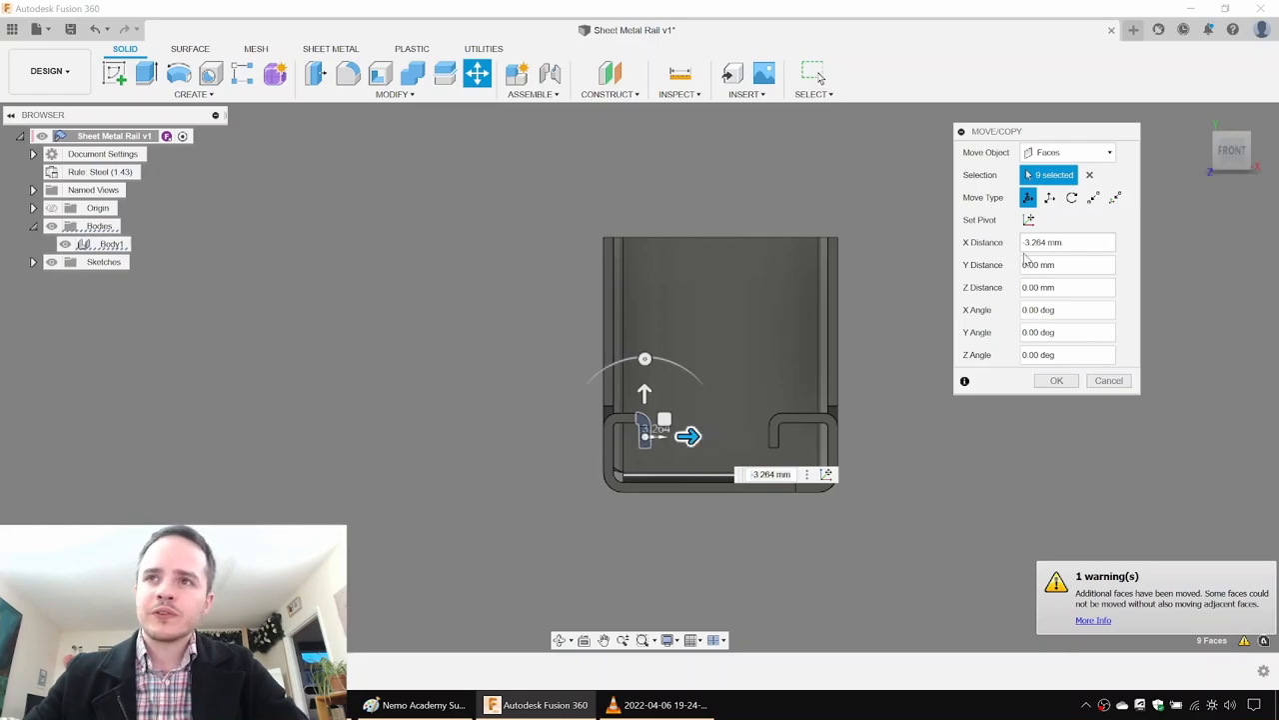
{"action": "triple_click", "coordinate": [1042, 242]}
{"action": "type", "text": "-6.14"}
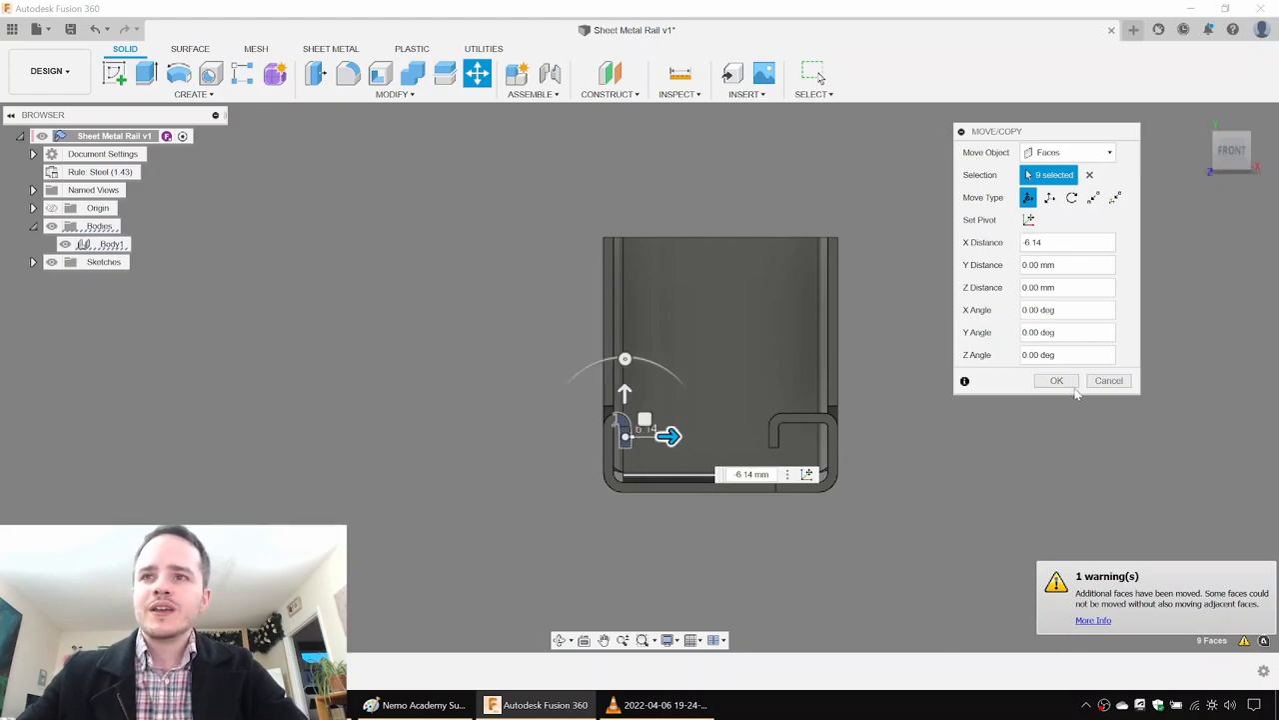
{"action": "left_click", "coordinate": [1056, 380]}
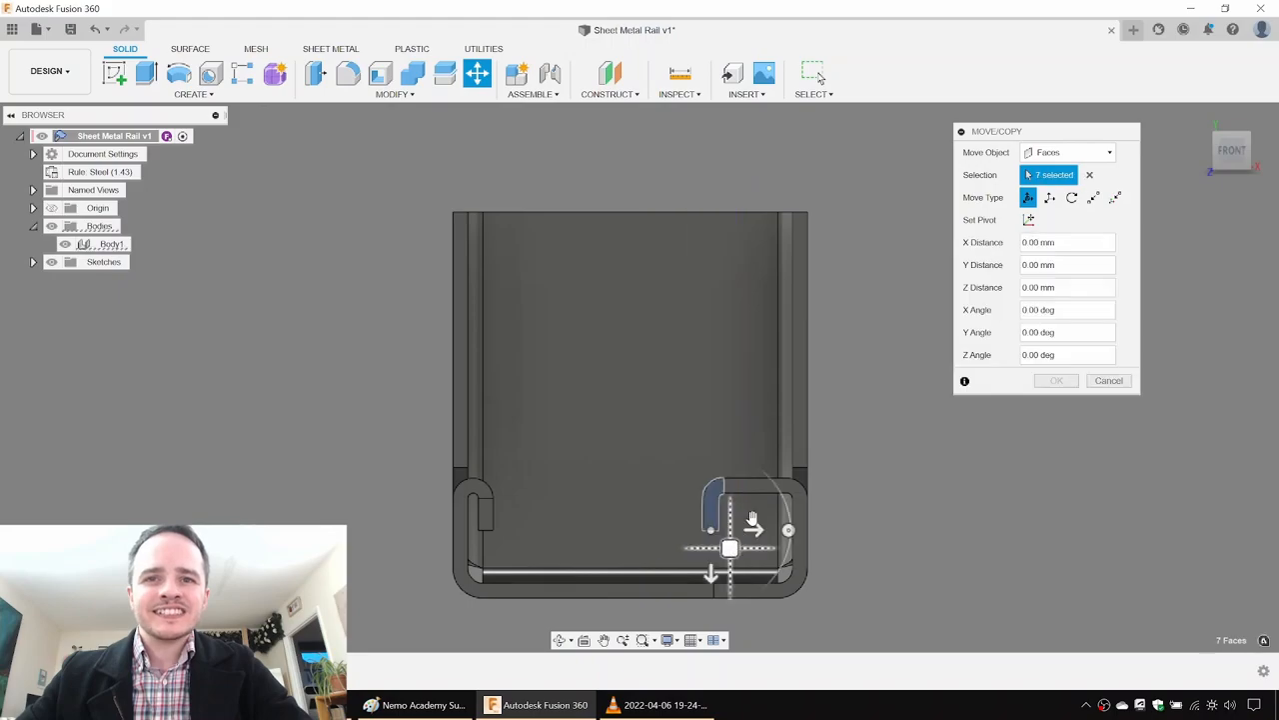
Move the right hook's faces 6.14 mm in X toward its side wall.
{"action": "left_click_drag", "start_coordinate": [729, 547], "coordinate": [788, 530]}
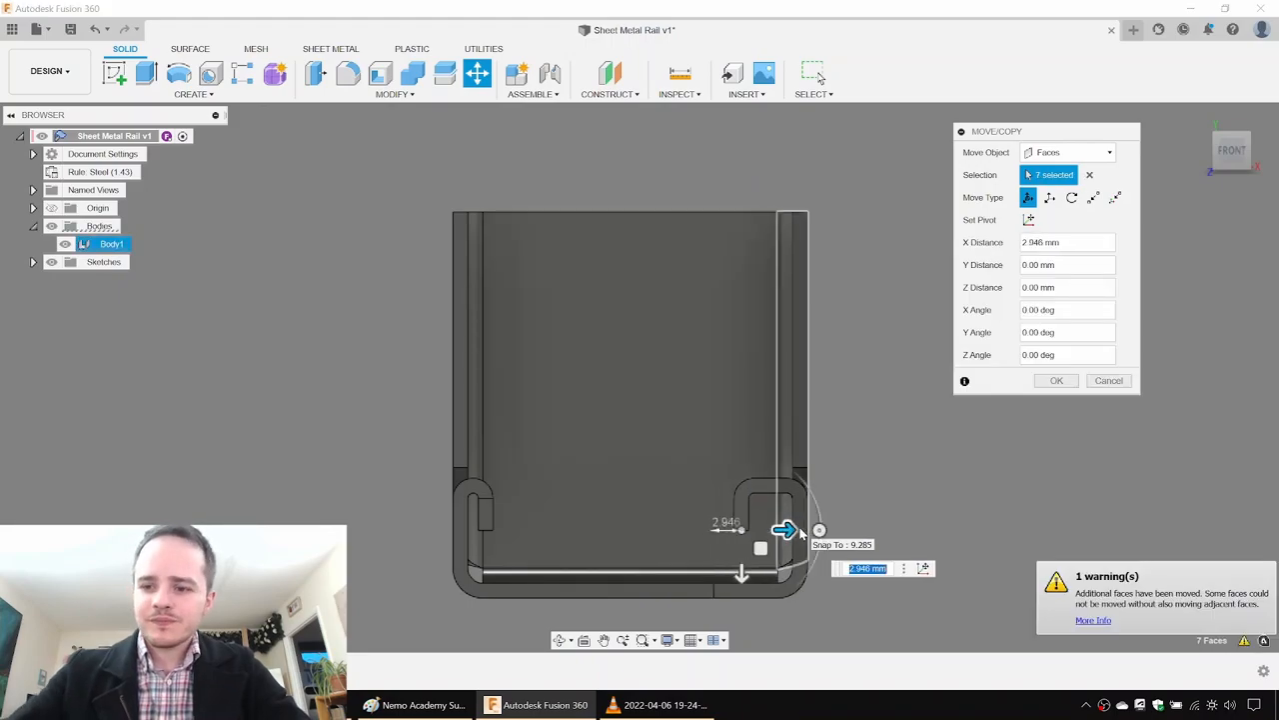
{"action": "left_click_drag", "start_coordinate": [784, 530], "coordinate": [817, 530]}
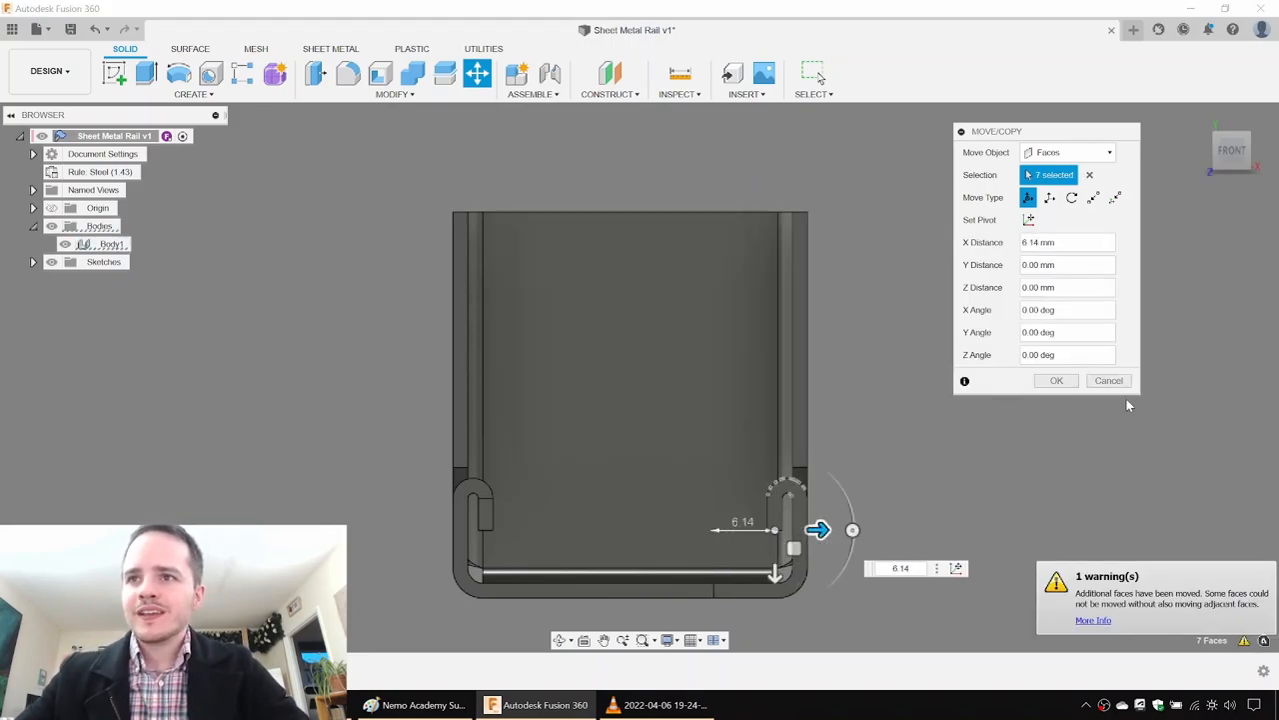
{"action": "left_click", "coordinate": [1055, 379]}
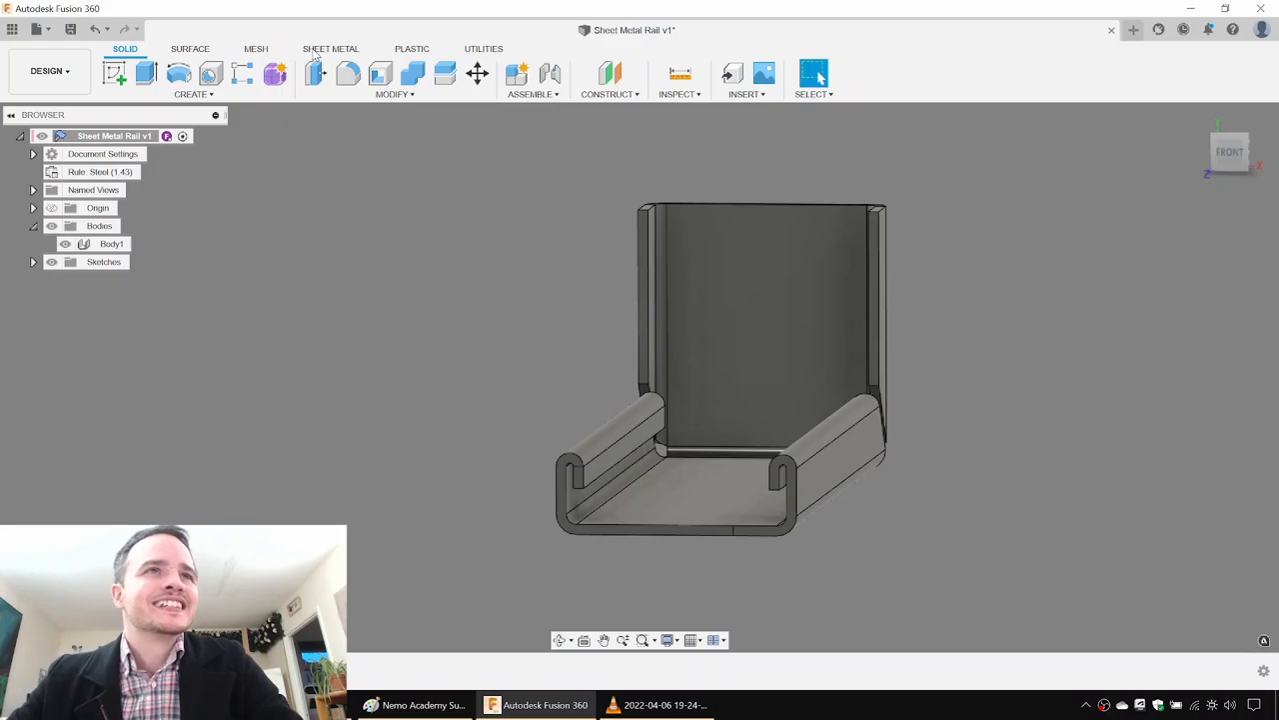
Finish the Sheet Metal Rail's flat pattern and orbit the folded rail.
{"action": "left_click", "coordinate": [331, 48]}
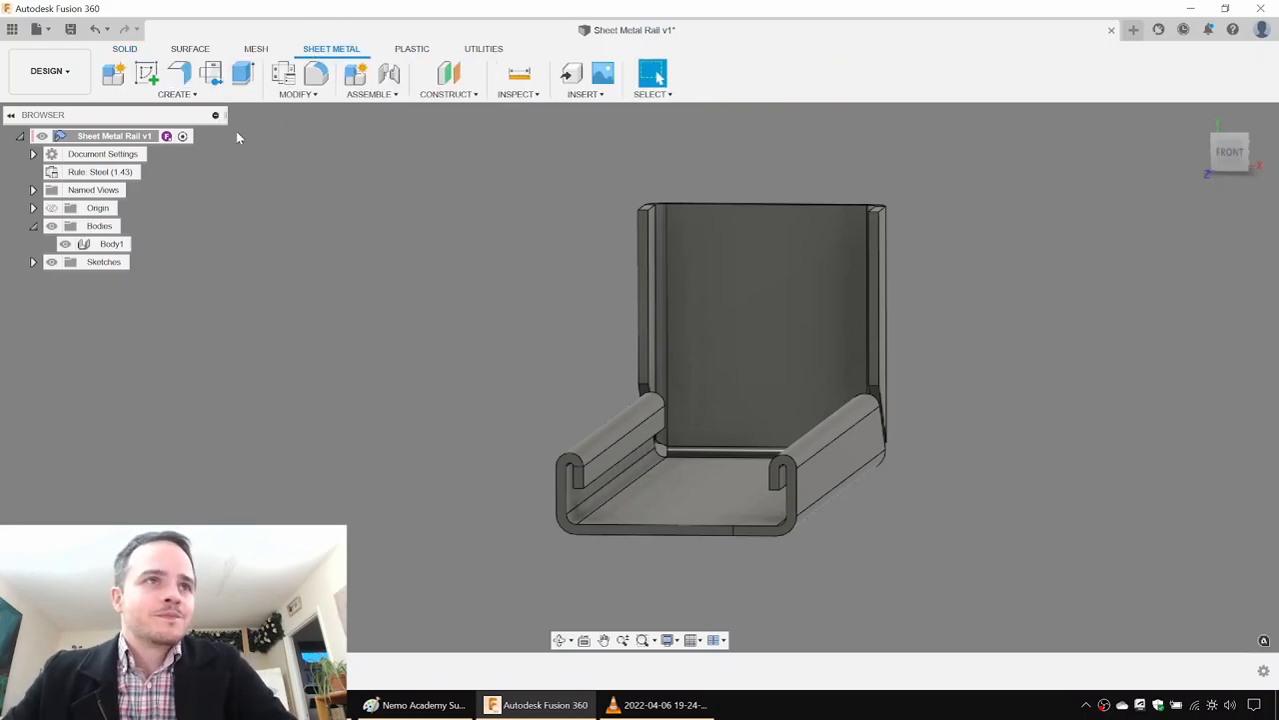
{"action": "mouse_move", "coordinate": [210, 74]}
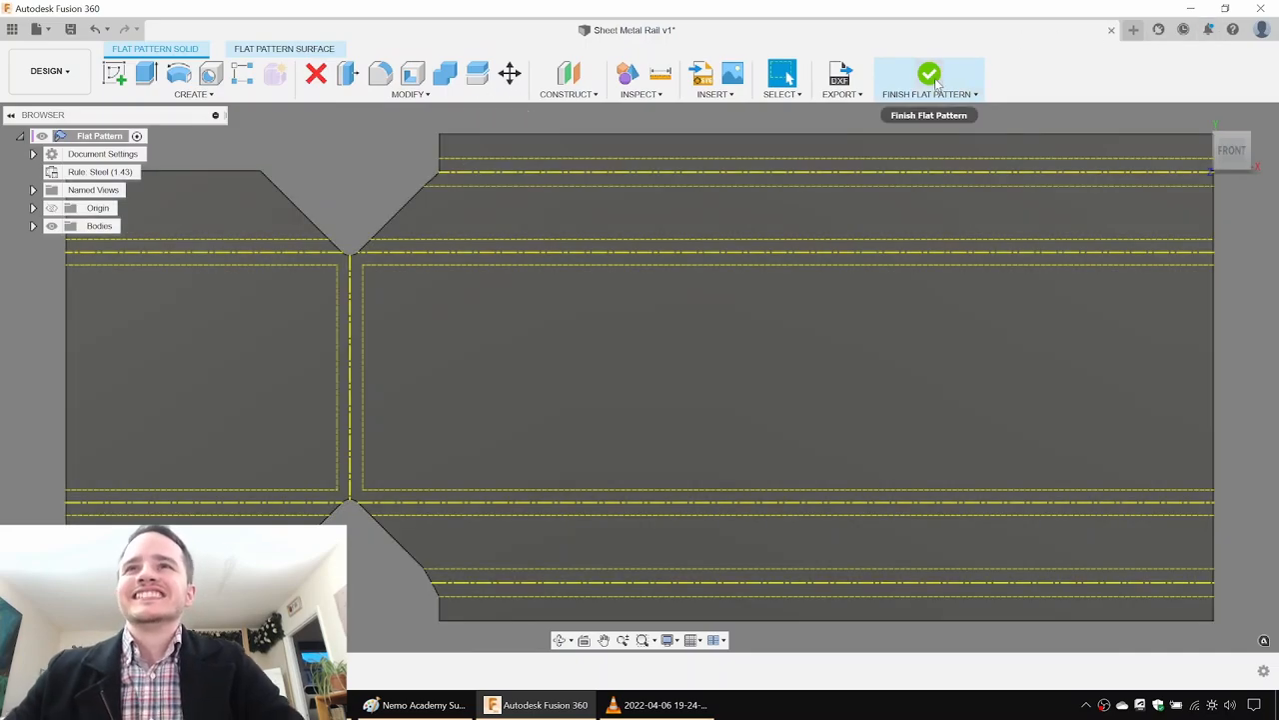
{"action": "mouse_move", "coordinate": [928, 80]}
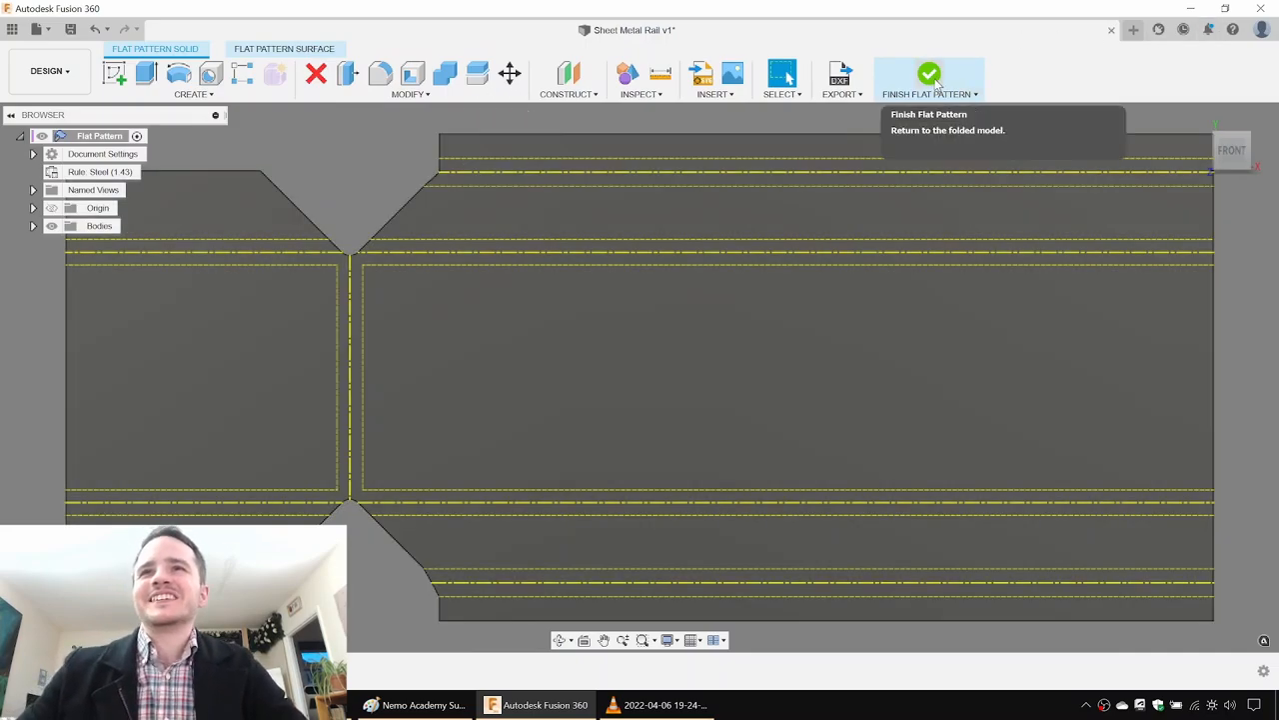
{"action": "left_click", "coordinate": [928, 74]}
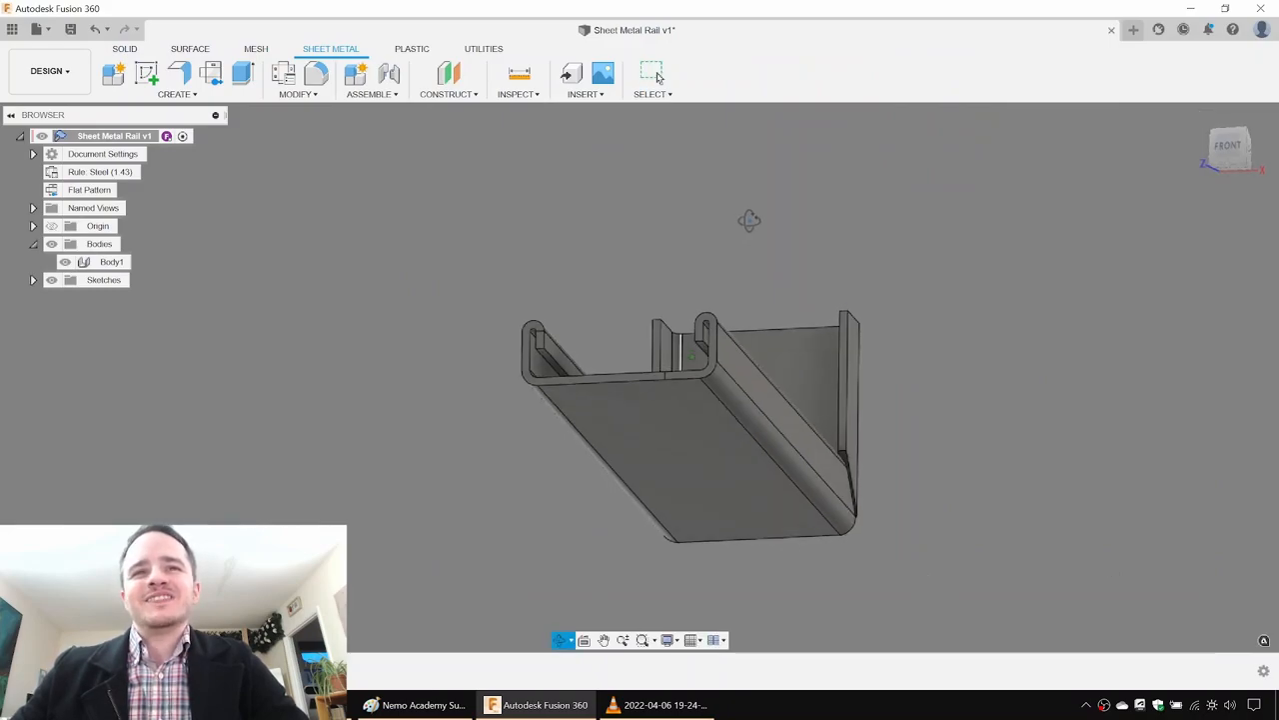
{"action": "left_click_drag", "start_coordinate": [690, 420], "coordinate": [659, 300]}
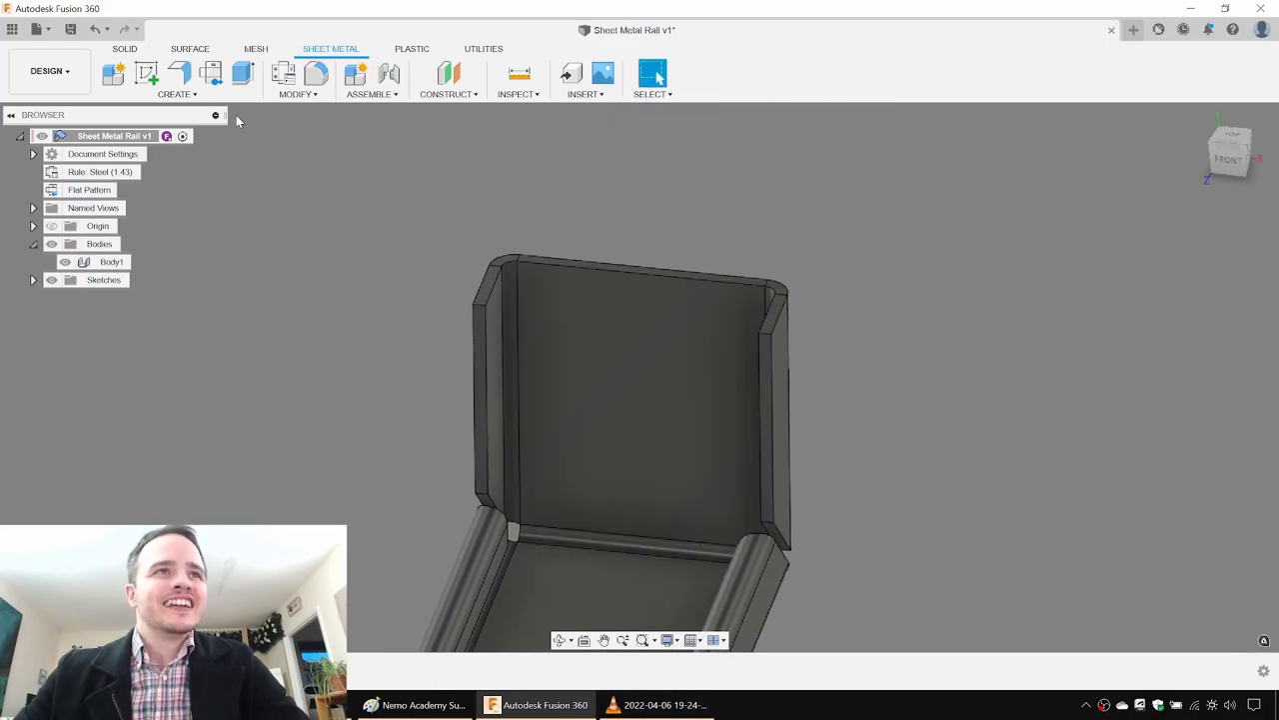
Add 5 mm back-wall flanges with a 0.5 mm bend radius override, then begin the return flanges.
{"action": "left_click", "coordinate": [177, 74]}
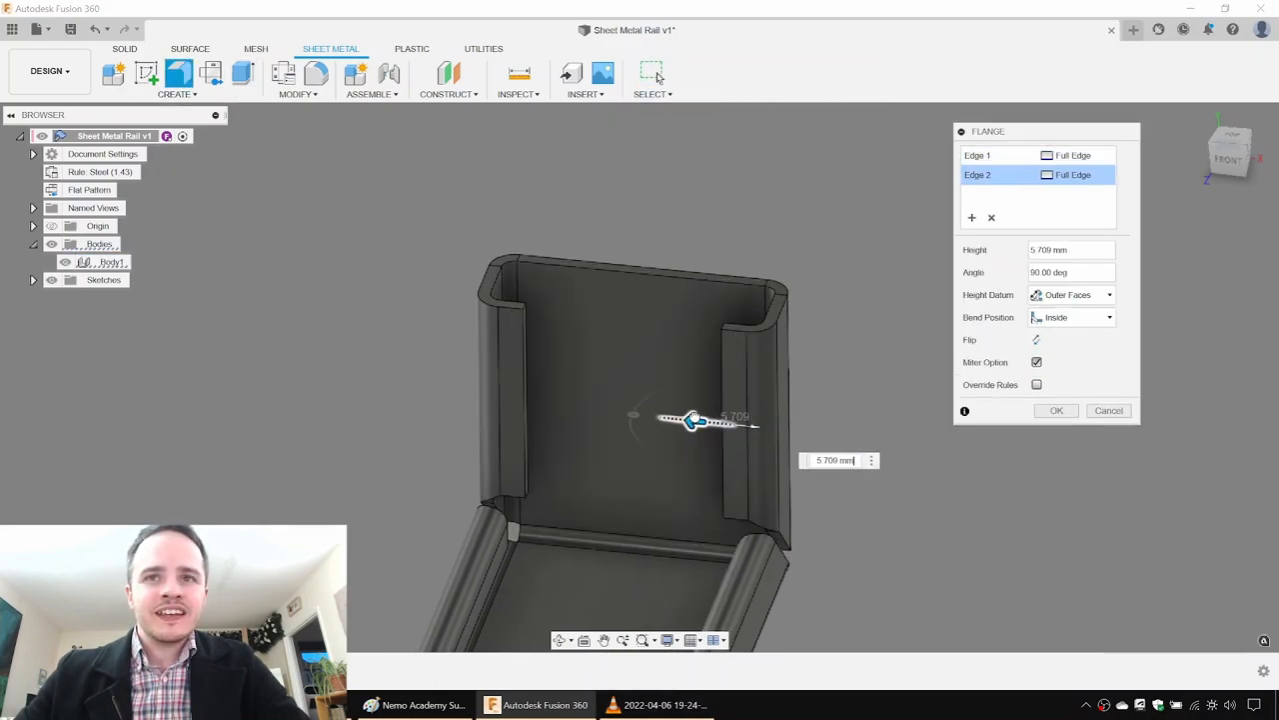
{"action": "left_click", "coordinate": [1036, 384]}
{"action": "type", "text": "5"}
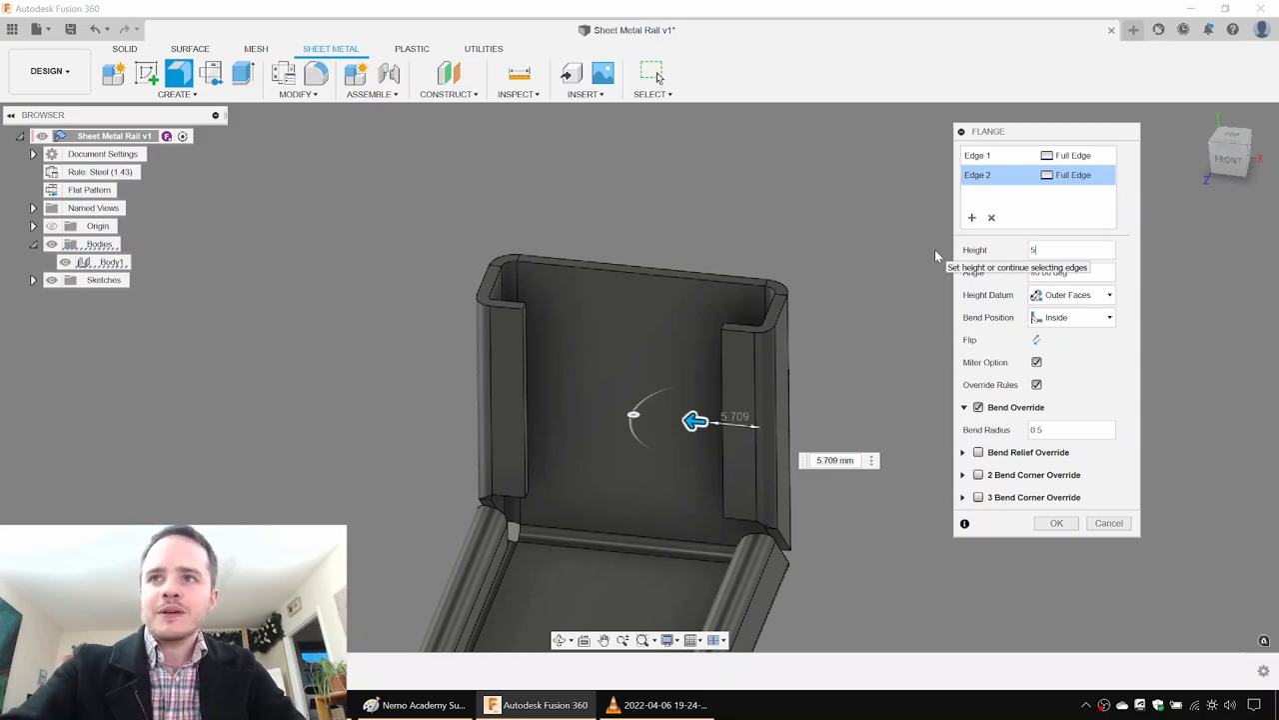
{"action": "left_click", "coordinate": [1055, 522]}
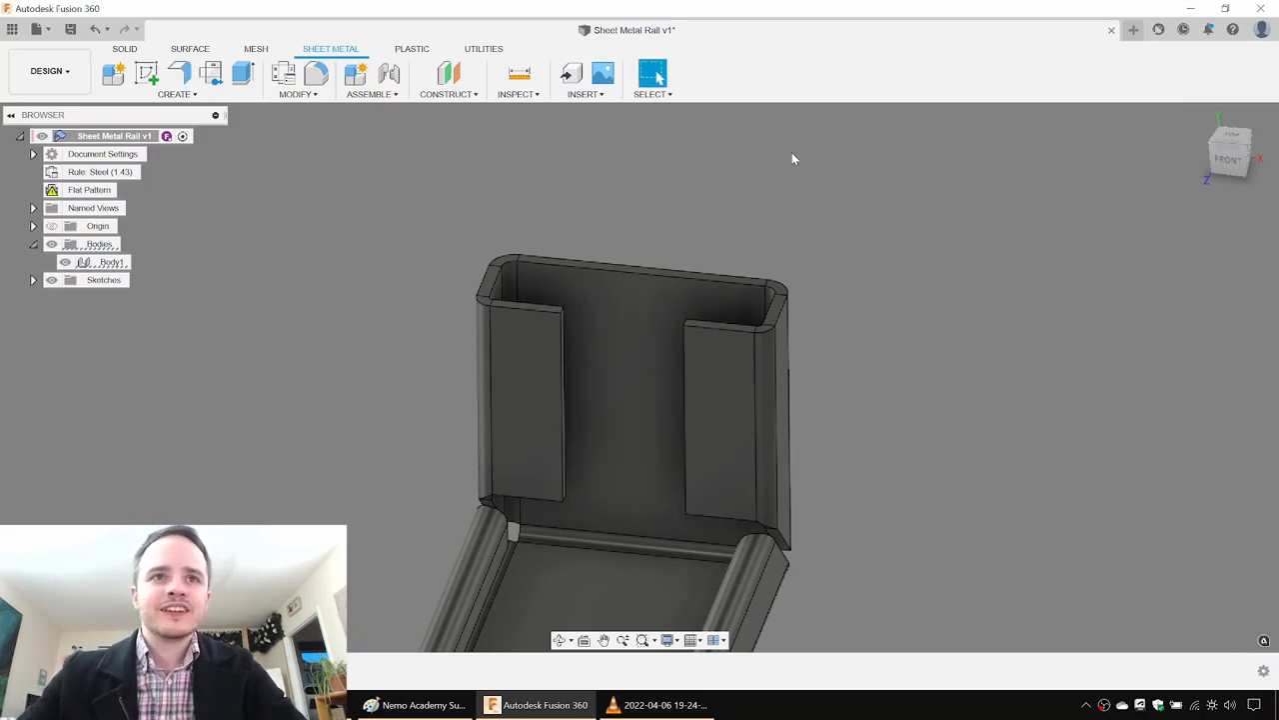
{"action": "left_click", "coordinate": [178, 73]}
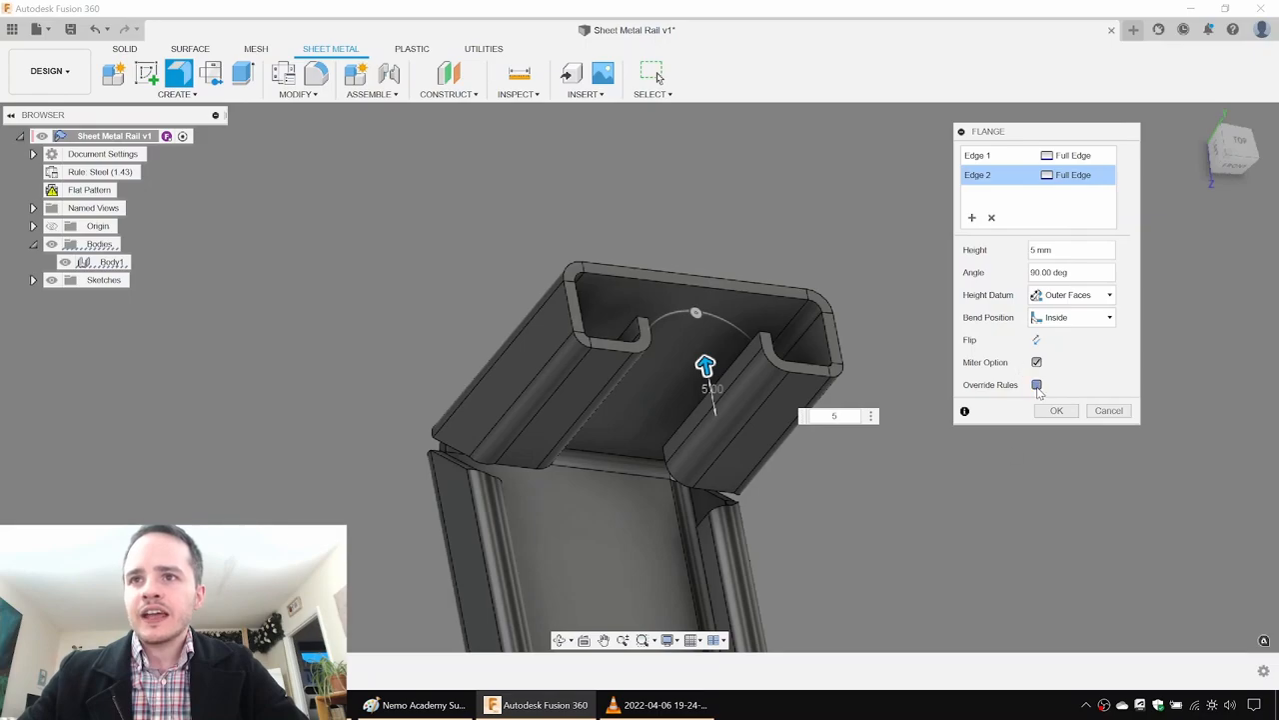
{"action": "left_click", "coordinate": [1037, 385]}
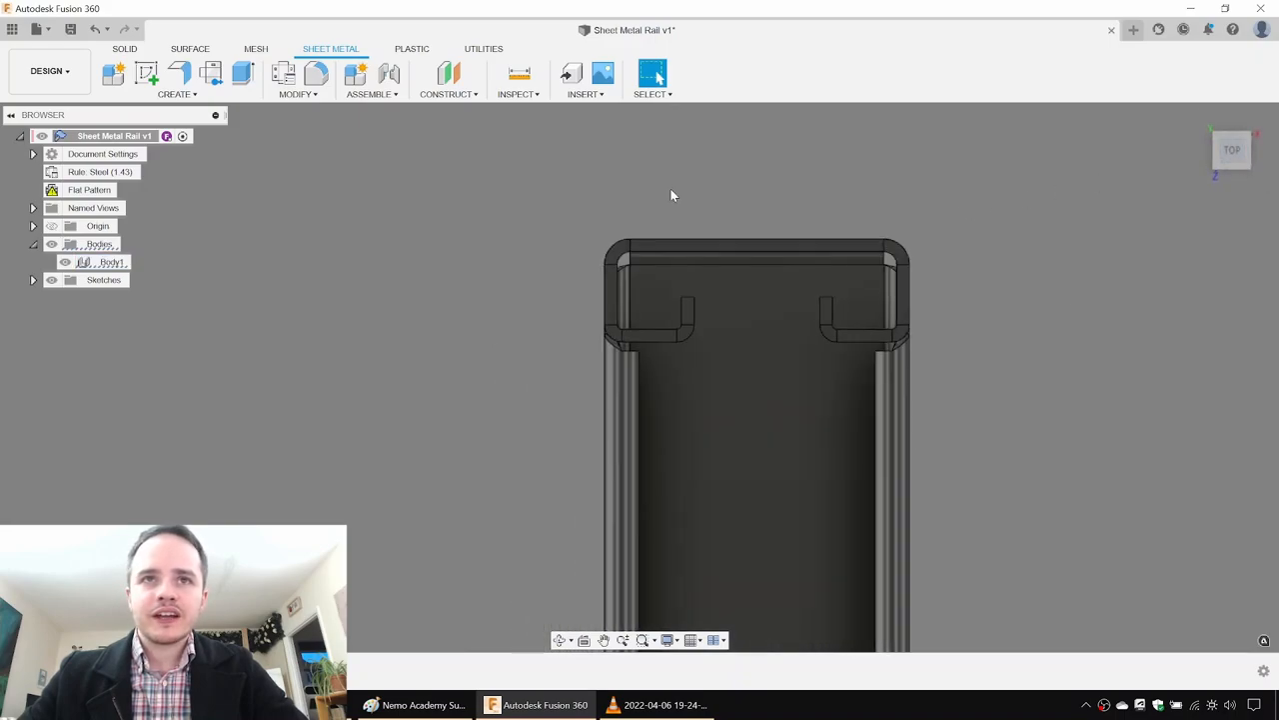
Slide the end wall's seven hook faces about 1.086 mm outward in X.
{"action": "left_click", "coordinate": [124, 48]}
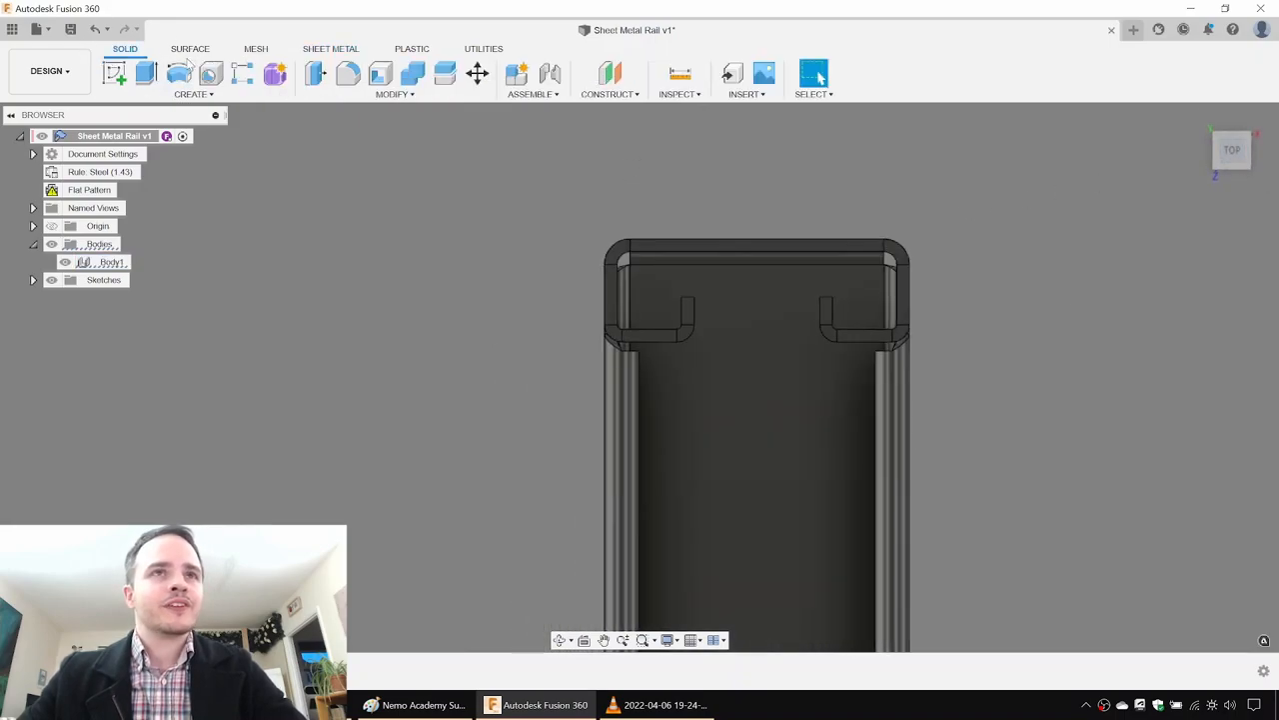
{"action": "left_click", "coordinate": [477, 73]}
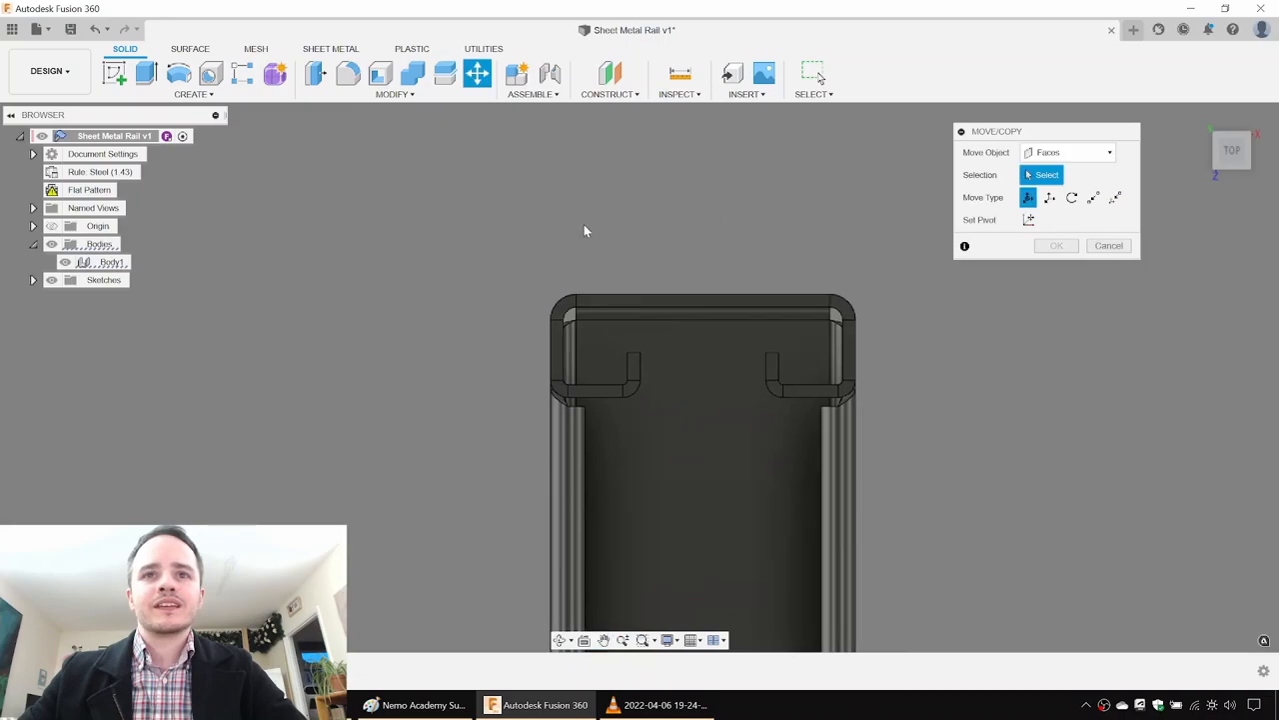
{"action": "left_click", "coordinate": [620, 360]}
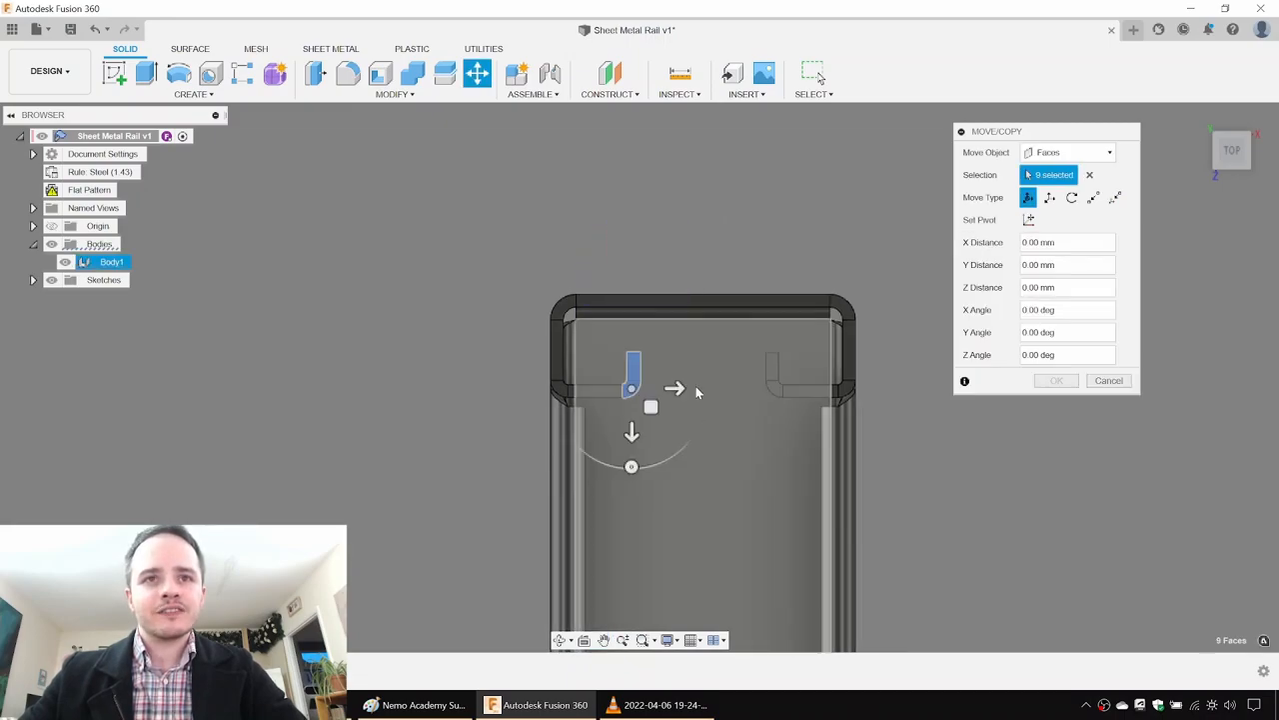
{"action": "left_click_drag", "start_coordinate": [675, 388], "coordinate": [650, 387]}
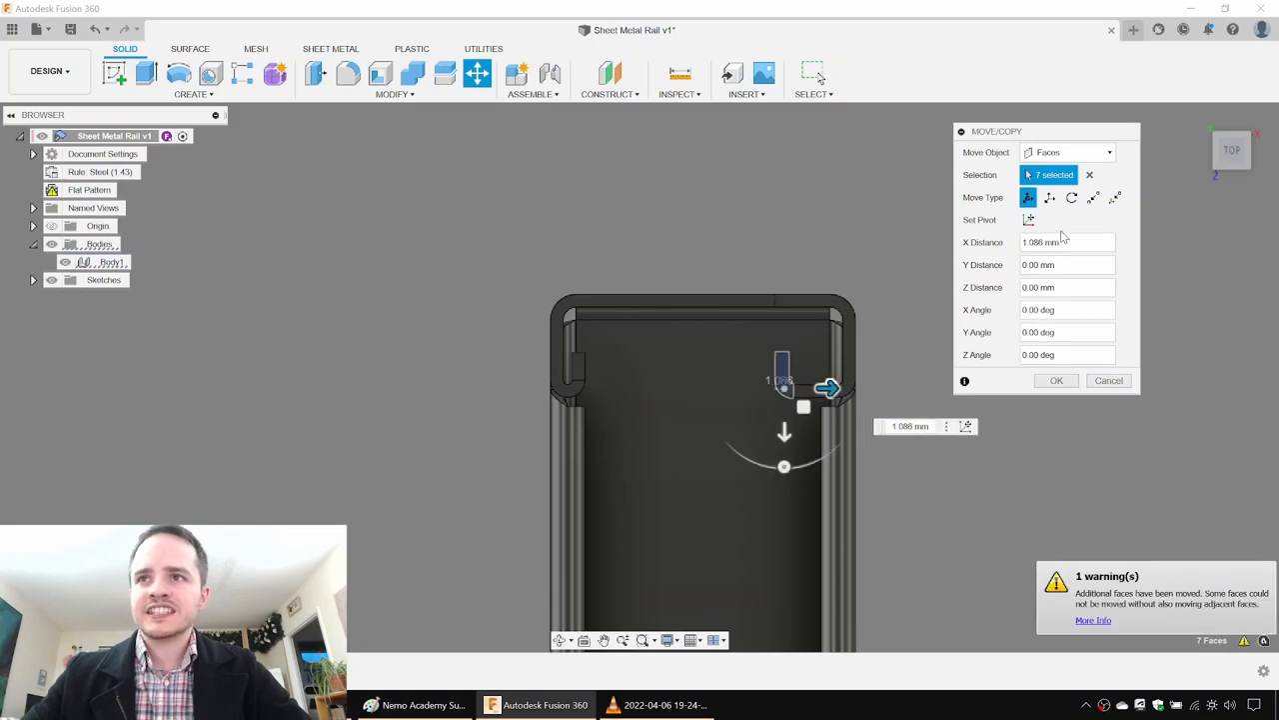
{"action": "left_click_drag", "start_coordinate": [785, 388], "coordinate": [873, 388]}
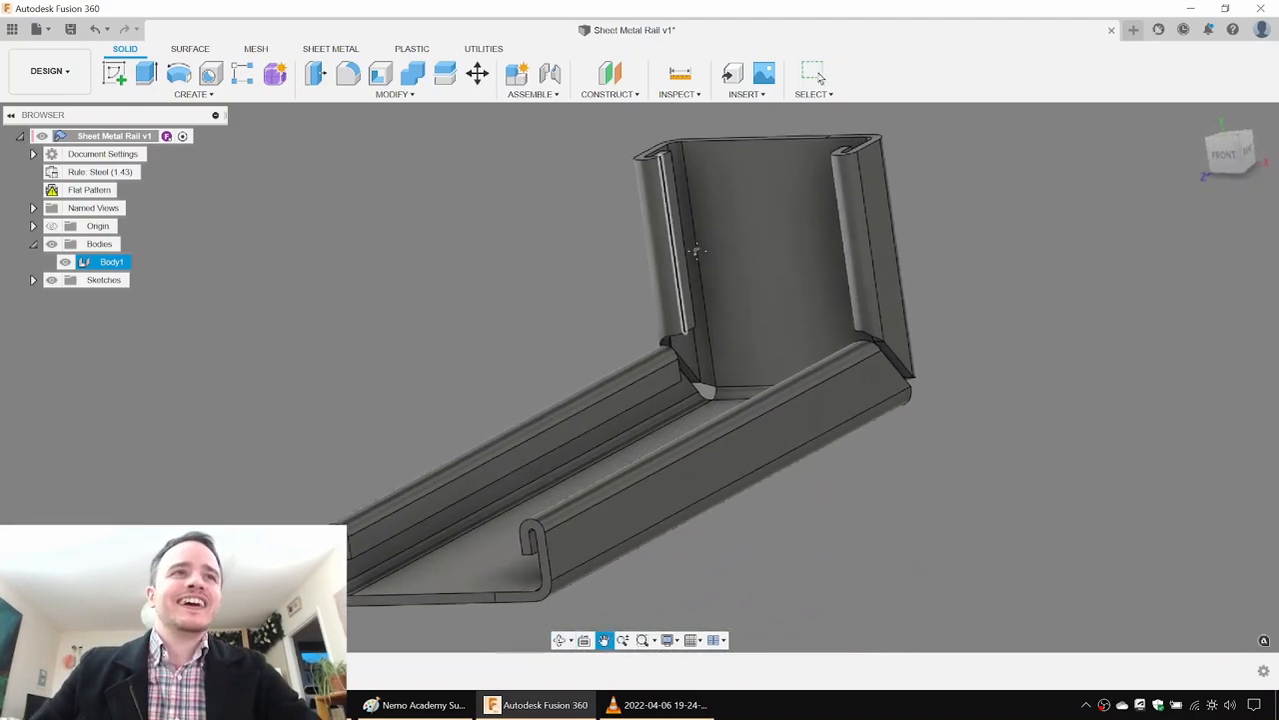
Reactivate the existing flat pattern to show the full unfolded sheet.
{"action": "left_click", "coordinate": [331, 48]}
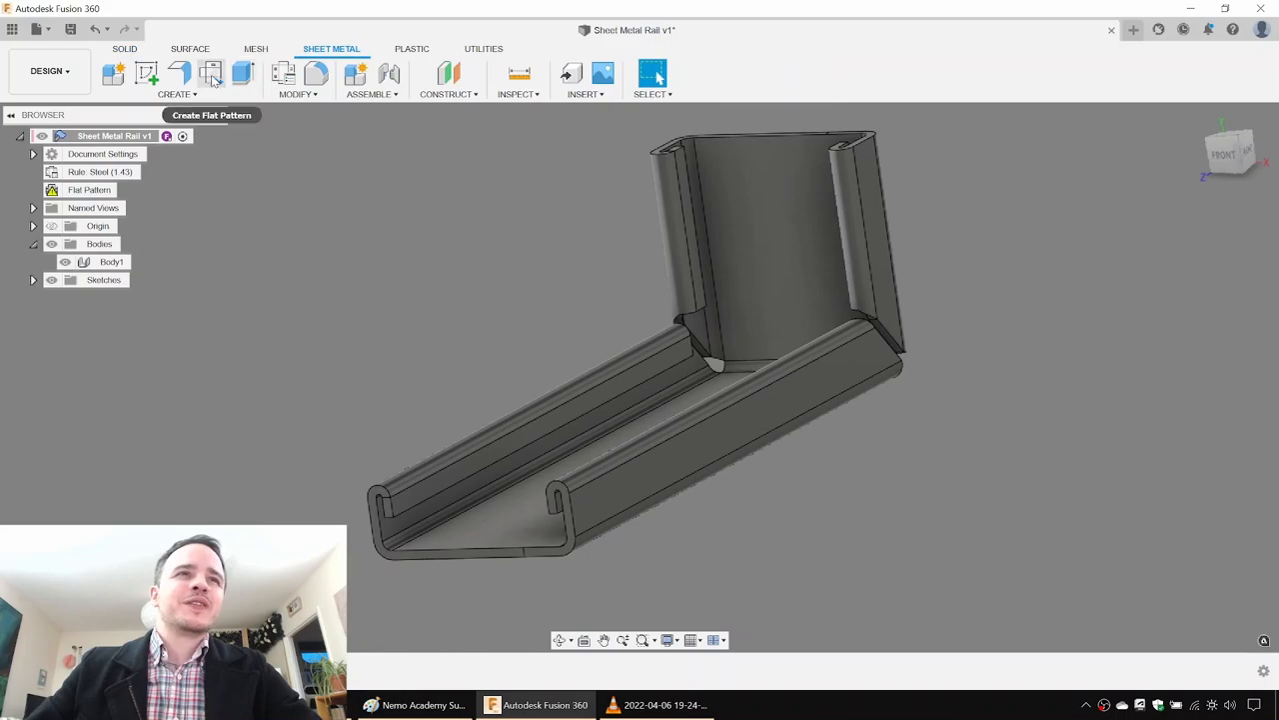
{"action": "left_click", "coordinate": [212, 74]}
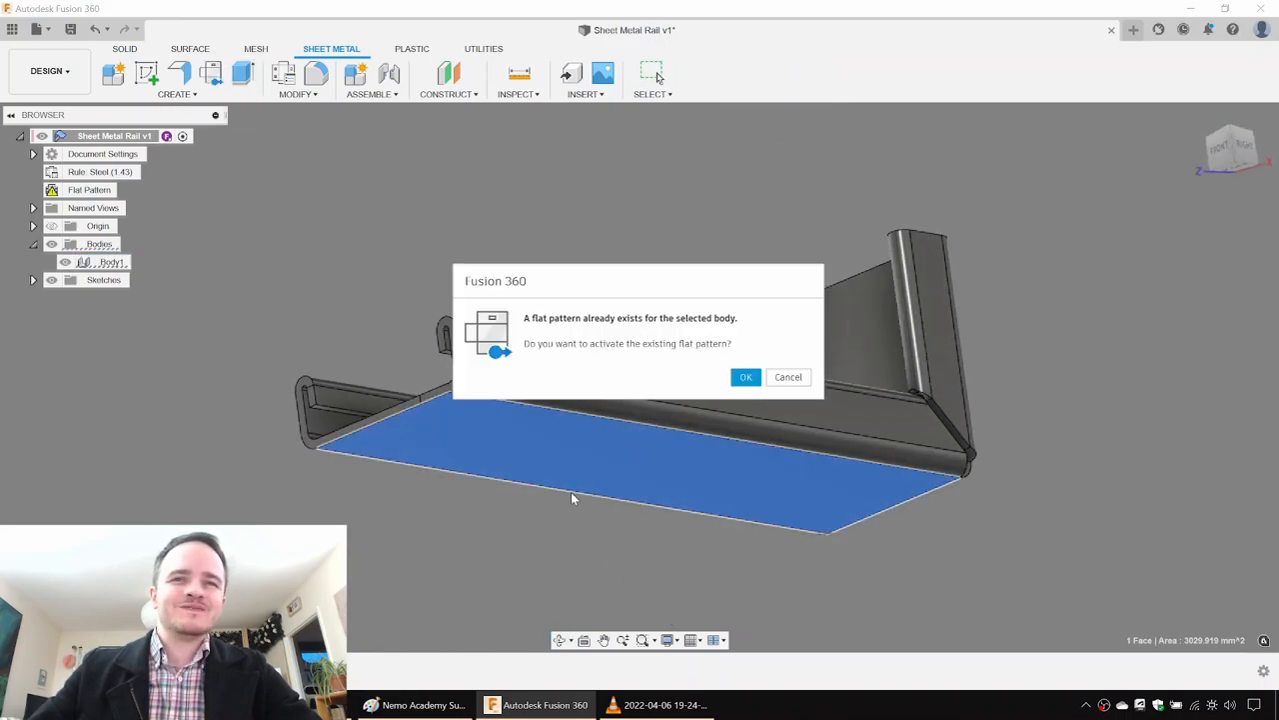
{"action": "left_click", "coordinate": [746, 377]}
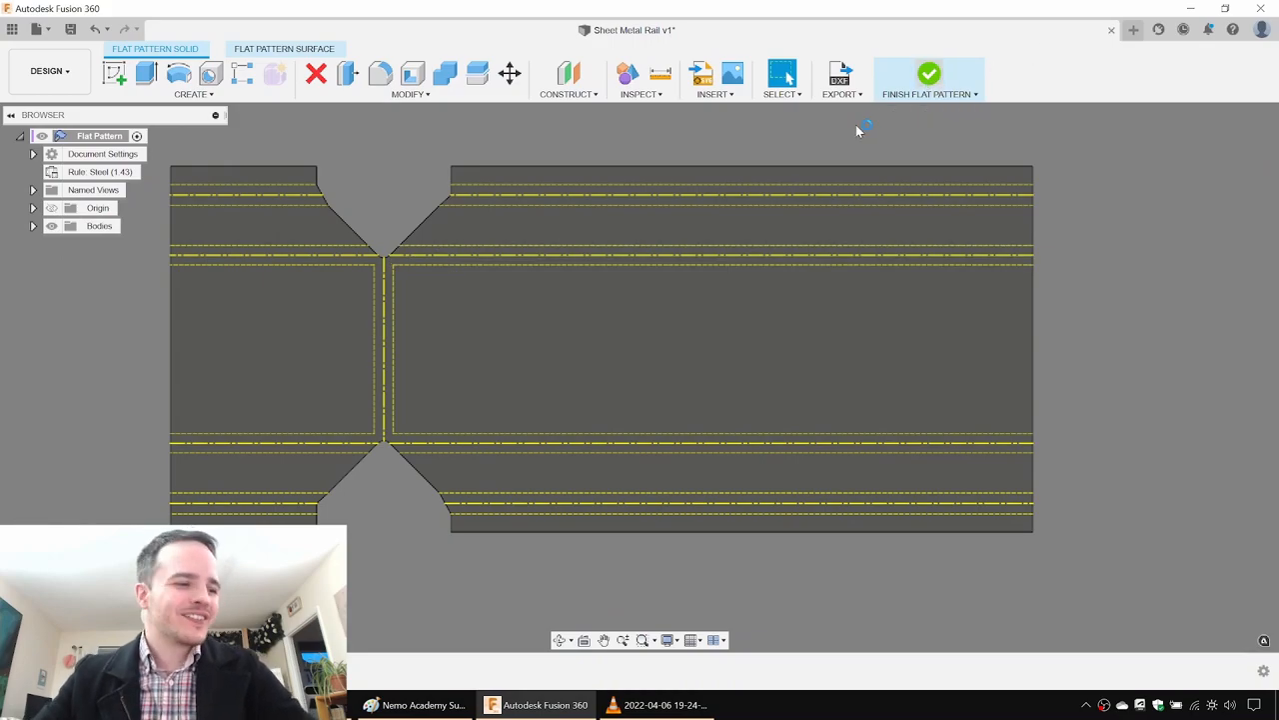
{"action": "left_click", "coordinate": [929, 73]}
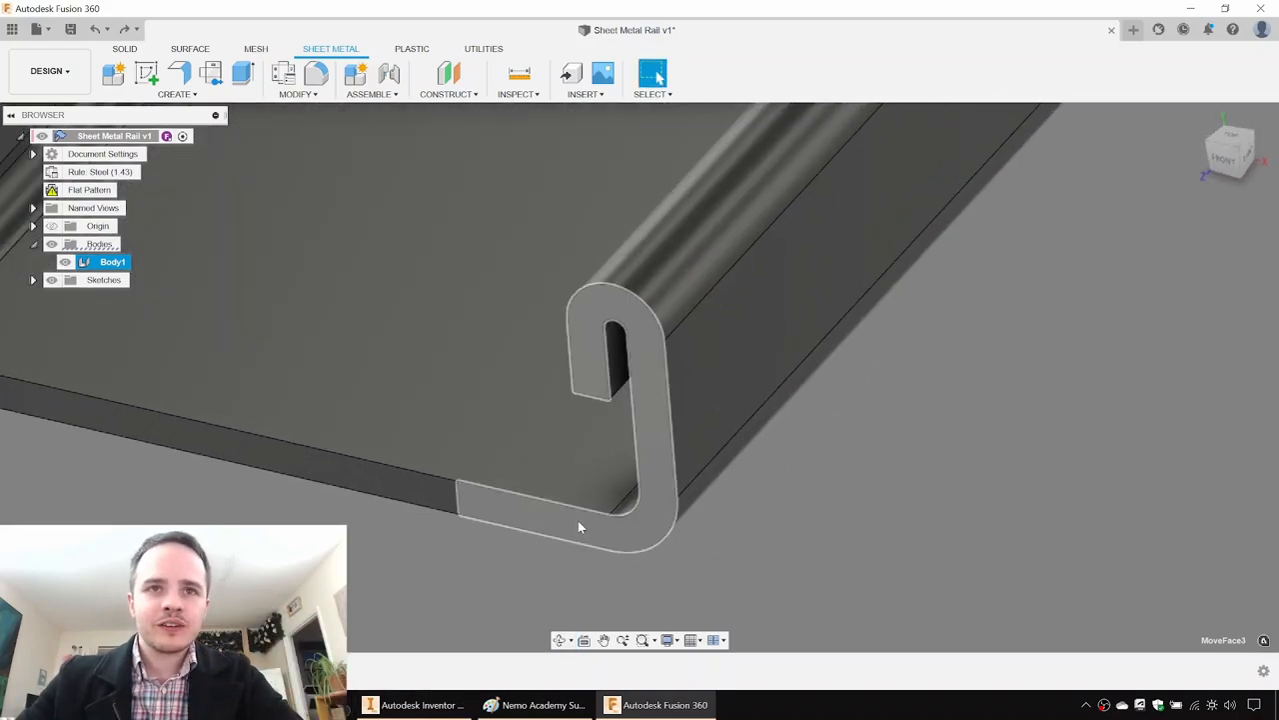
Orbit the folded rail to inspect the hems on the upright wall.
{"action": "left_click_drag", "start_coordinate": [580, 526], "coordinate": [718, 462]}
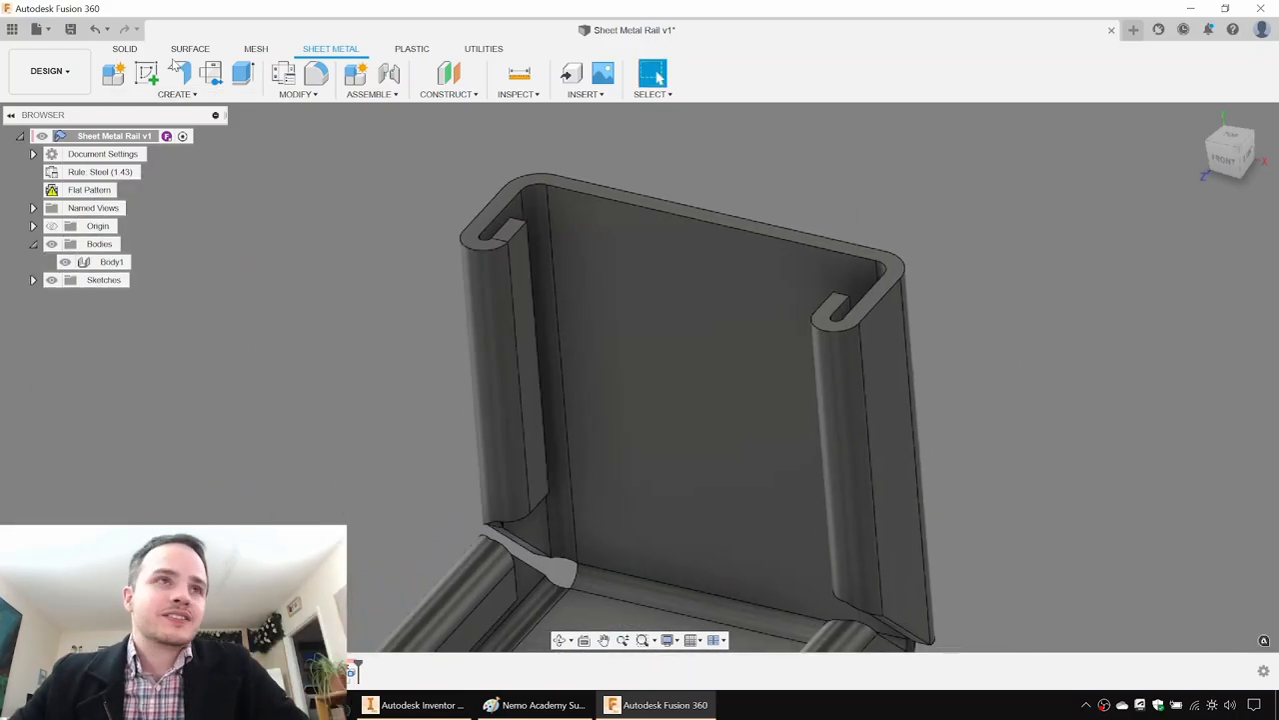
Add a 15 mm flange on the upright wall's top edge with an Adjacent bend position.
{"action": "left_click", "coordinate": [178, 73]}
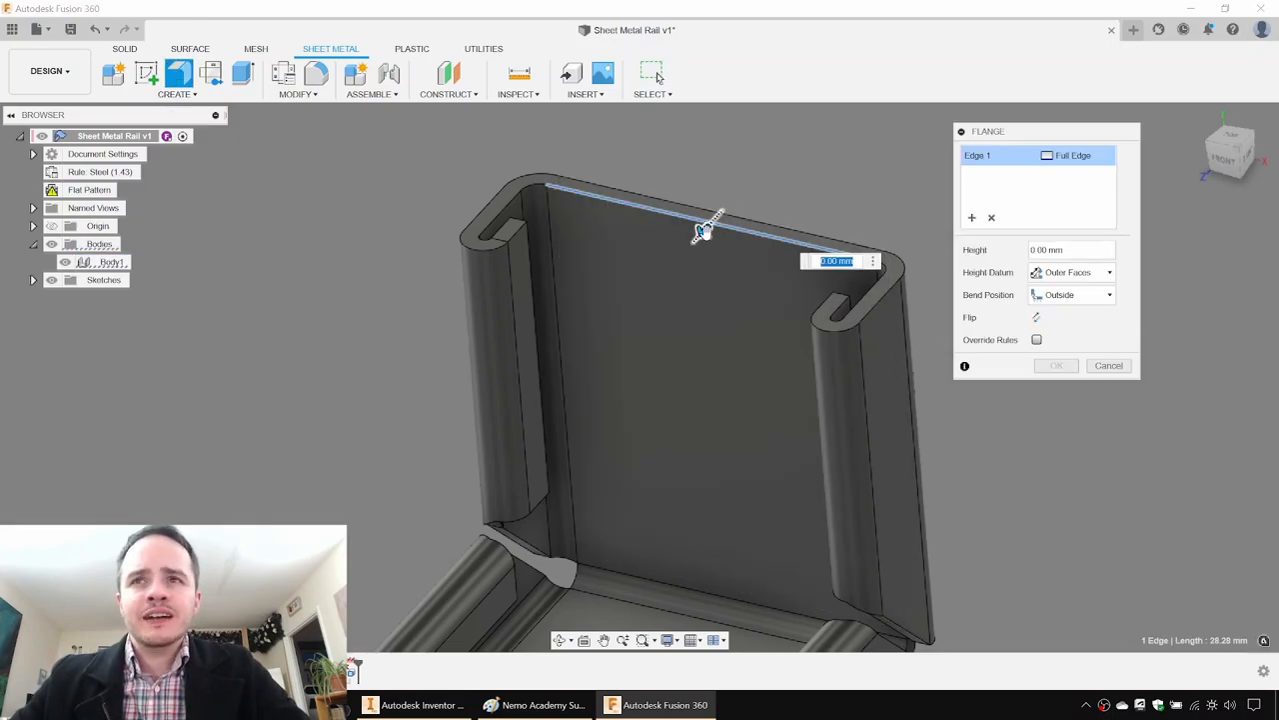
{"action": "left_click_drag", "start_coordinate": [710, 218], "coordinate": [635, 305]}
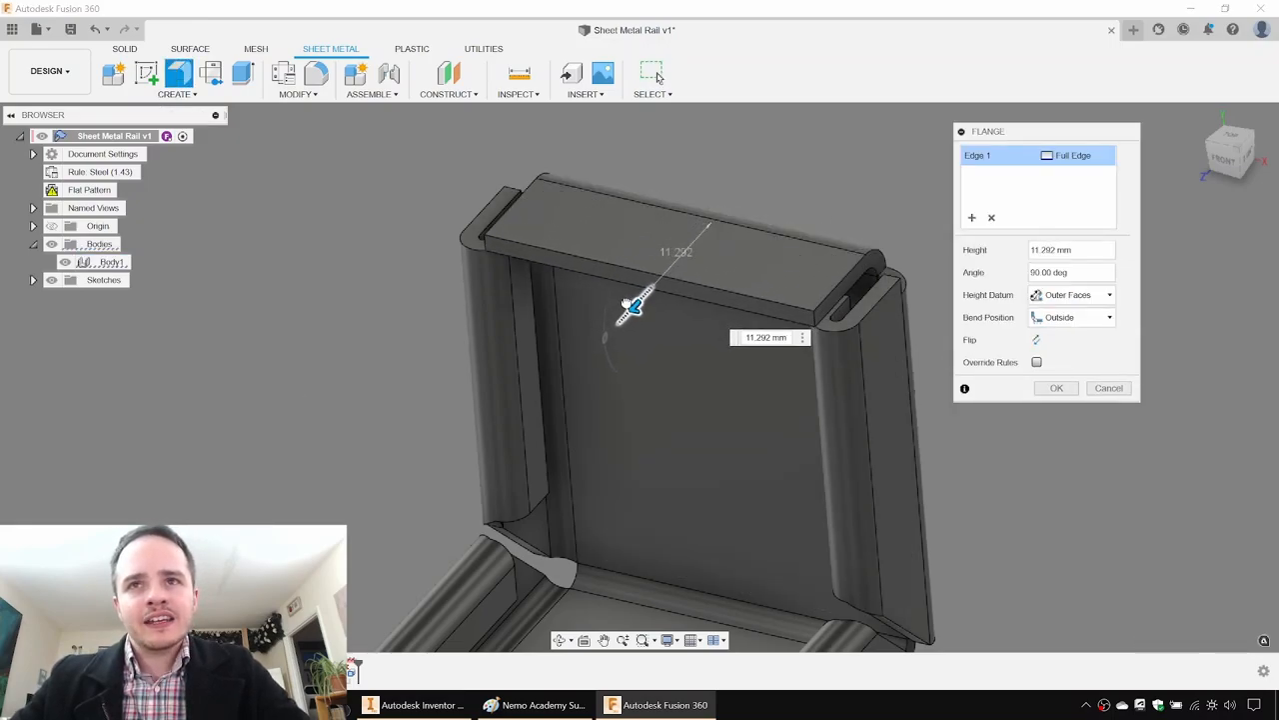
{"action": "left_click_drag", "start_coordinate": [640, 300], "coordinate": [640, 298]}
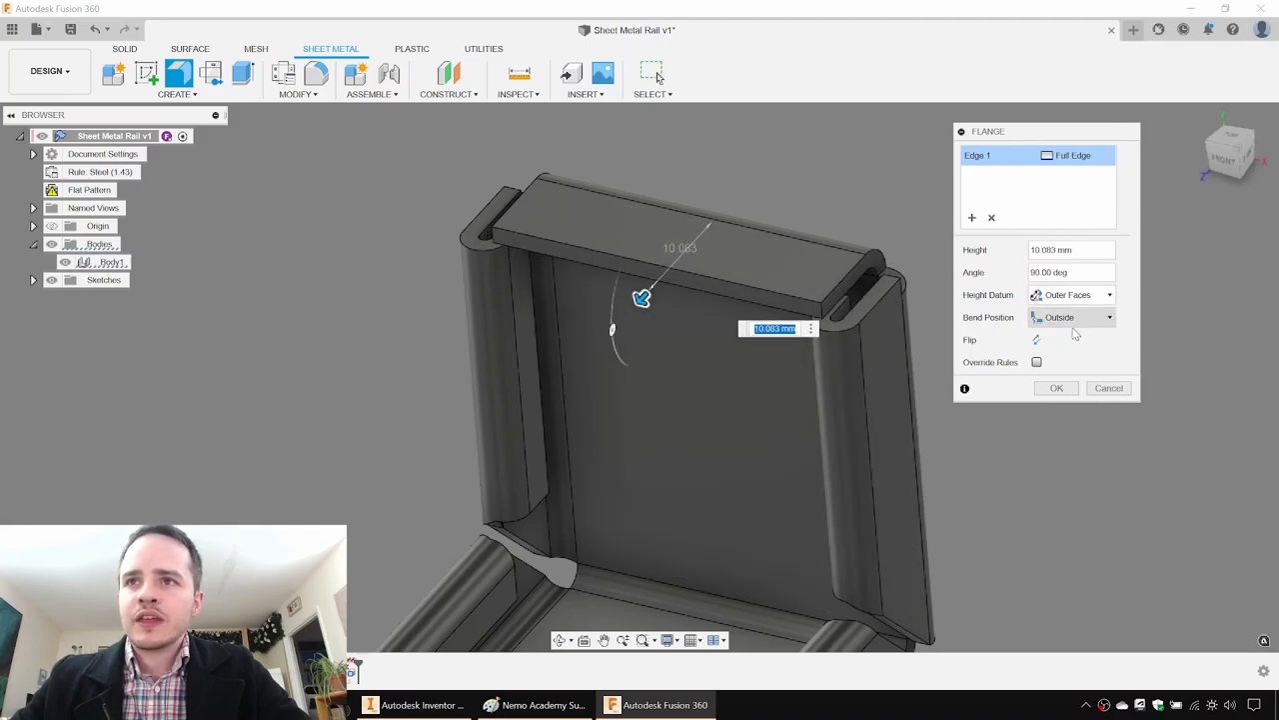
{"action": "left_click", "coordinate": [1108, 317]}
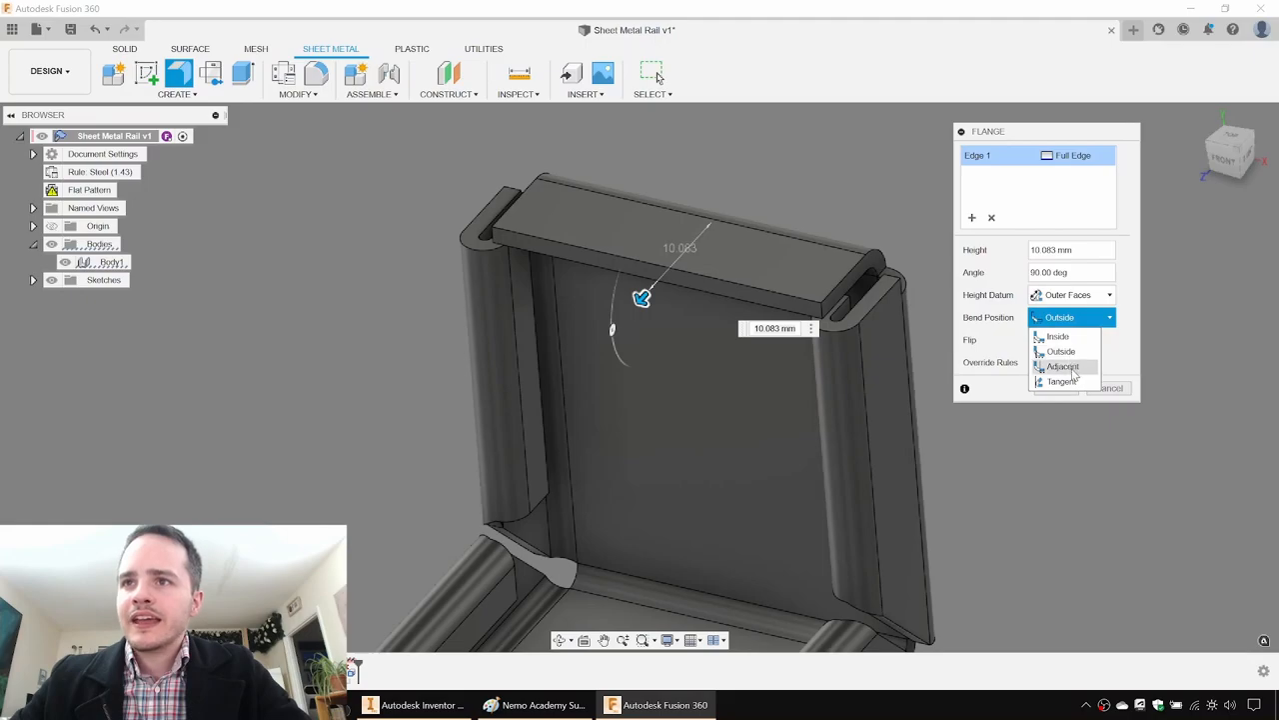
{"action": "left_click", "coordinate": [1063, 366]}
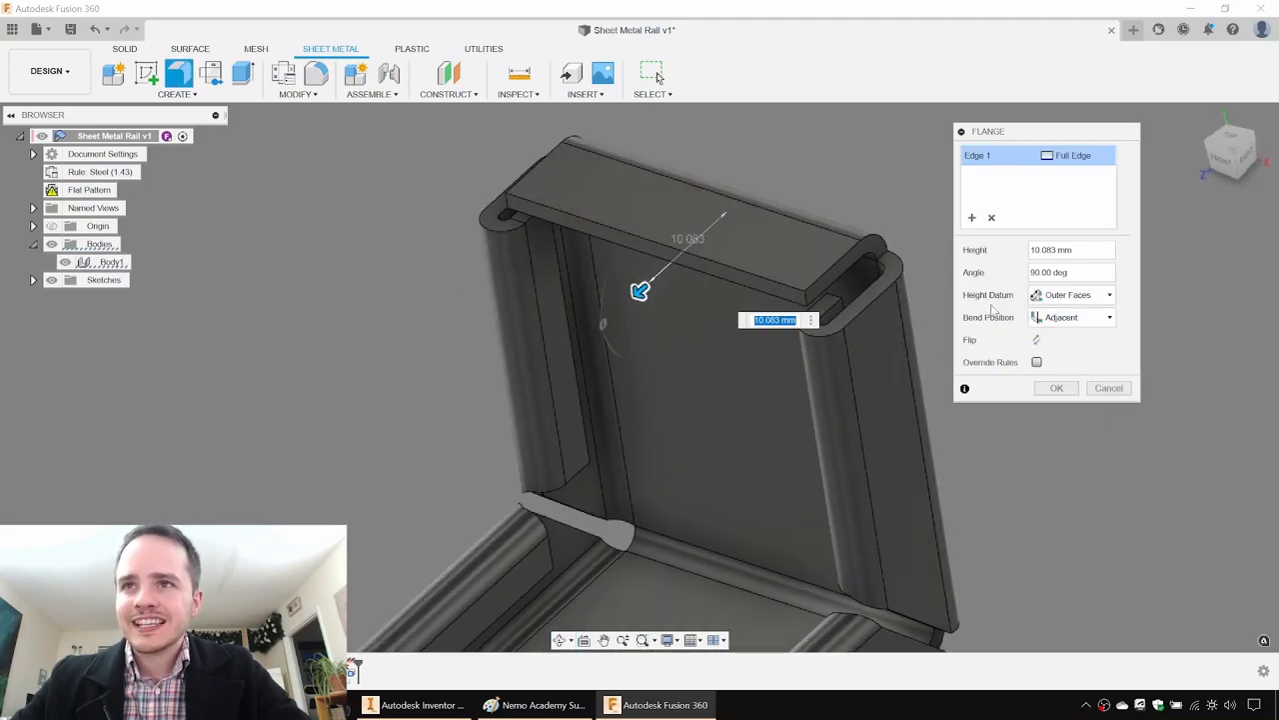
{"action": "type", "text": "15"}
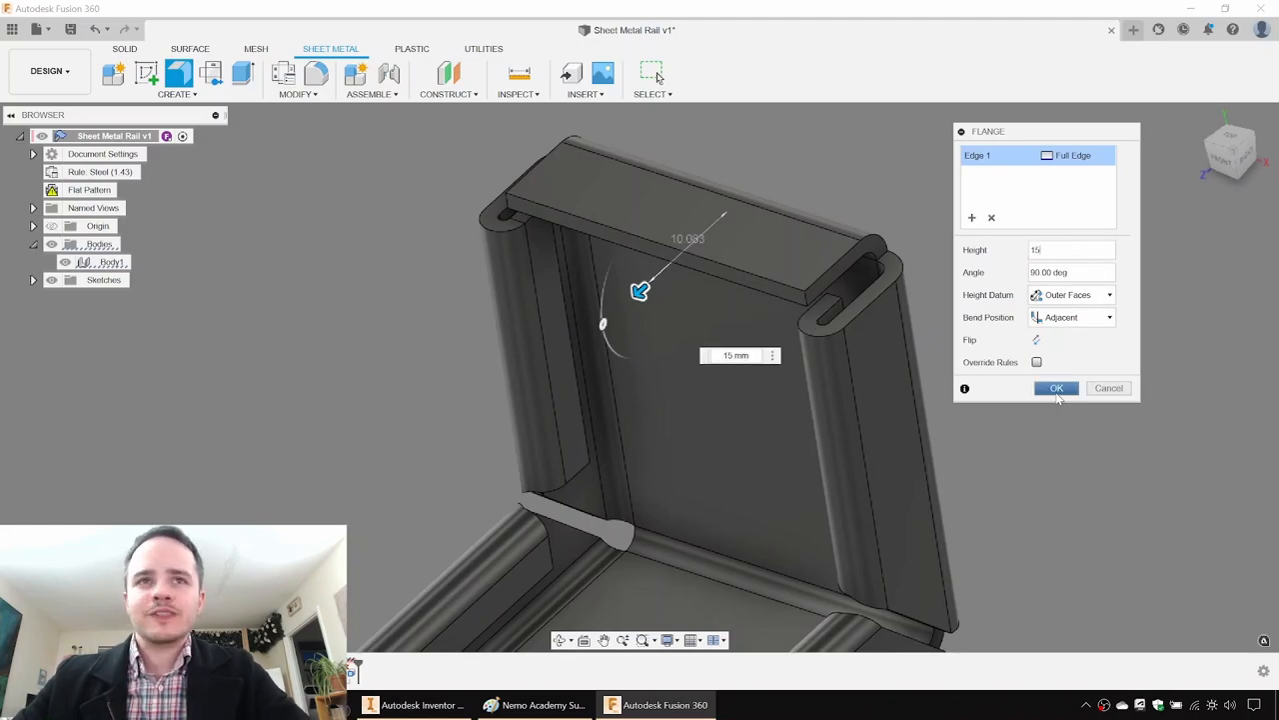
{"action": "left_click", "coordinate": [1055, 388]}
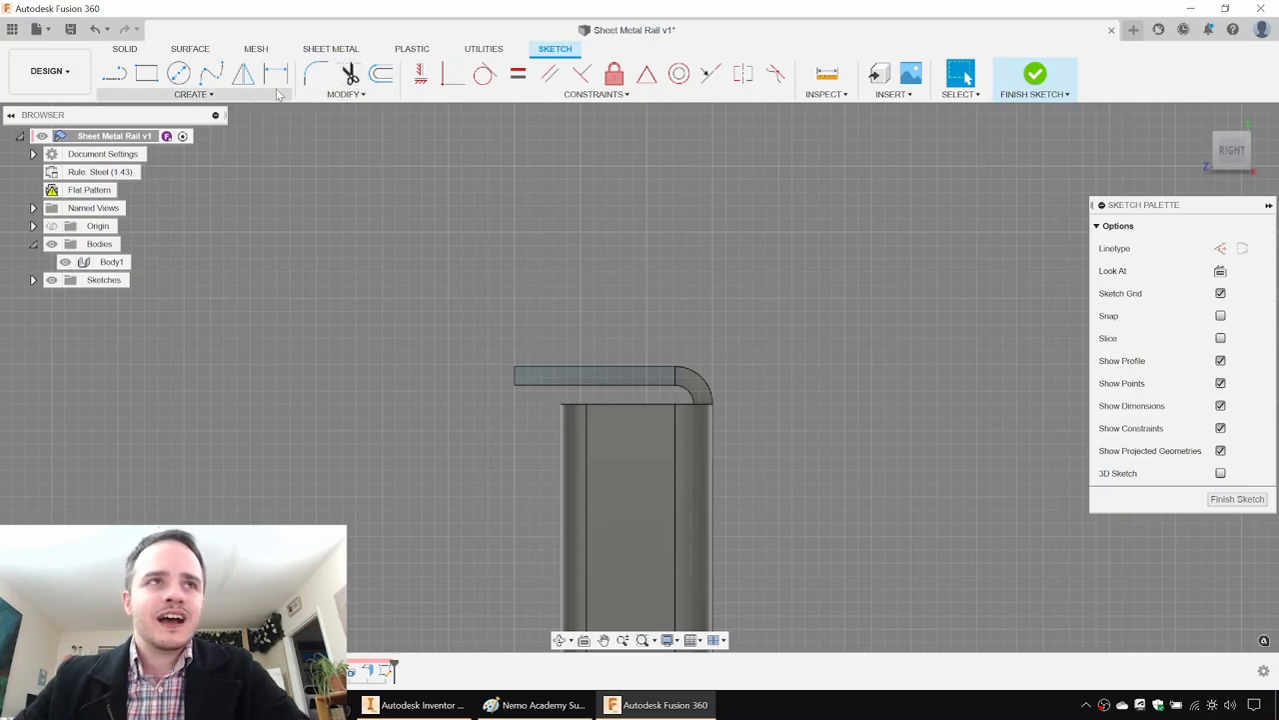
Project the flange's cross-section onto the first end face and extrude it outward.
{"action": "left_click", "coordinate": [192, 94]}
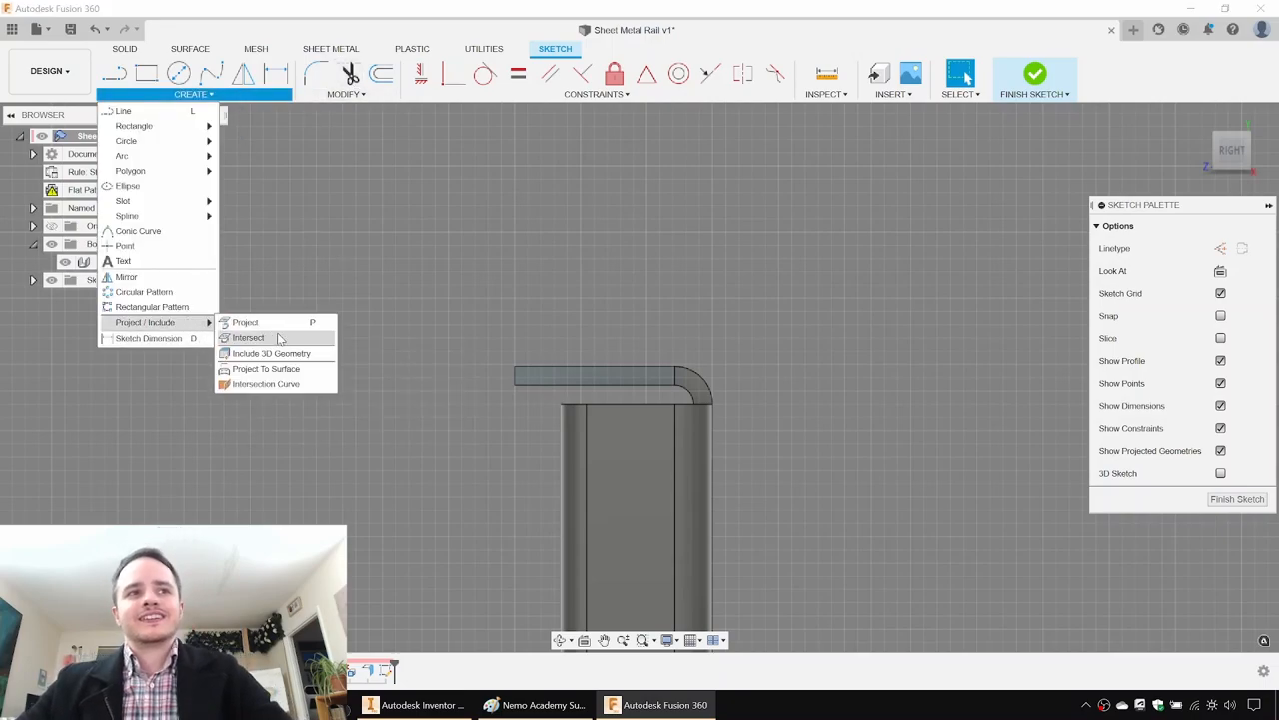
{"action": "left_click", "coordinate": [245, 322]}
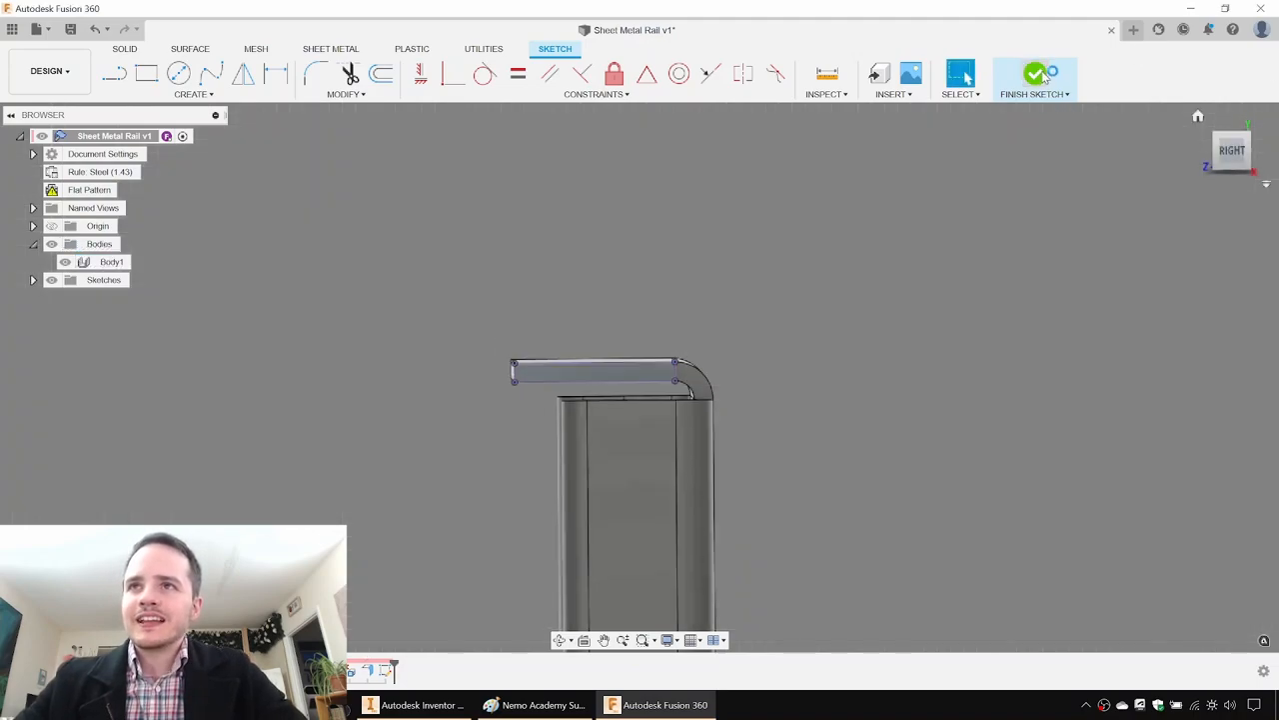
{"action": "left_click", "coordinate": [1035, 75]}
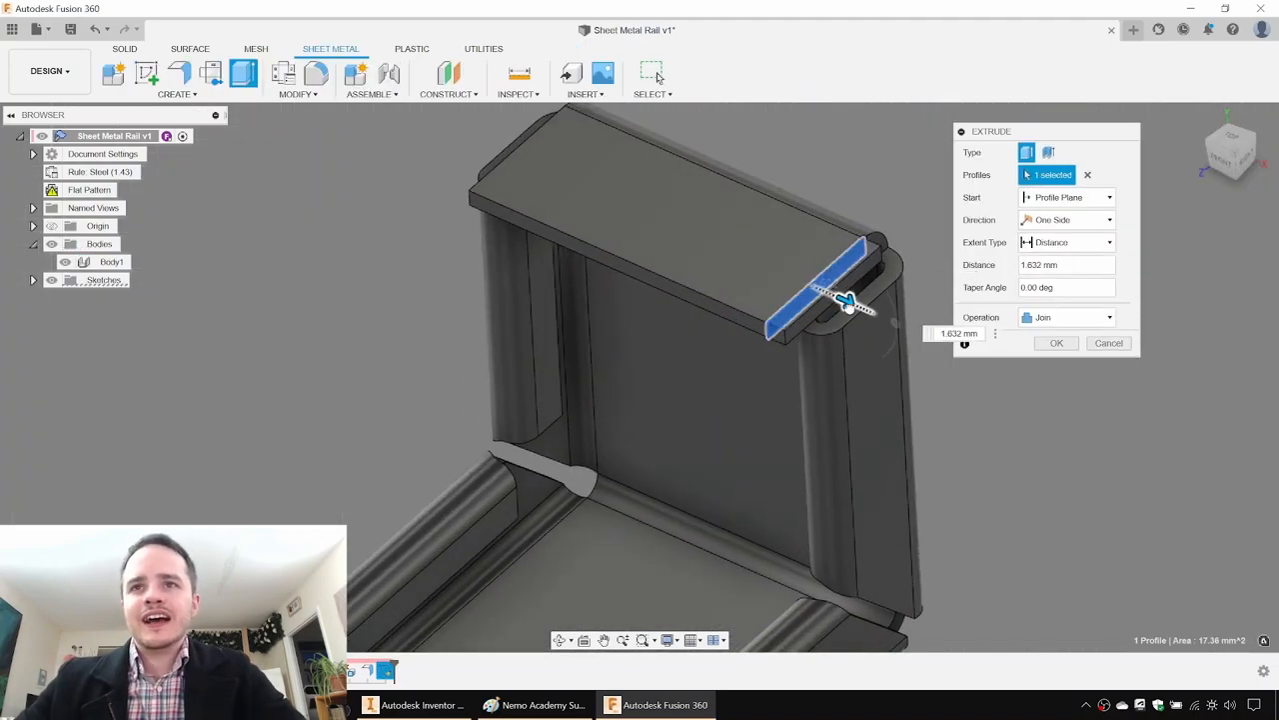
{"action": "left_click", "coordinate": [1055, 342]}
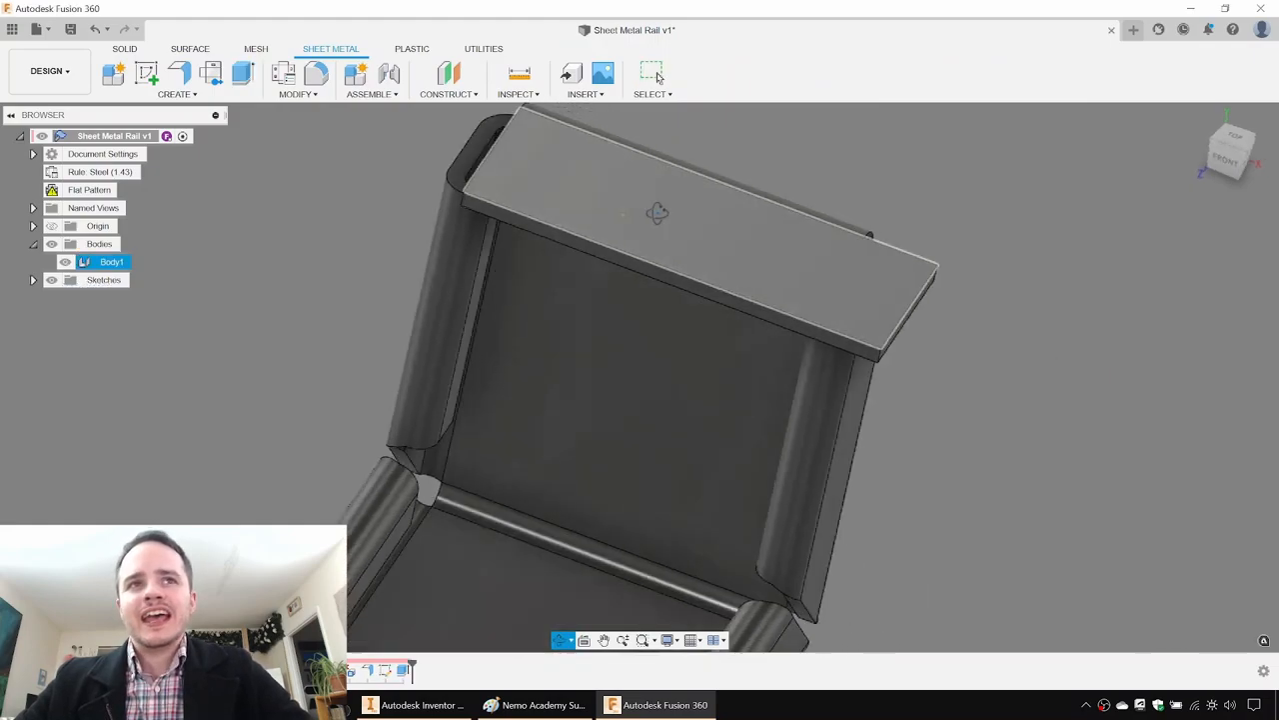
Sketch the flange profile on the second end face and extrude it 6 mm.
{"action": "left_click", "coordinate": [177, 94]}
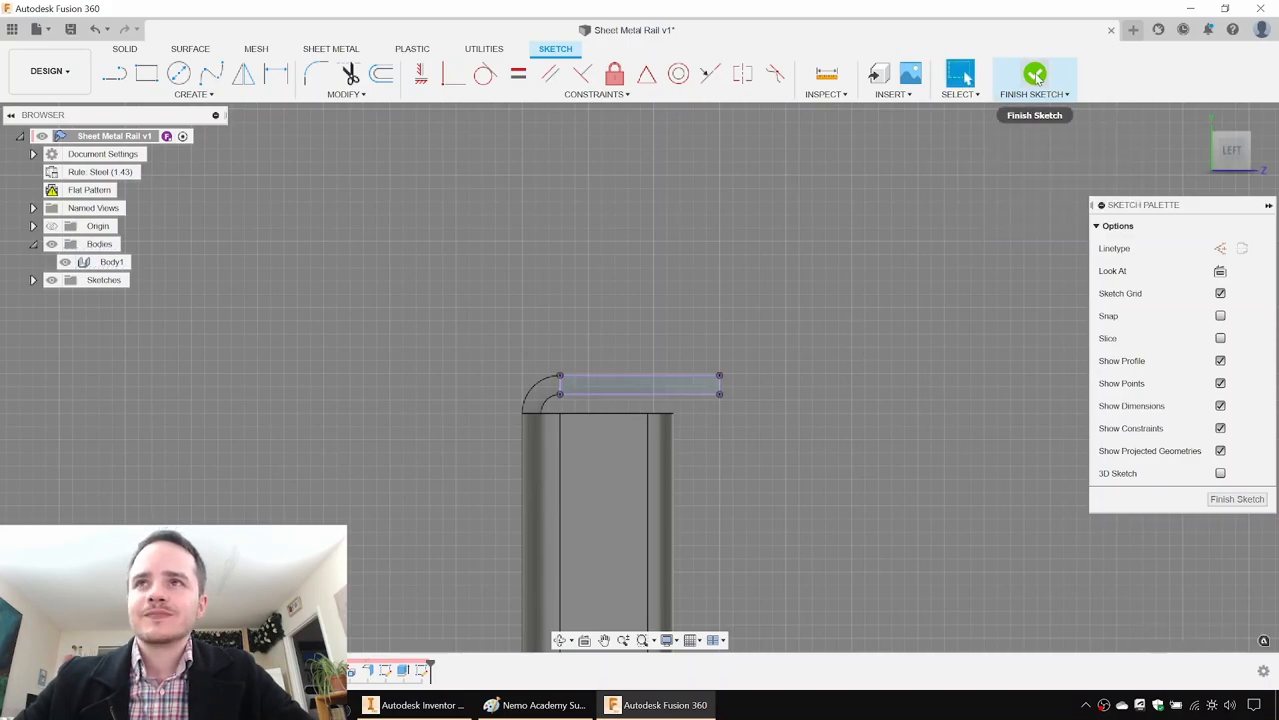
{"action": "left_click", "coordinate": [1036, 74]}
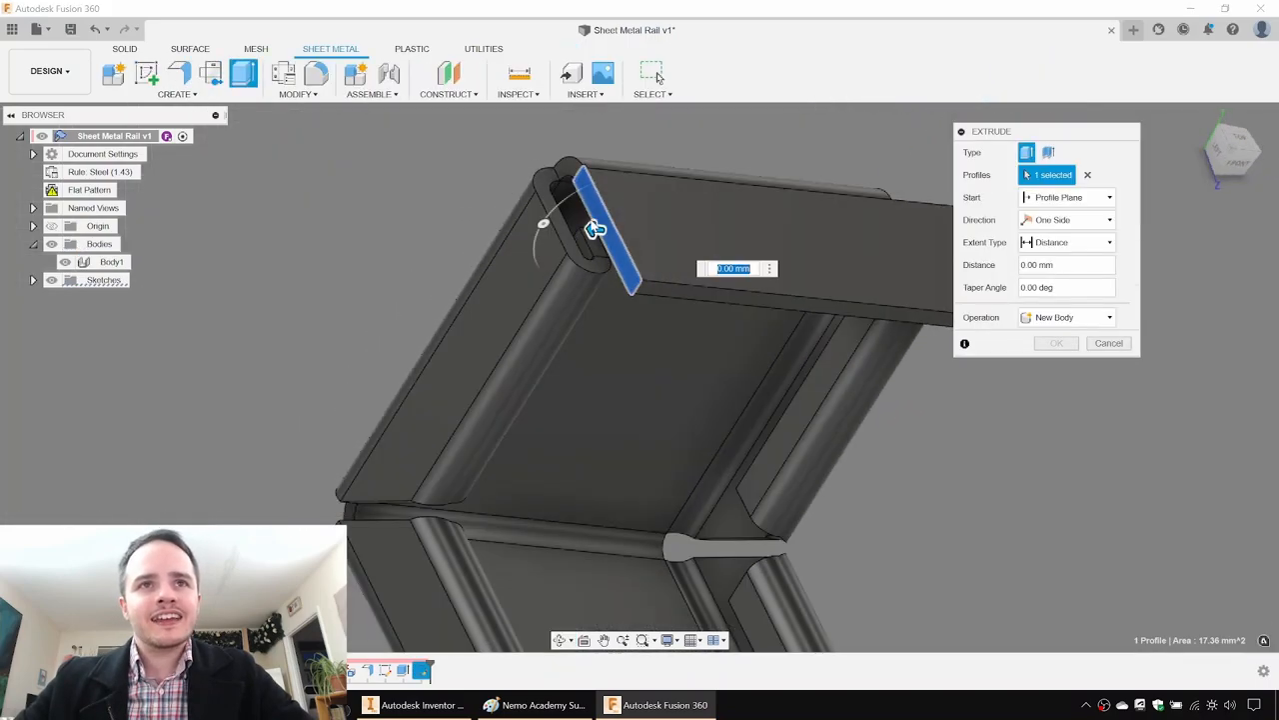
{"action": "type", "text": "6"}
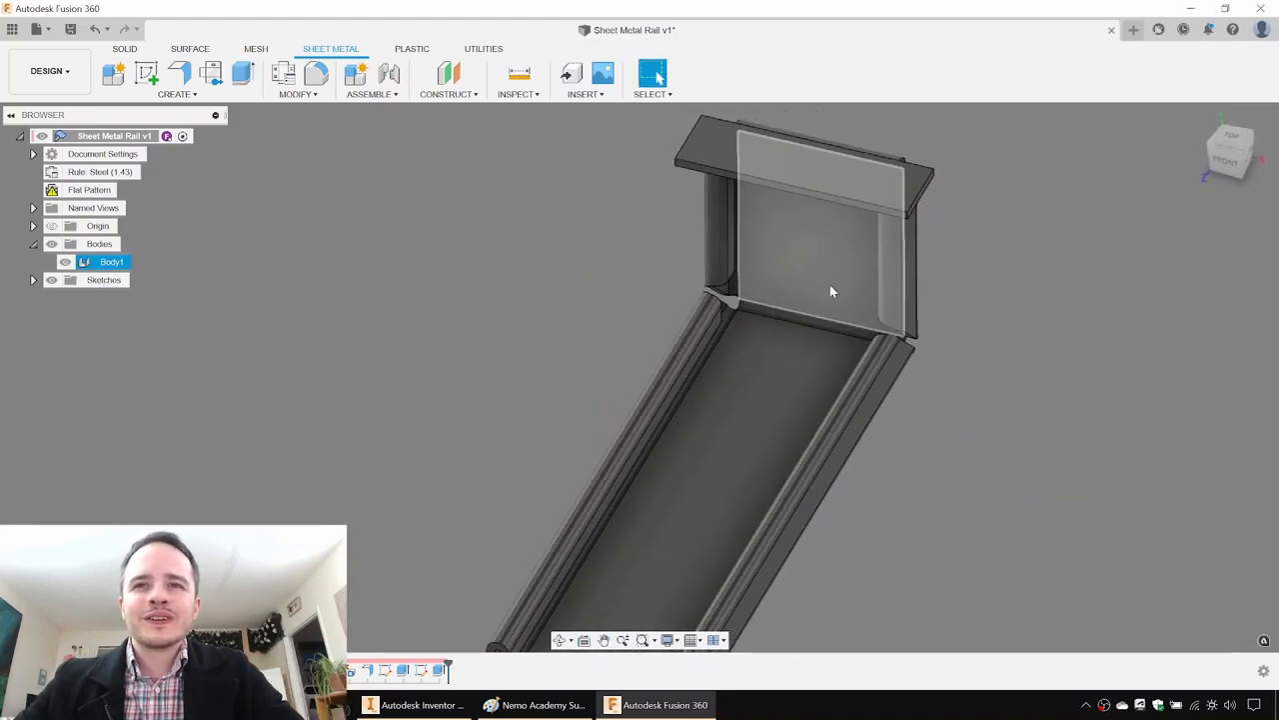
{"action": "left_click_drag", "start_coordinate": [829, 290], "coordinate": [749, 400]}
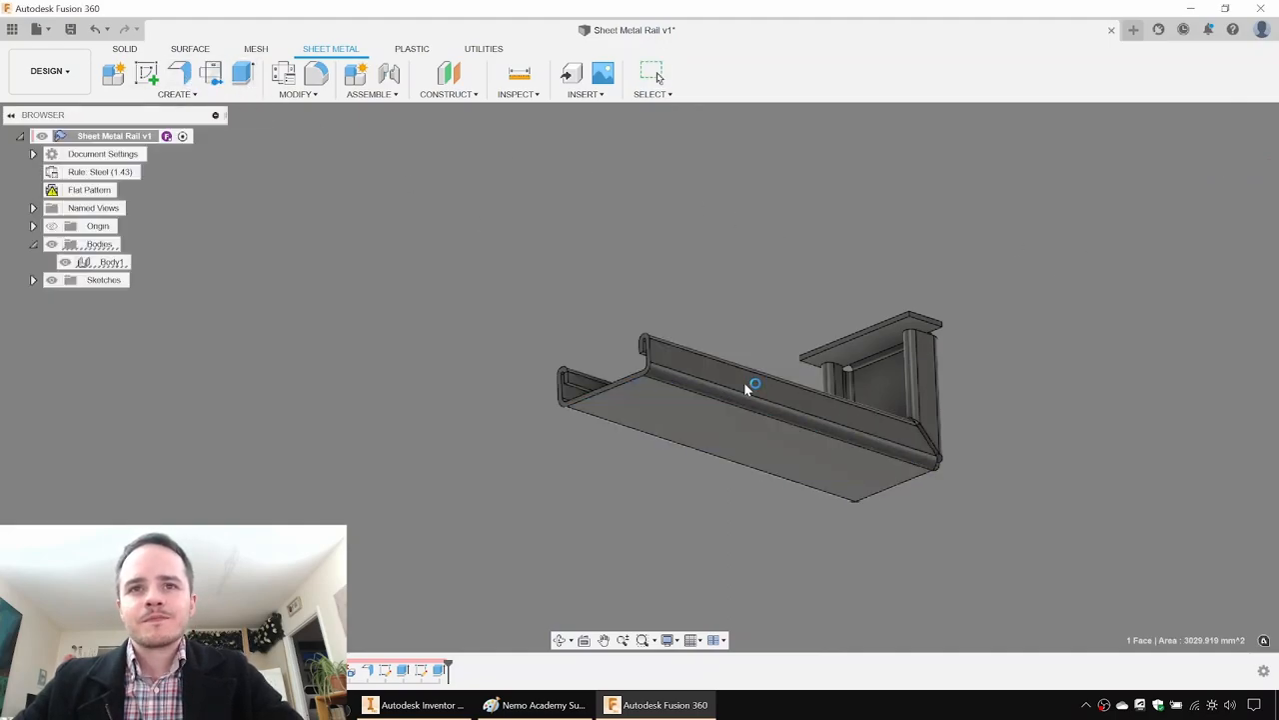
{"action": "left_click", "coordinate": [88, 190]}
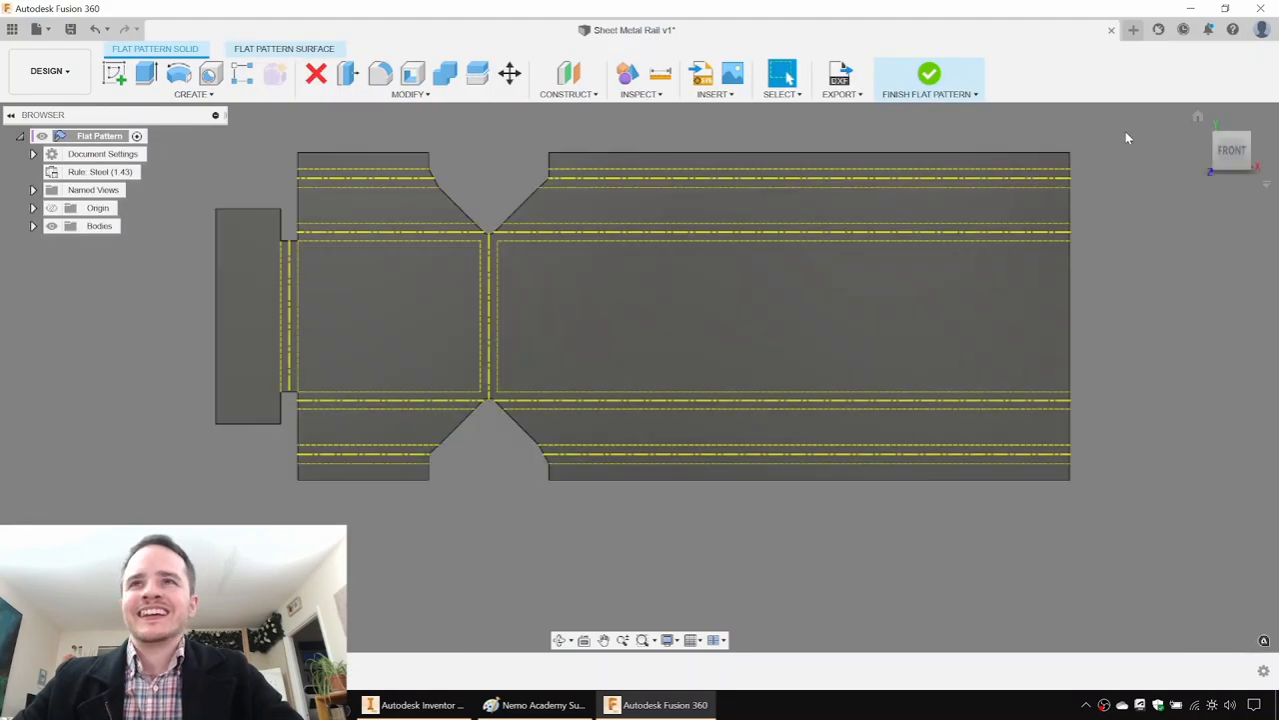
{"action": "left_click", "coordinate": [929, 74]}
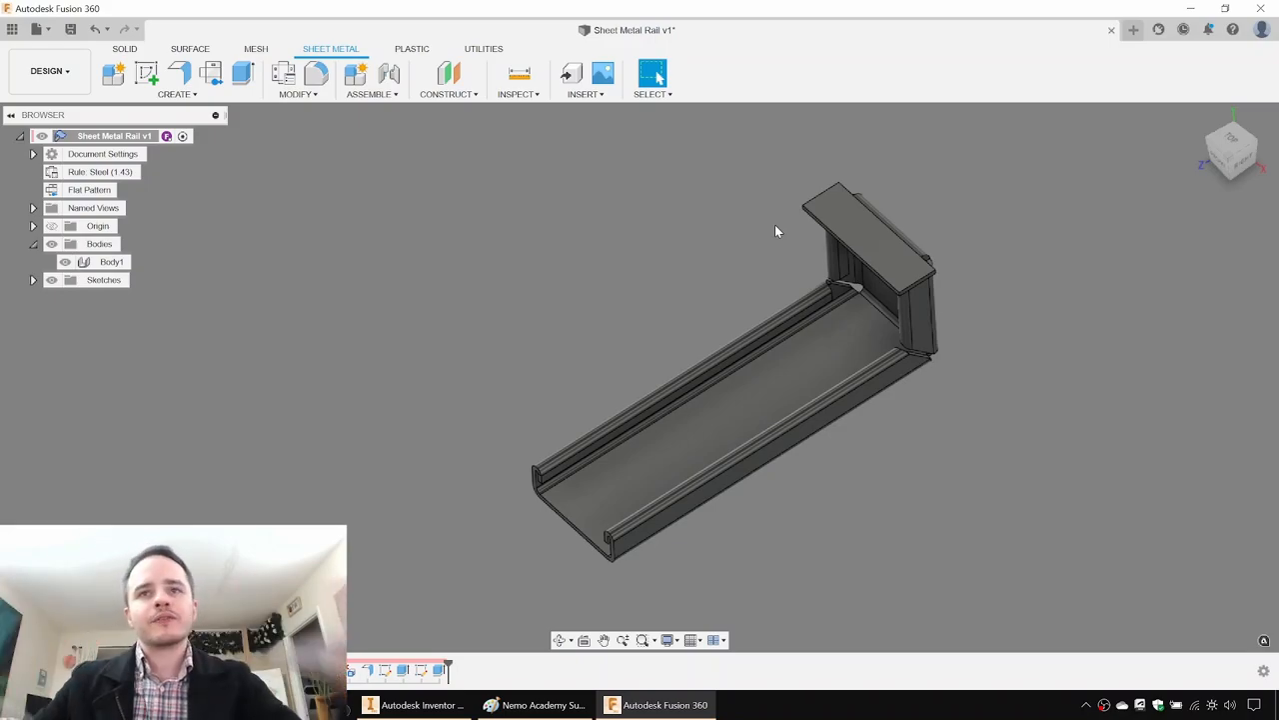
{"action": "mouse_move", "coordinate": [167, 78]}
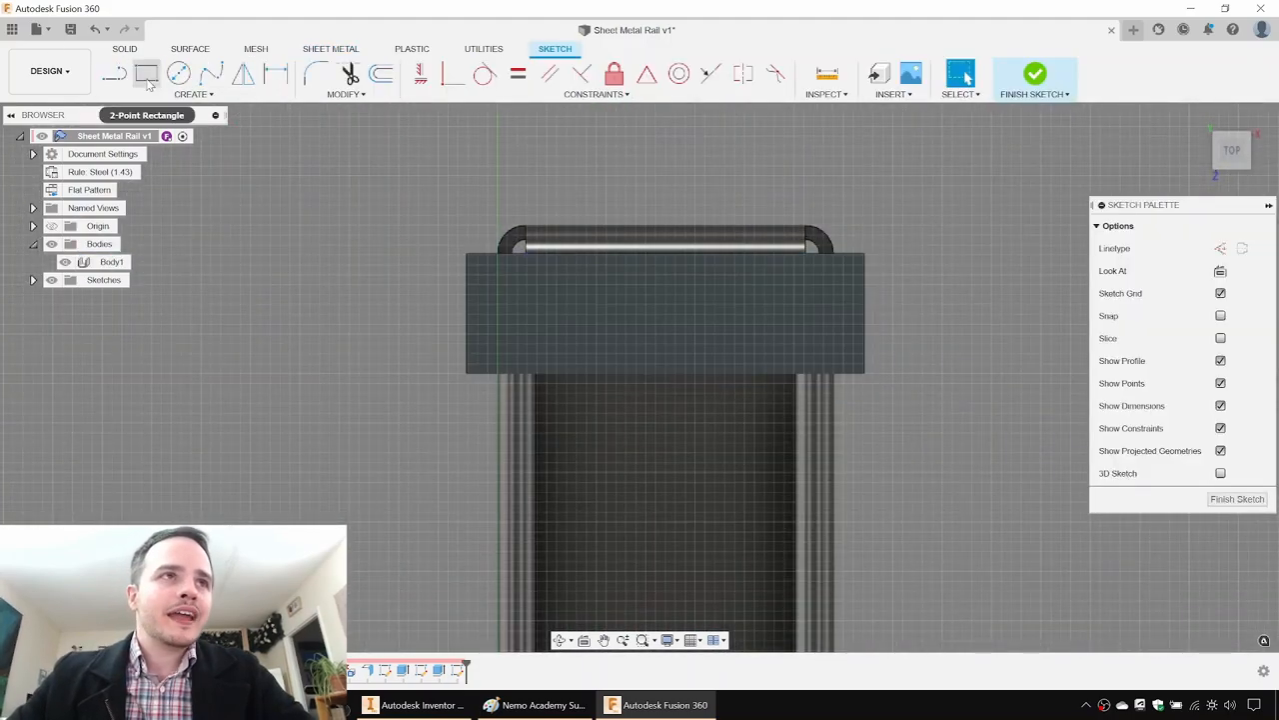
Draw an 8 mm rectangular slot centred on the top flange, dimension it, and begin extruding.
{"action": "left_click_drag", "start_coordinate": [694, 340], "coordinate": [800, 305]}
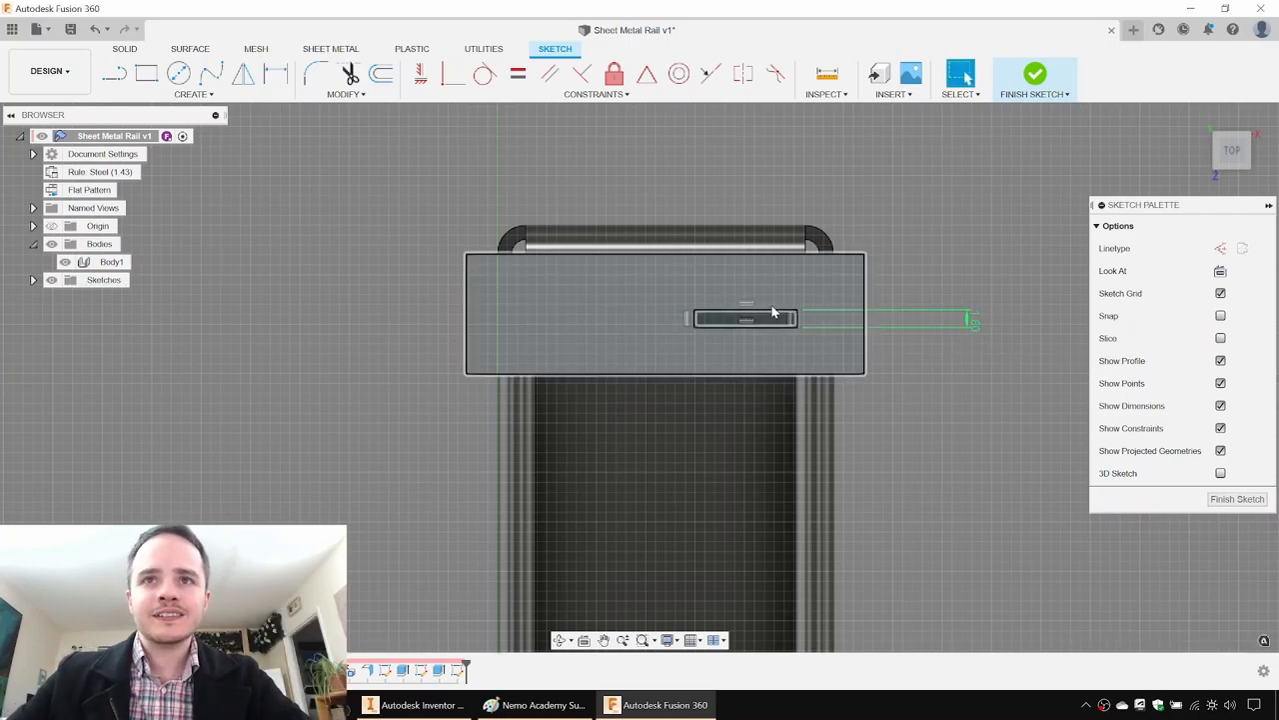
{"action": "left_click", "coordinate": [277, 74]}
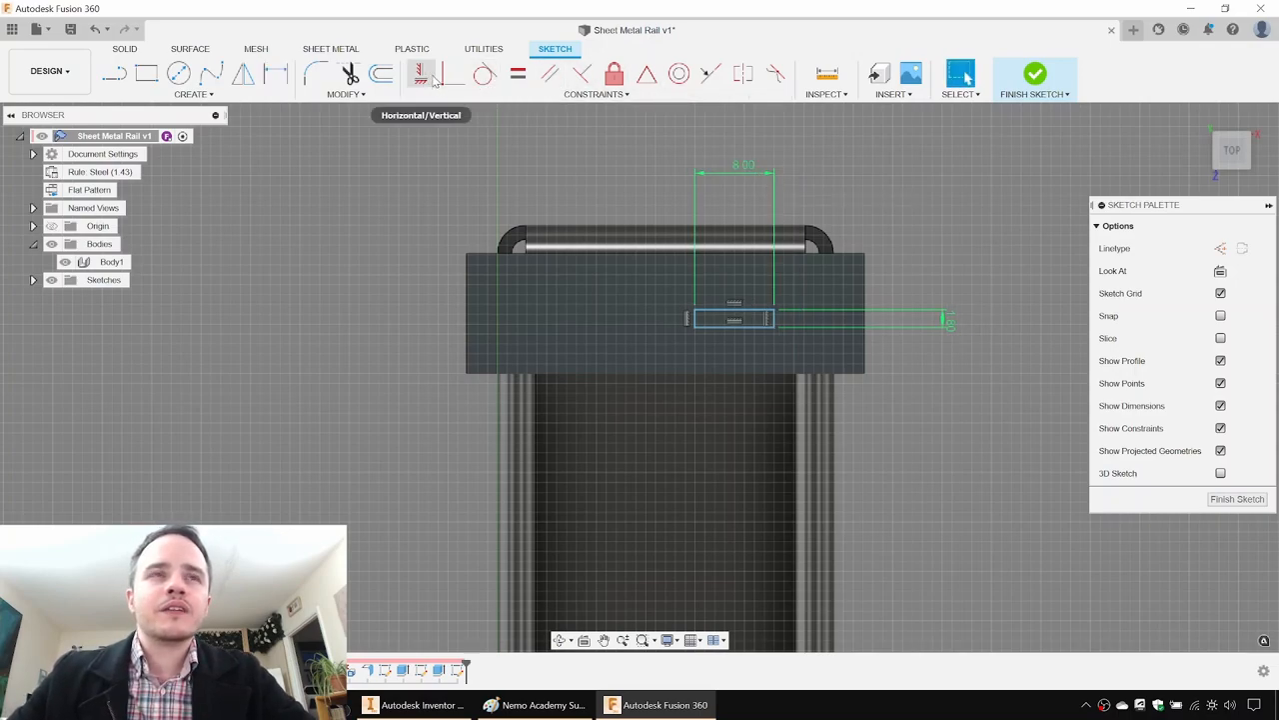
{"action": "mouse_move", "coordinate": [875, 160]}
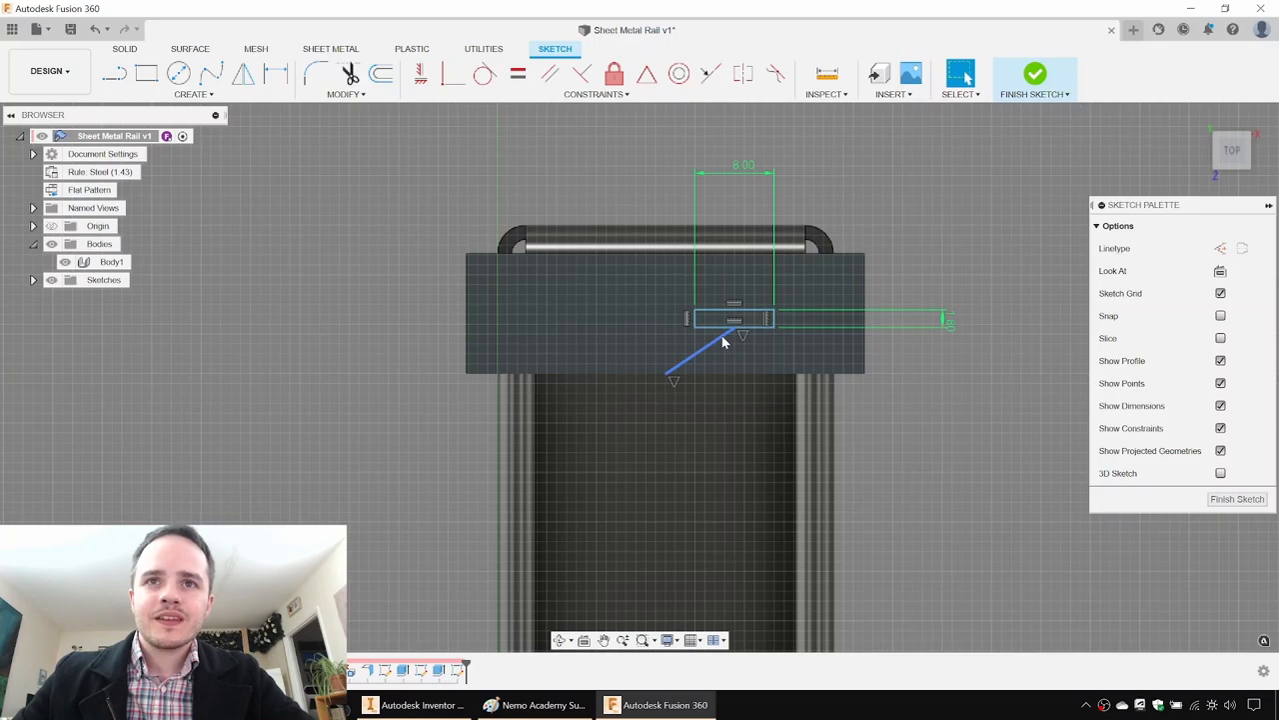
{"action": "left_click", "coordinate": [420, 73]}
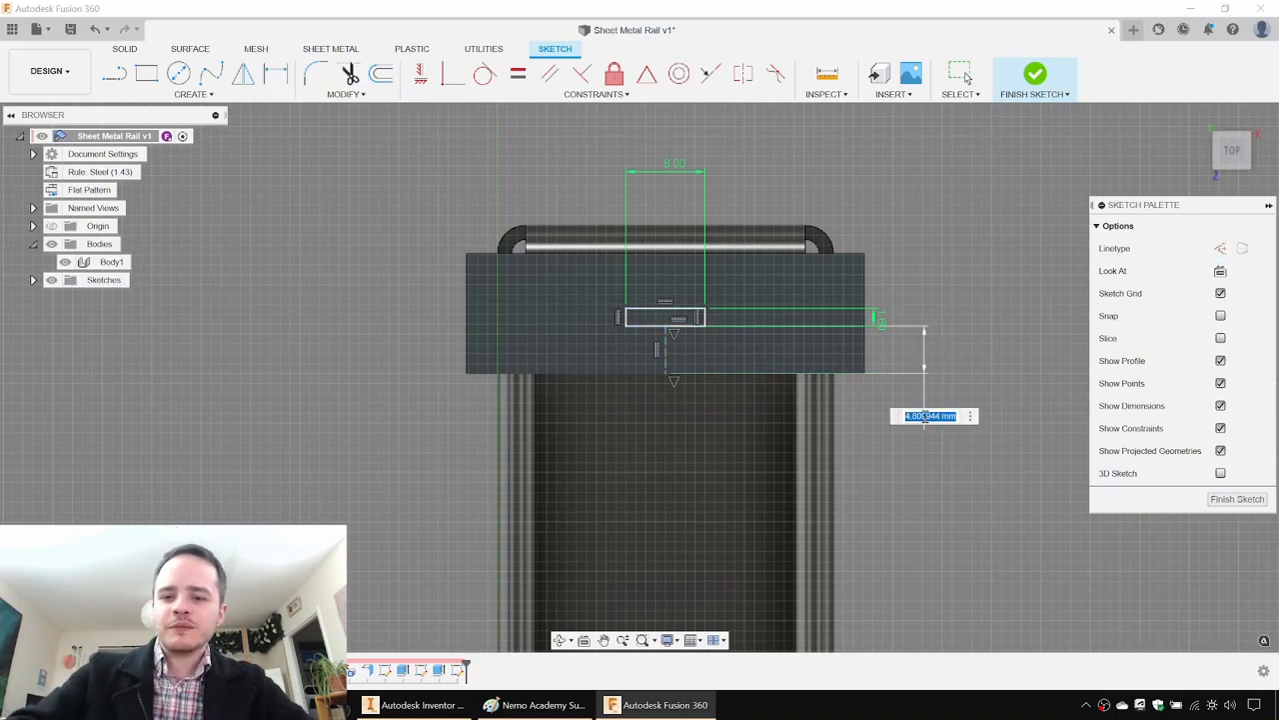
{"action": "left_click", "coordinate": [1035, 79]}
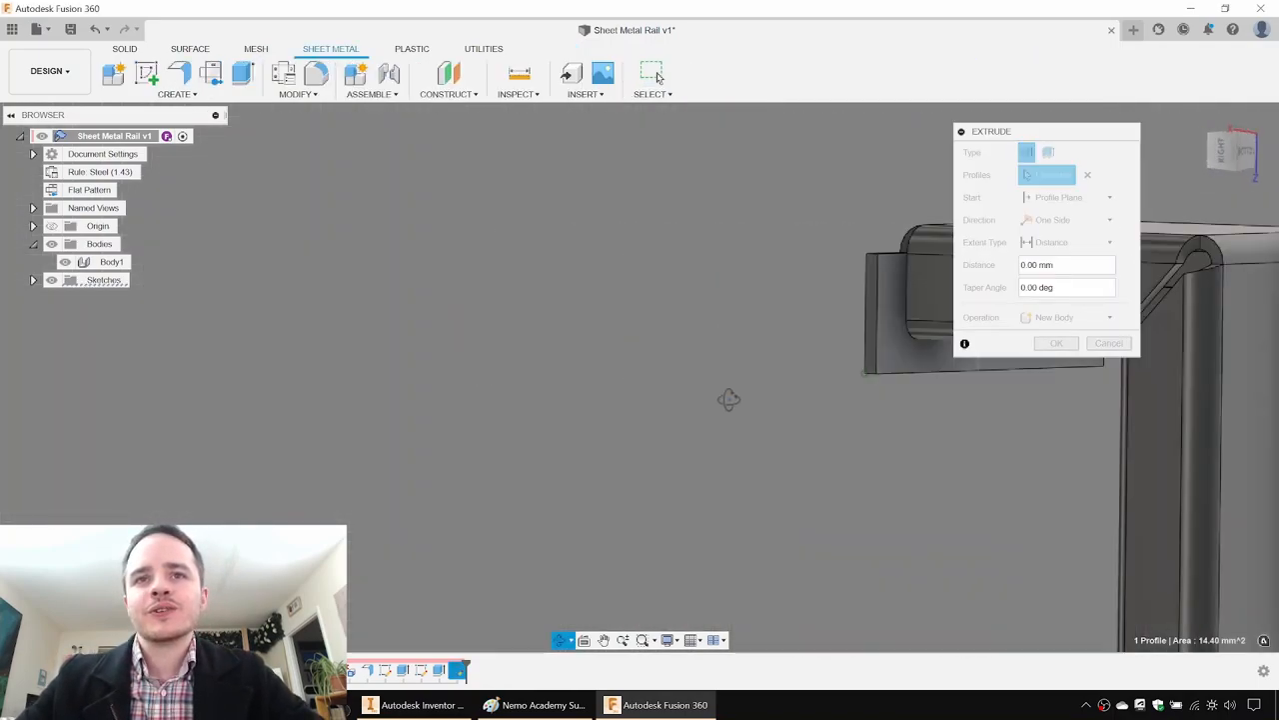
{"action": "left_click", "coordinate": [688, 299]}
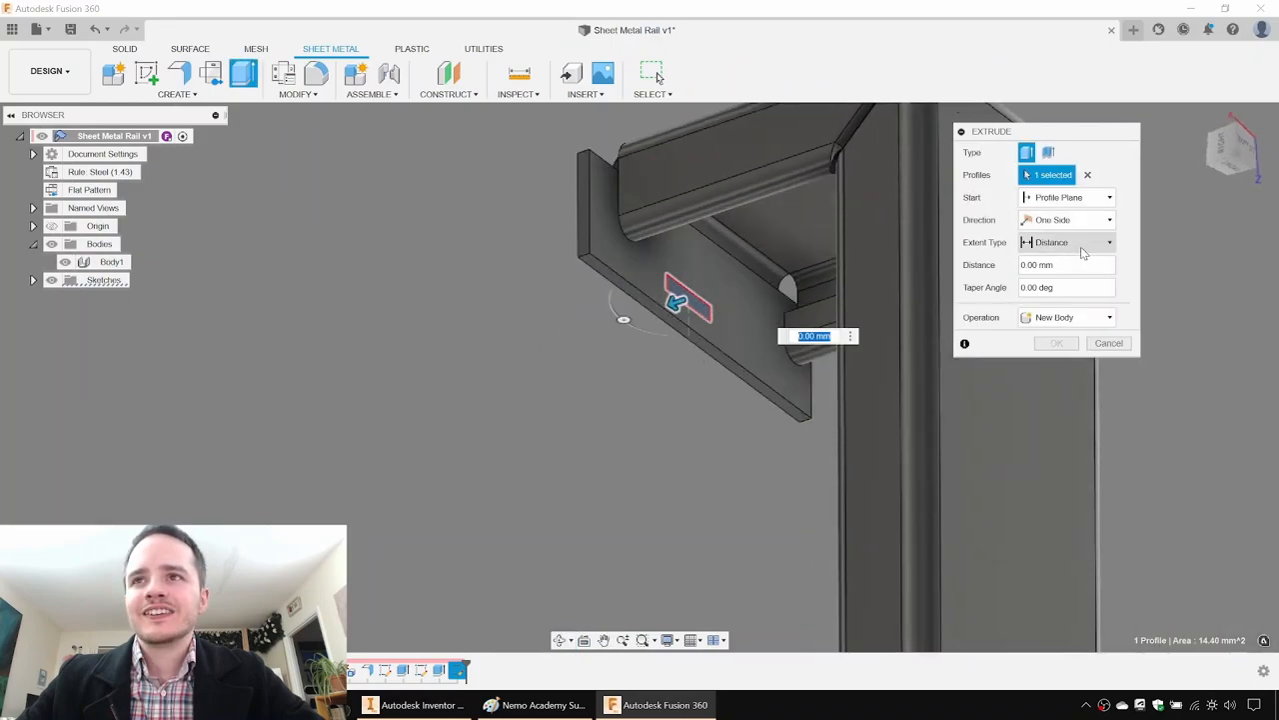
{"action": "left_click", "coordinate": [1109, 342]}
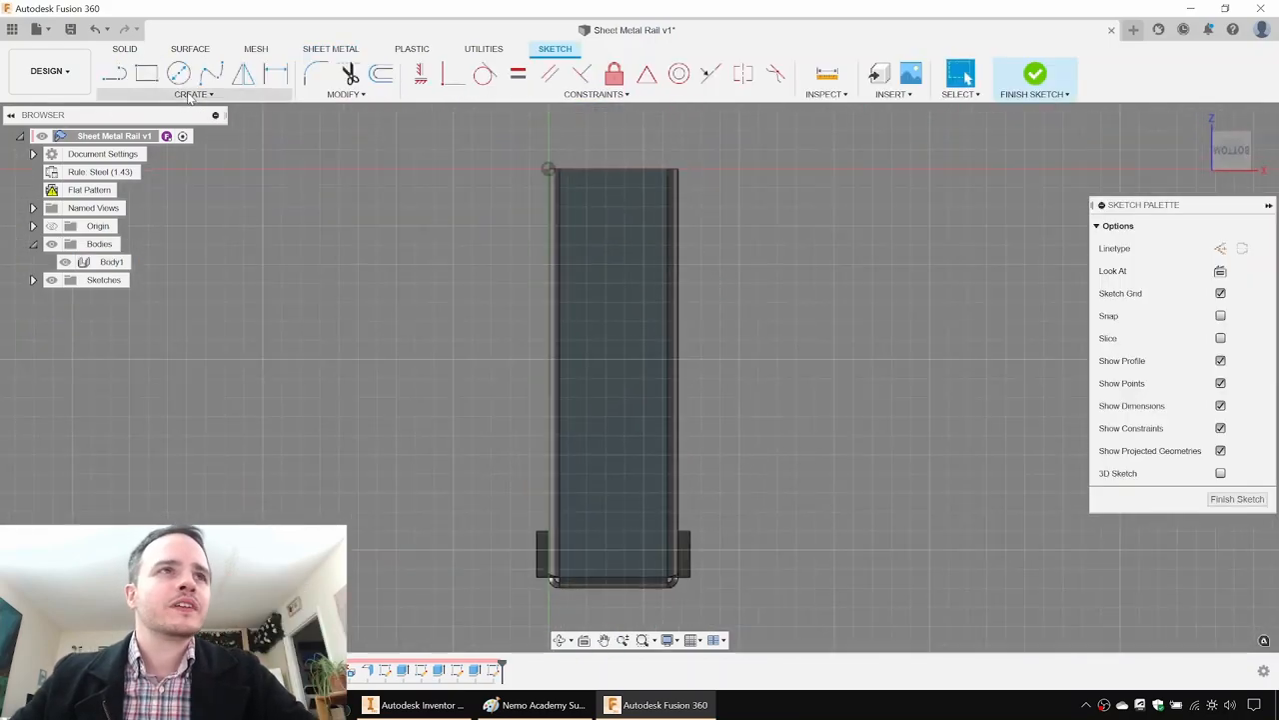
Draw a 91.2 mm overall slot on the base and dimension its width and offset.
{"action": "left_click", "coordinate": [193, 94]}
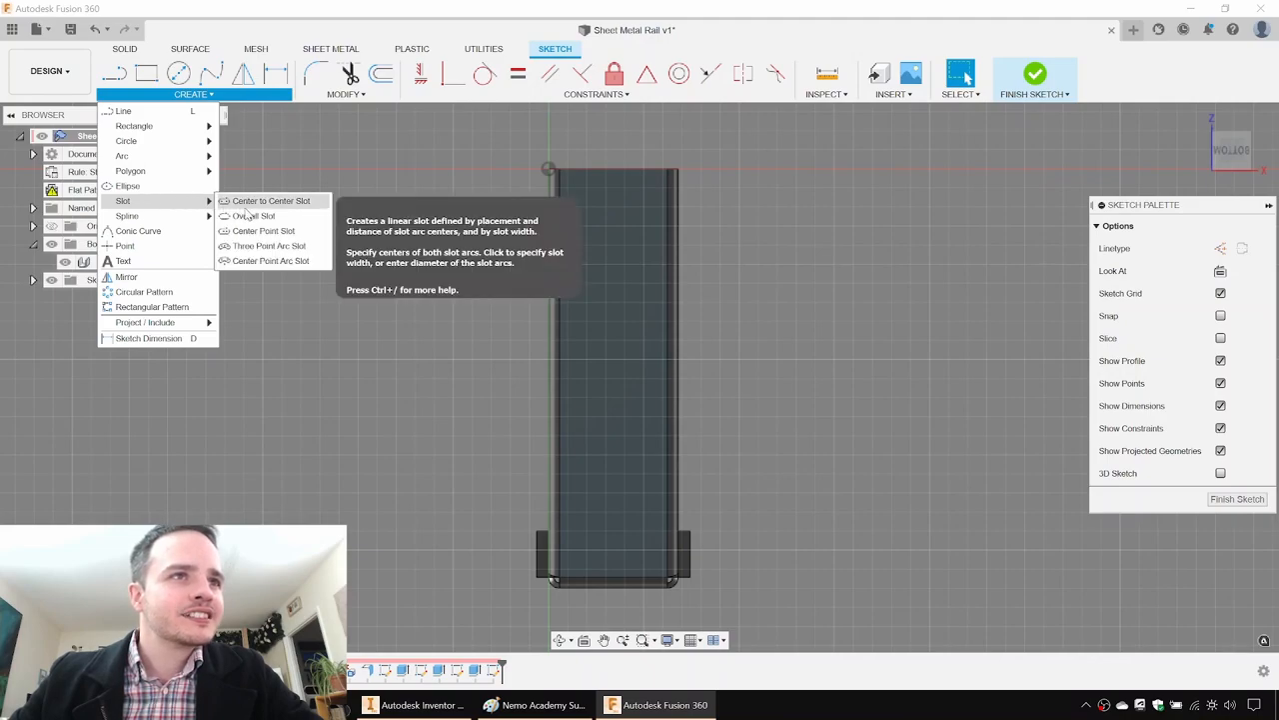
{"action": "mouse_move", "coordinate": [252, 216]}
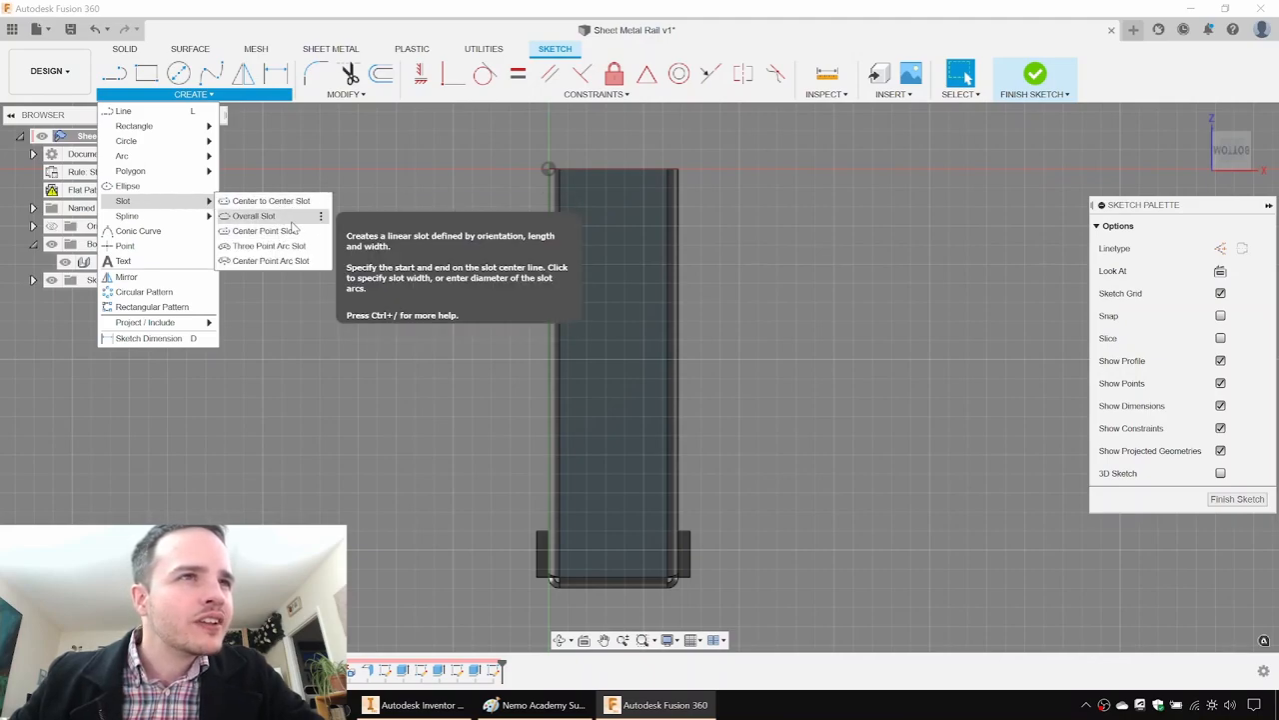
{"action": "left_click", "coordinate": [253, 216]}
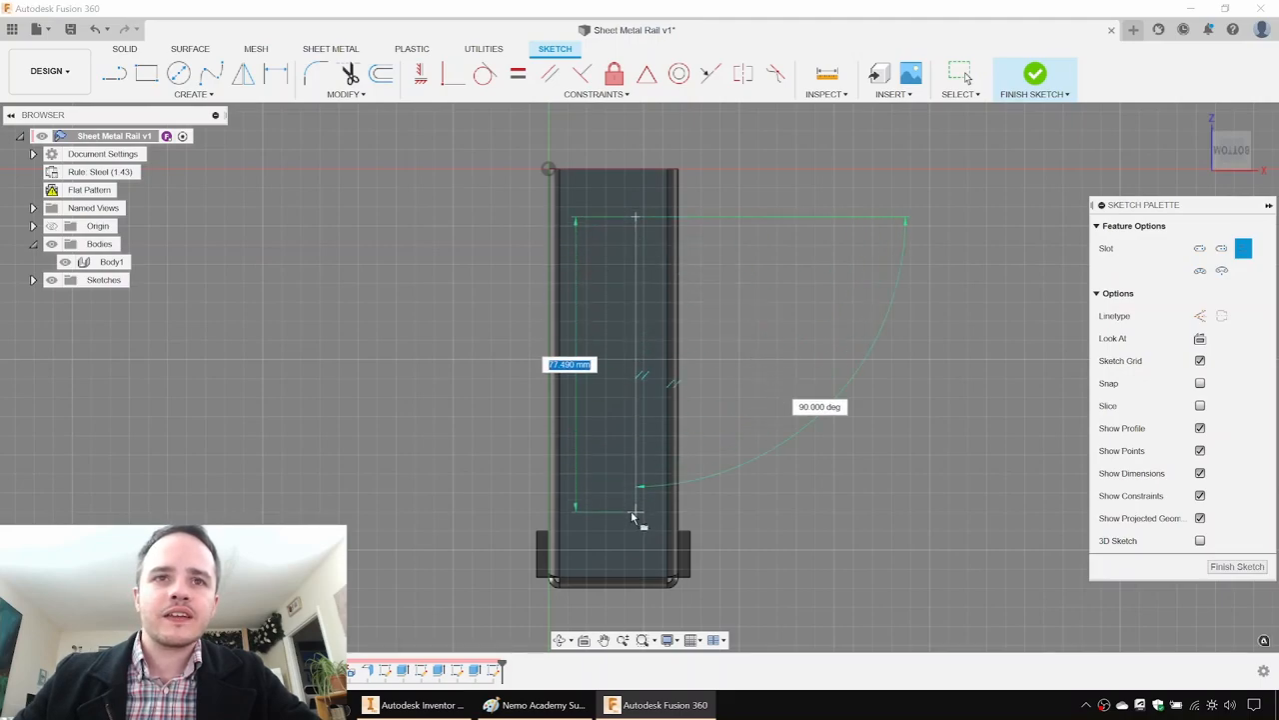
{"action": "type", "text": "91.2"}
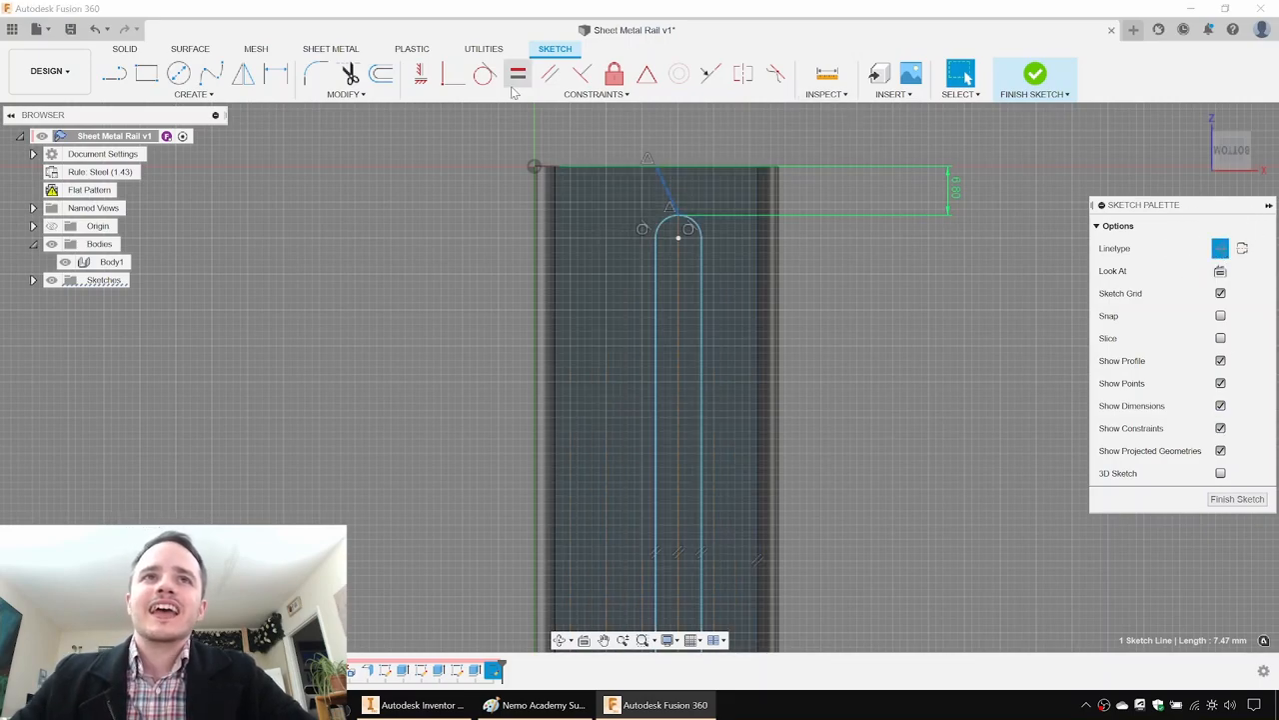
{"action": "left_click", "coordinate": [420, 73]}
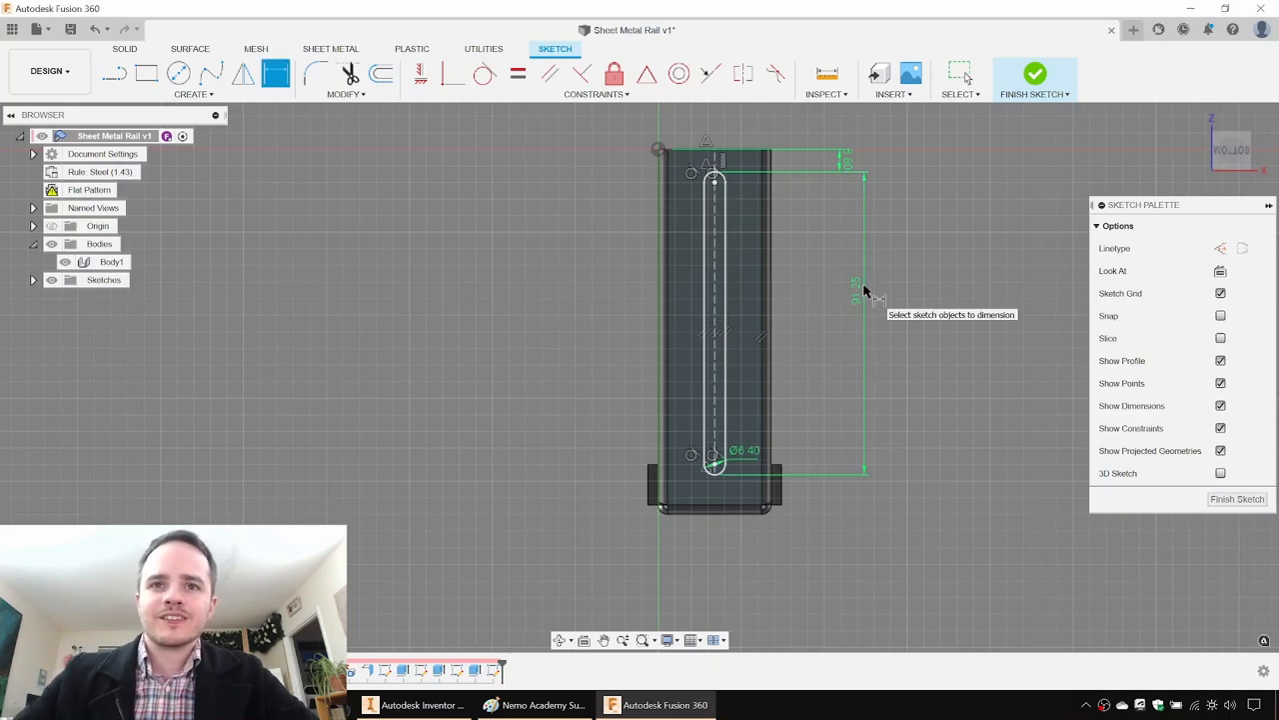
{"action": "left_click", "coordinate": [1035, 73]}
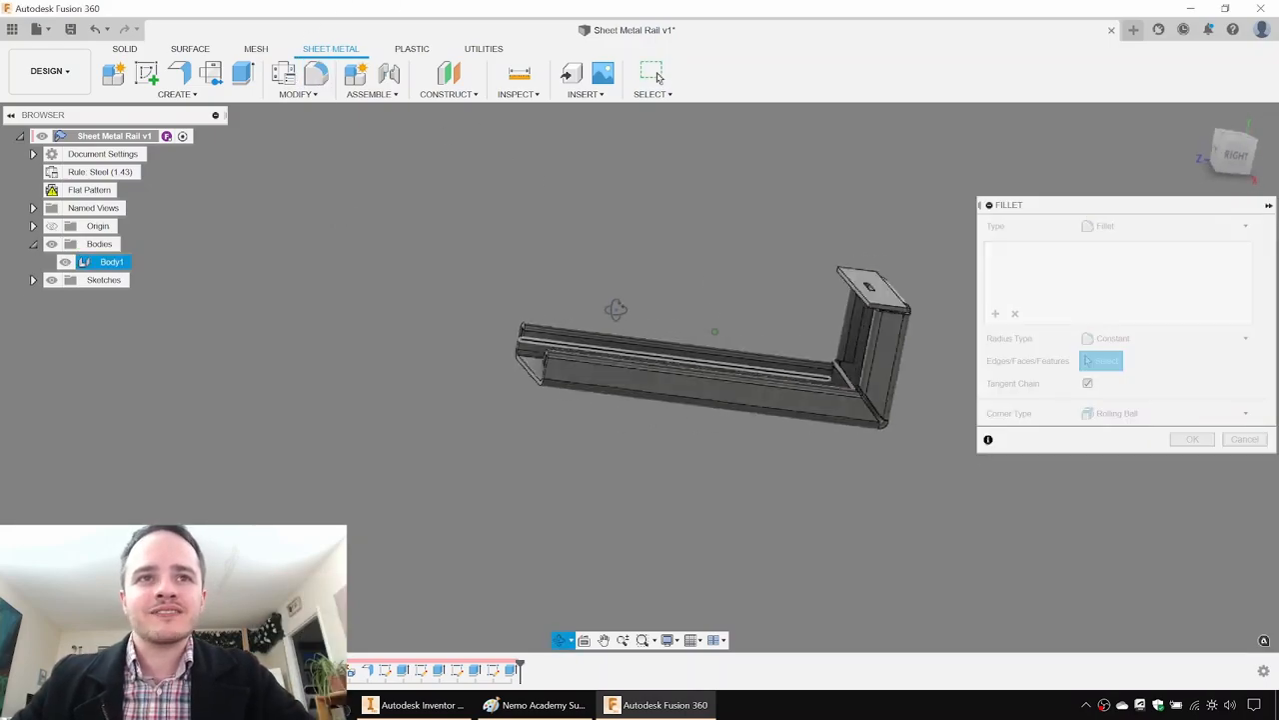
Fillet the rail's inner channel edge and tab edge with 3 mm and 2 mm radii.
{"action": "left_click", "coordinate": [540, 250]}
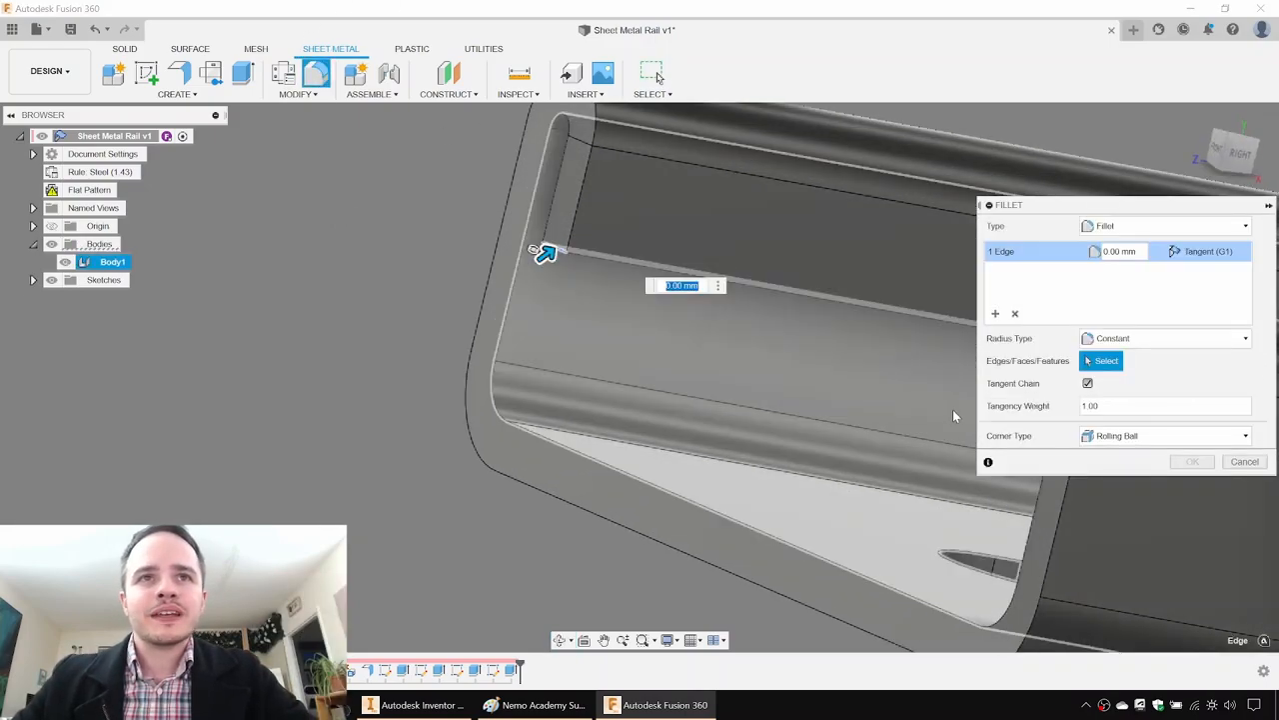
{"action": "left_click", "coordinate": [590, 415]}
{"action": "type", "text": "3"}
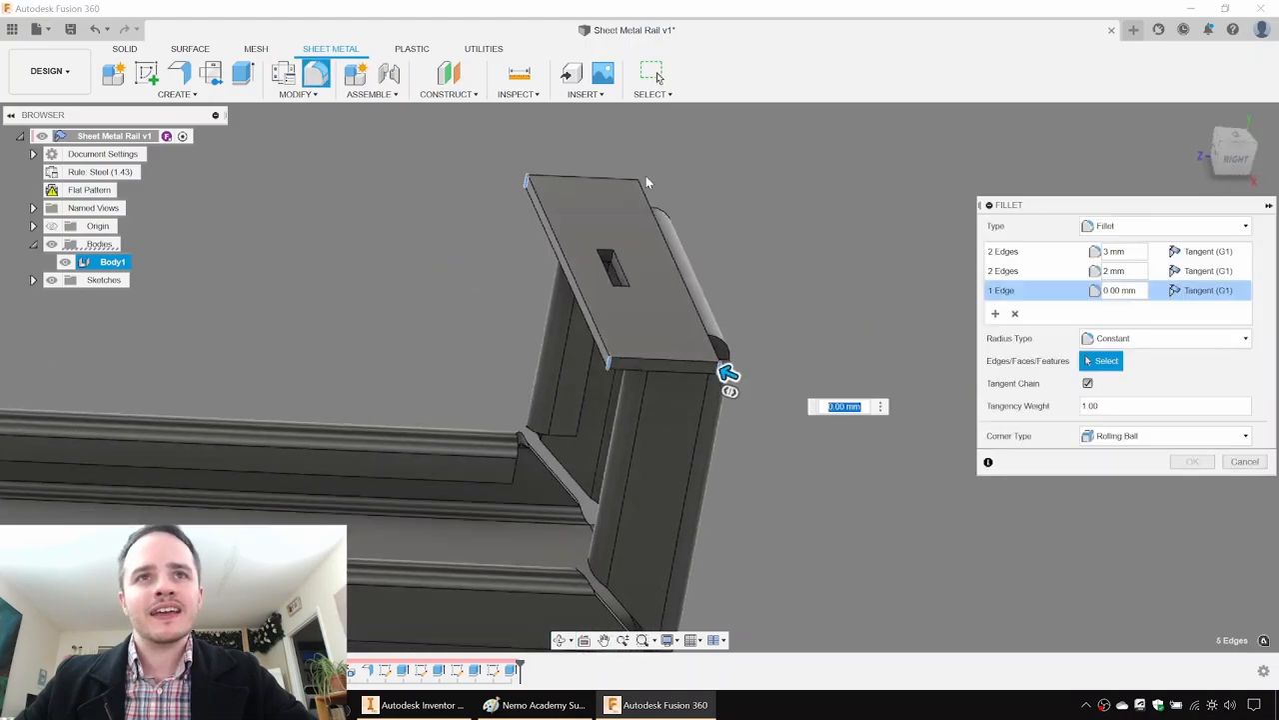
{"action": "left_click", "coordinate": [643, 181]}
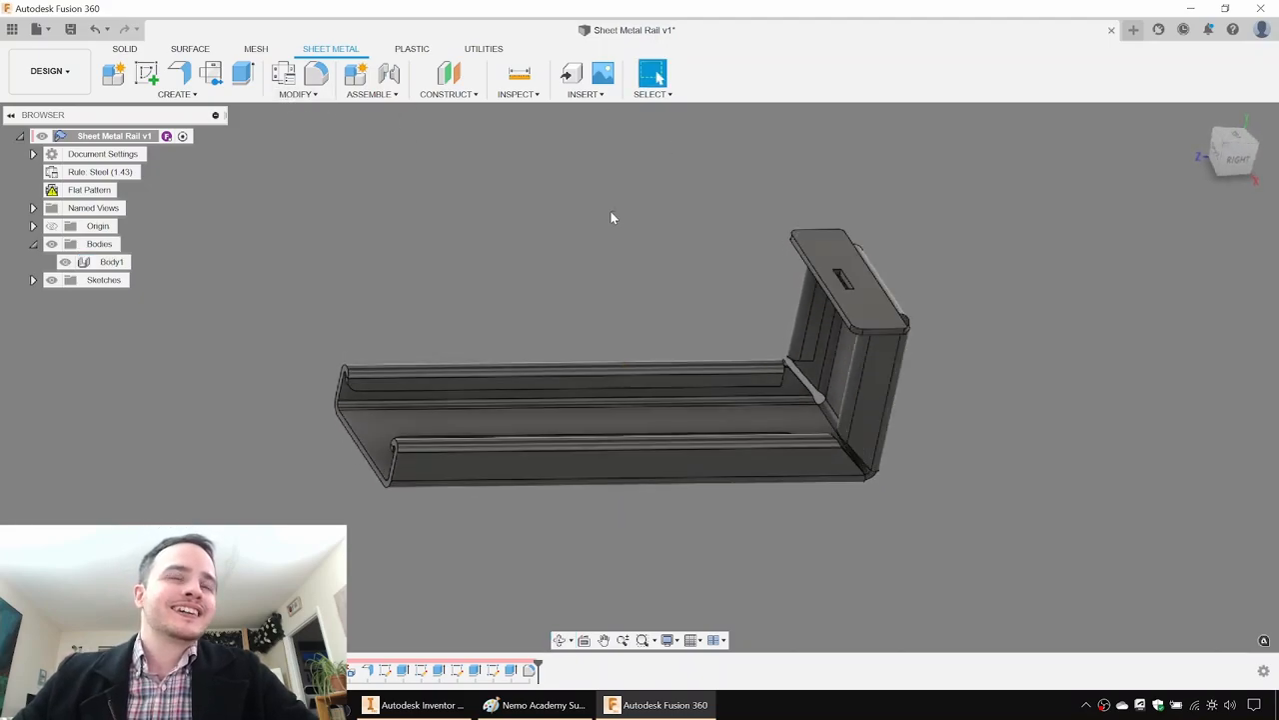
{"action": "left_click", "coordinate": [88, 190]}
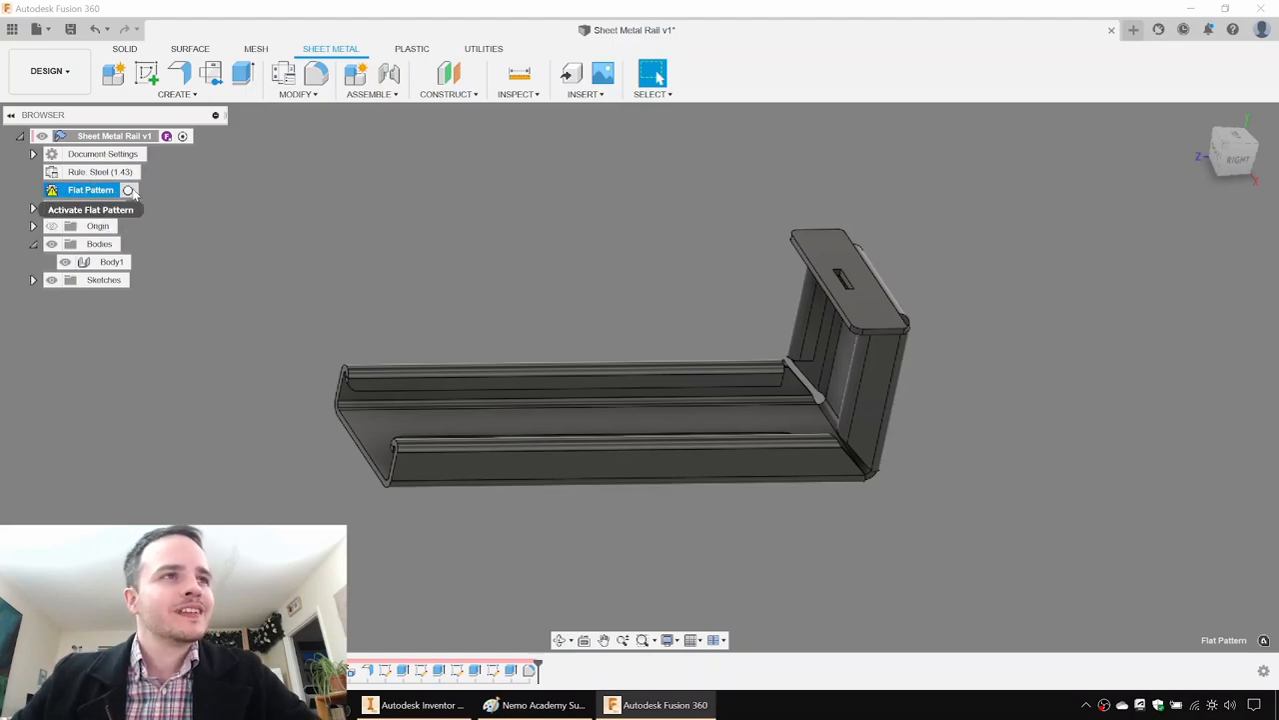
Activate the Flat Pattern to show the unfolded rail with its slots and corner reliefs.
{"action": "left_click", "coordinate": [90, 190]}
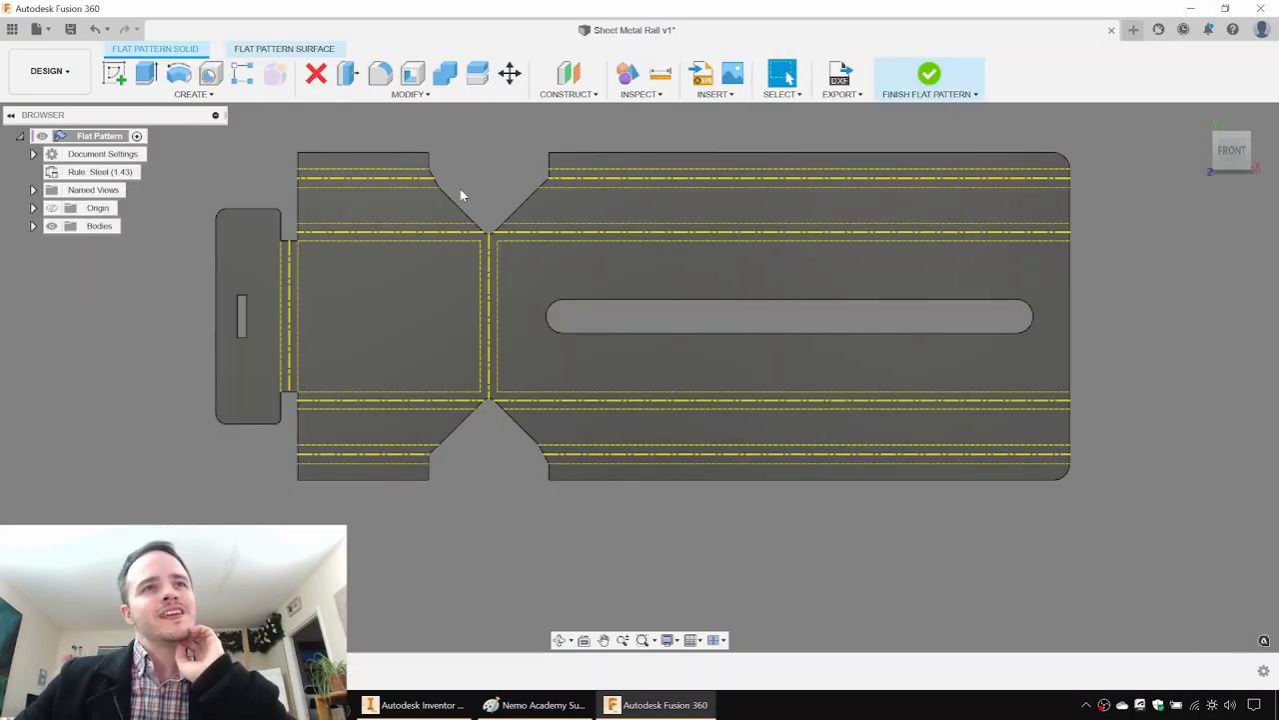
{"action": "mouse_move", "coordinate": [900, 137]}
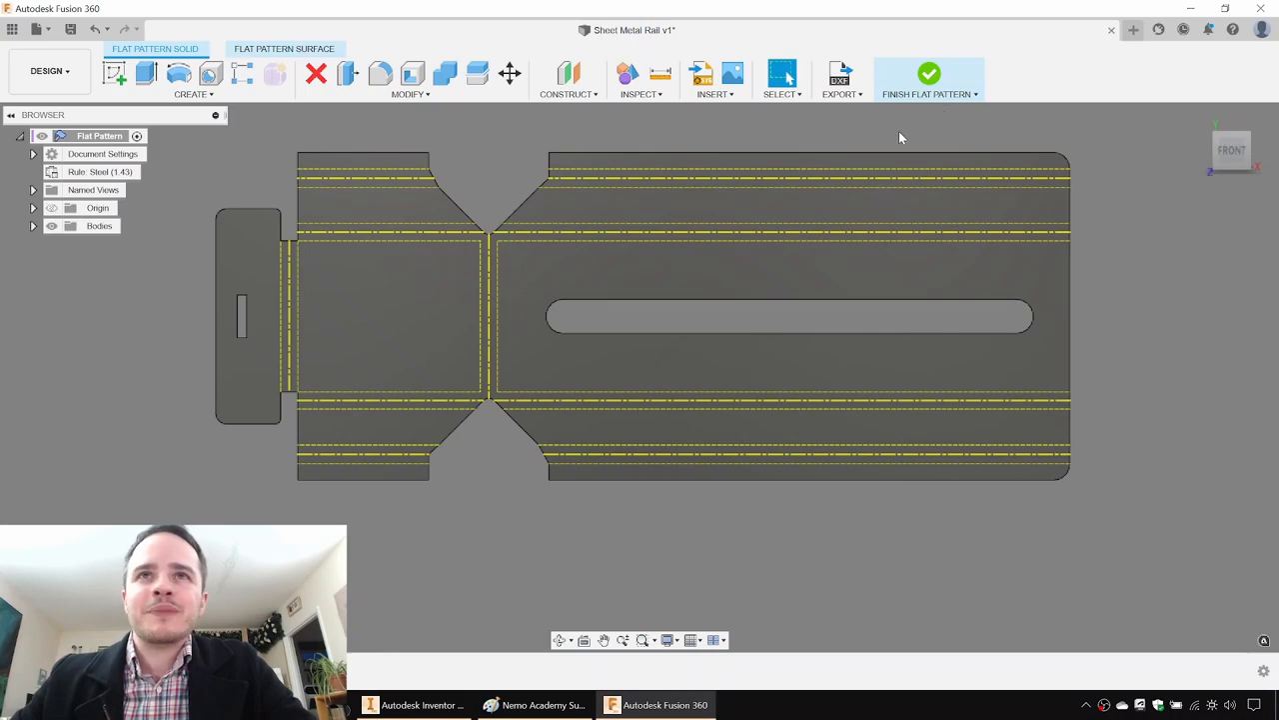
{"action": "mouse_move", "coordinate": [267, 170]}
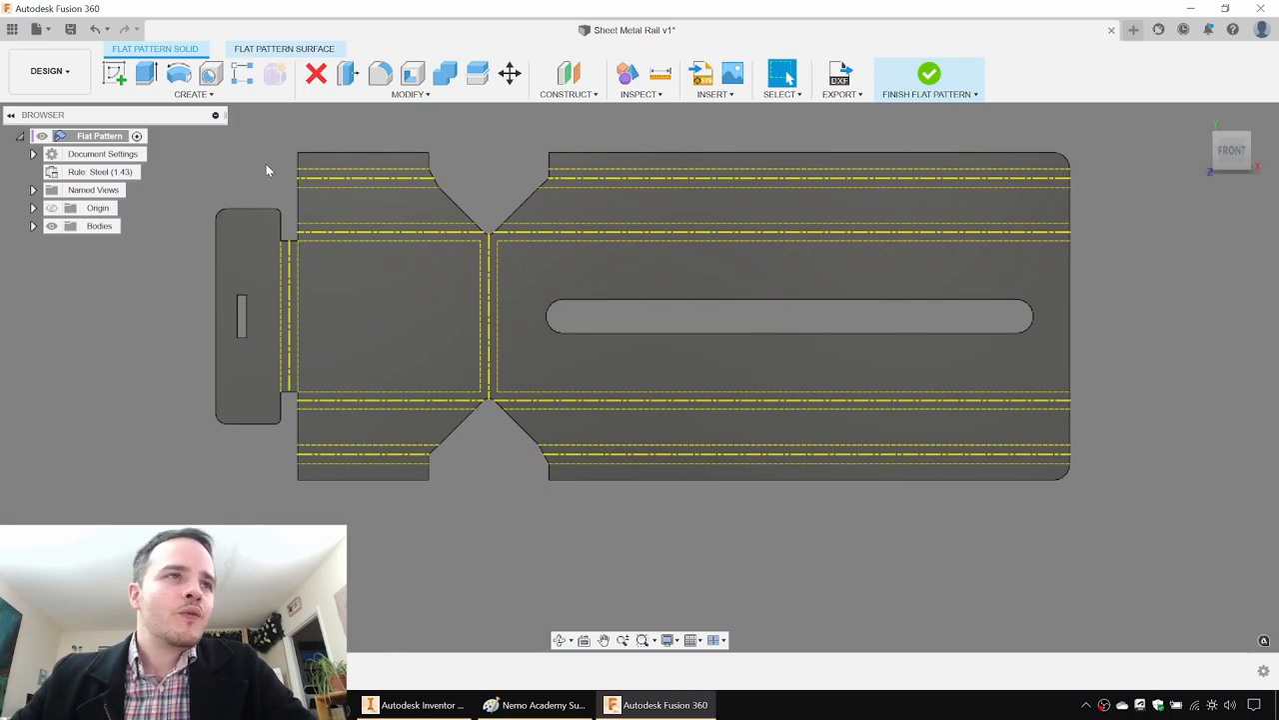
{"action": "mouse_move", "coordinate": [237, 167]}
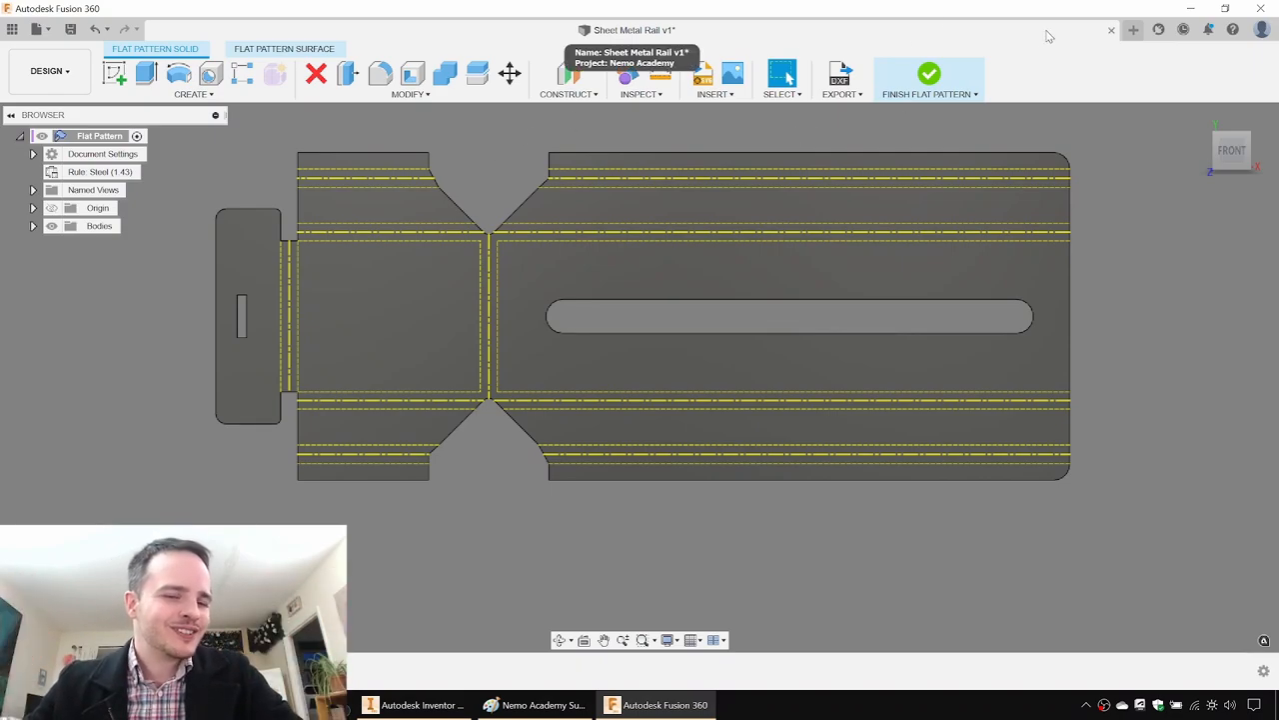
{"action": "mouse_move", "coordinate": [858, 91]}
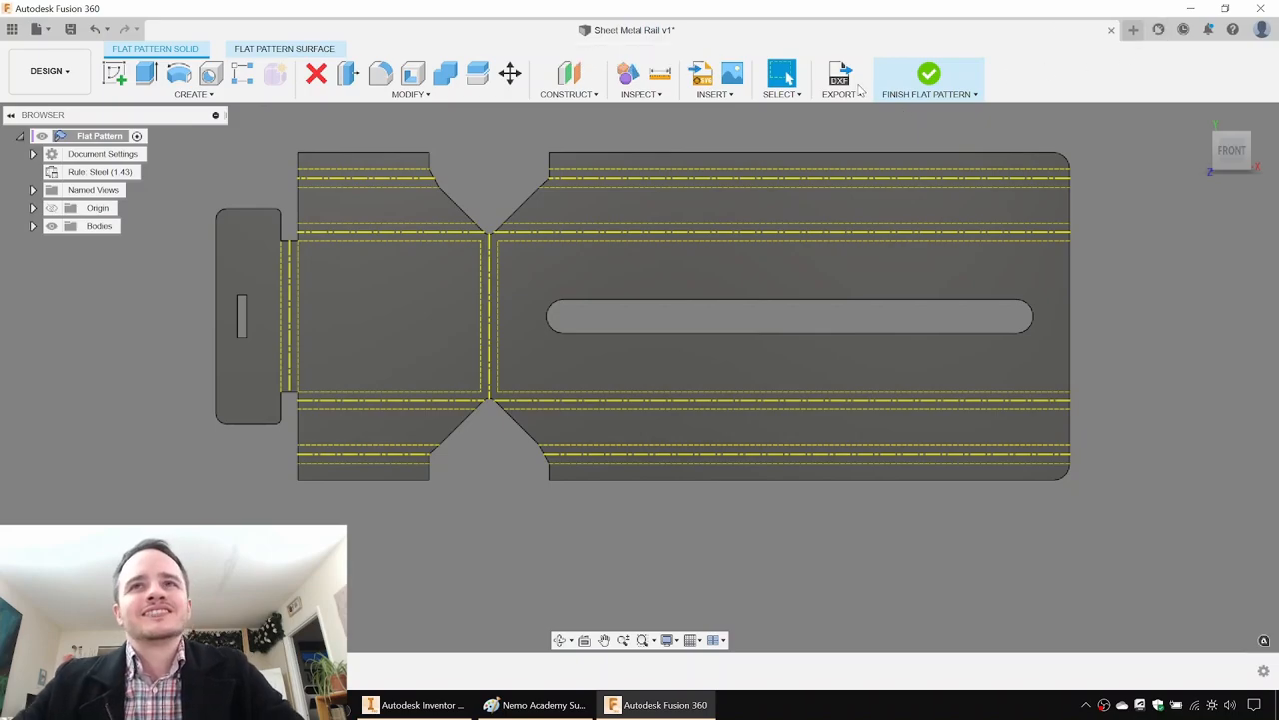
{"action": "mouse_move", "coordinate": [357, 190]}
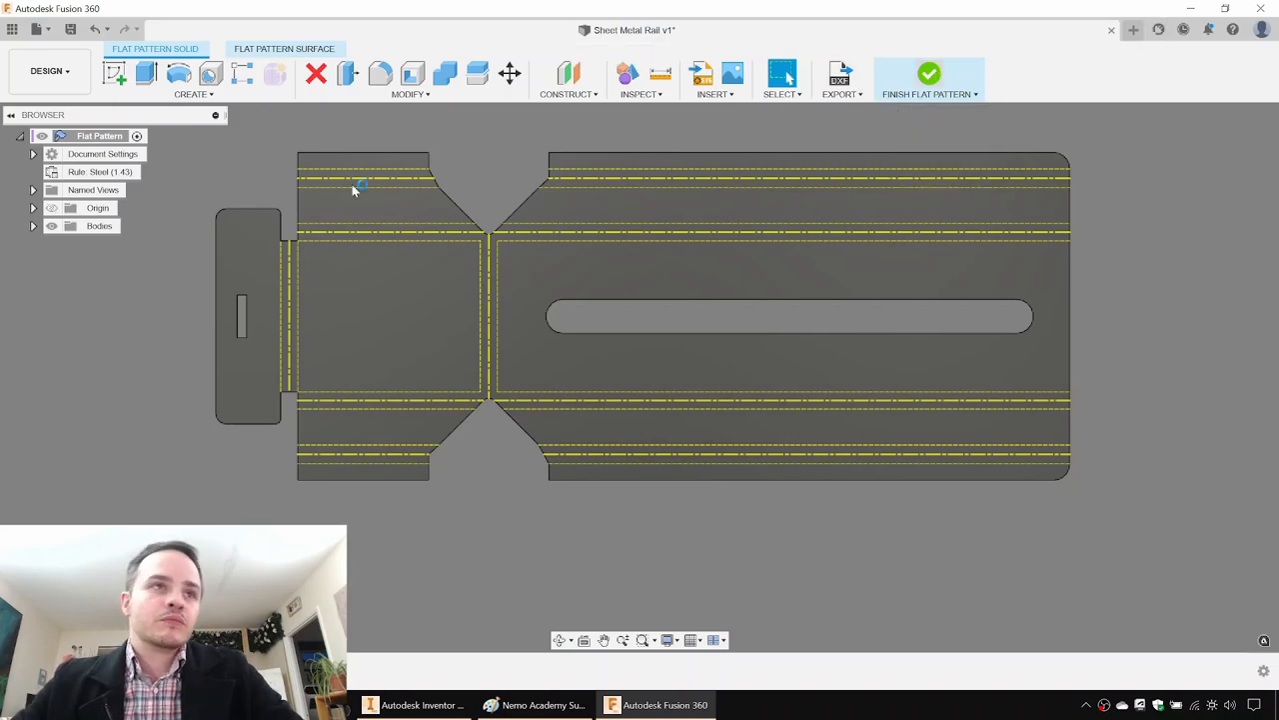
Export the flat pattern to the Model folder as DXF 'Sheet Metal Rail Fusion 360 A'.
{"action": "left_click", "coordinate": [929, 74]}
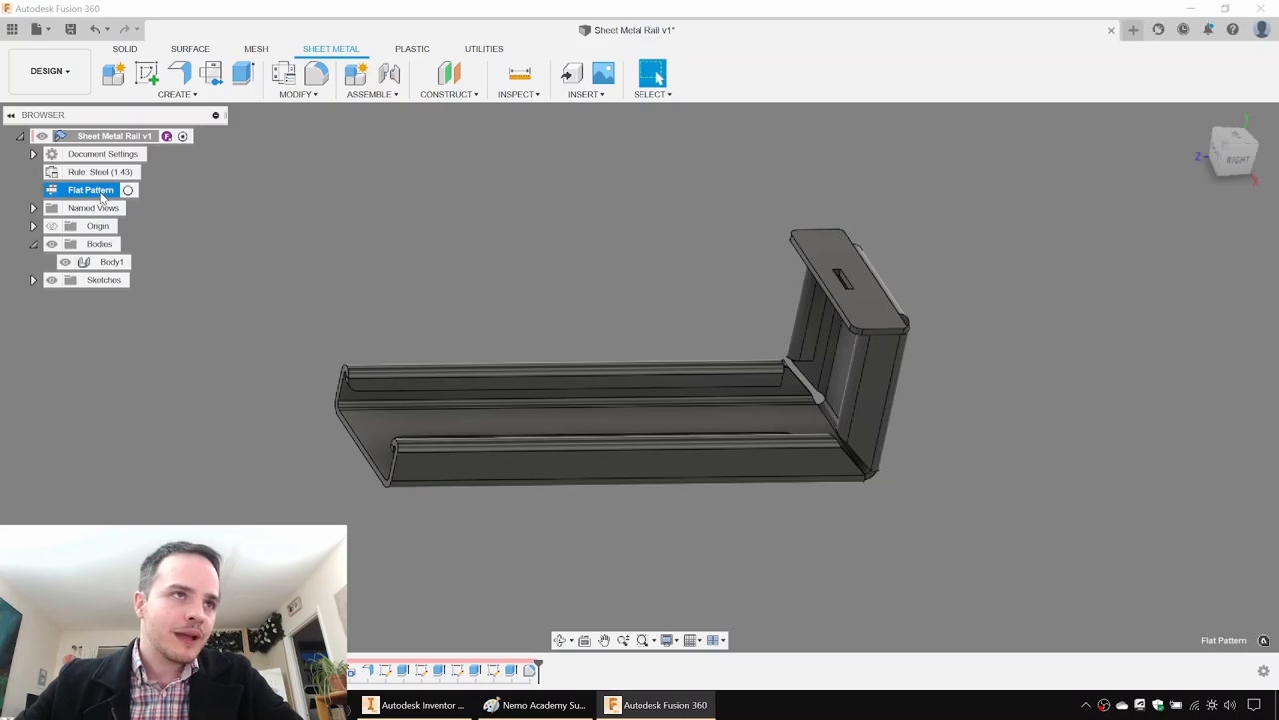
{"action": "double_click", "coordinate": [91, 190]}
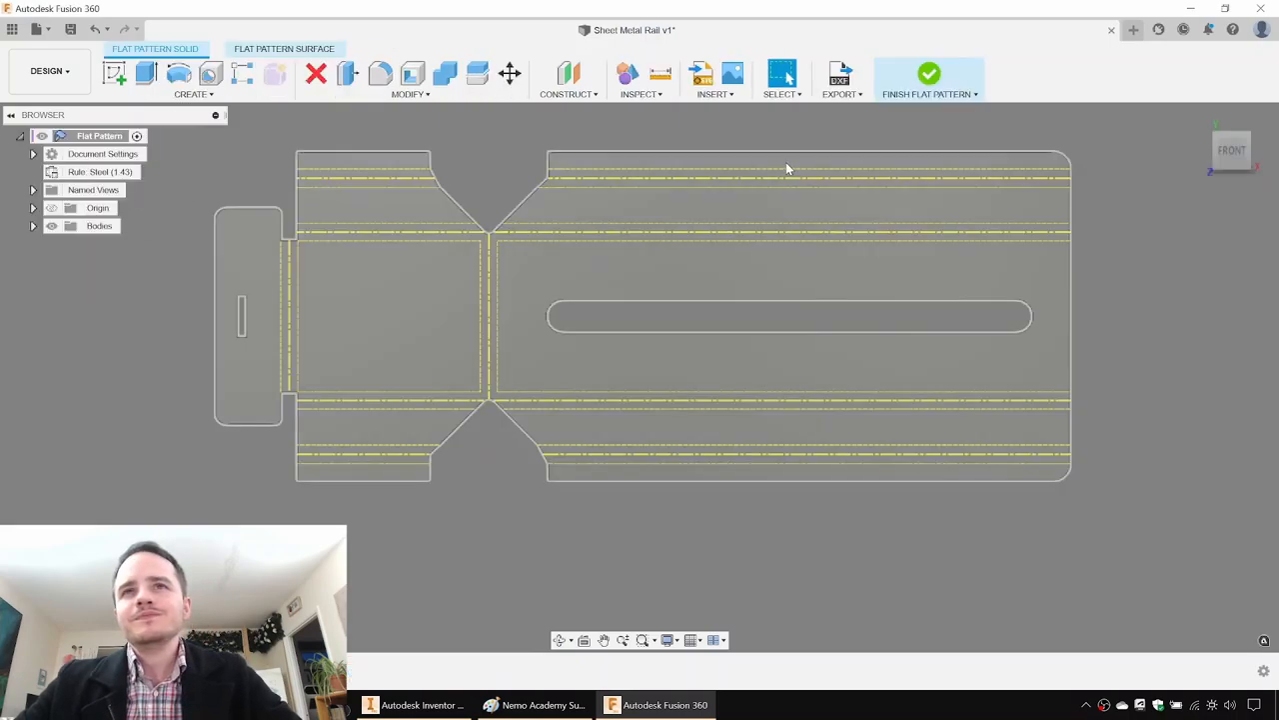
{"action": "mouse_move", "coordinate": [840, 74]}
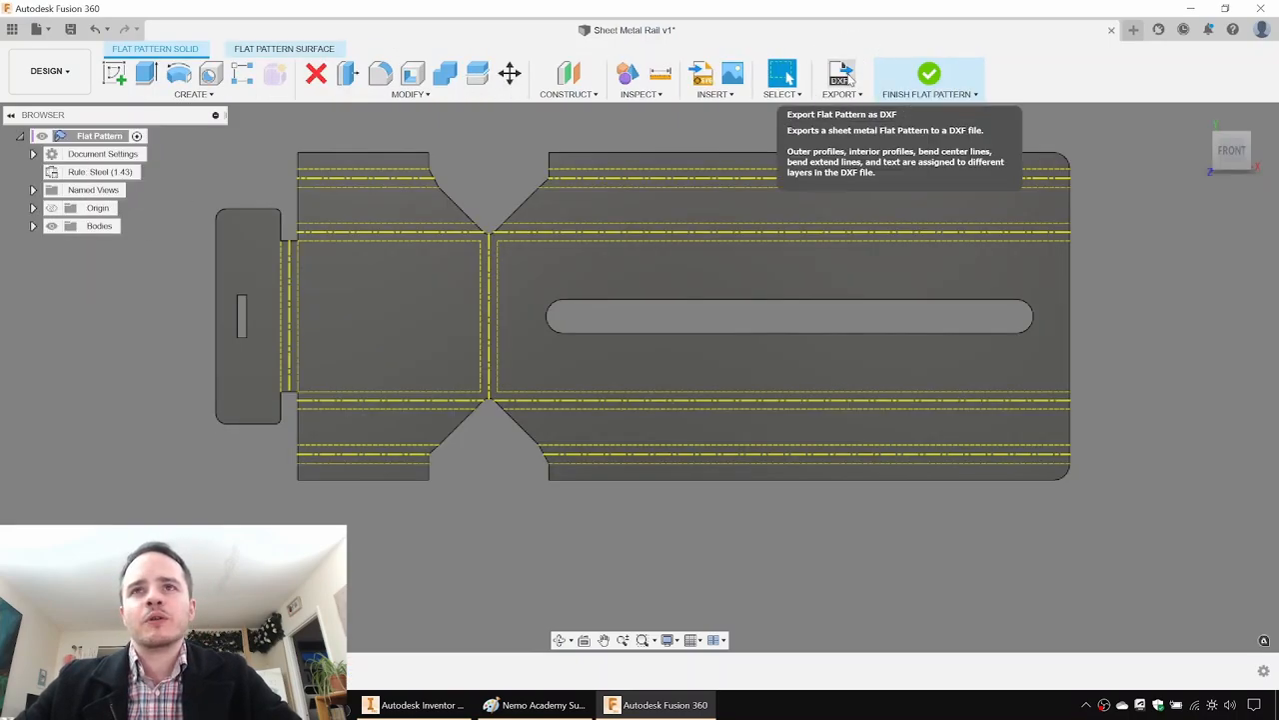
{"action": "left_click", "coordinate": [841, 74]}
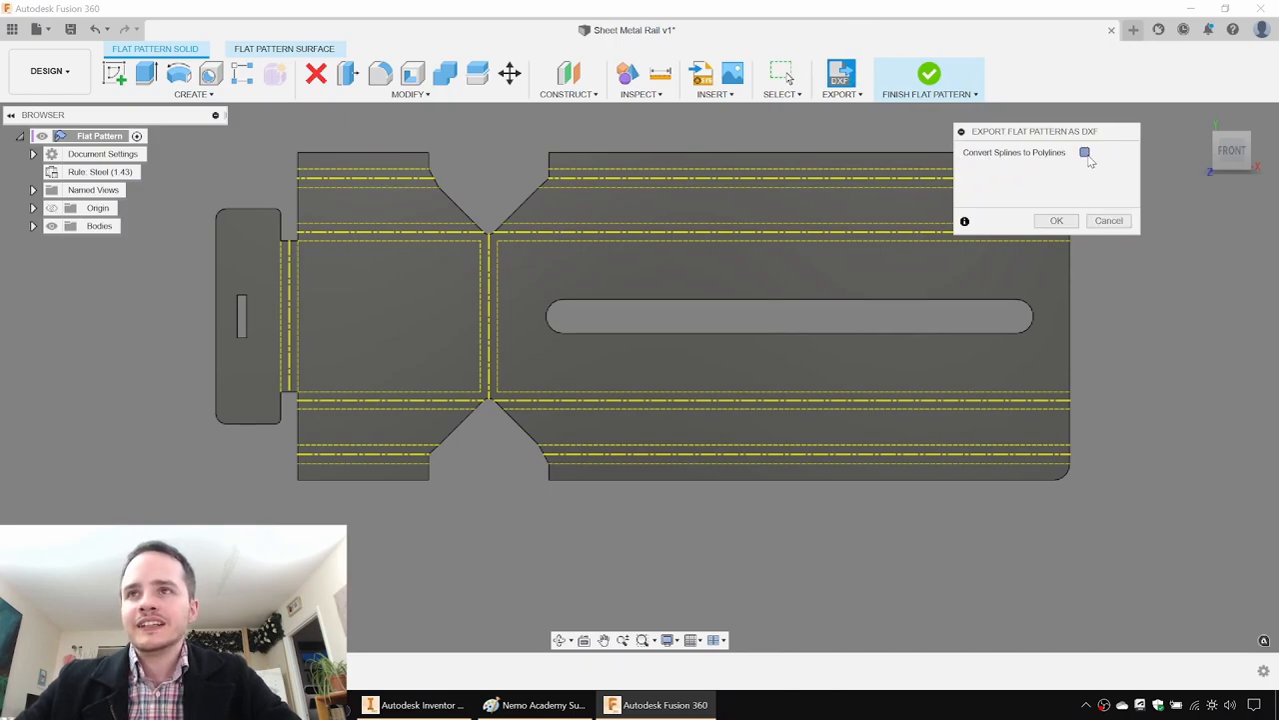
{"action": "left_click", "coordinate": [1057, 220]}
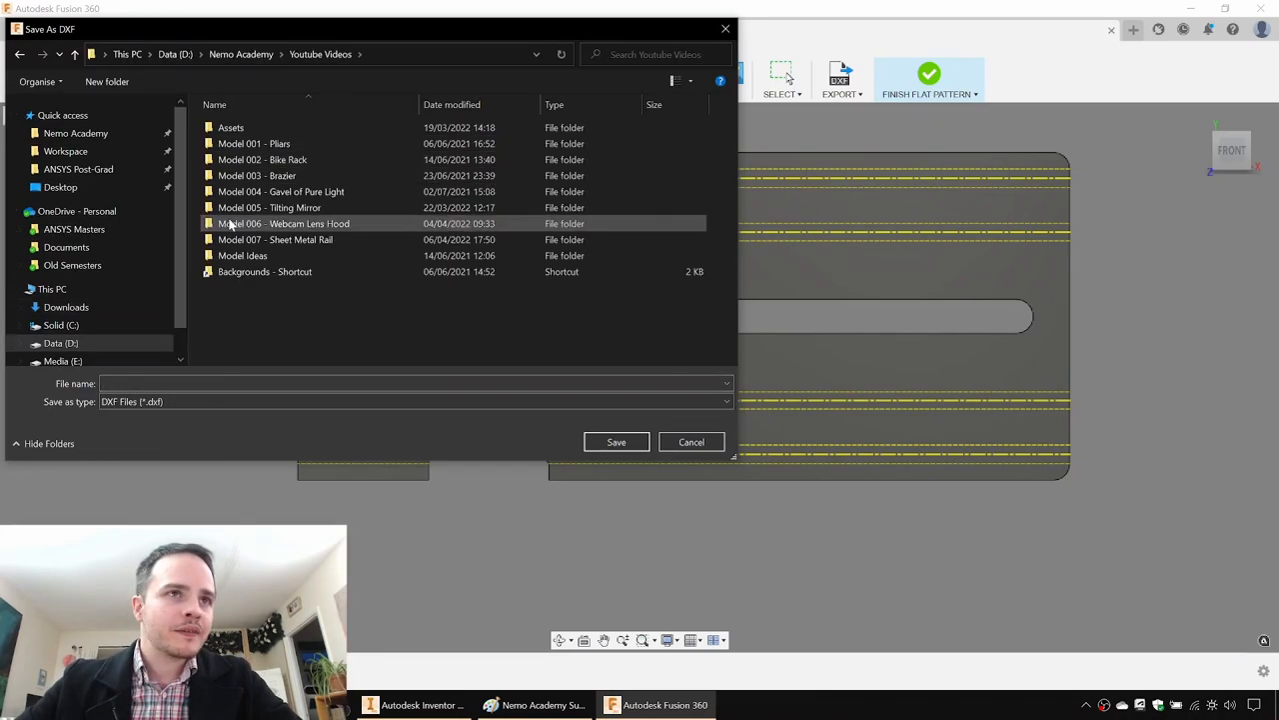
{"action": "double_click", "coordinate": [276, 239]}
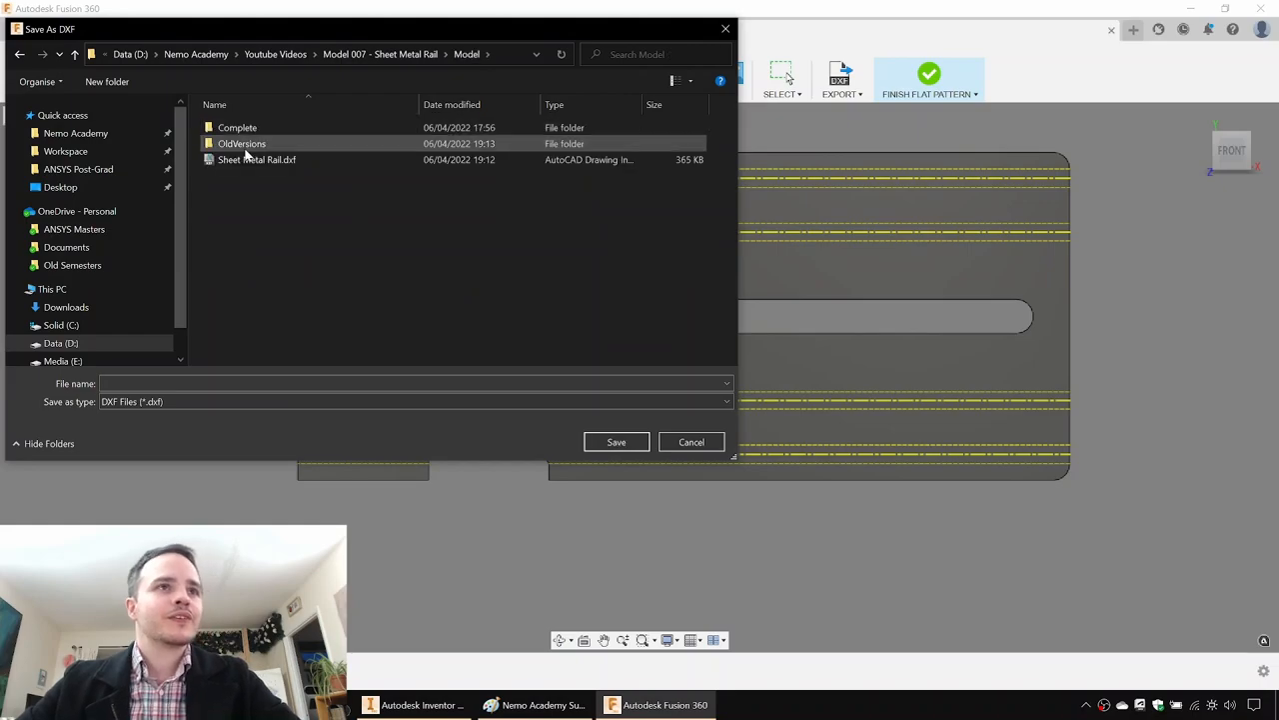
{"action": "type", "text": "Sheet Metal Rail"}
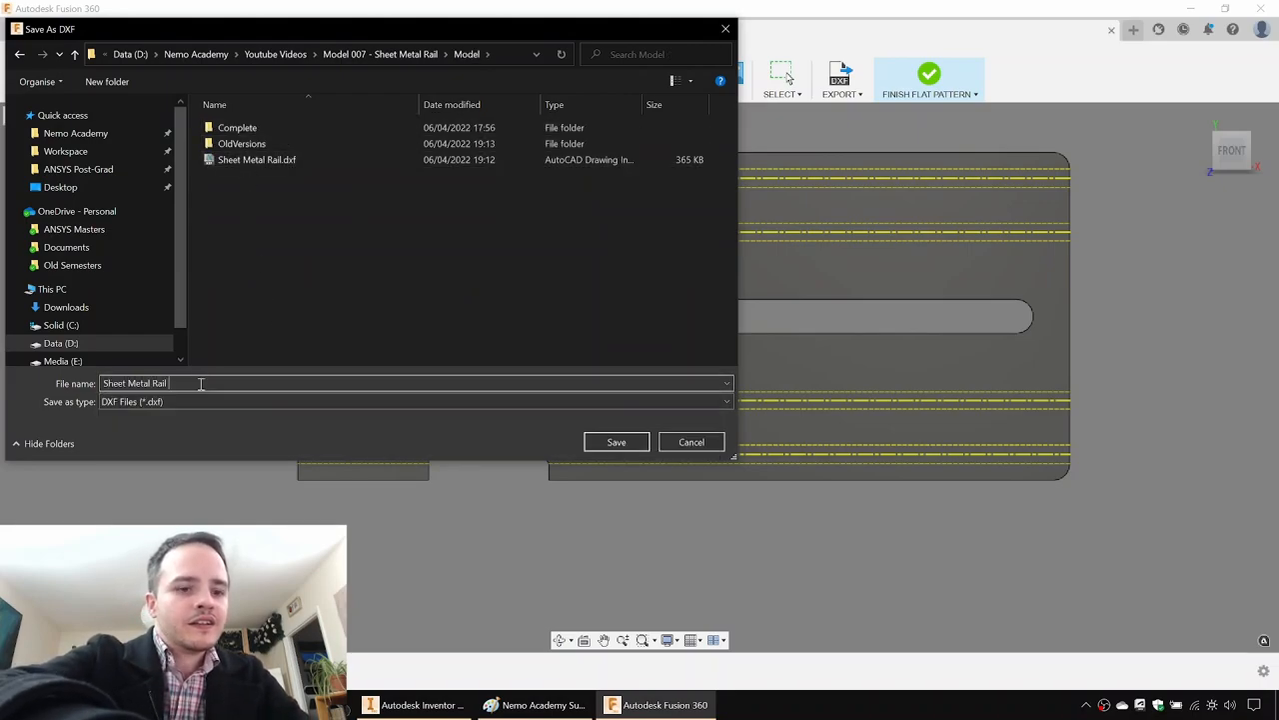
{"action": "type", "text": "Fusion 360 A"}
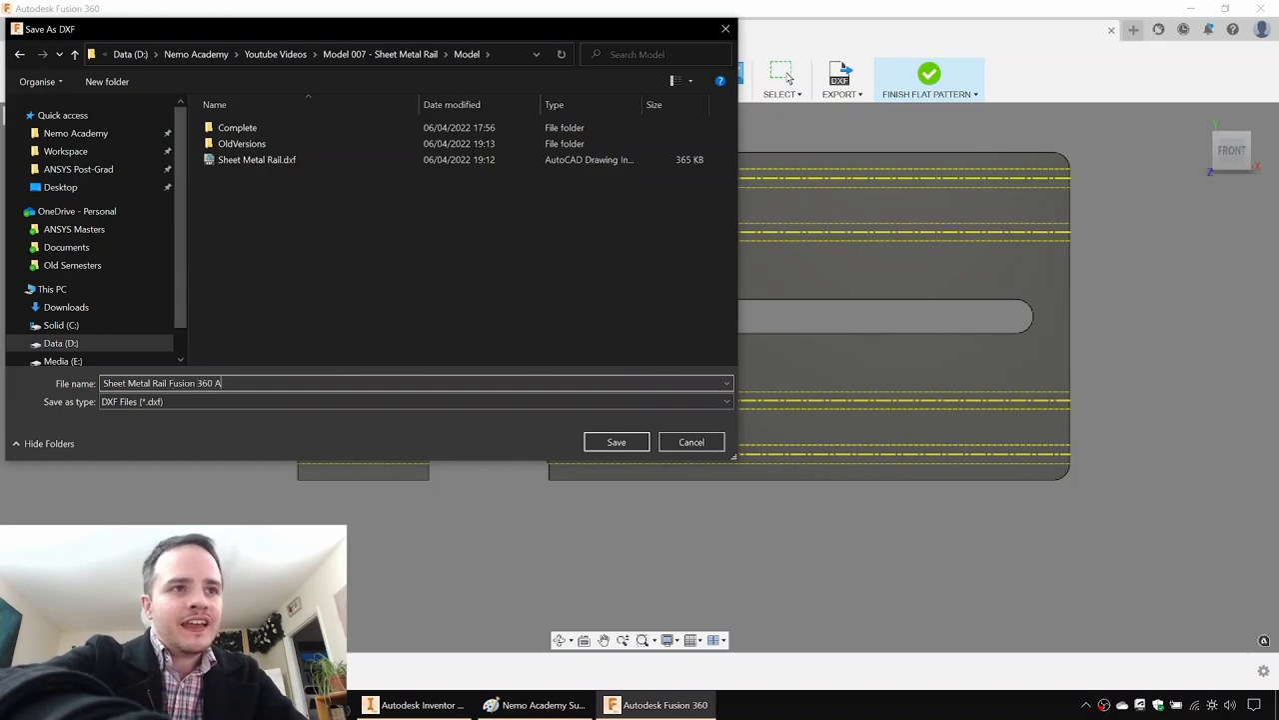
{"action": "left_click", "coordinate": [615, 442]}
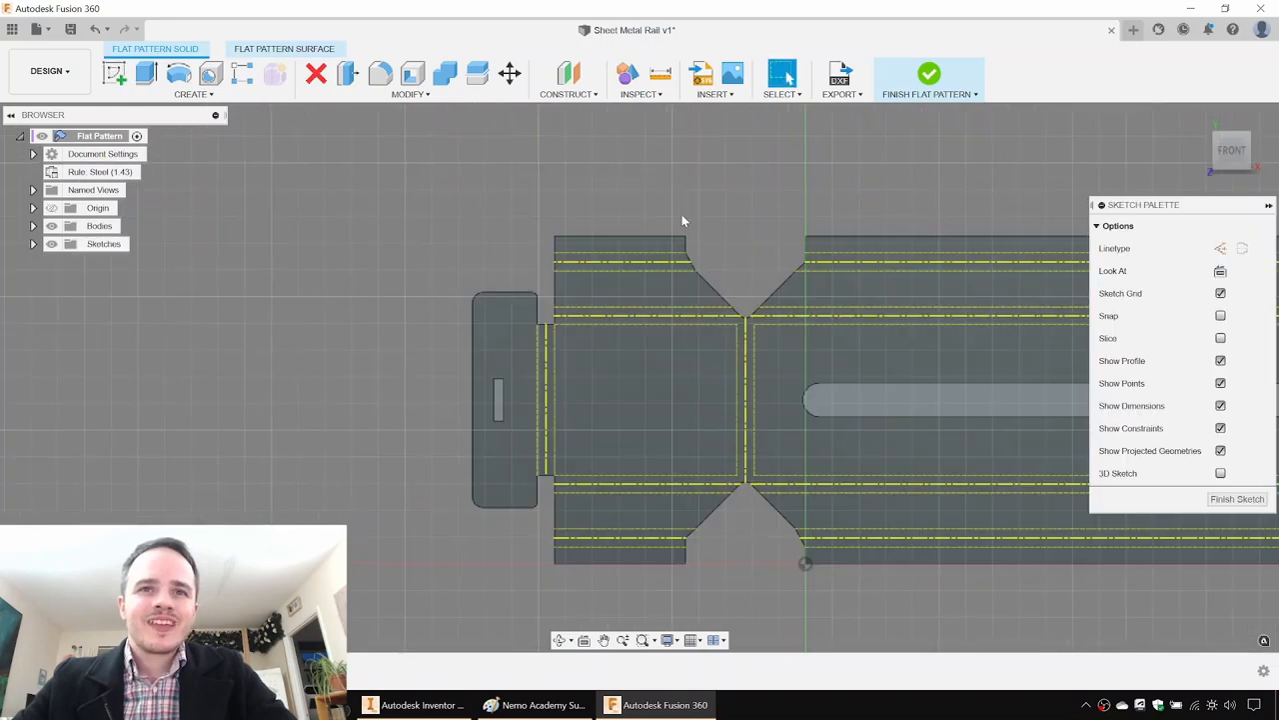
Project the flat pattern face's outline and bend lines into the sketch, then finish it.
{"action": "left_click", "coordinate": [193, 80]}
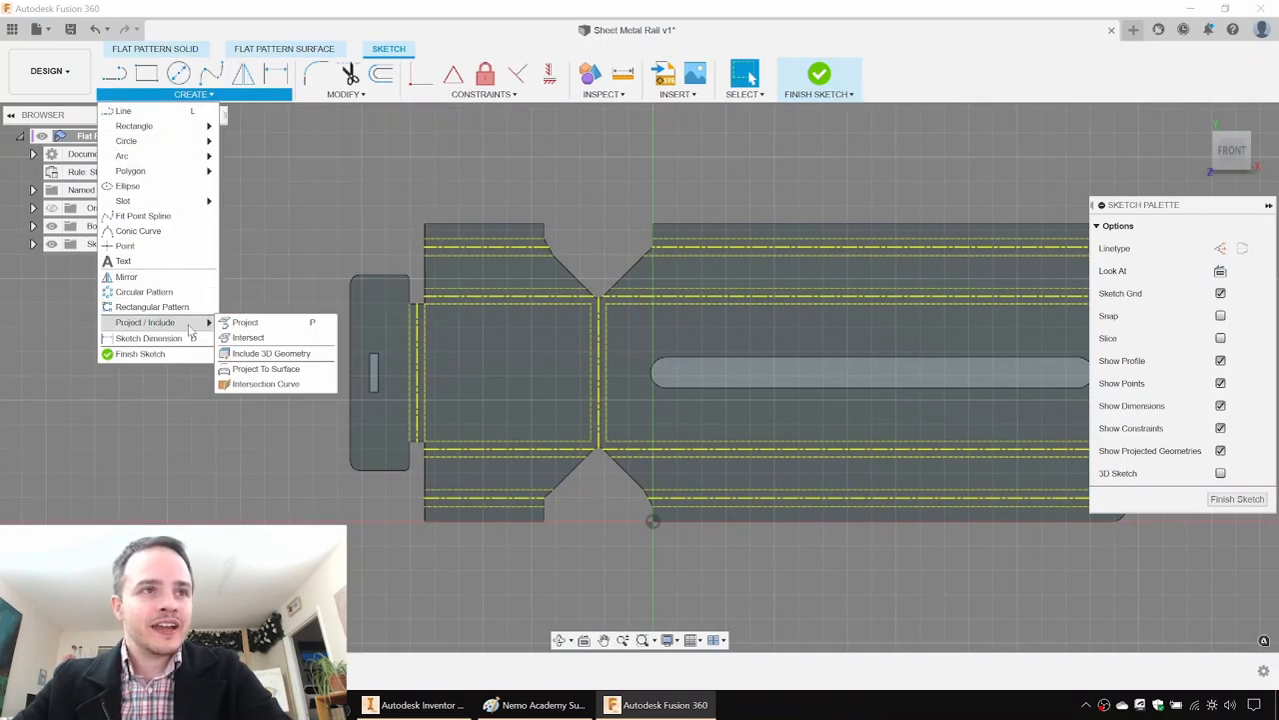
{"action": "left_click", "coordinate": [245, 322]}
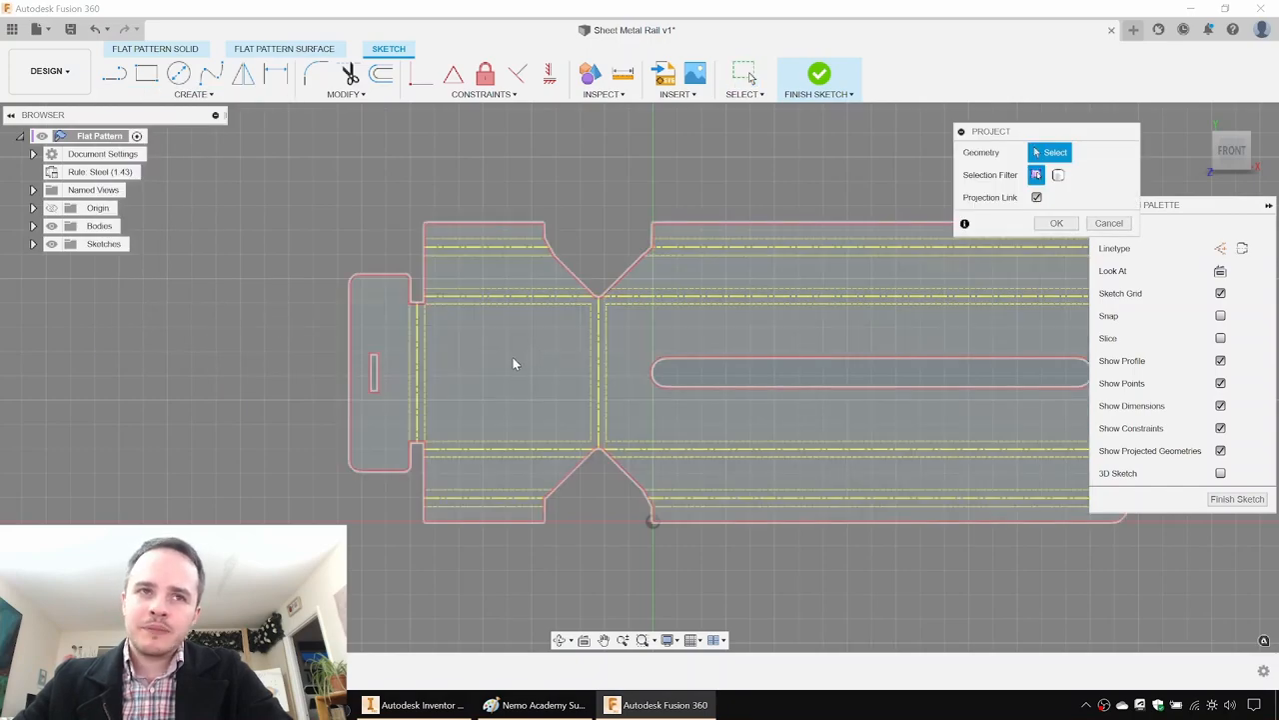
{"action": "left_click", "coordinate": [485, 319]}
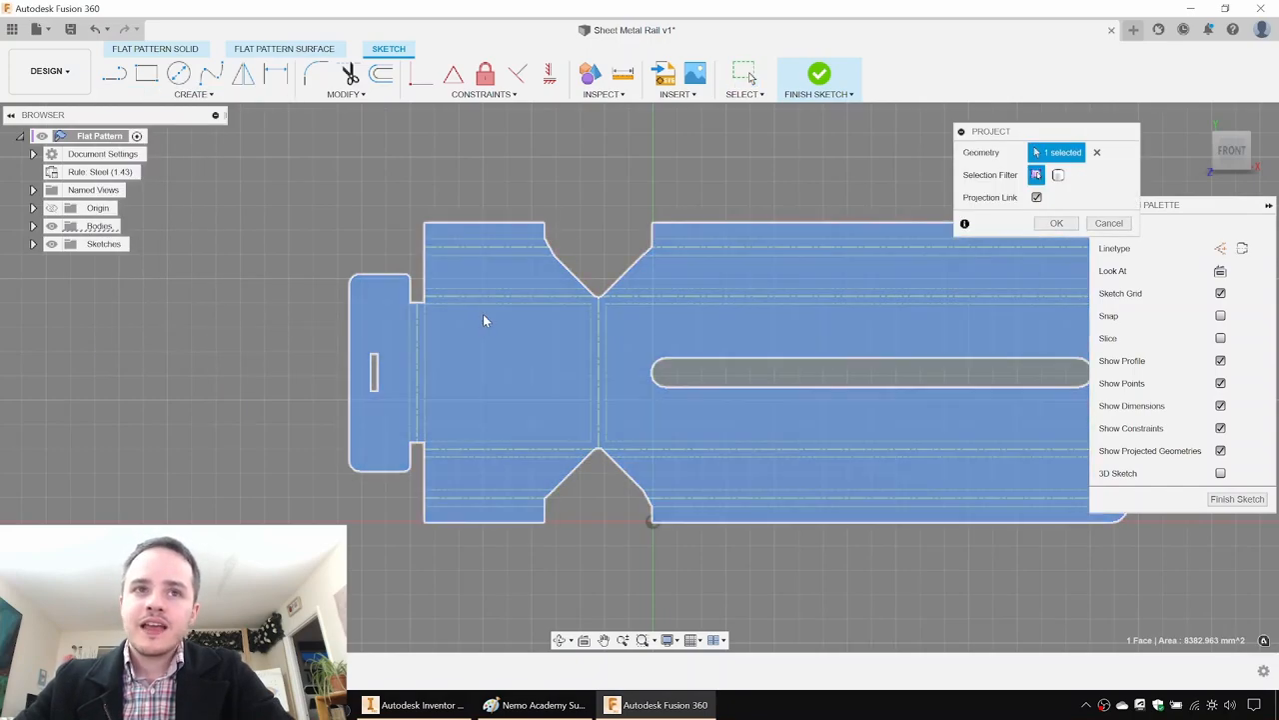
{"action": "left_click", "coordinate": [500, 255]}
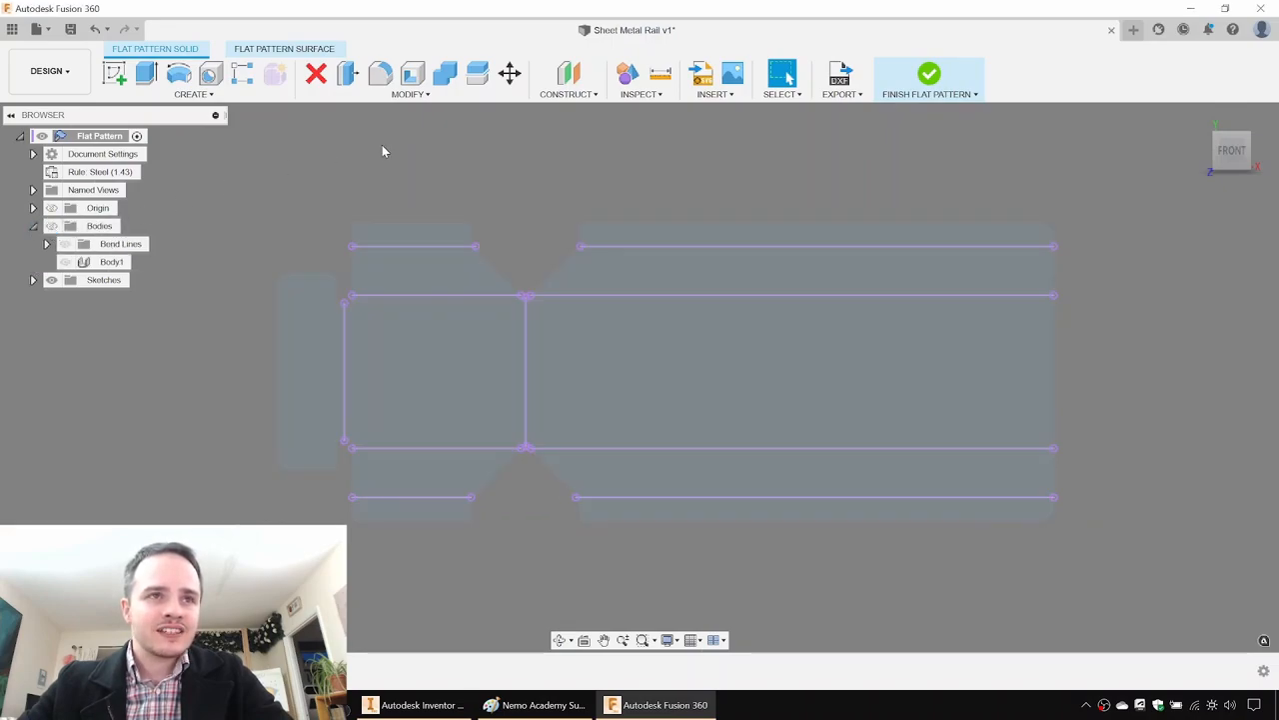
{"action": "mouse_move", "coordinate": [64, 262]}
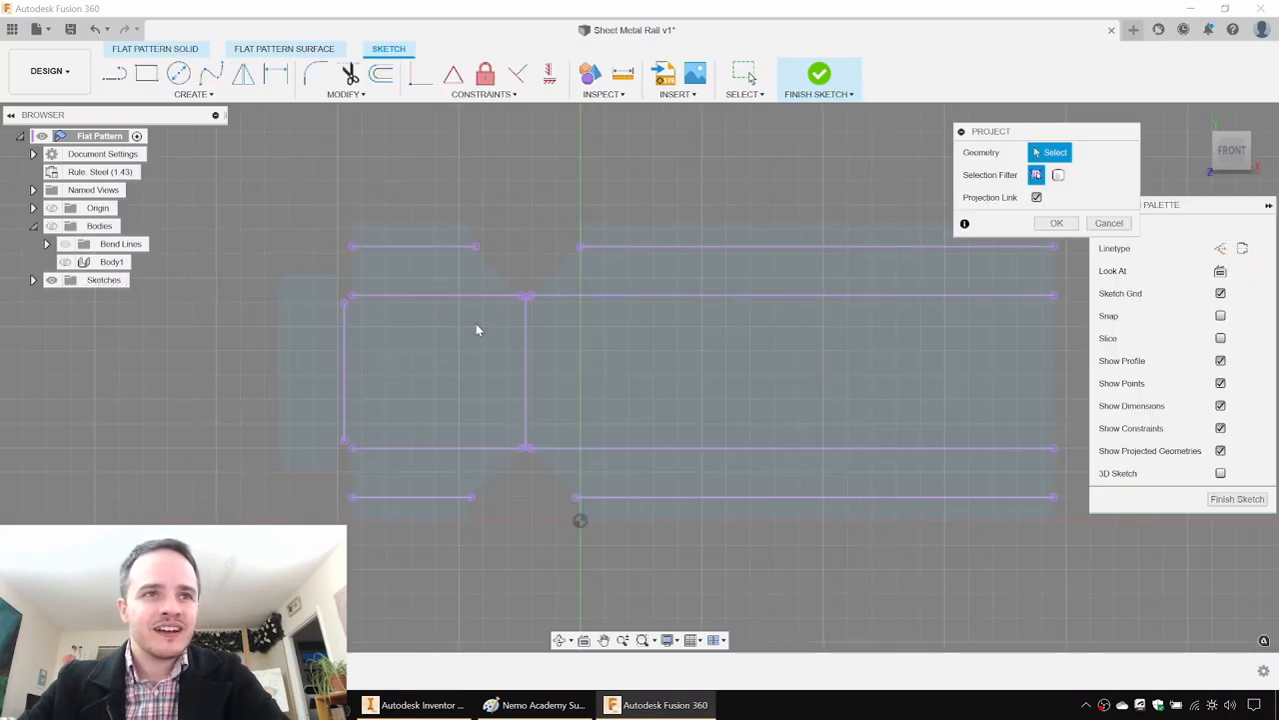
{"action": "left_click", "coordinate": [1108, 223]}
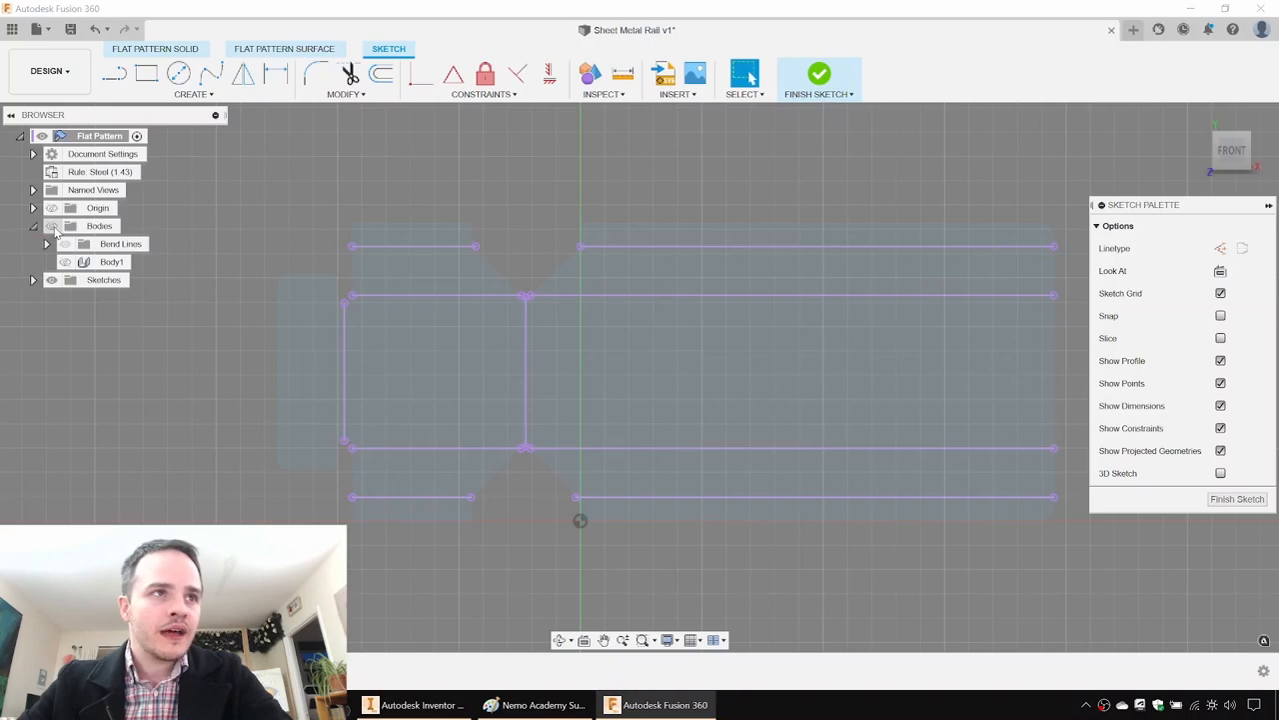
{"action": "left_click", "coordinate": [745, 73]}
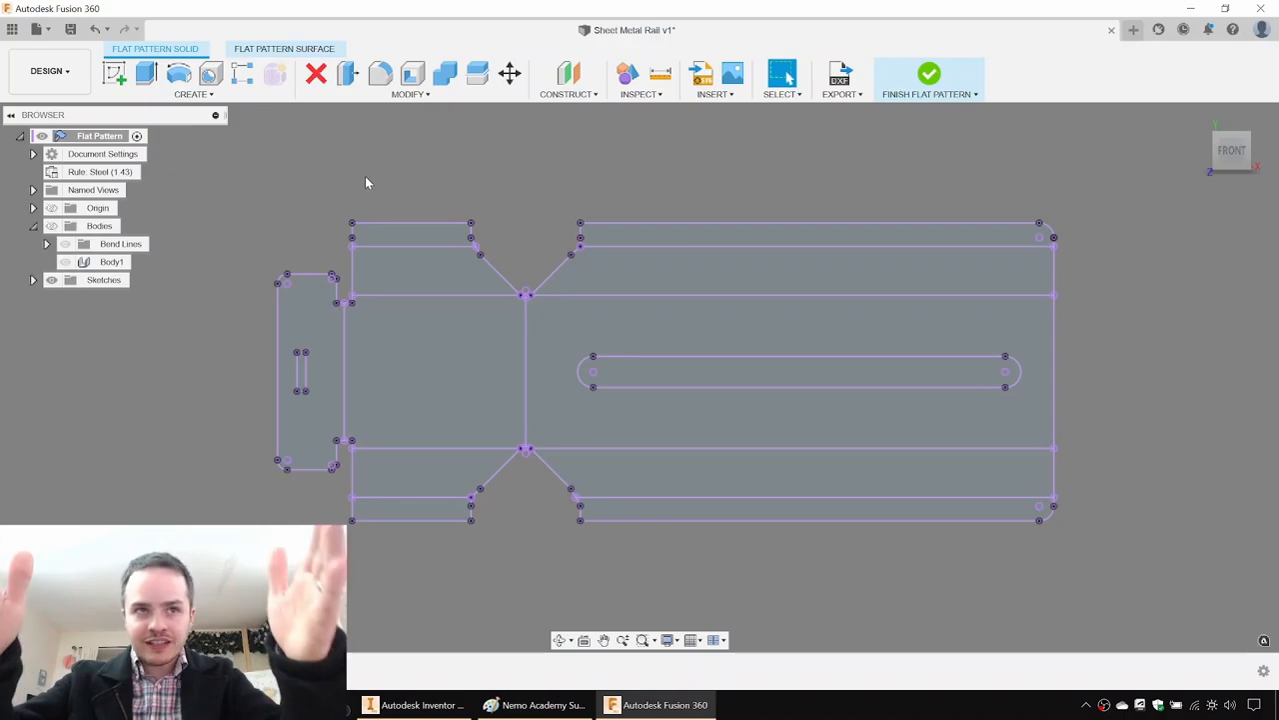
{"action": "mouse_move", "coordinate": [80, 336]}
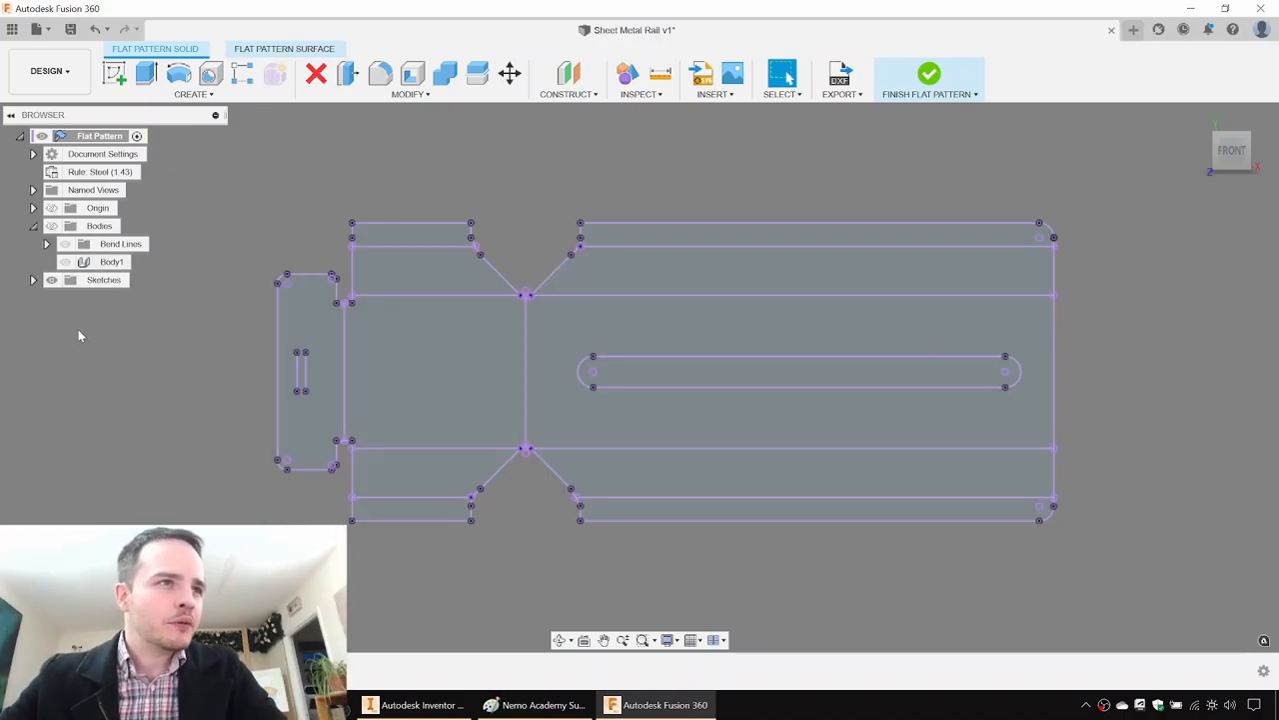
Save Sketch1 as a DXF, finish the flat pattern and save the design.
{"action": "left_click", "coordinate": [33, 279]}
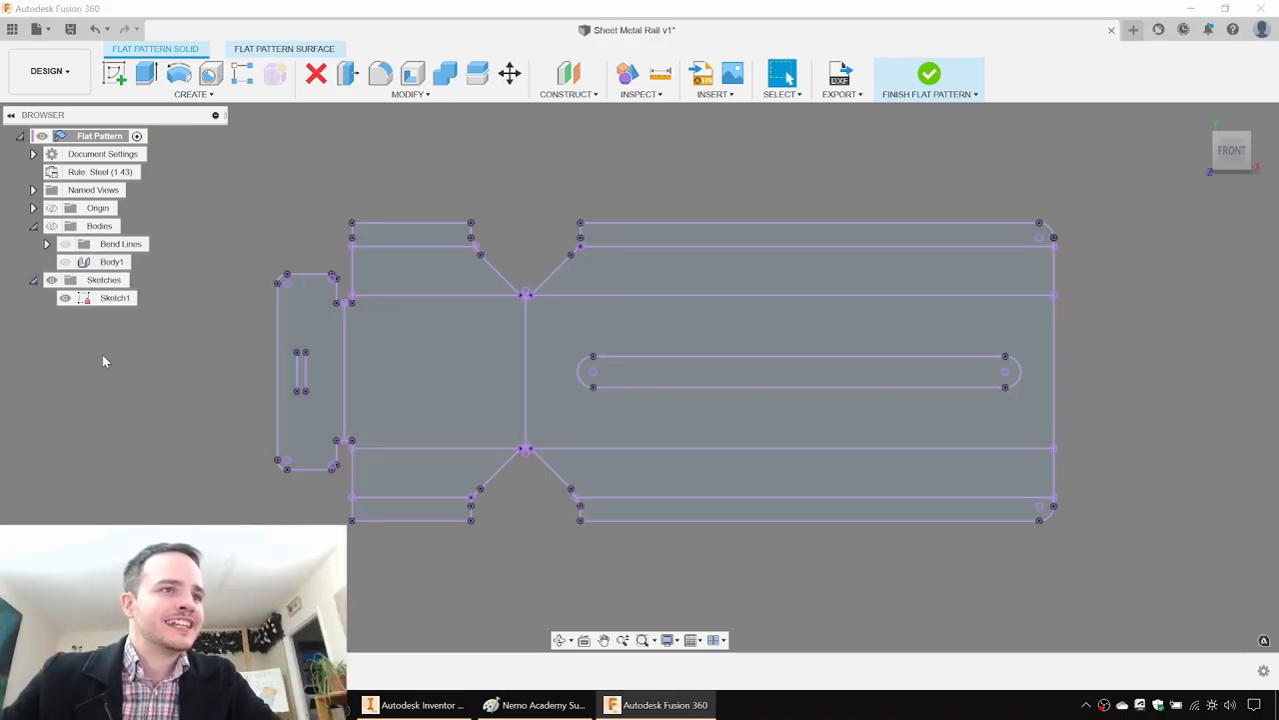
{"action": "right_click", "coordinate": [114, 296]}
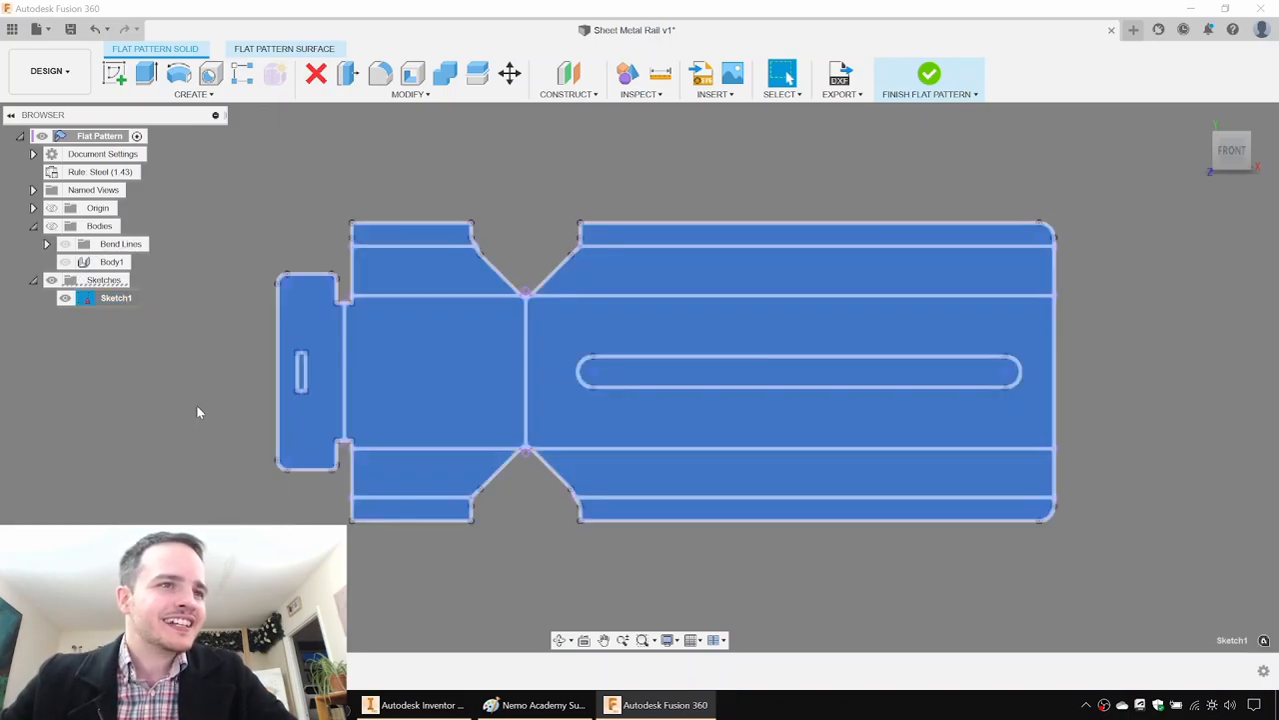
{"action": "left_click", "coordinate": [837, 73]}
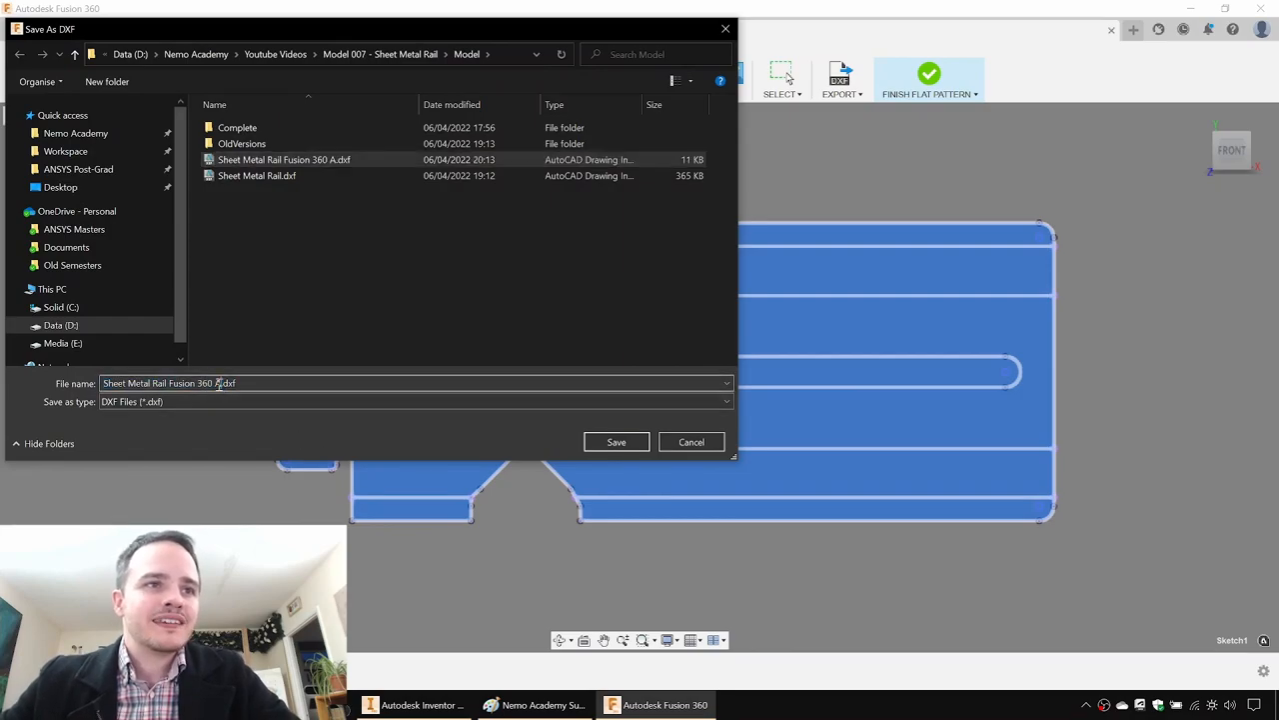
{"action": "left_click", "coordinate": [616, 442]}
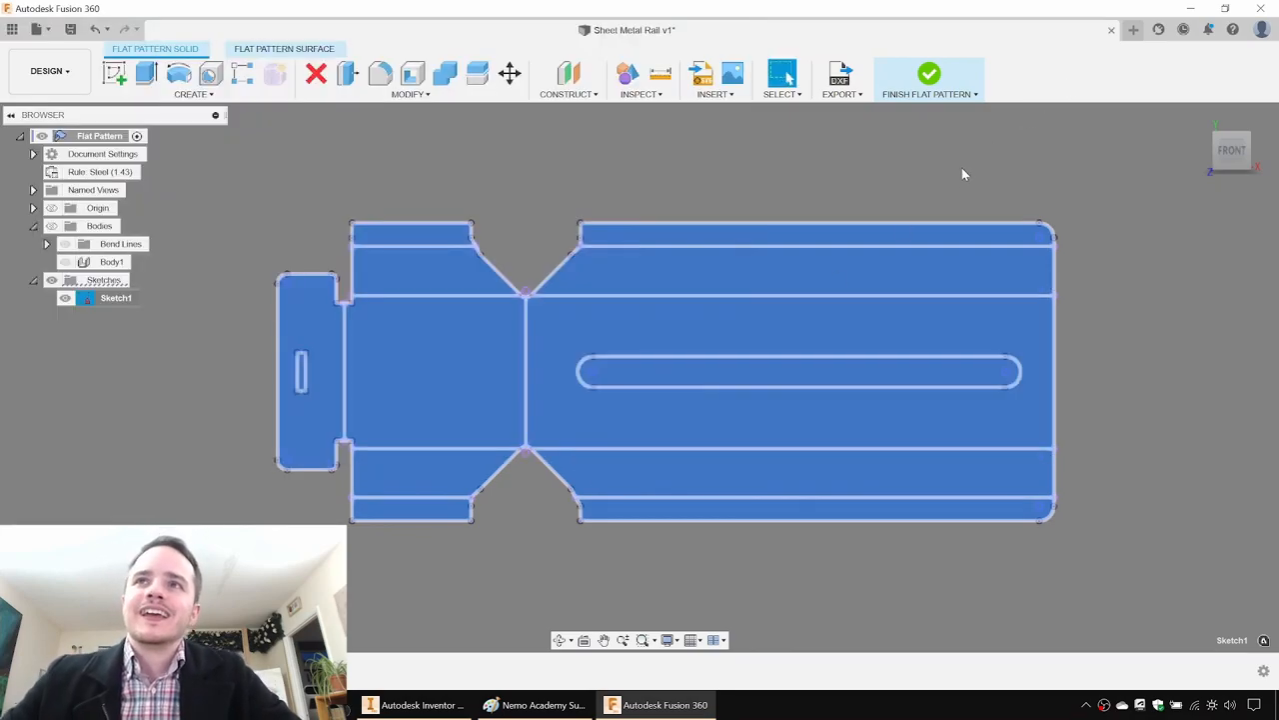
{"action": "left_click", "coordinate": [929, 74]}
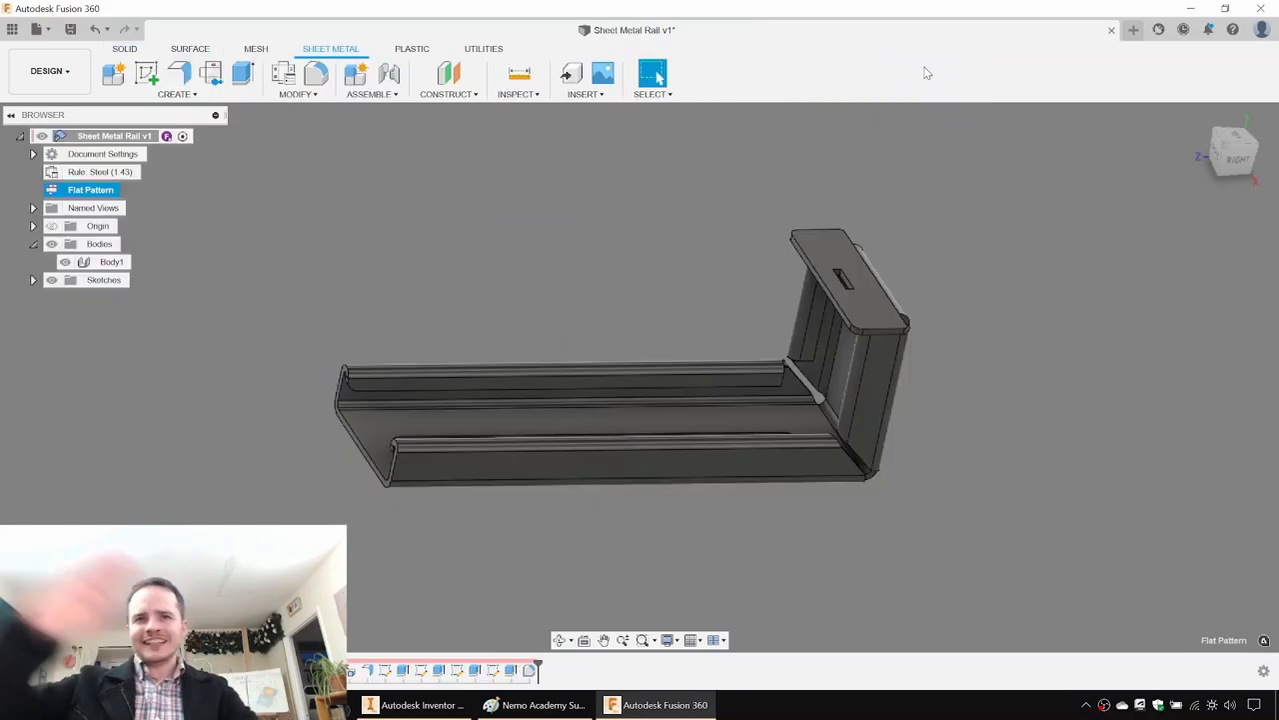
{"action": "mouse_move", "coordinate": [848, 204]}
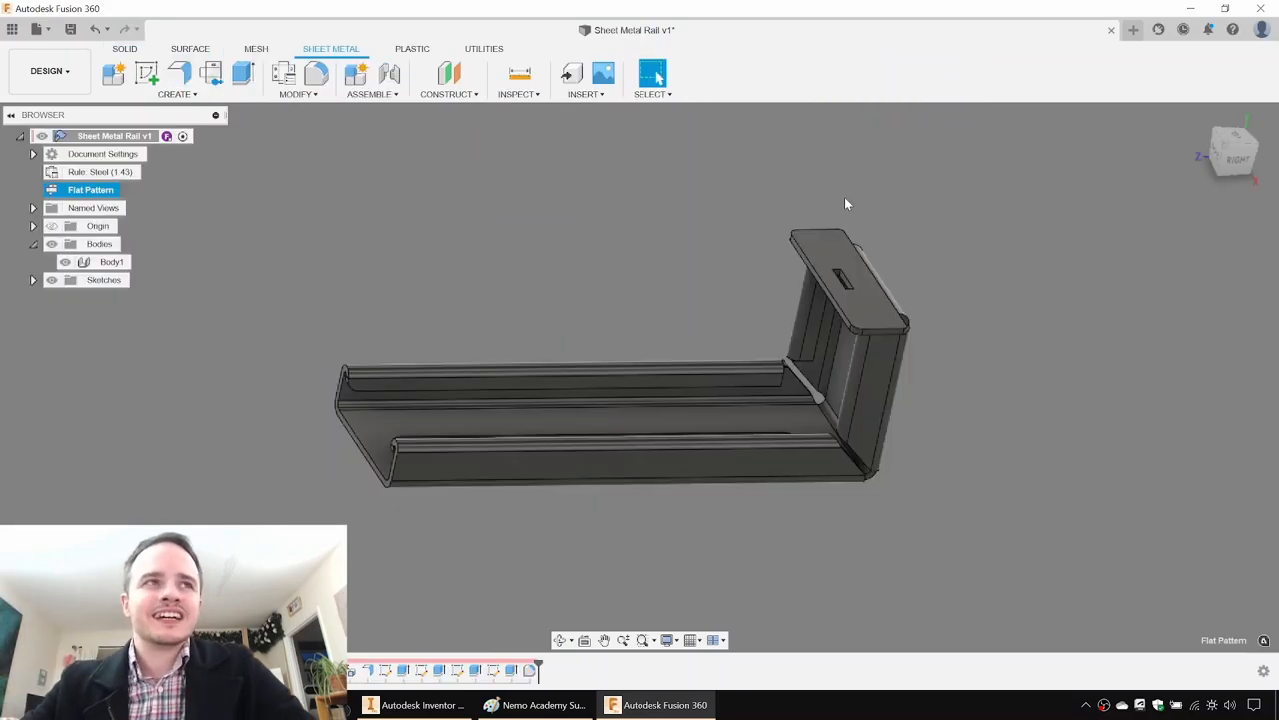
{"action": "key", "text": "ctrl+s"}
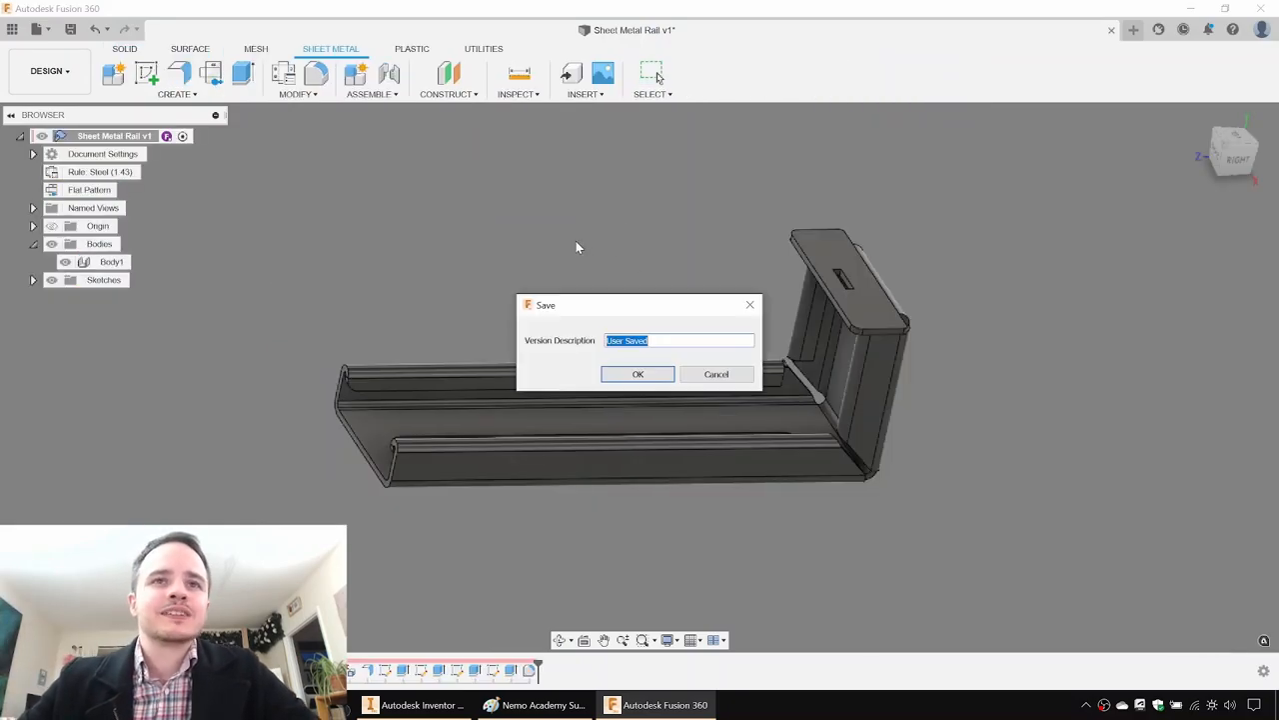
Save version 2 of Sheet Metal Rail and create a drawing from the folded model.
{"action": "left_click", "coordinate": [638, 372]}
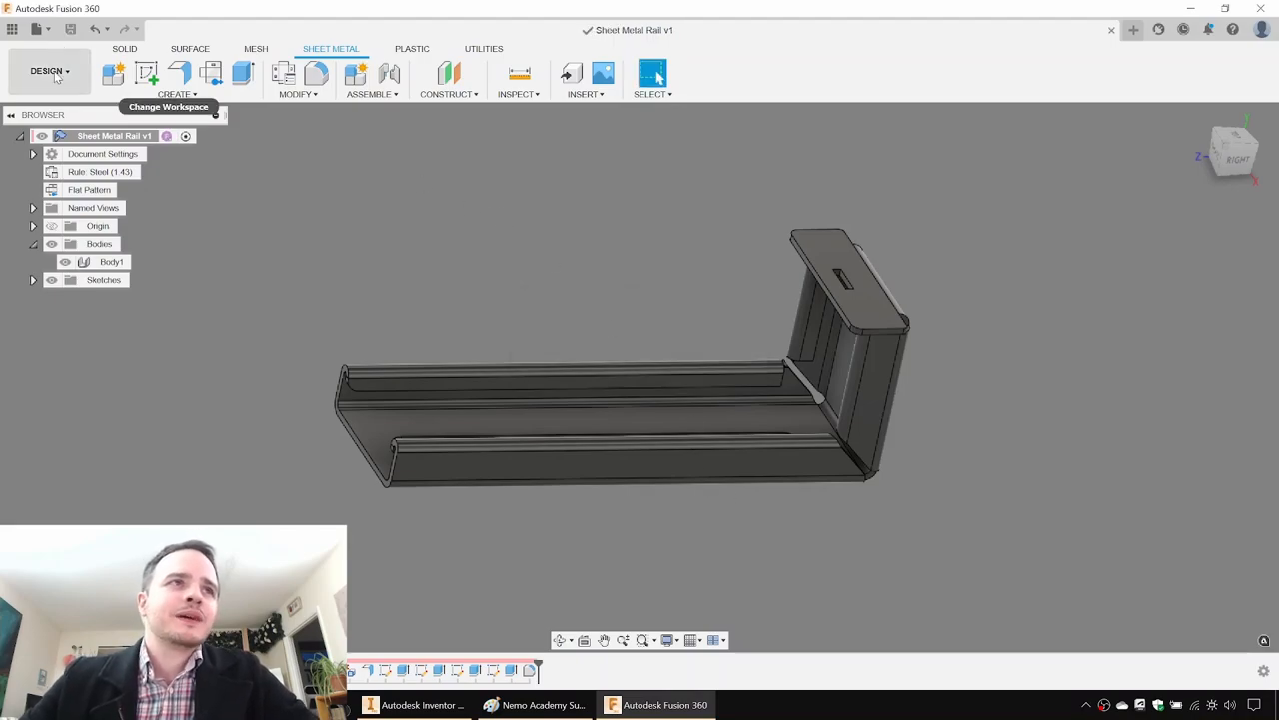
{"action": "left_click", "coordinate": [49, 71]}
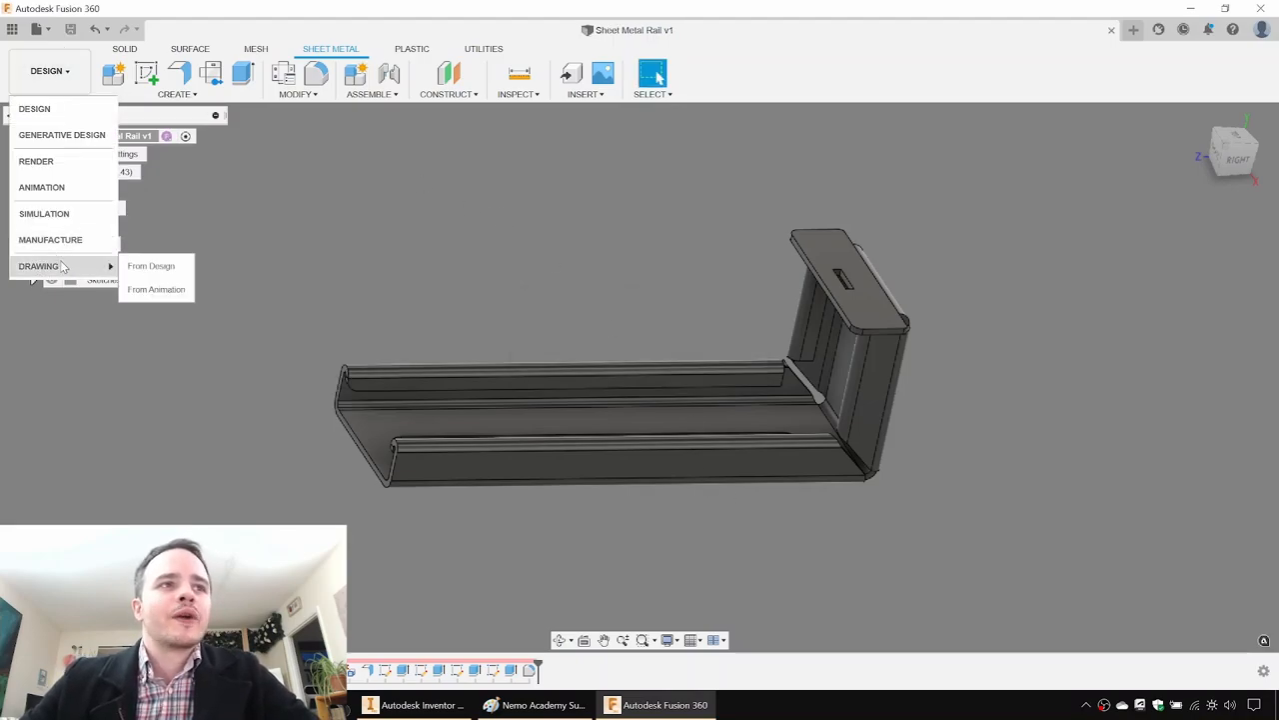
{"action": "left_click", "coordinate": [151, 265]}
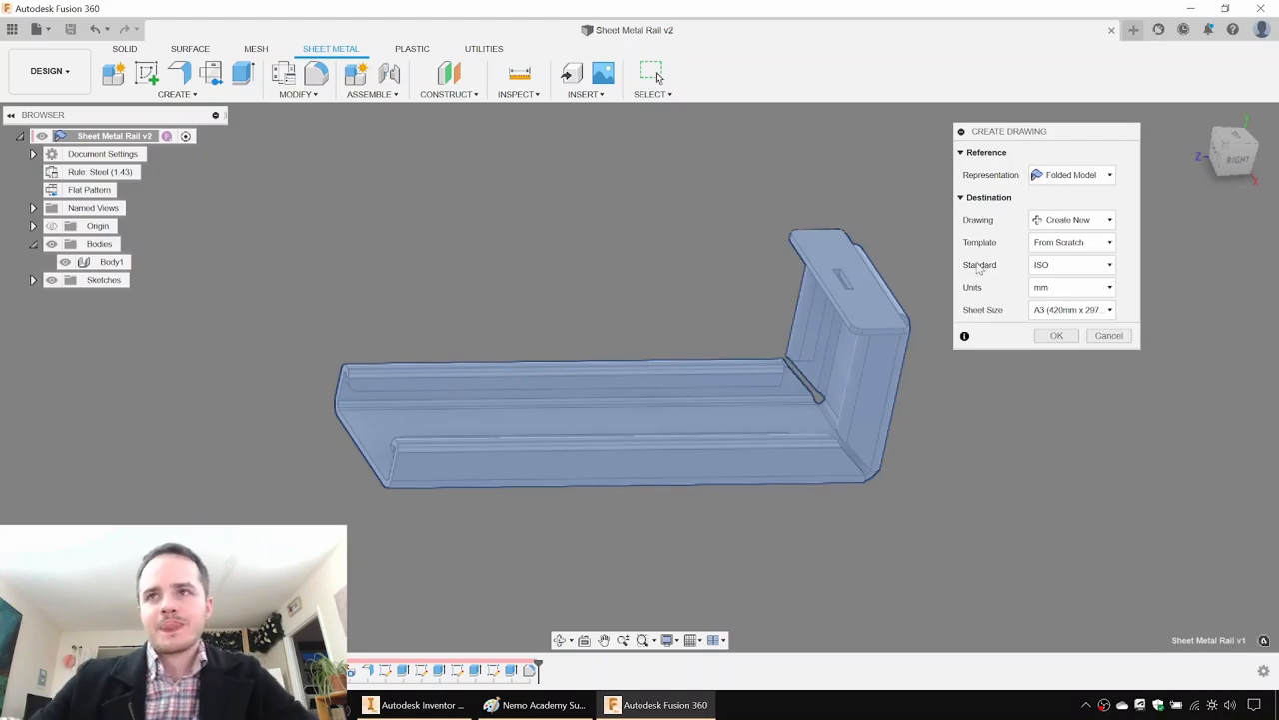
{"action": "left_click", "coordinate": [1072, 174]}
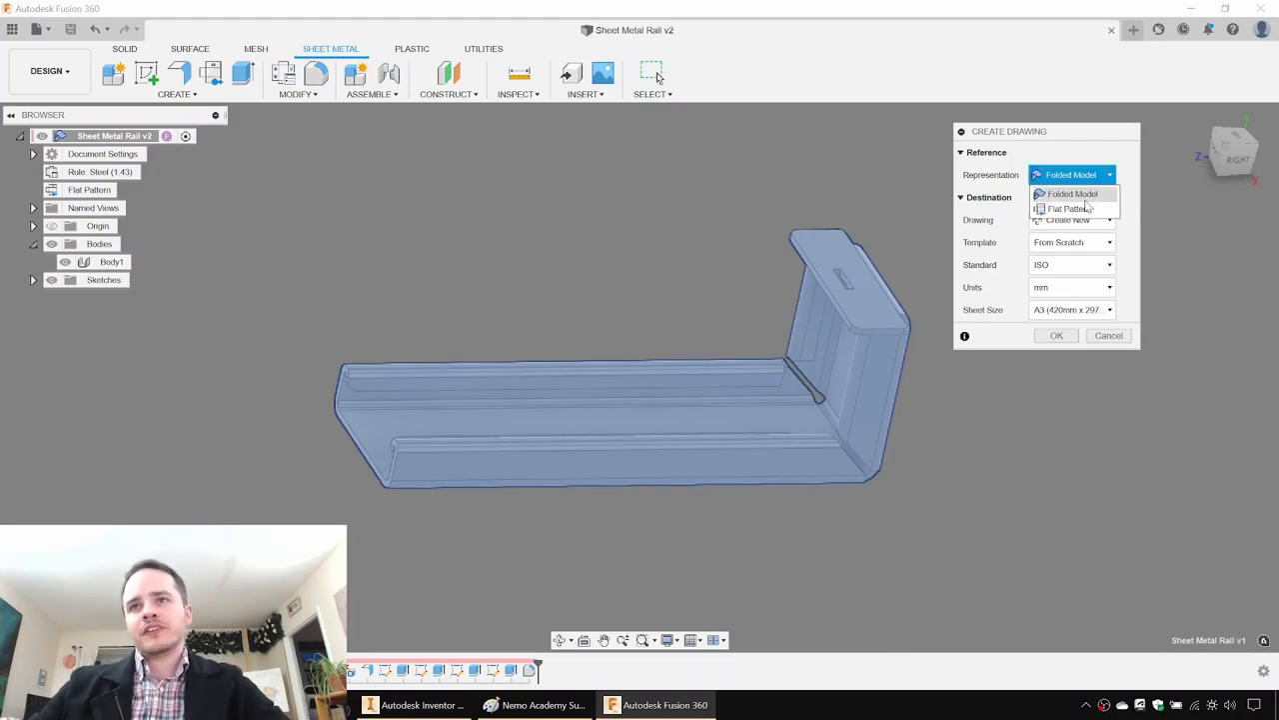
{"action": "mouse_move", "coordinate": [1072, 200]}
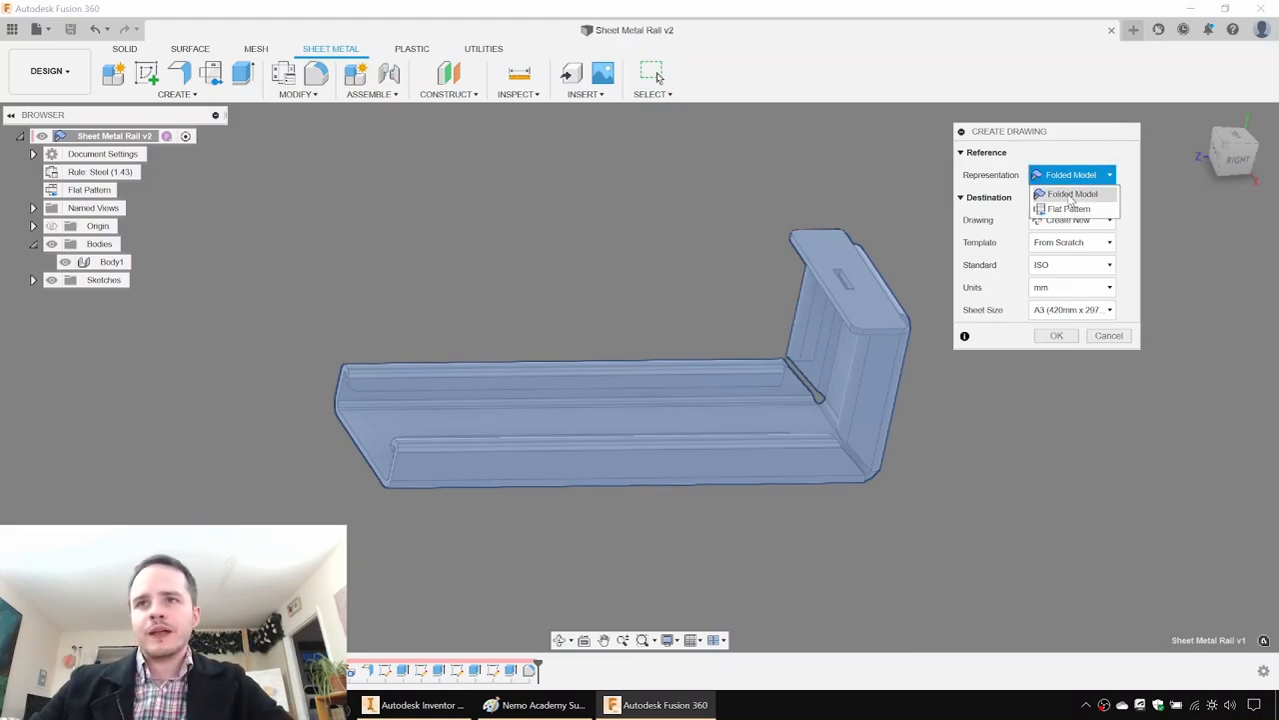
{"action": "left_click", "coordinate": [1072, 194]}
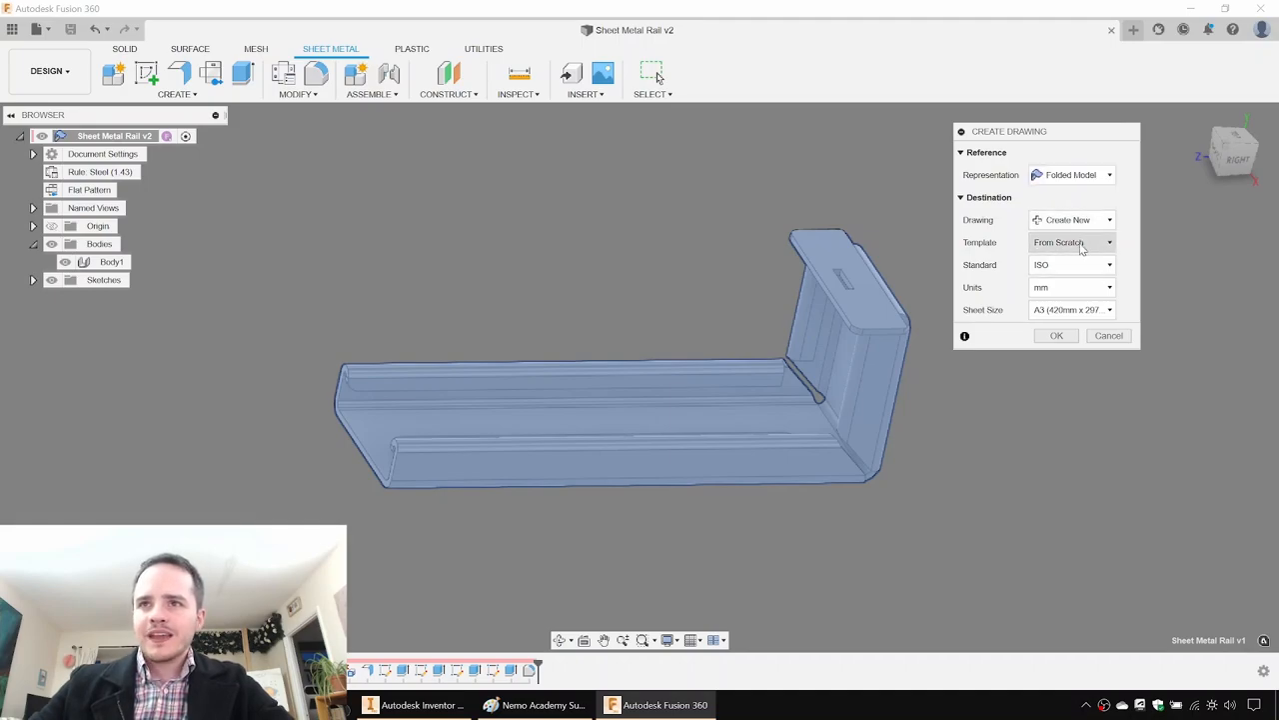
{"action": "left_click", "coordinate": [1071, 242]}
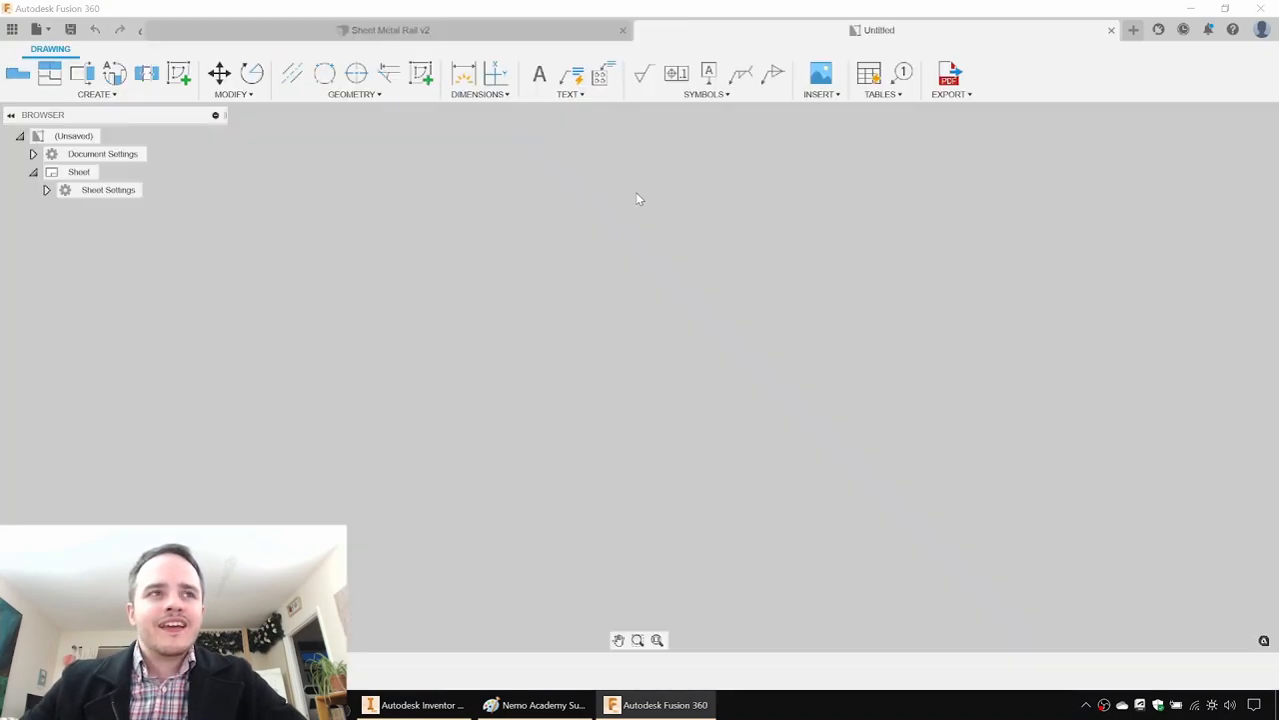
{"action": "mouse_move", "coordinate": [168, 145]}
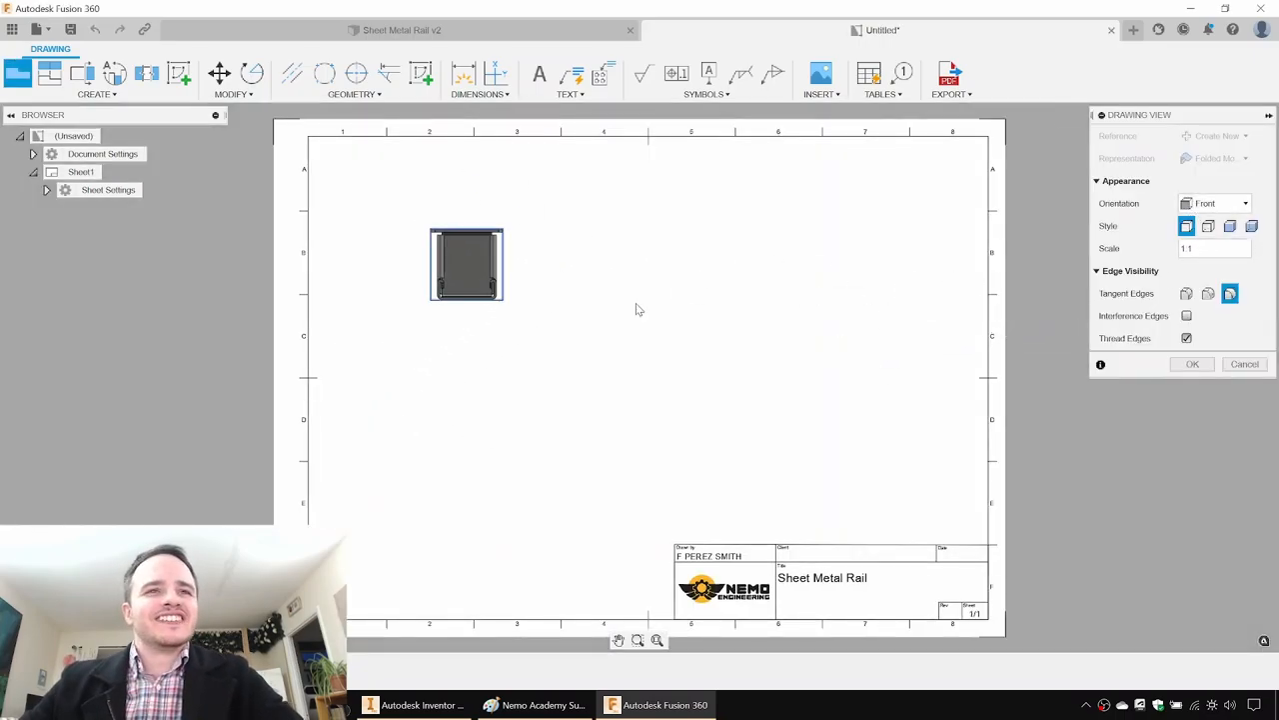
Place the drawing's base view of the folded rail in Front orientation.
{"action": "left_click", "coordinate": [1215, 203]}
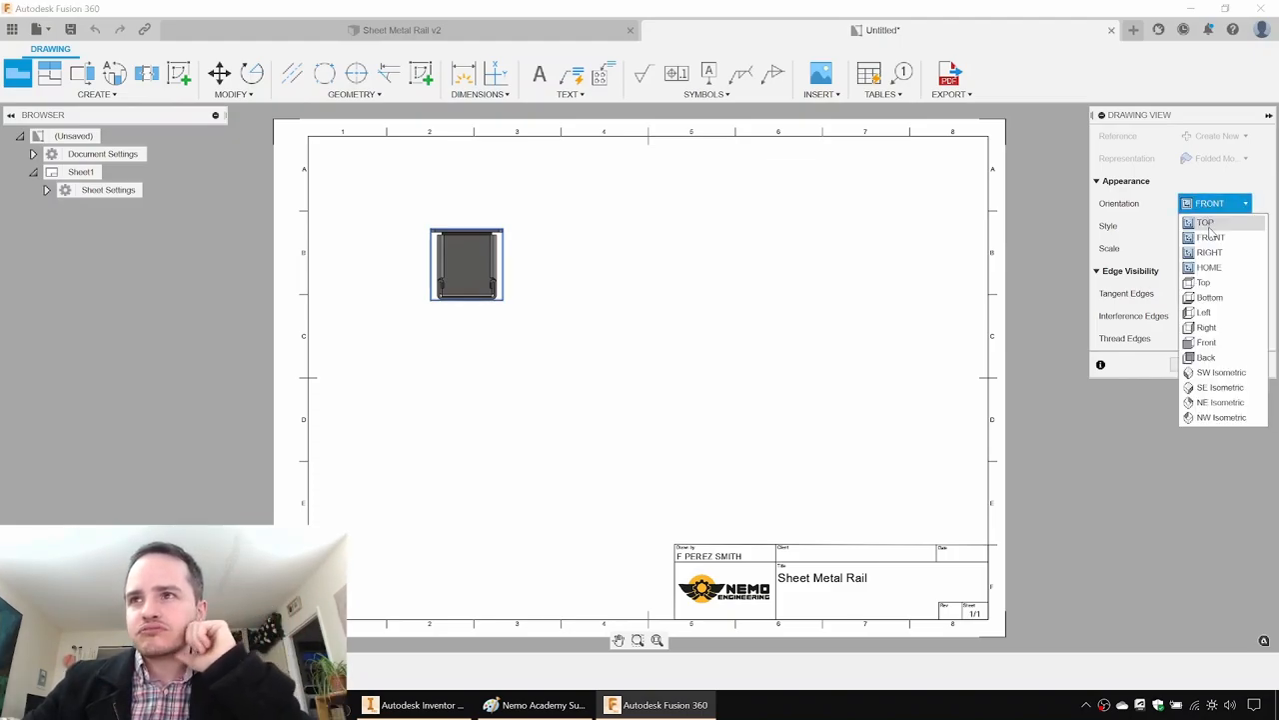
{"action": "left_click", "coordinate": [1210, 237]}
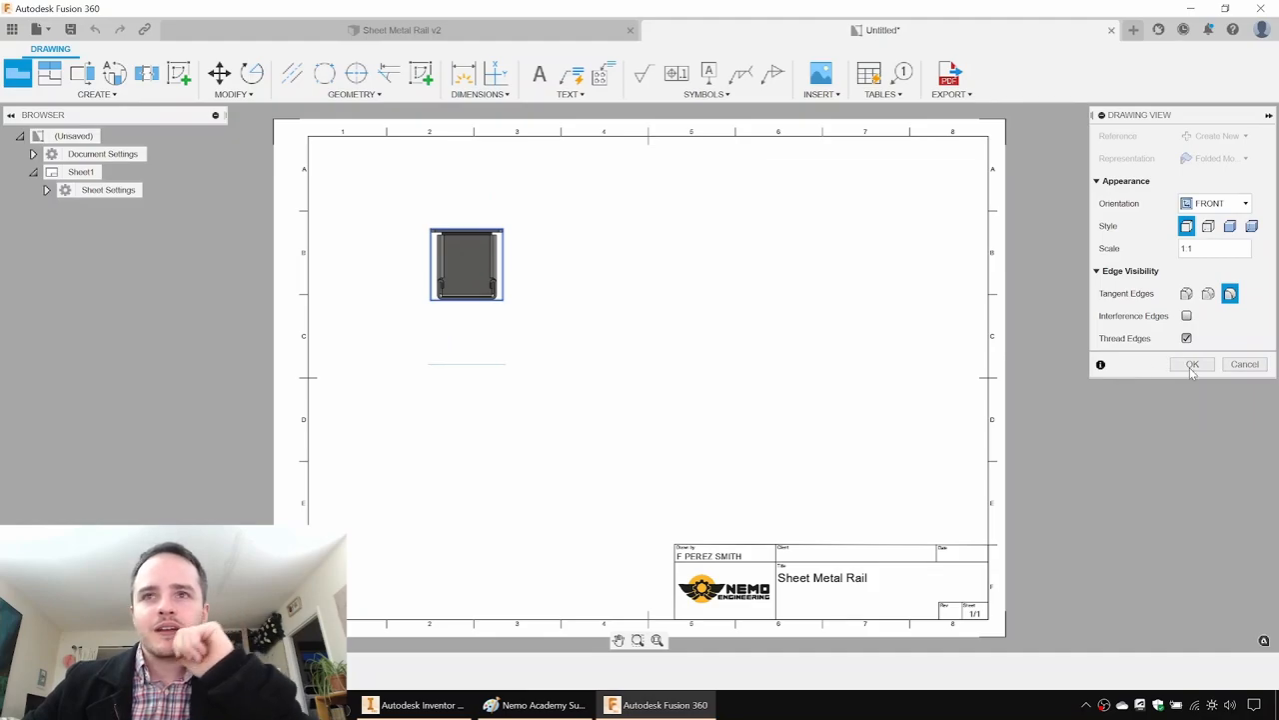
{"action": "left_click", "coordinate": [1191, 364]}
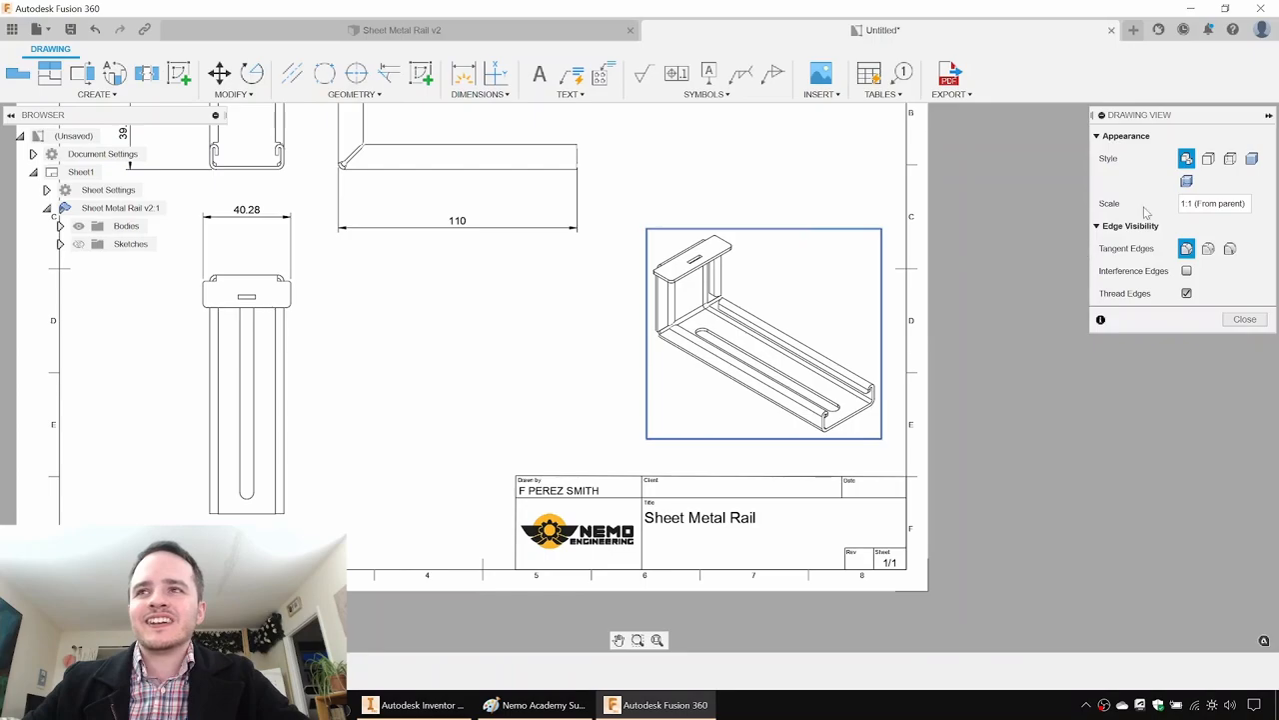
{"action": "mouse_move", "coordinate": [1187, 181]}
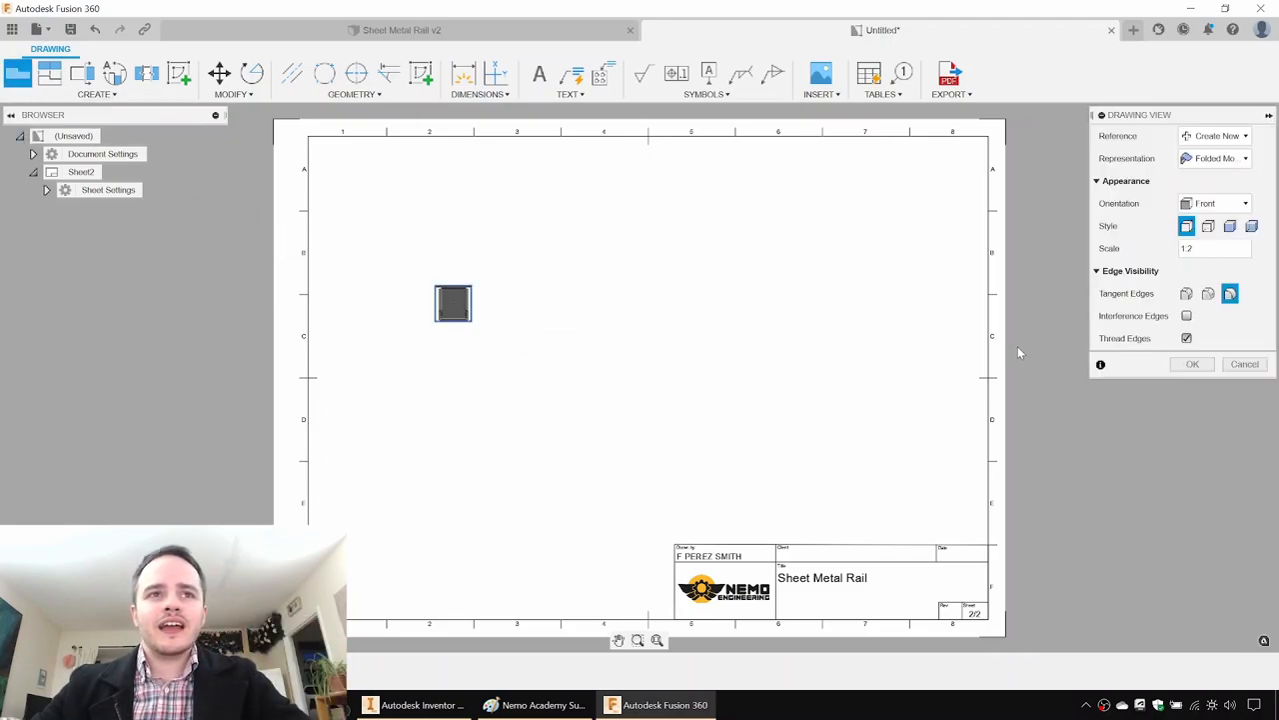
Place a Flat Pattern base view of the rail at 1.5:1 scale on Sheet2.
{"action": "left_click", "coordinate": [1215, 158]}
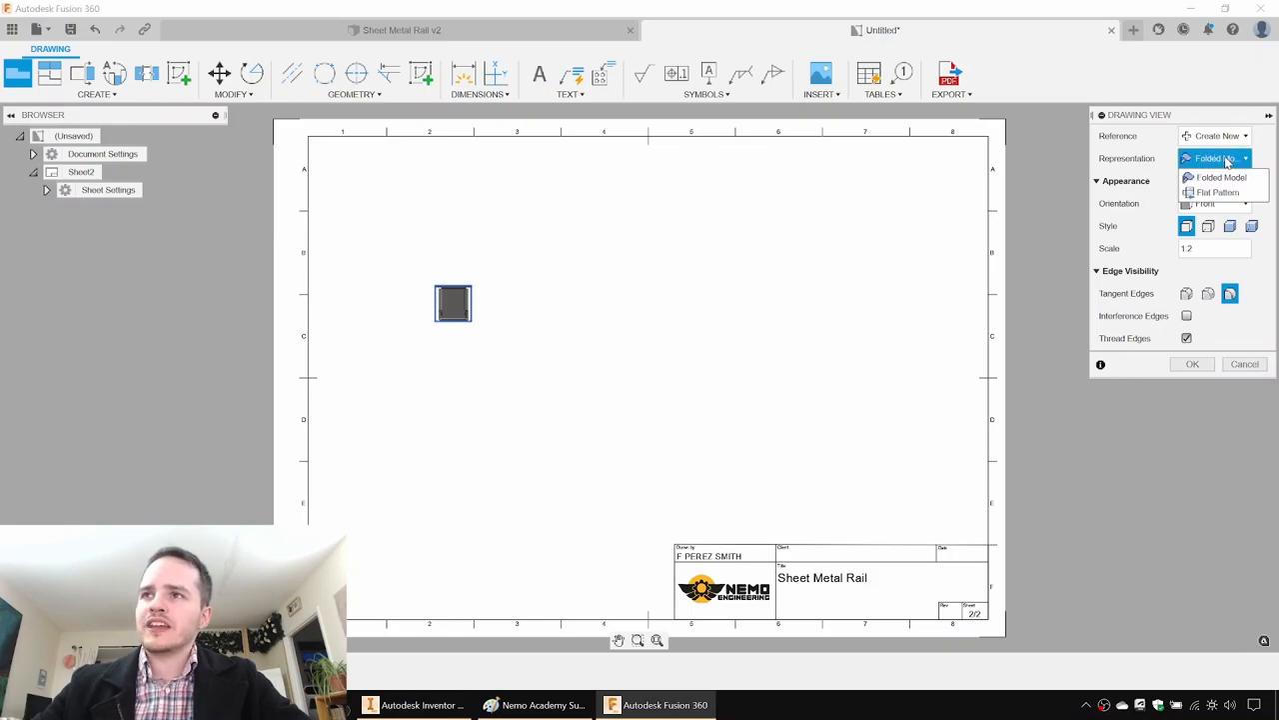
{"action": "left_click", "coordinate": [1218, 191]}
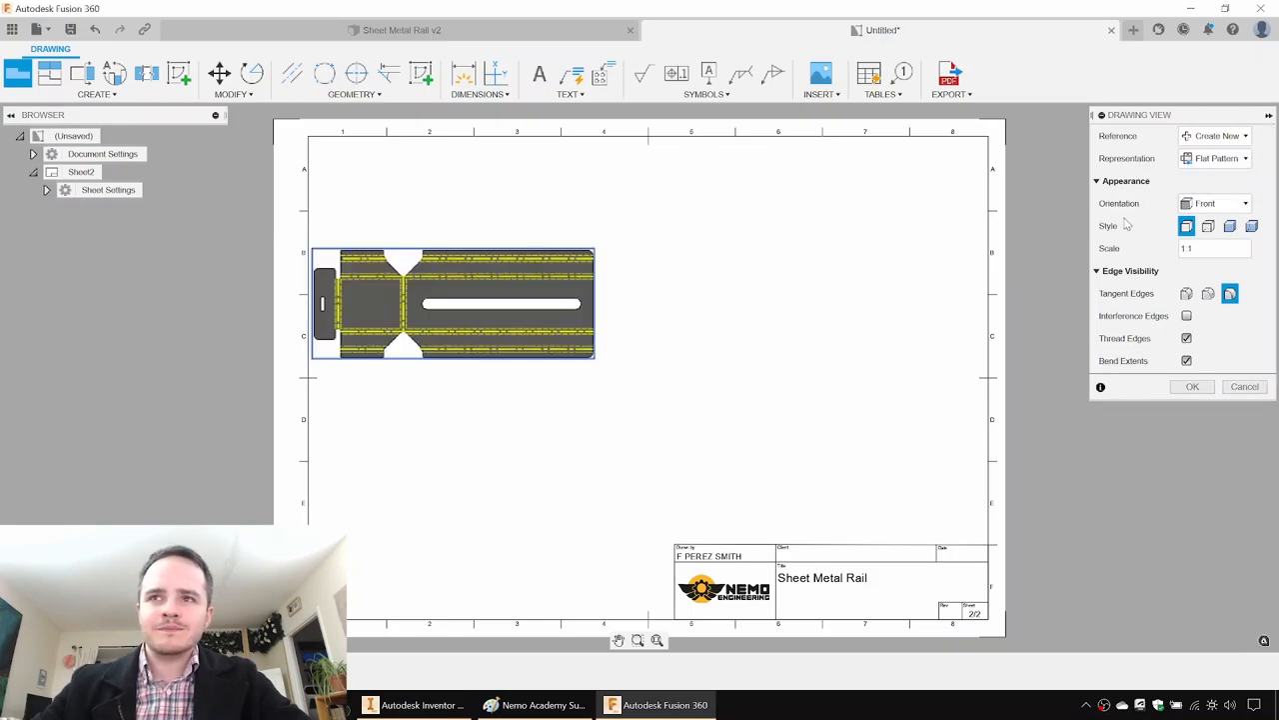
{"action": "left_click", "coordinate": [1212, 248]}
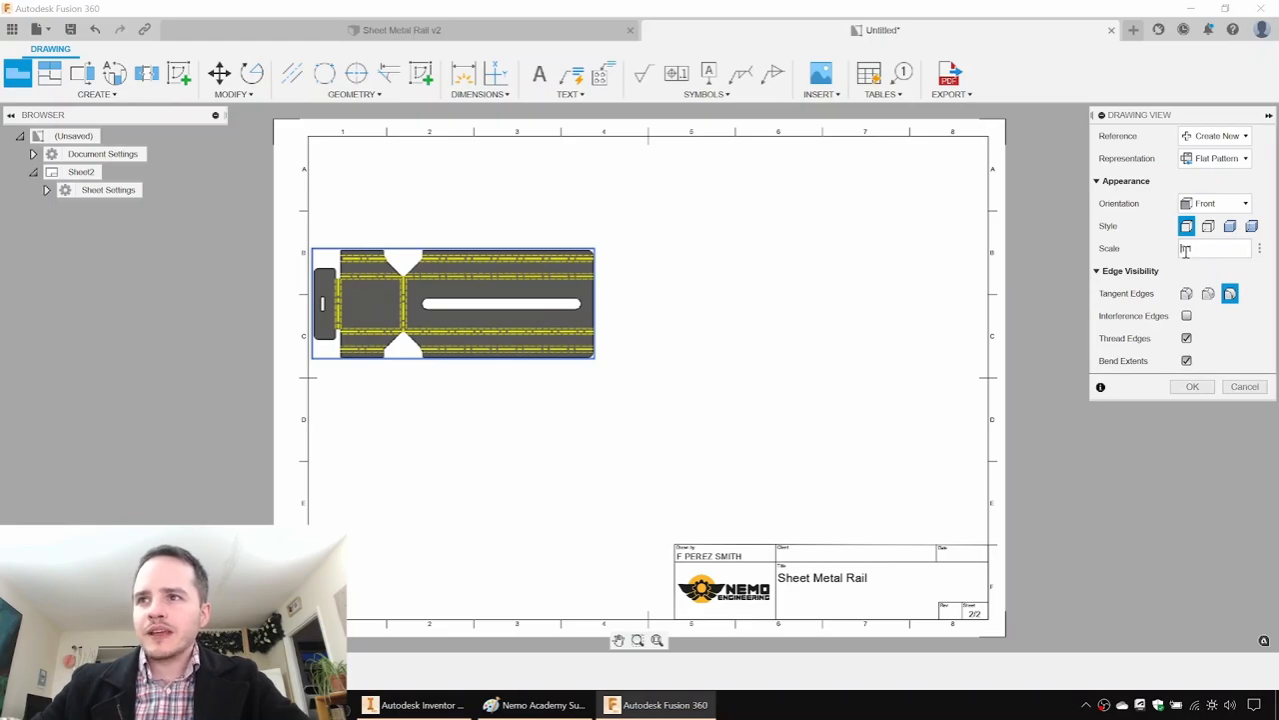
{"action": "type", "text": "1.5:1"}
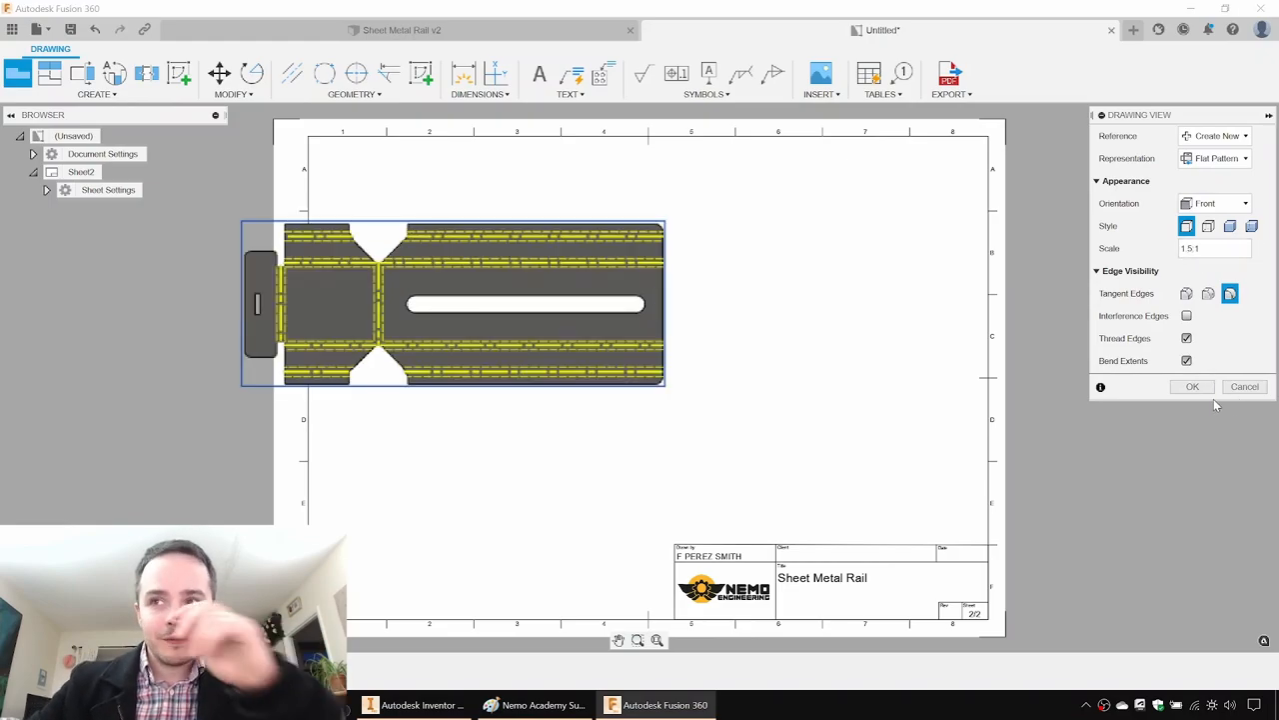
{"action": "left_click", "coordinate": [1192, 387]}
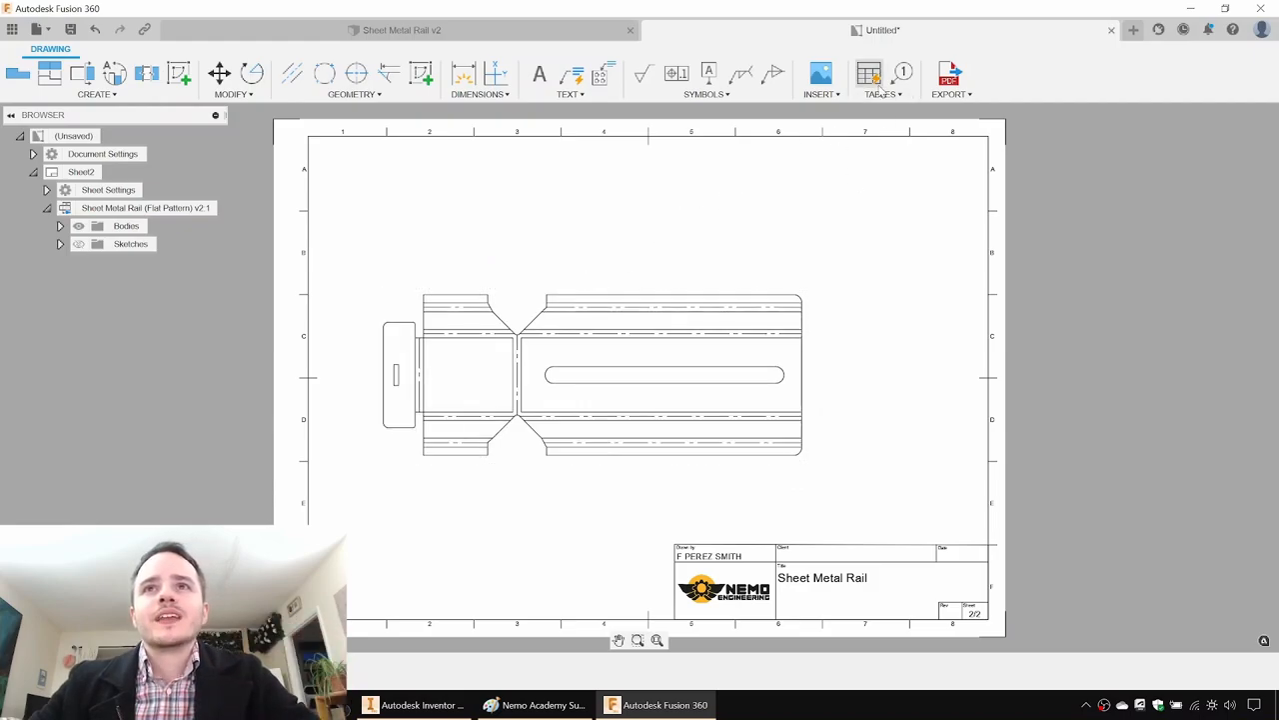
Insert a bend table numbering the flat pattern's ten bends.
{"action": "left_click", "coordinate": [868, 73]}
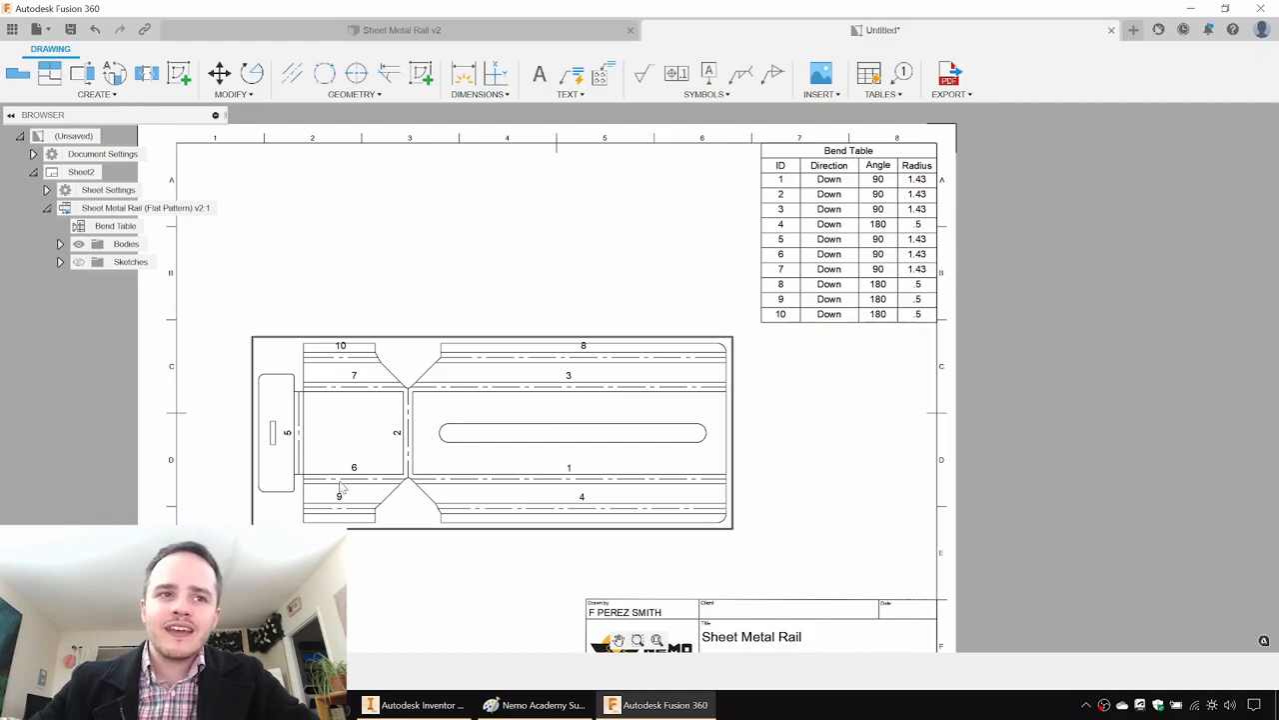
Place the first dimension on the flat pattern view with the Dimension tool.
{"action": "left_click", "coordinate": [464, 73]}
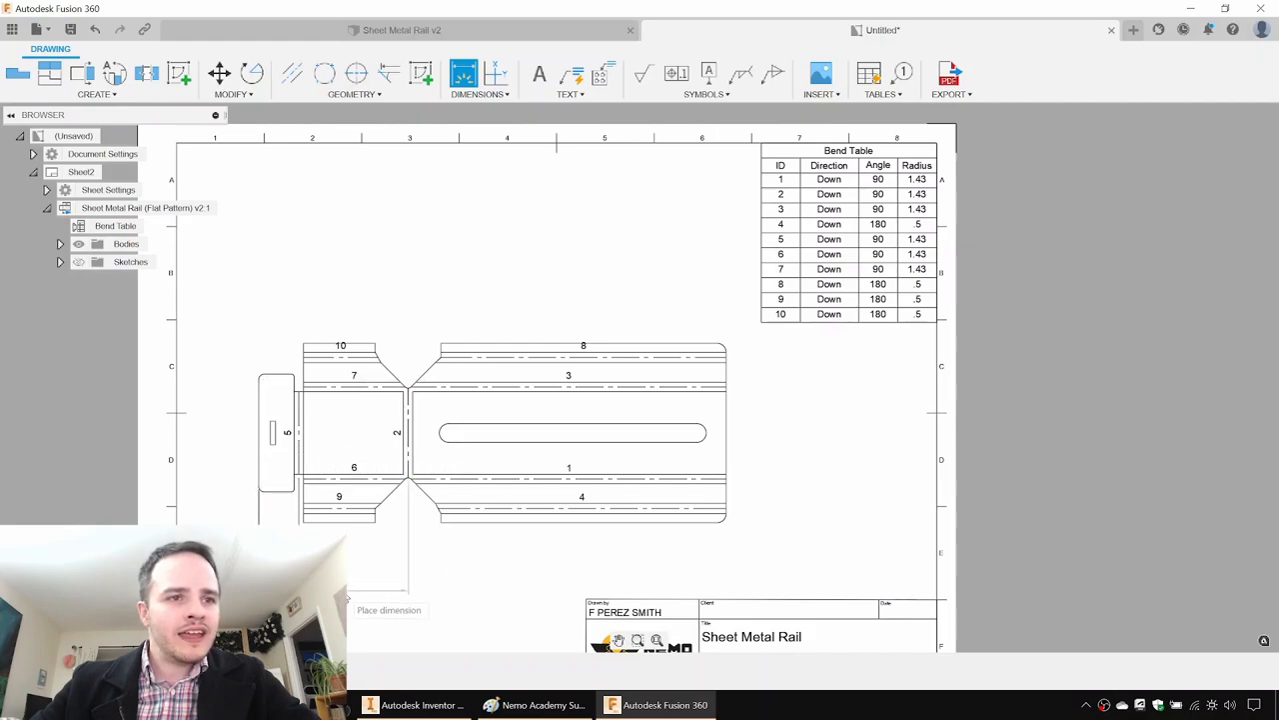
{"action": "left_click", "coordinate": [727, 470]}
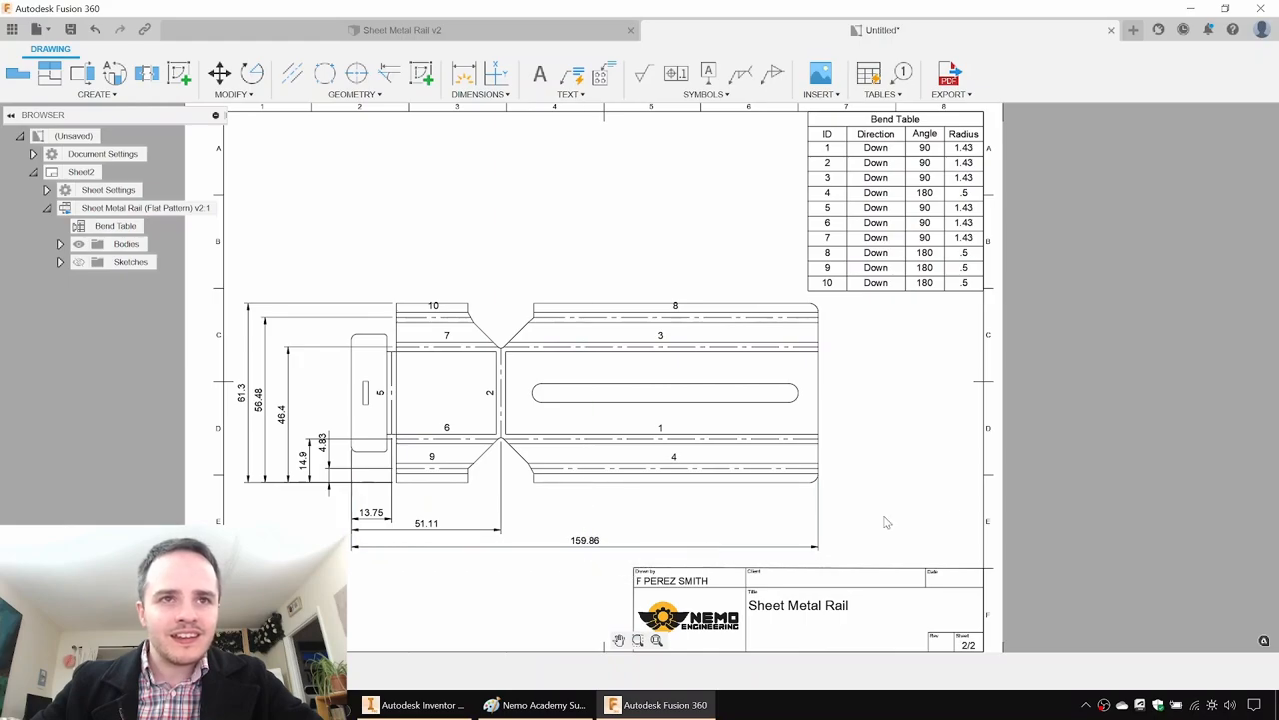
{"action": "mouse_move", "coordinate": [830, 384]}
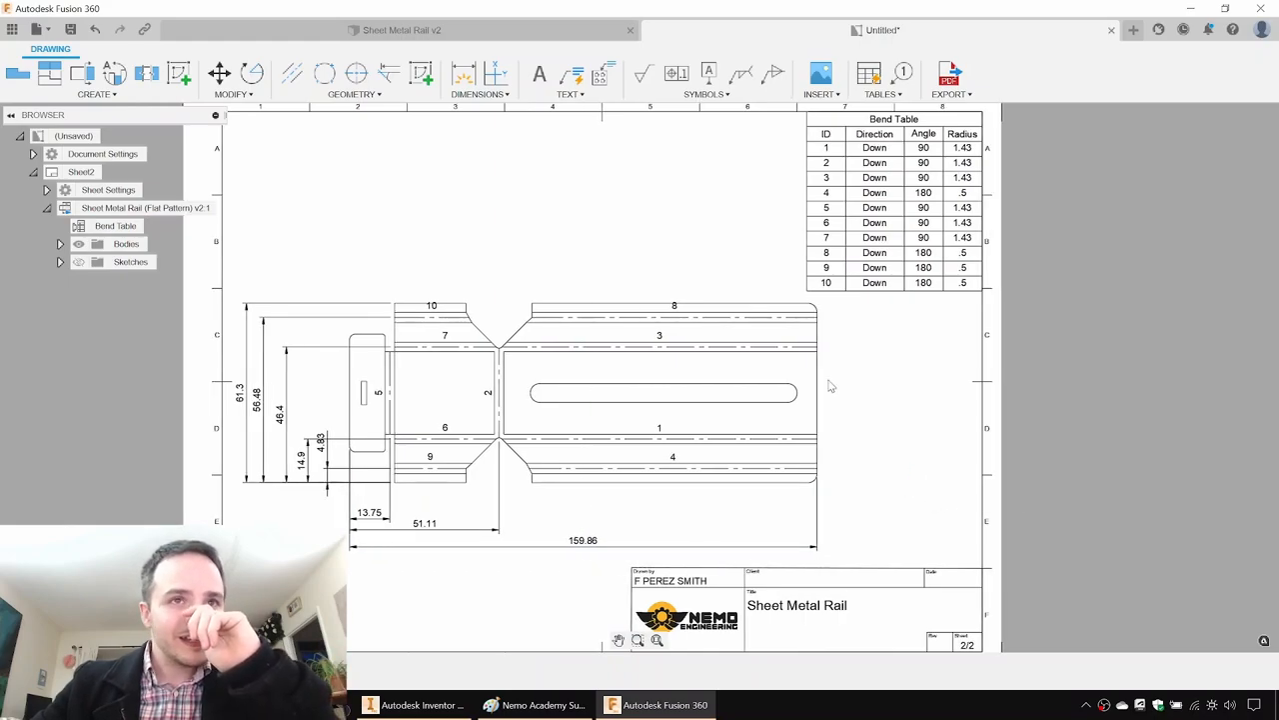